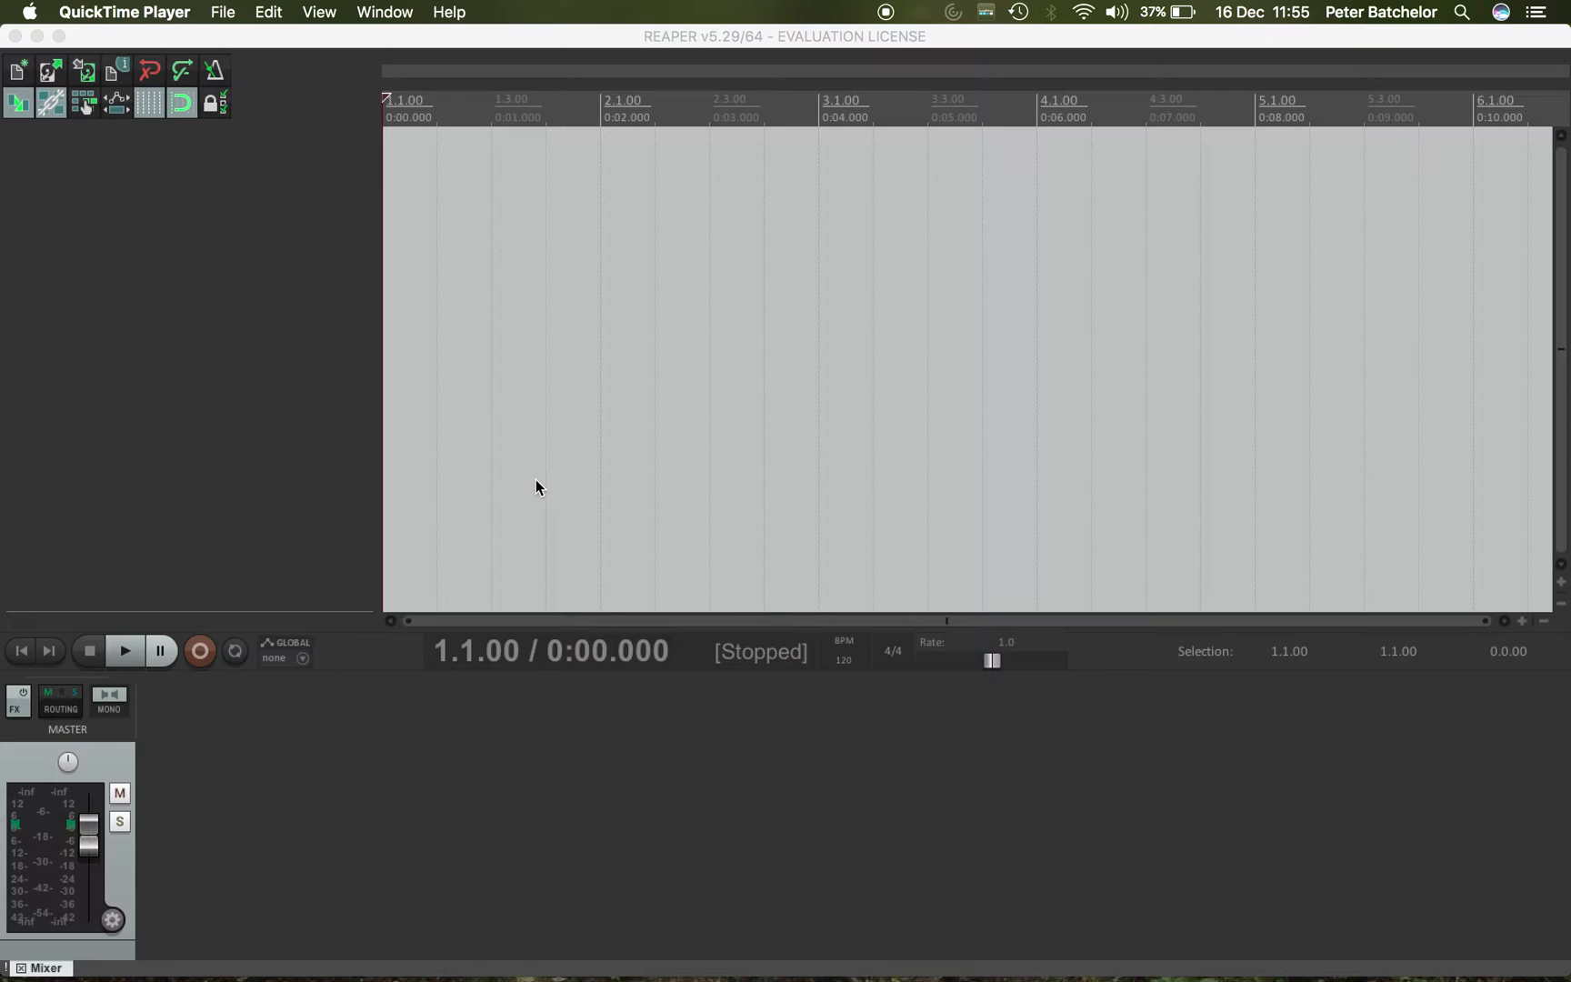
mouse_move(394, 400)
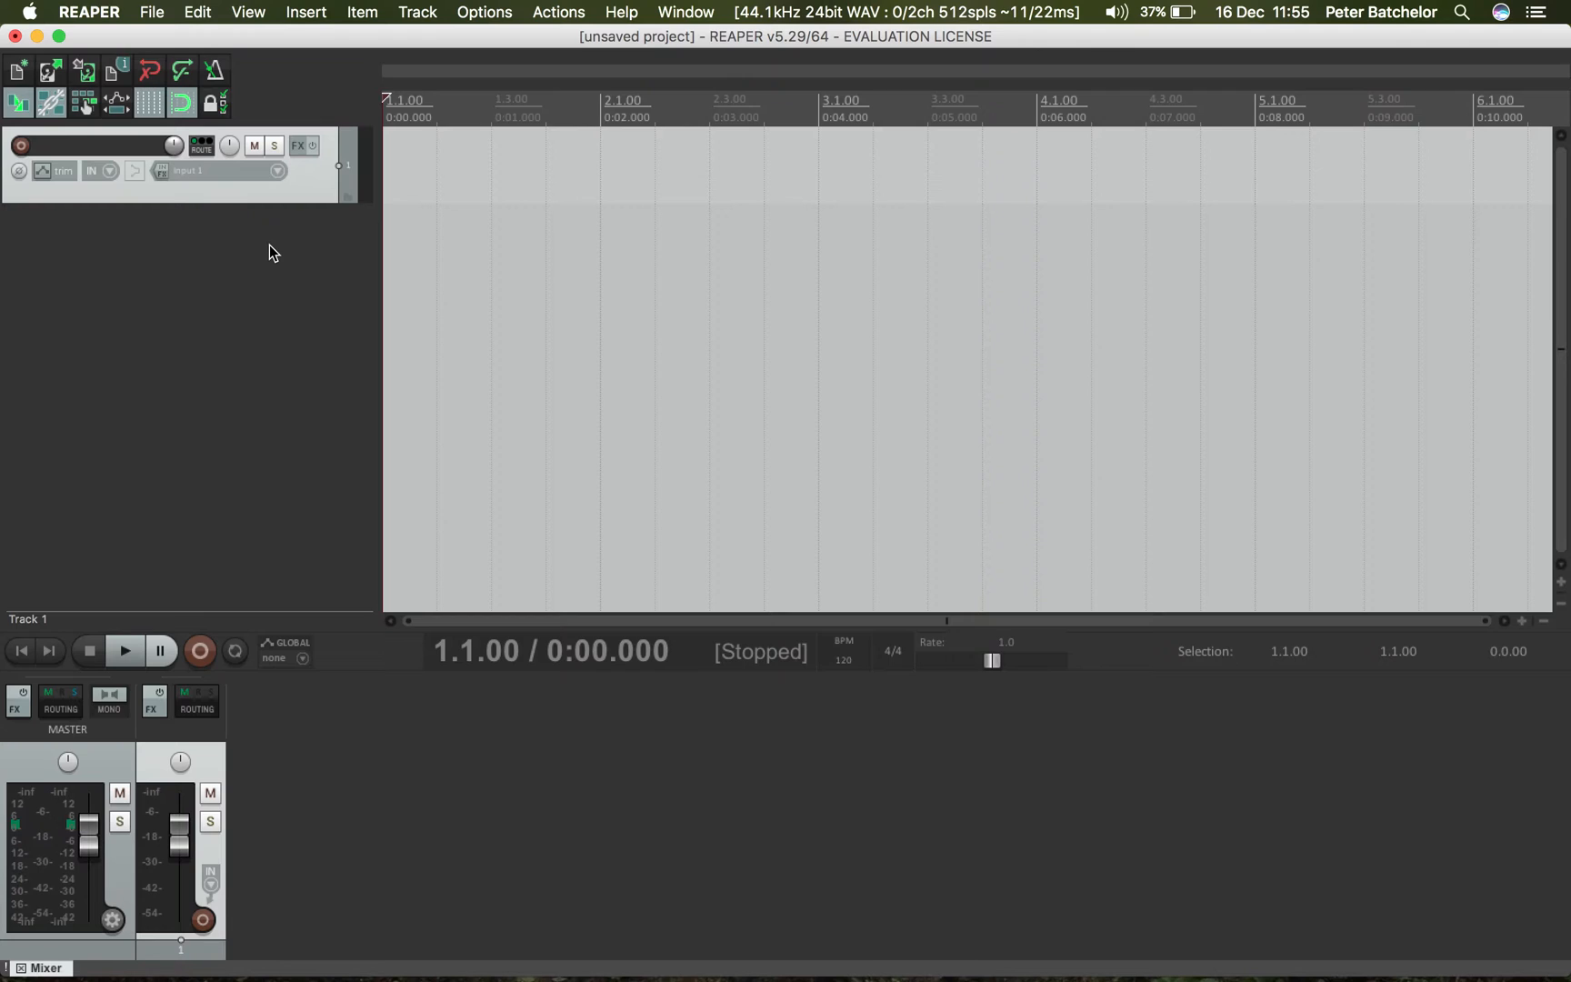
mouse_move(700, 71)
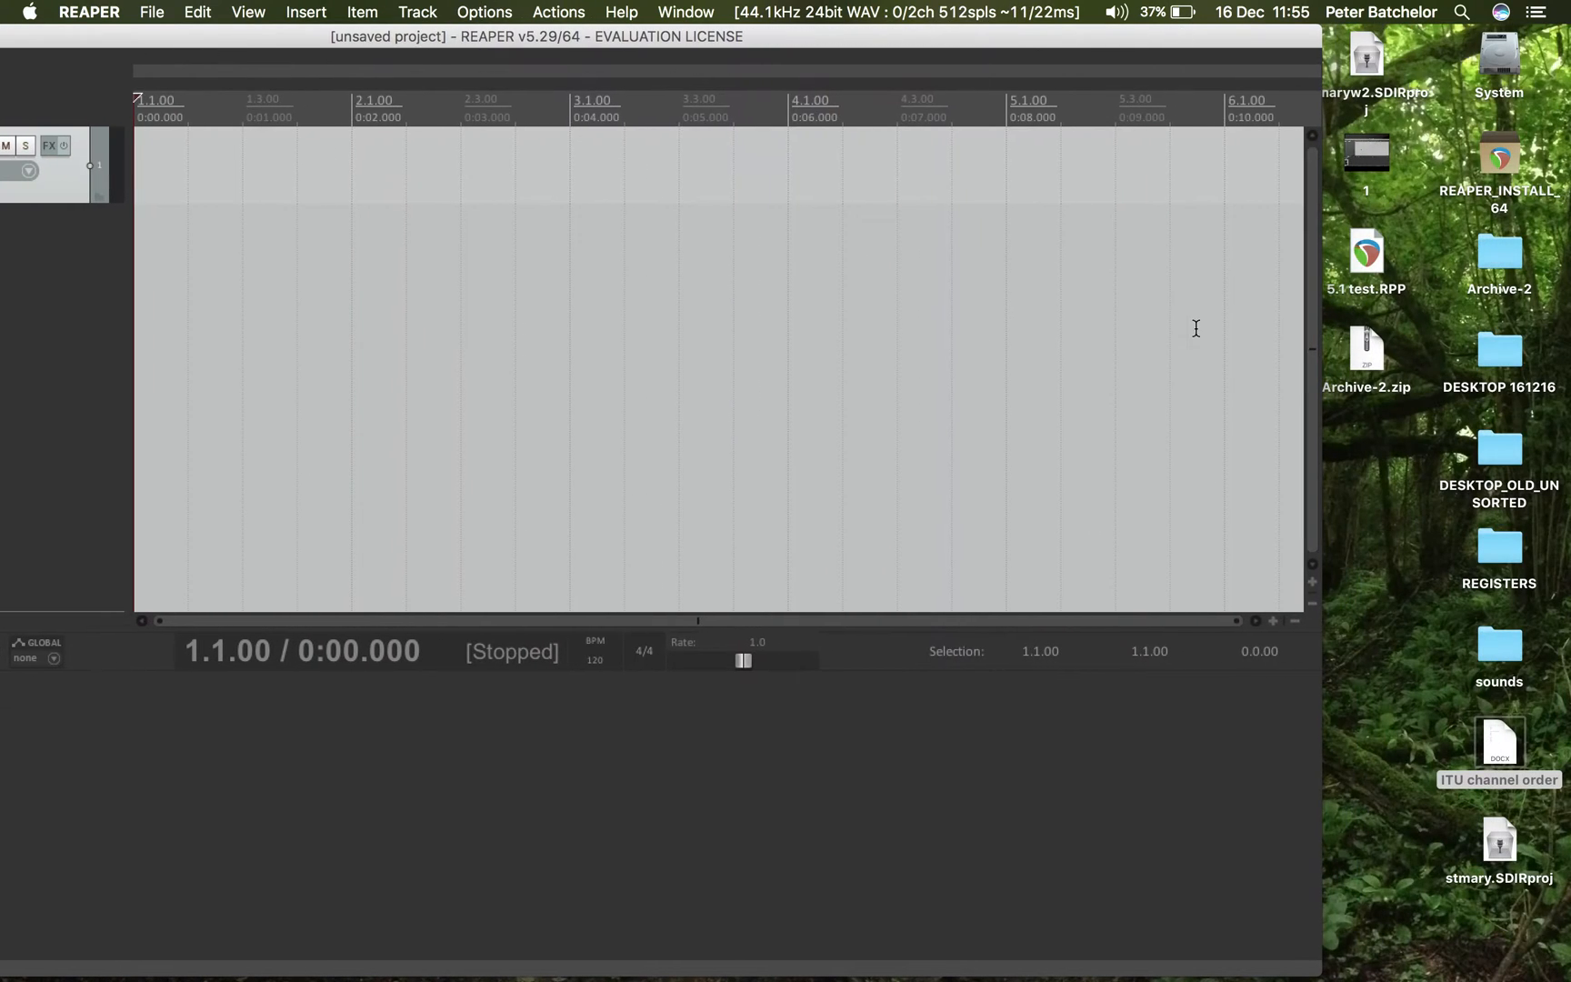
- Restore the project window, play the monoPad recording through, and stop the transport
double_click(1498, 644)
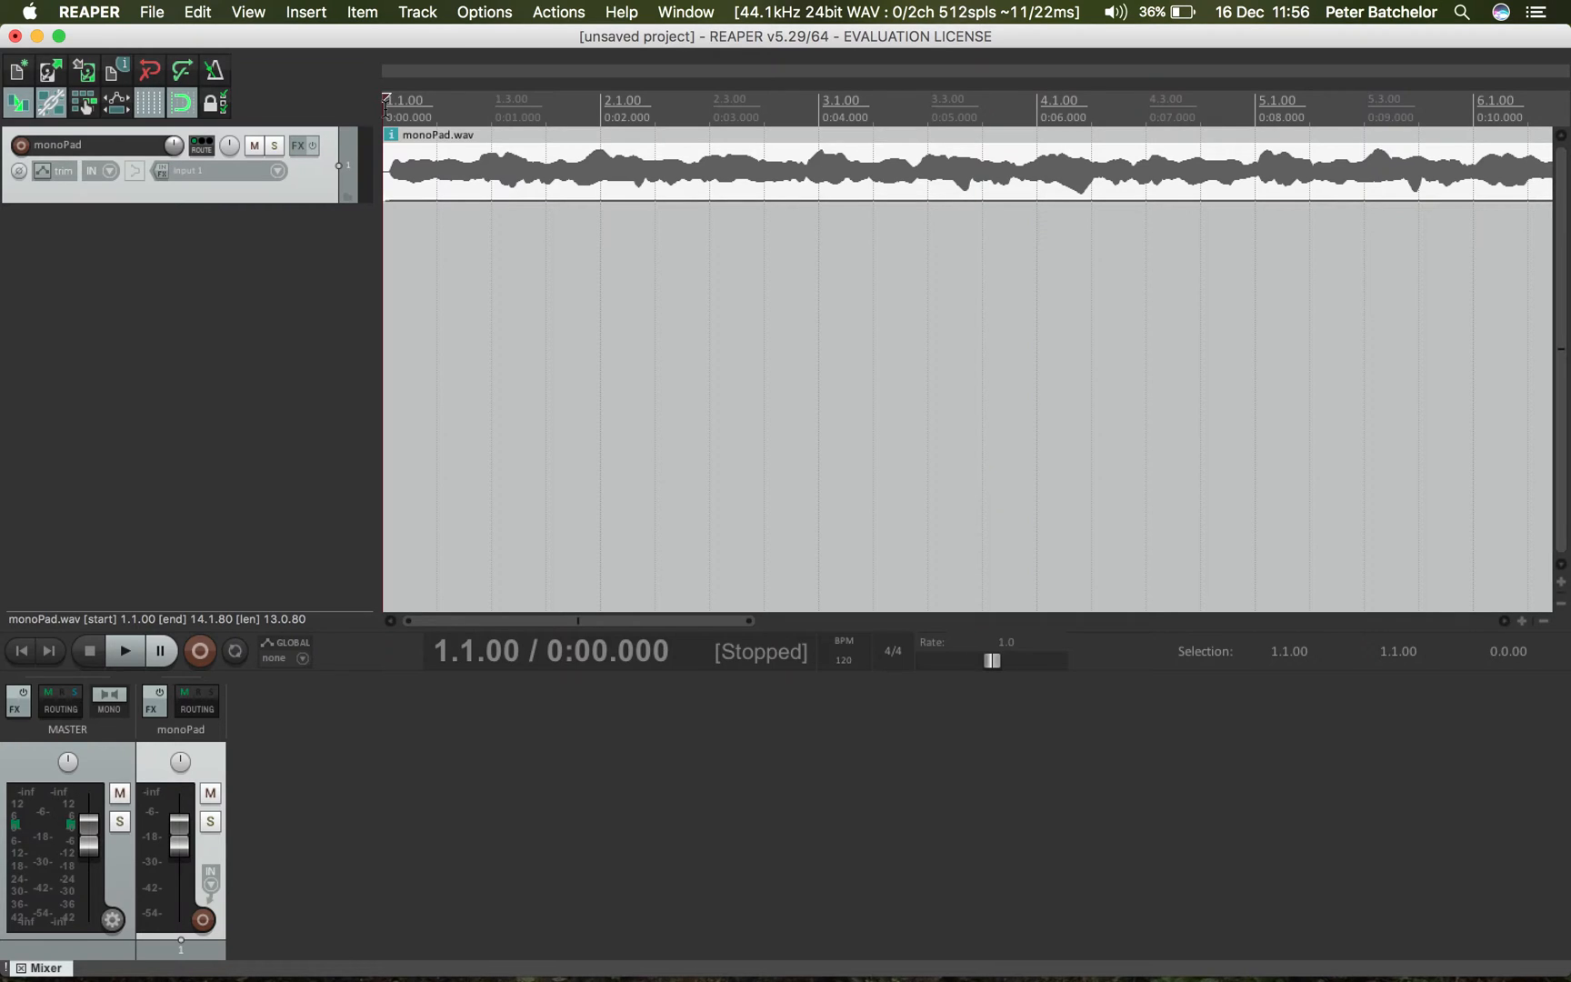
click(123, 651)
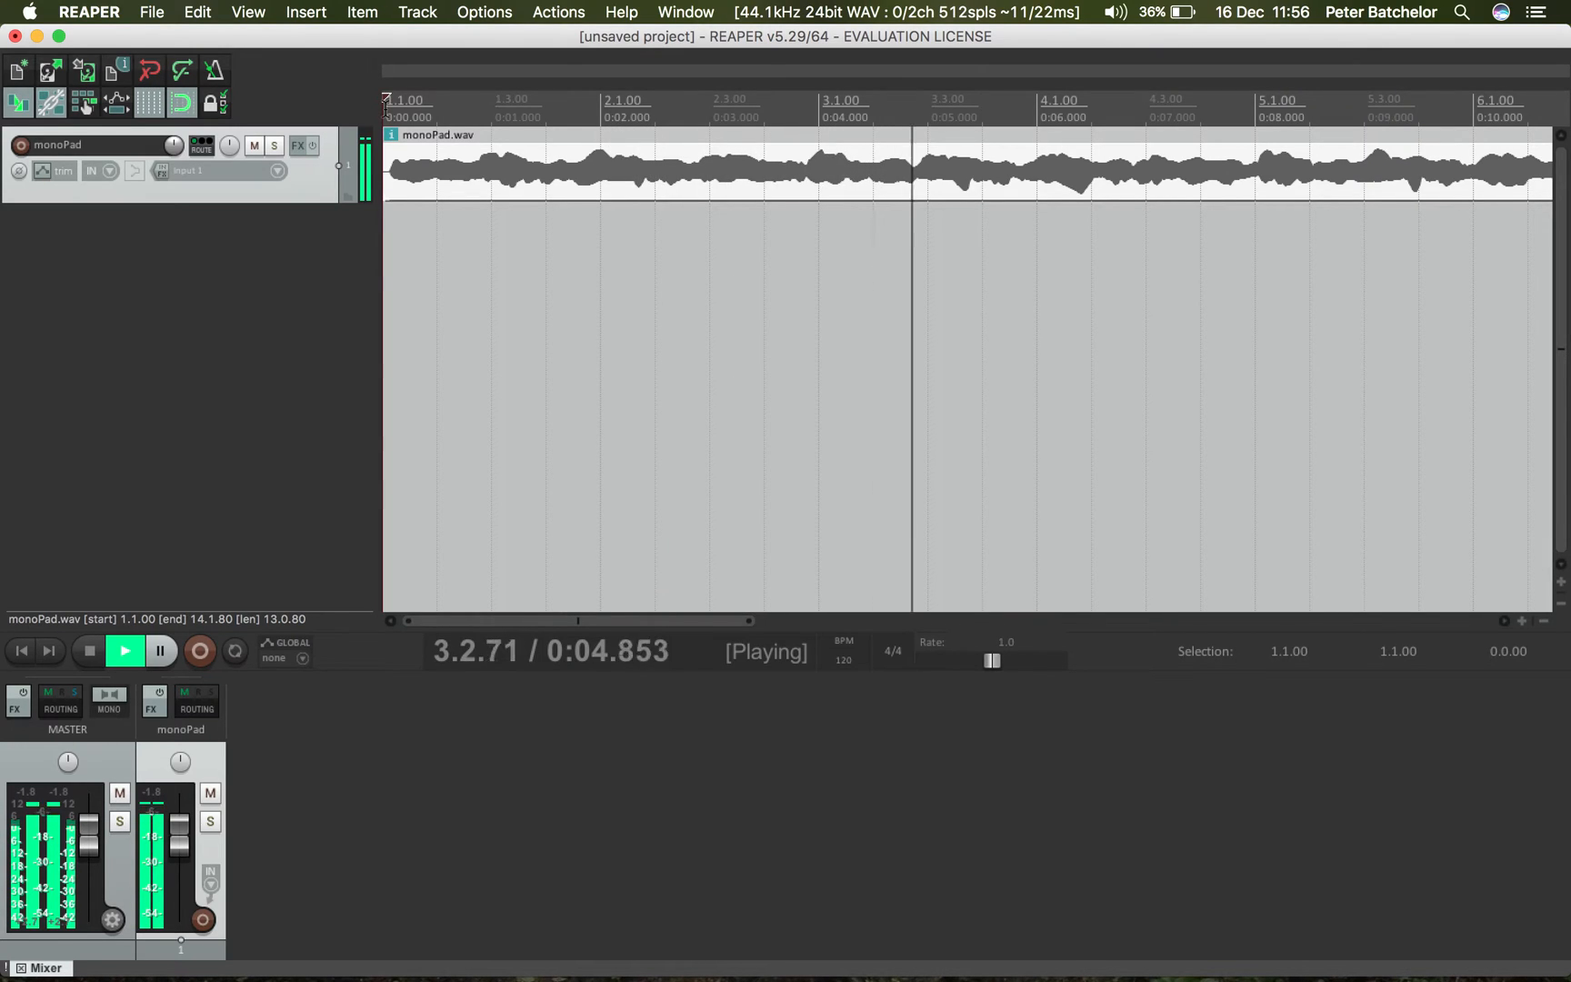
click(87, 651)
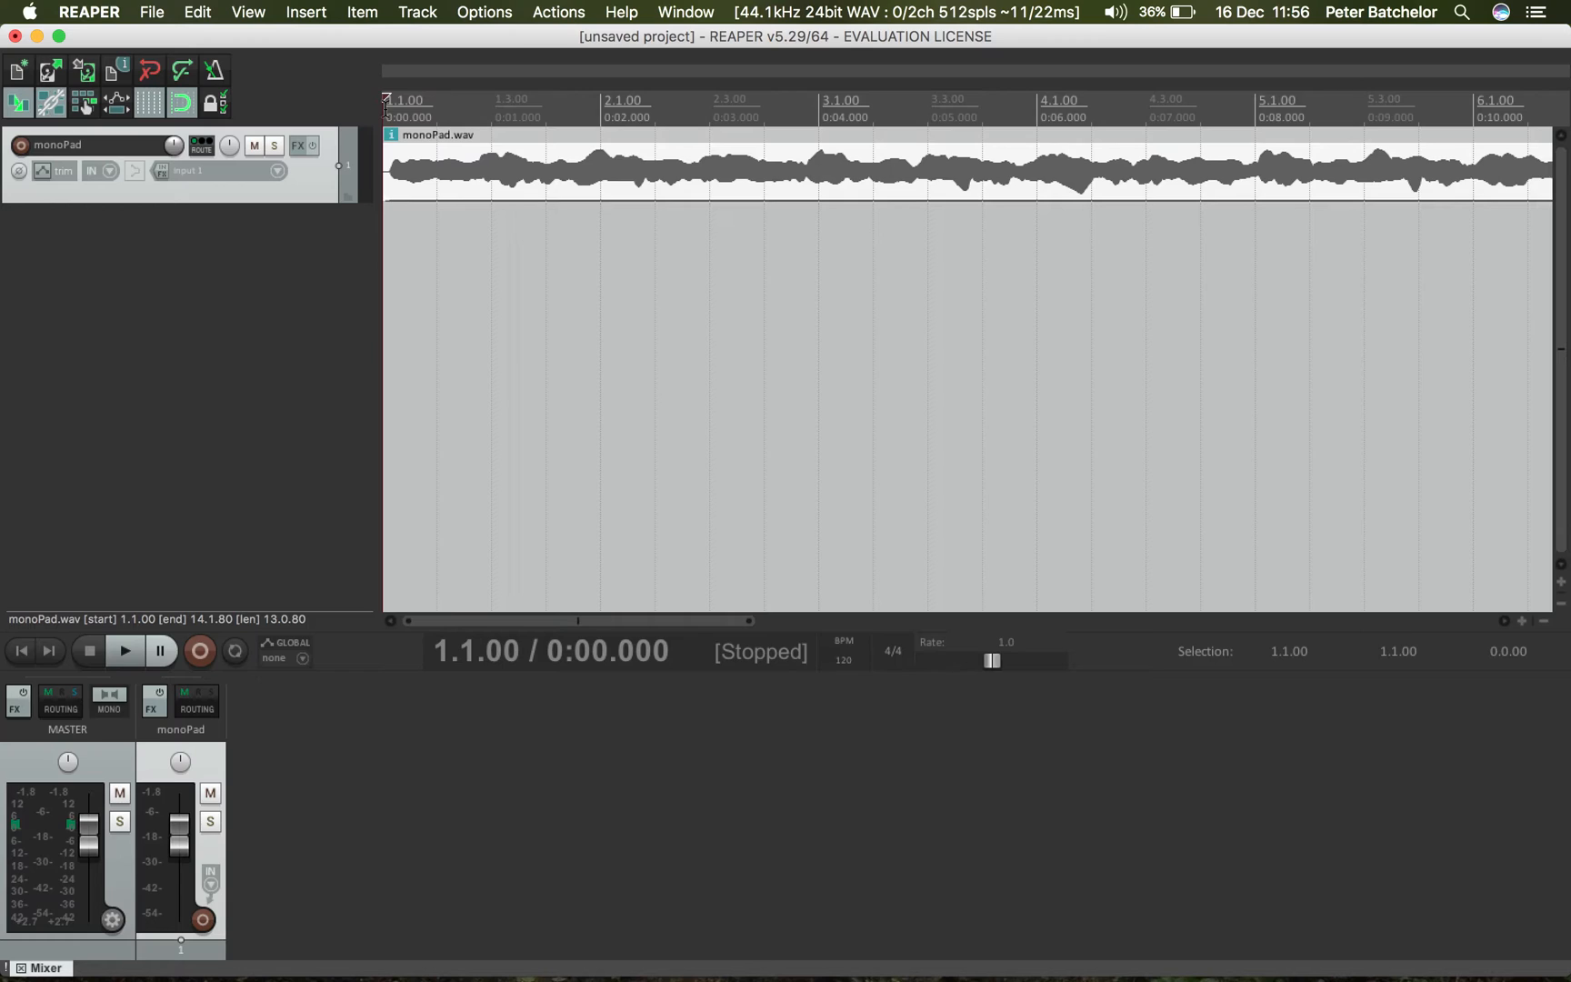
mouse_move(351, 115)
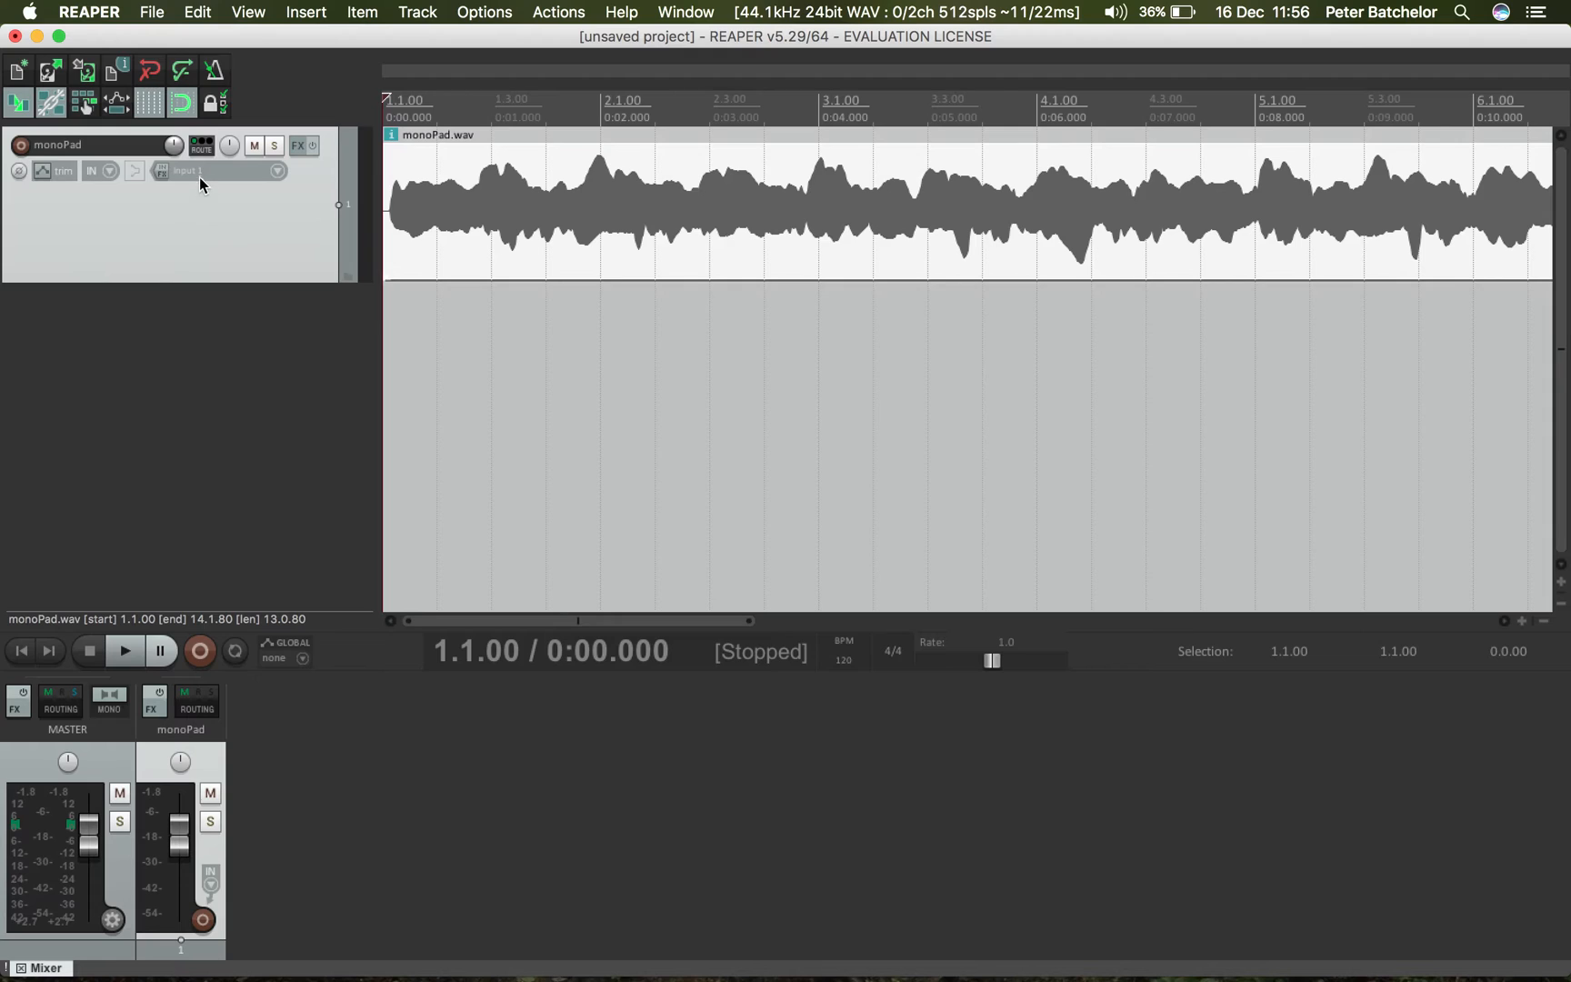
- Set the monoPad track to 6 track channels in its routing settings
click(200, 146)
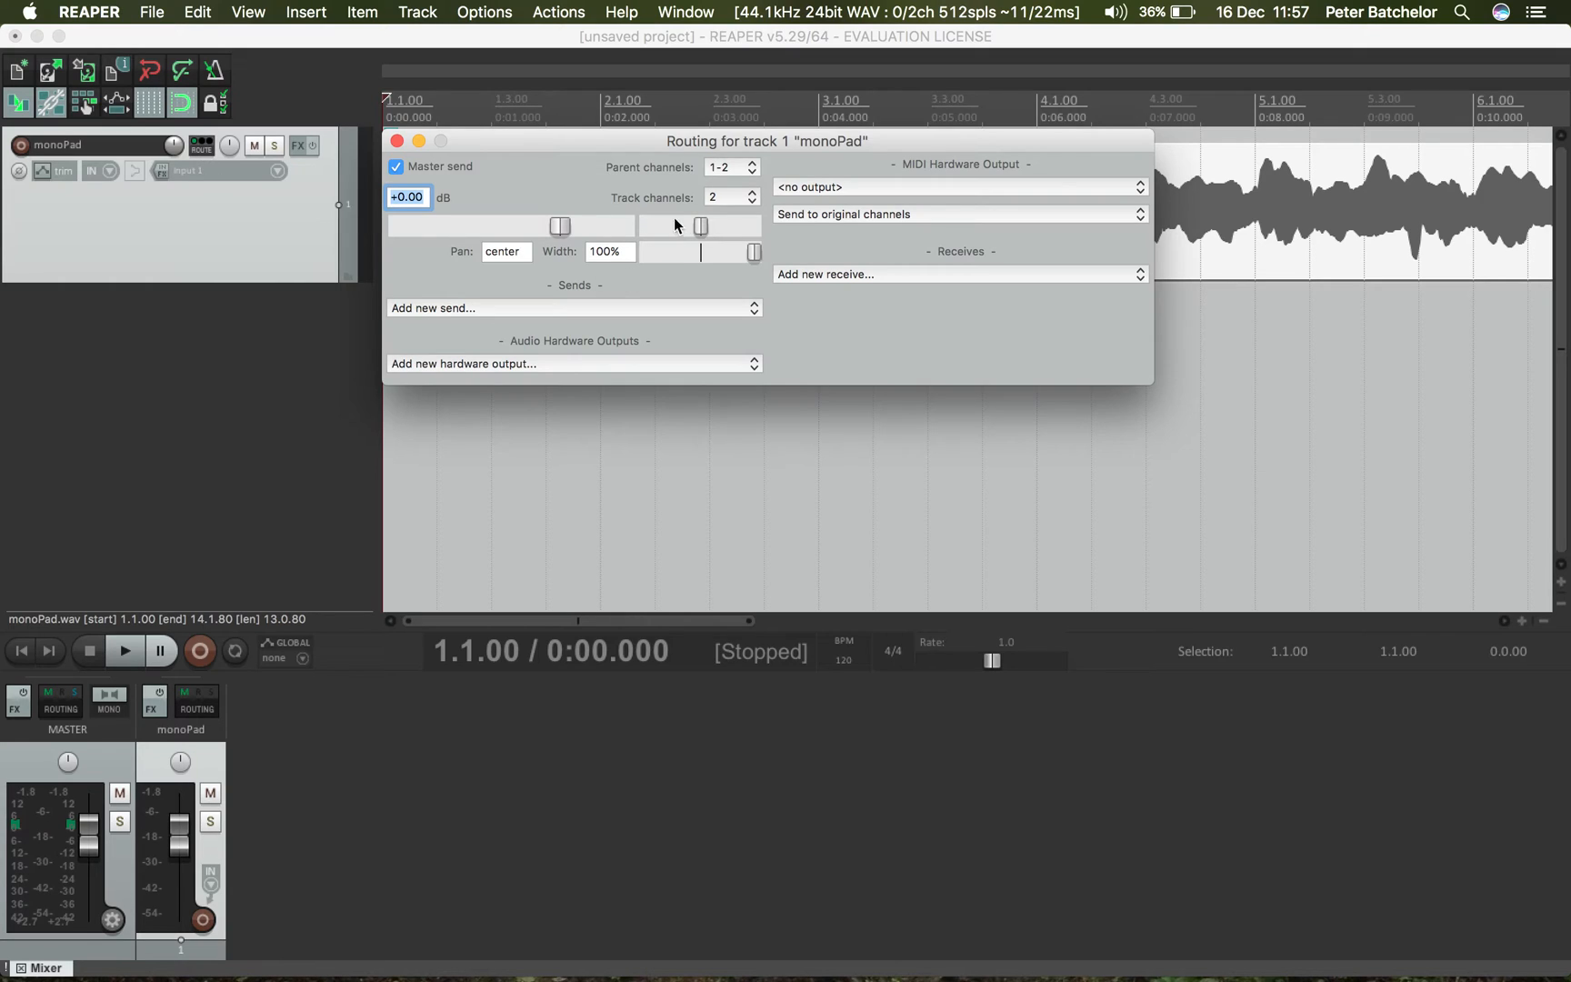
mouse_move(851, 258)
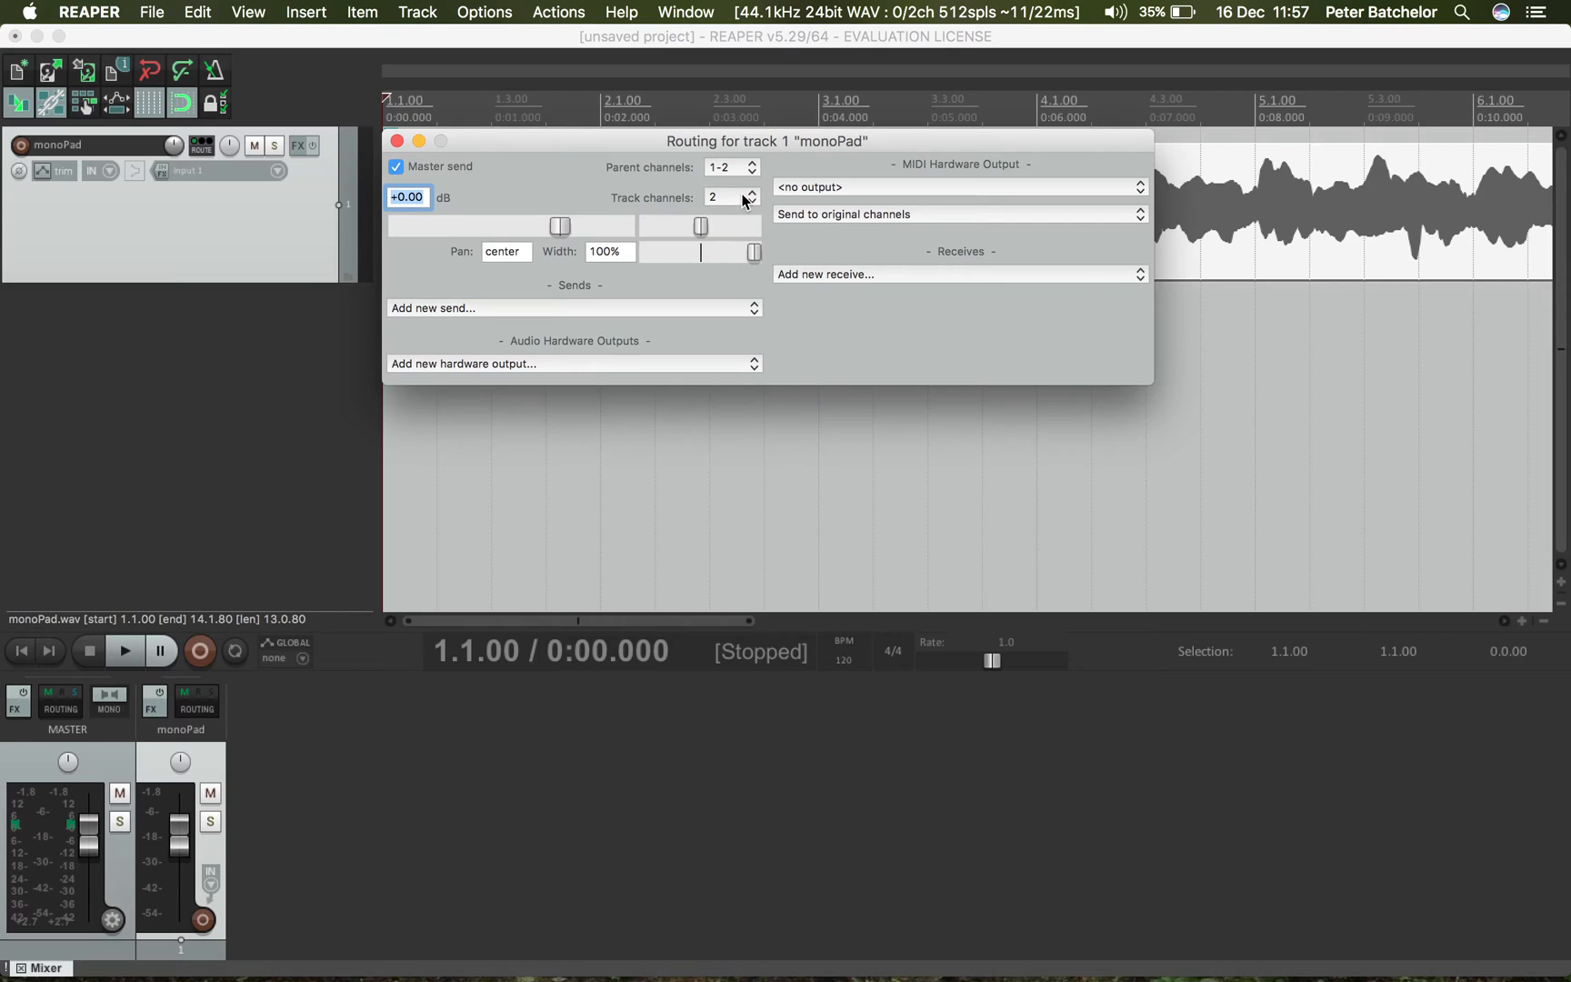
click(729, 197)
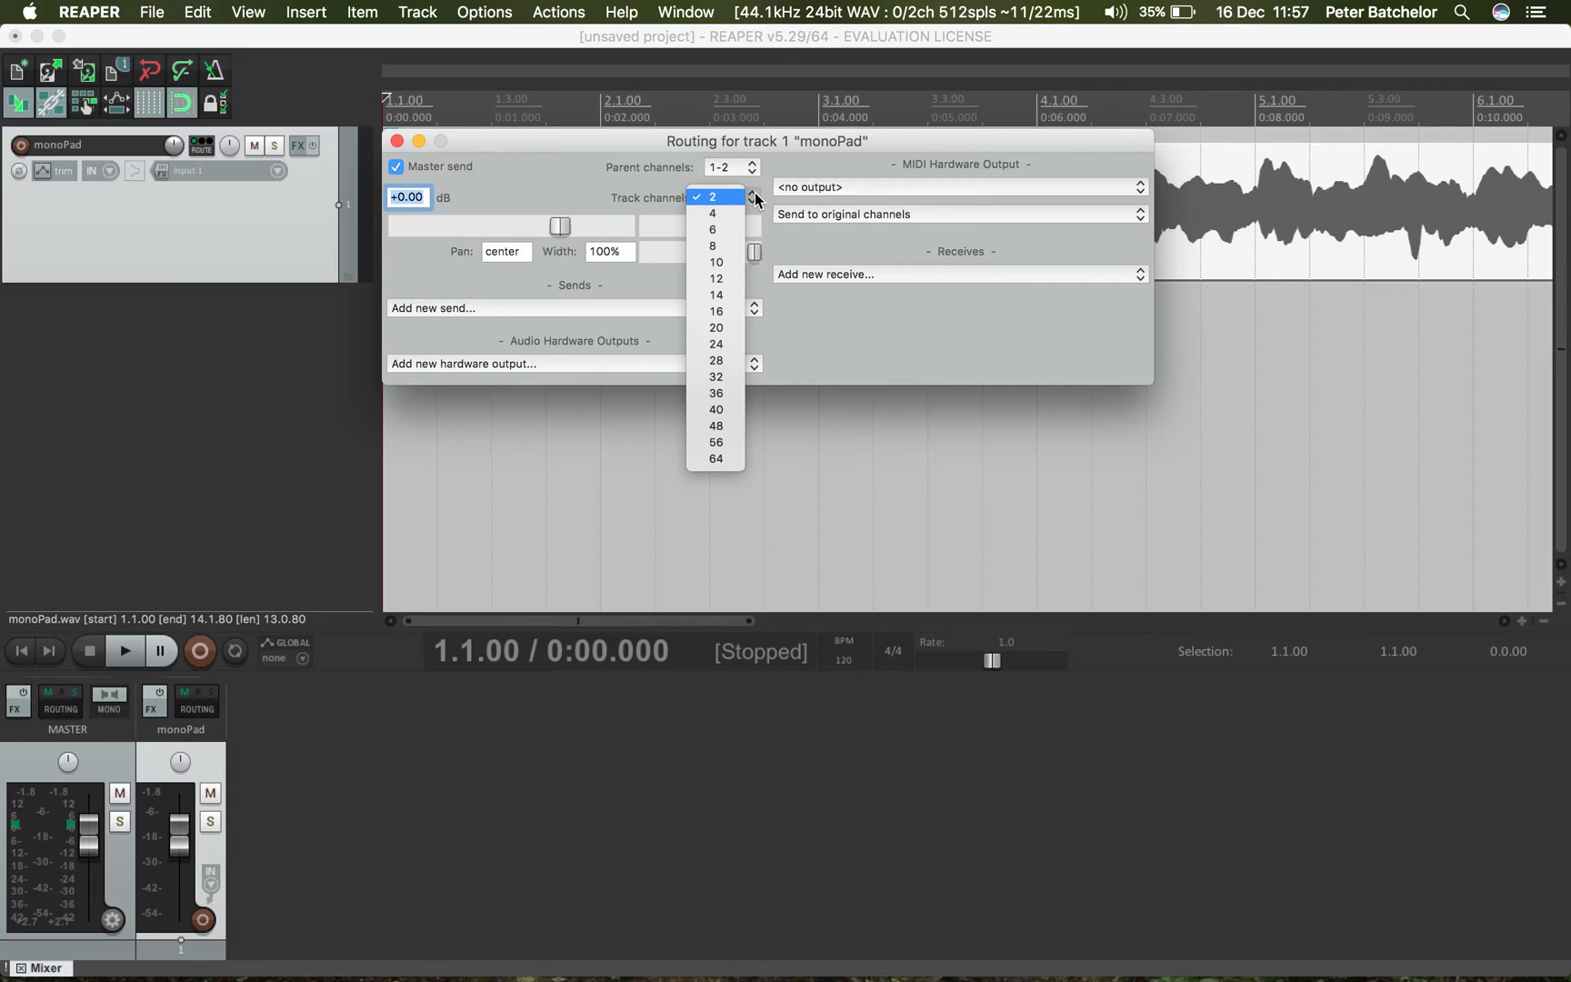
mouse_move(713, 229)
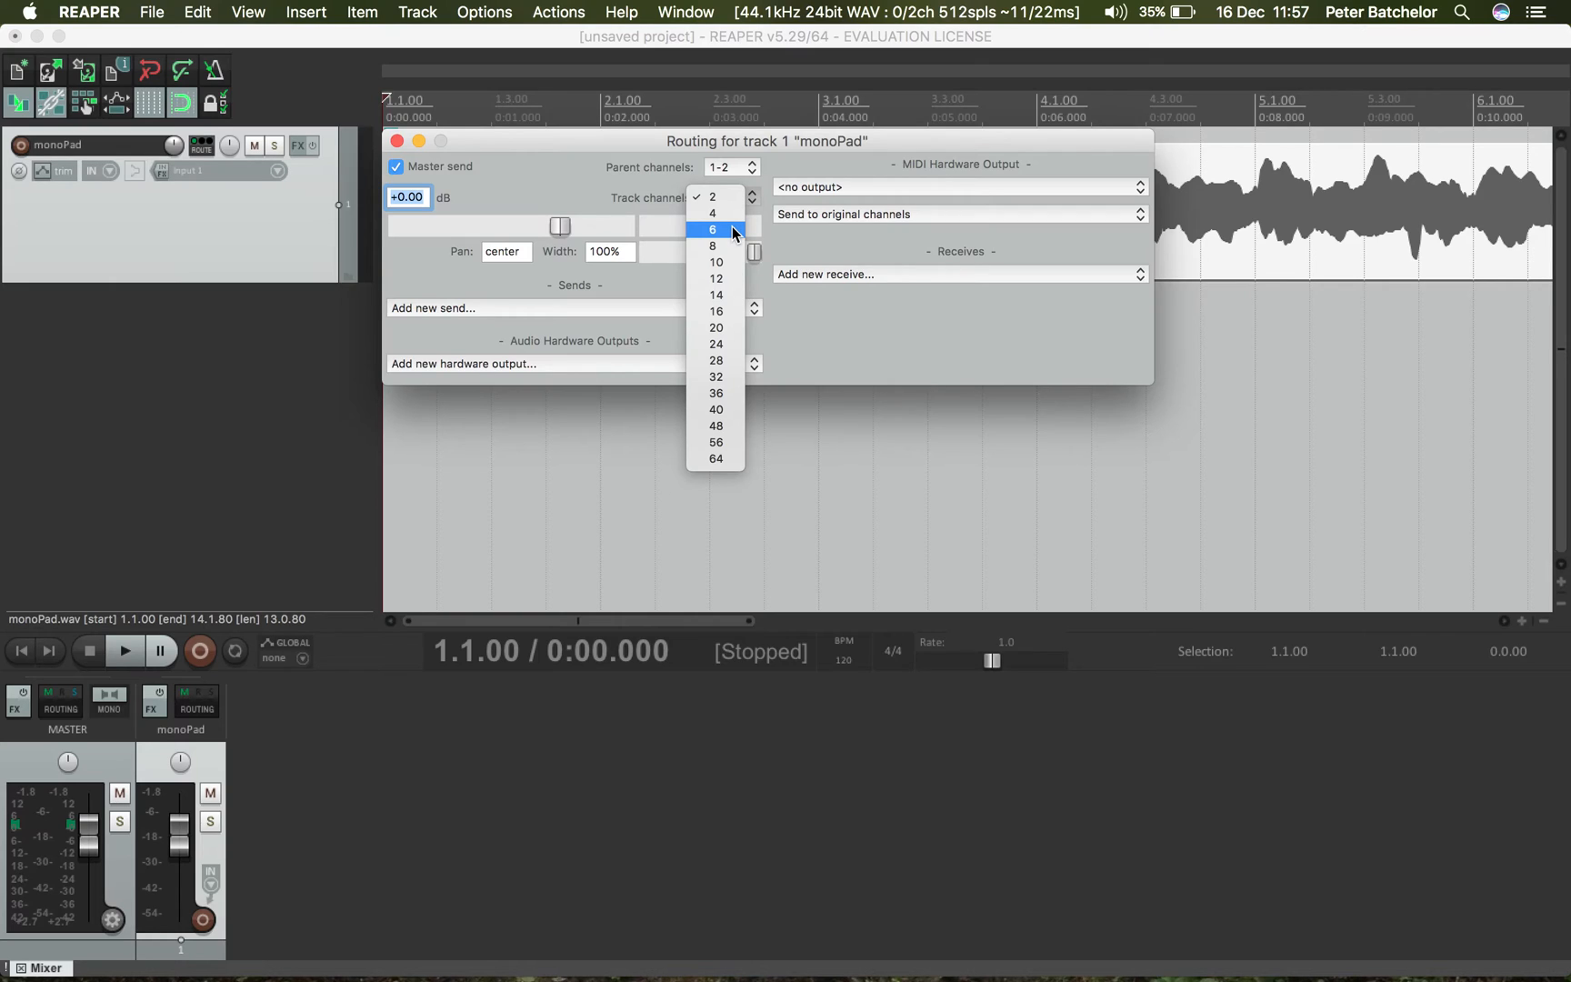
click(713, 230)
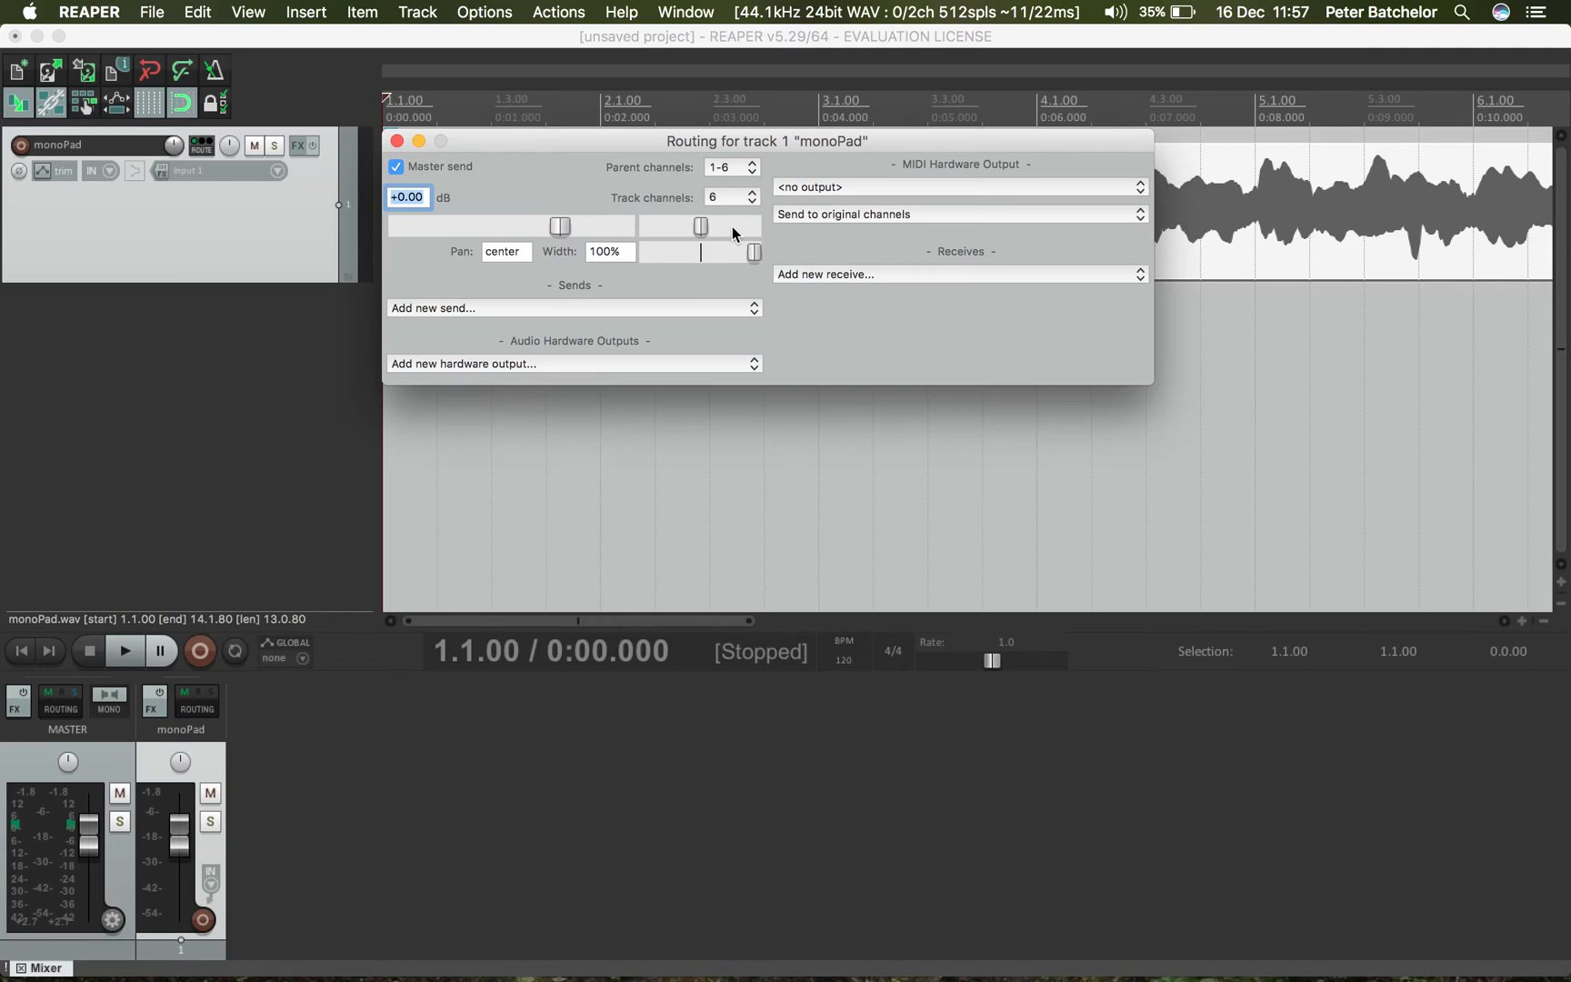
mouse_move(449, 176)
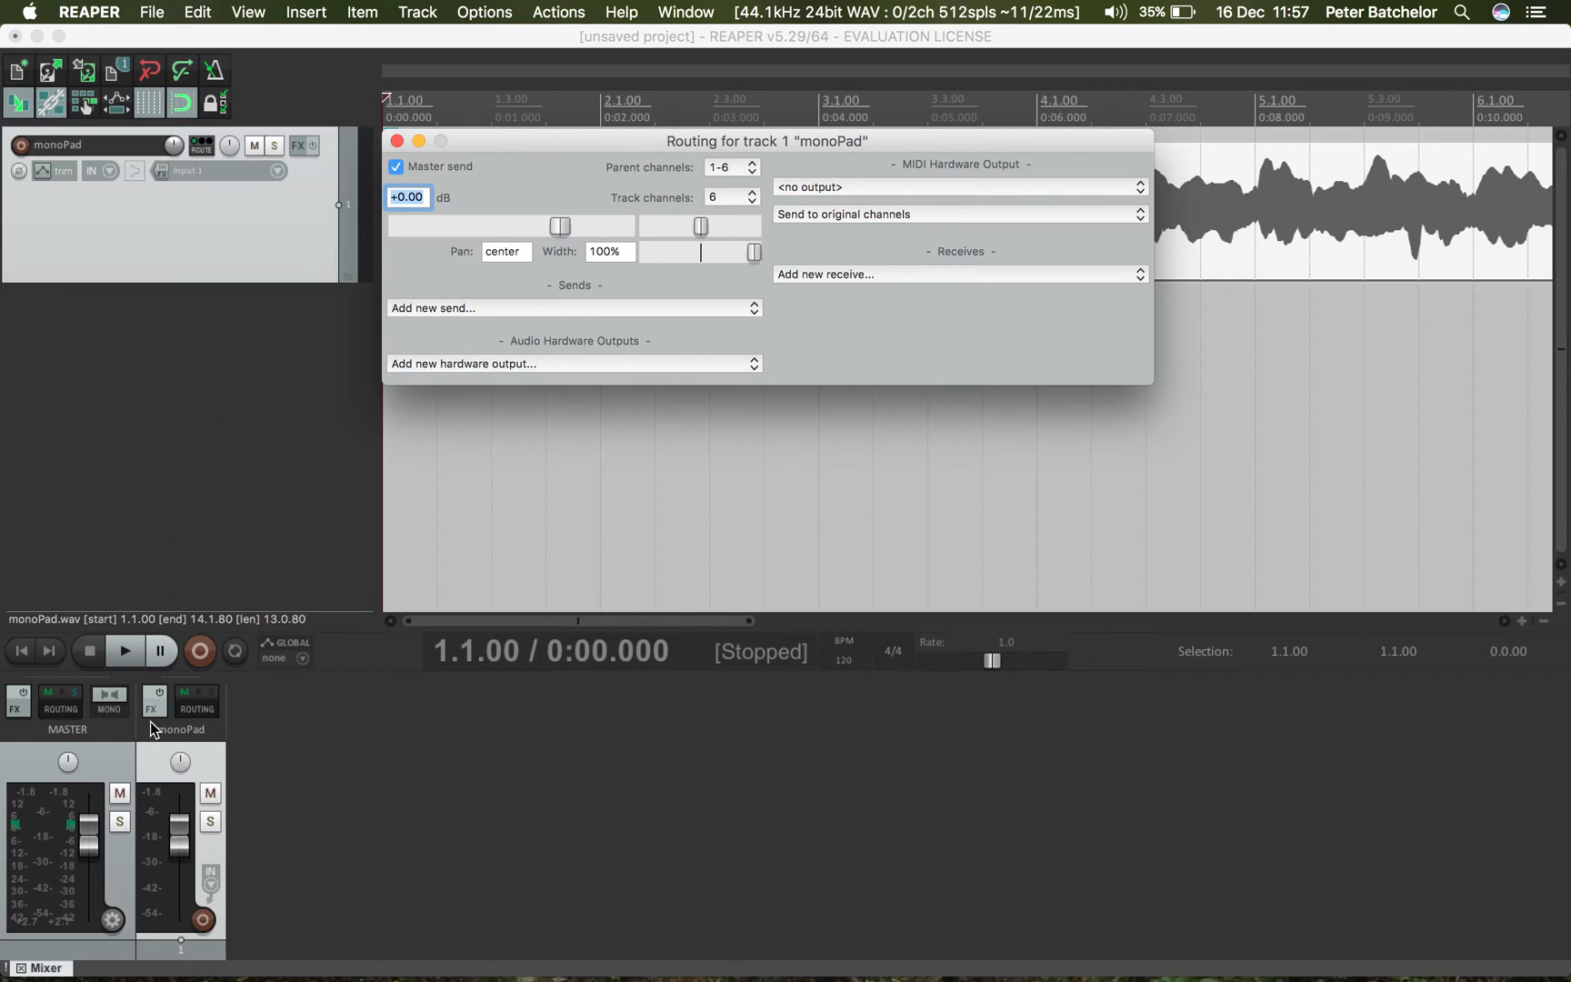
mouse_move(60, 795)
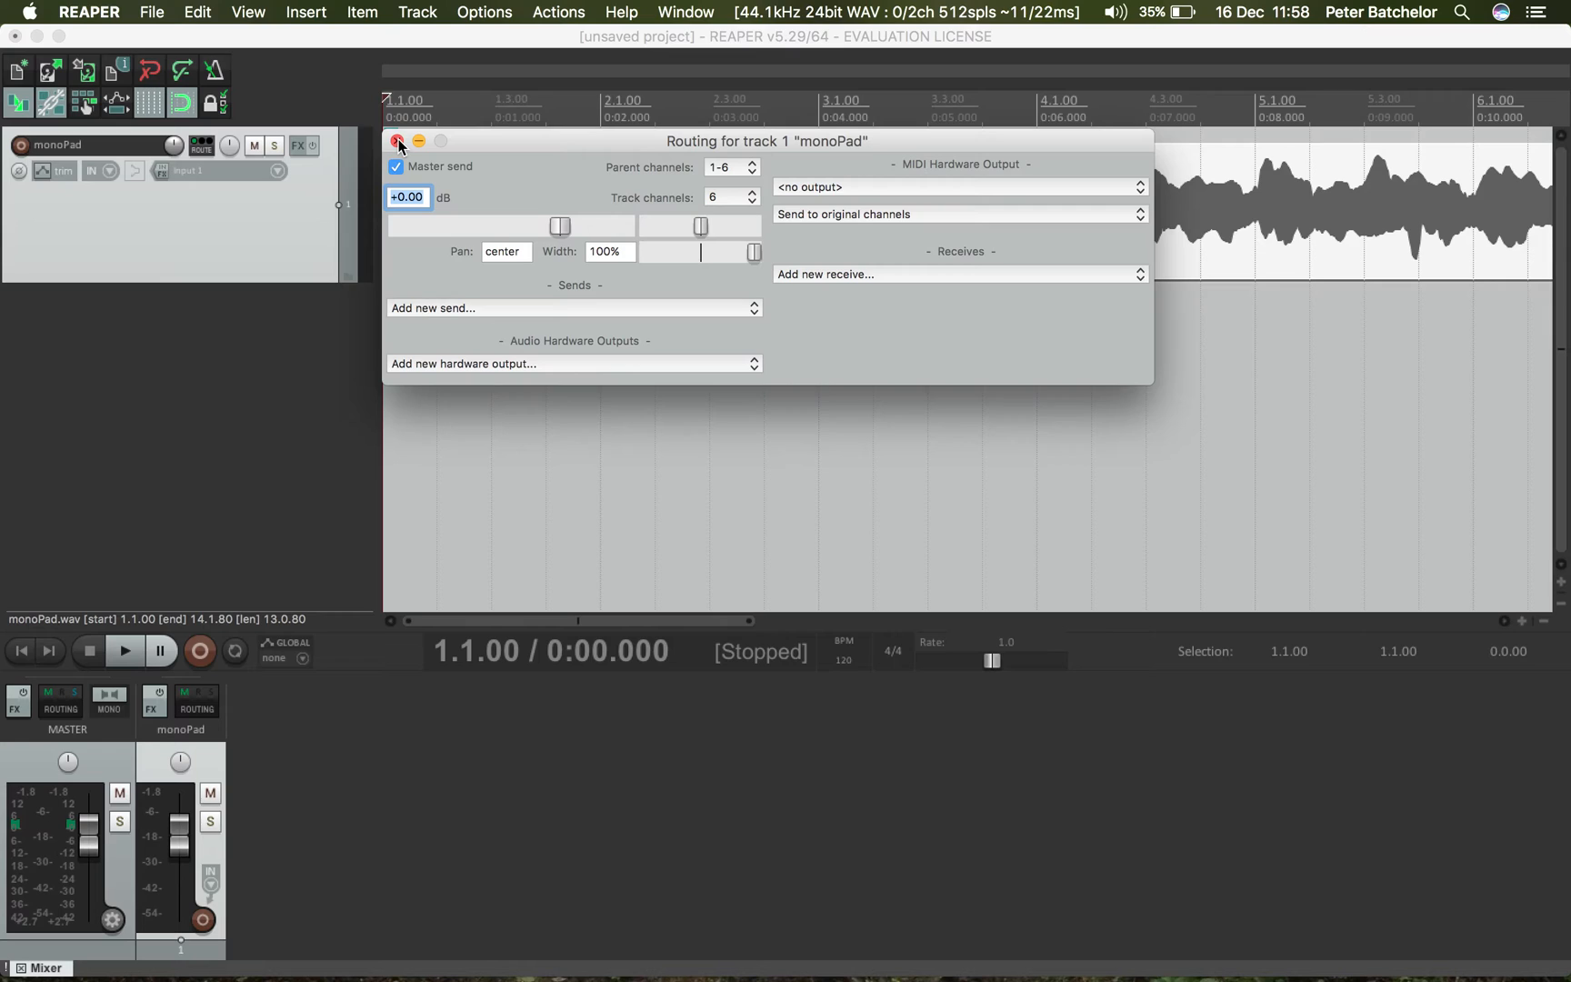
- Close the monoPad routing window and hide the mixer panel
click(398, 140)
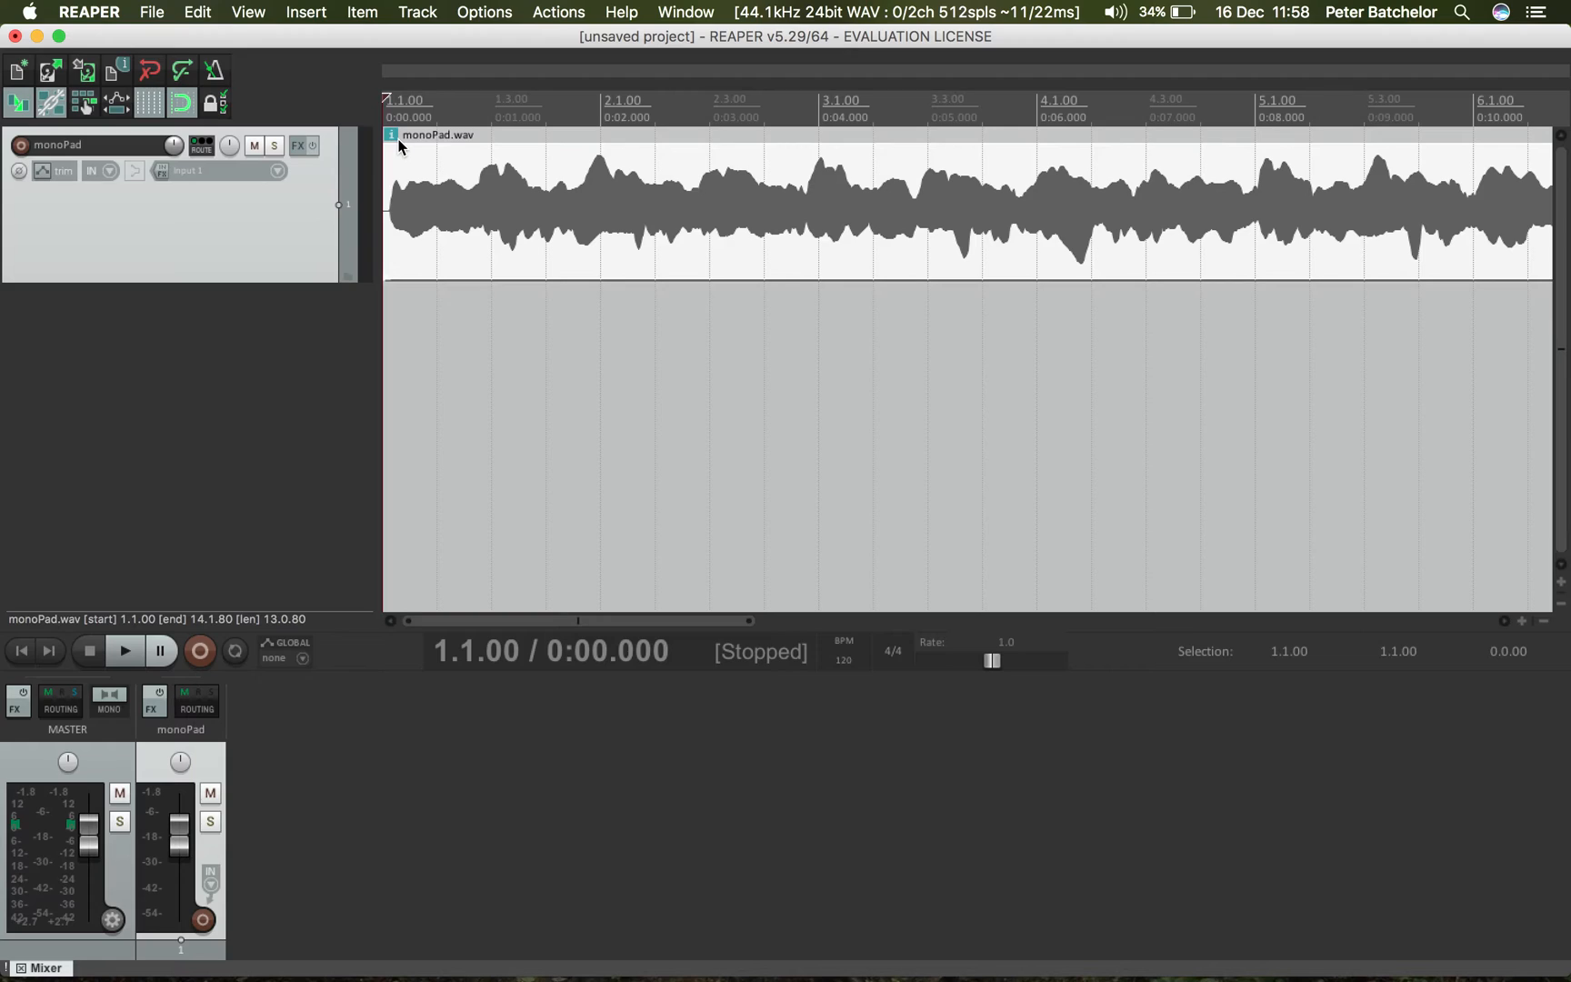
mouse_move(451, 233)
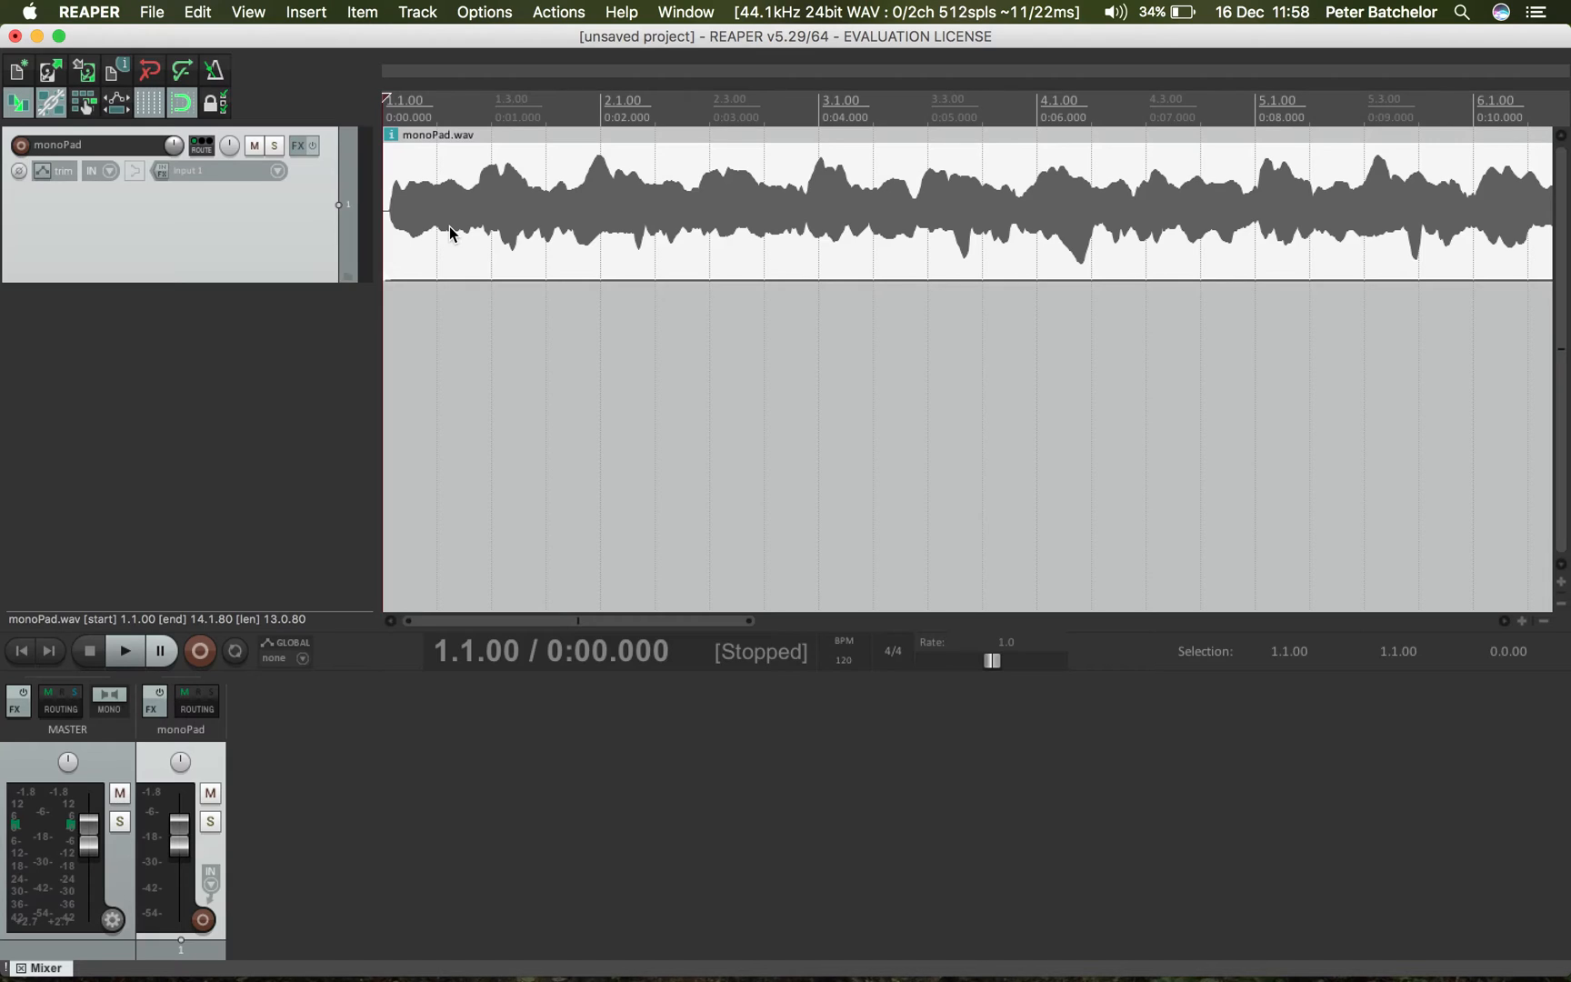
mouse_move(179, 629)
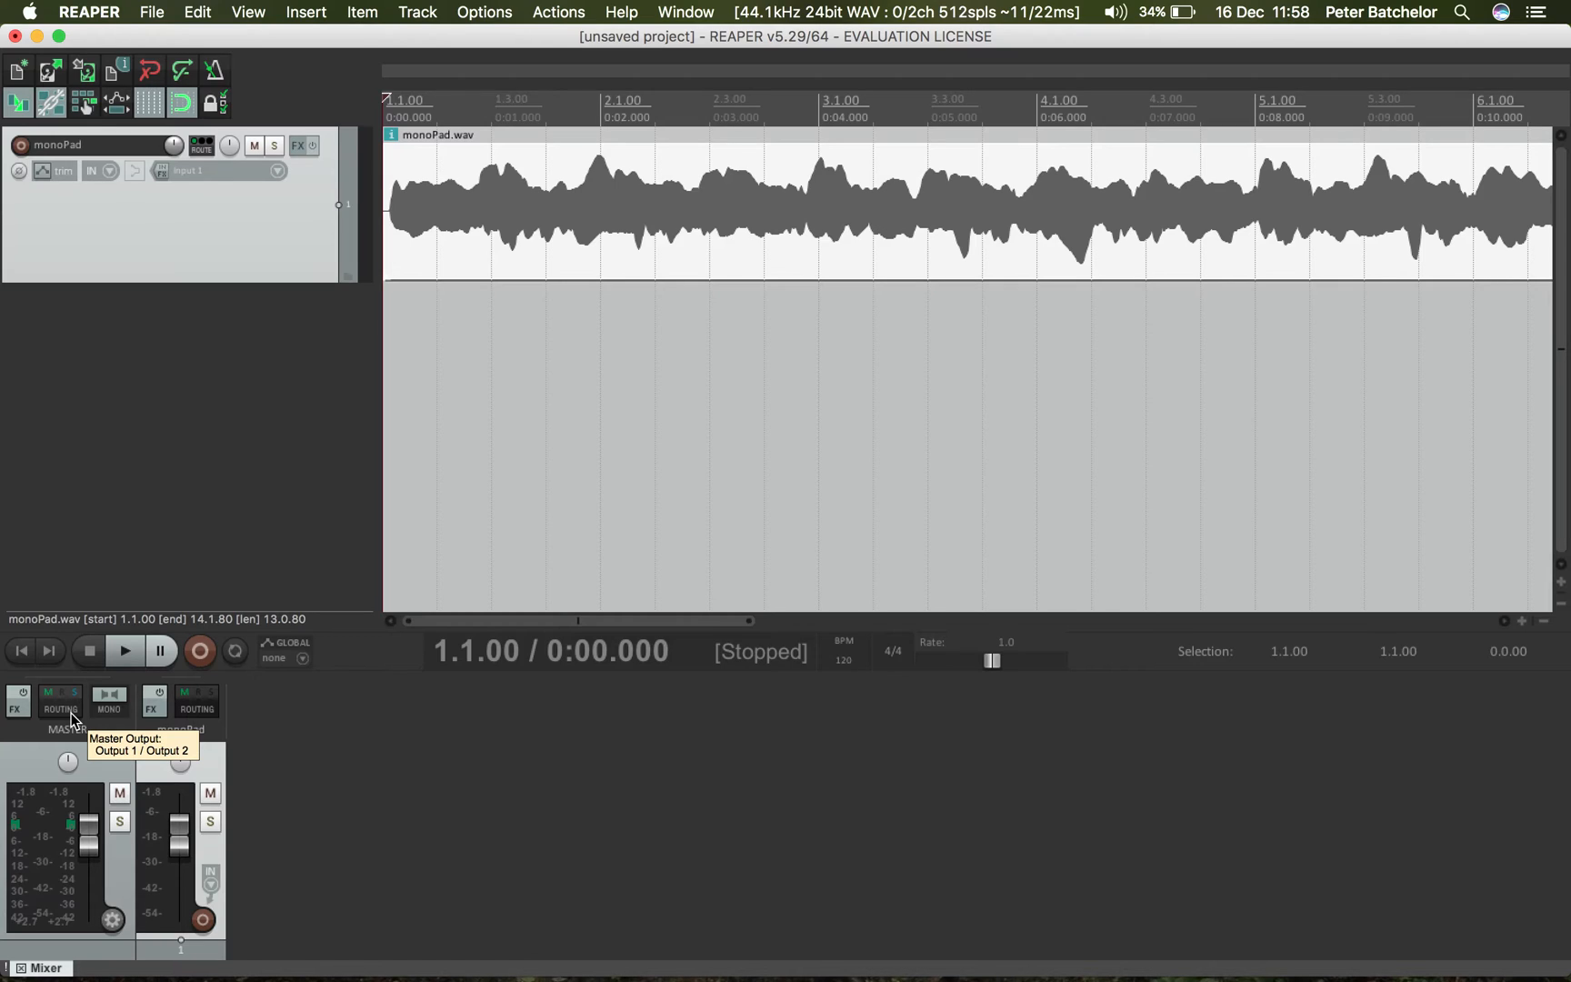
mouse_move(97, 843)
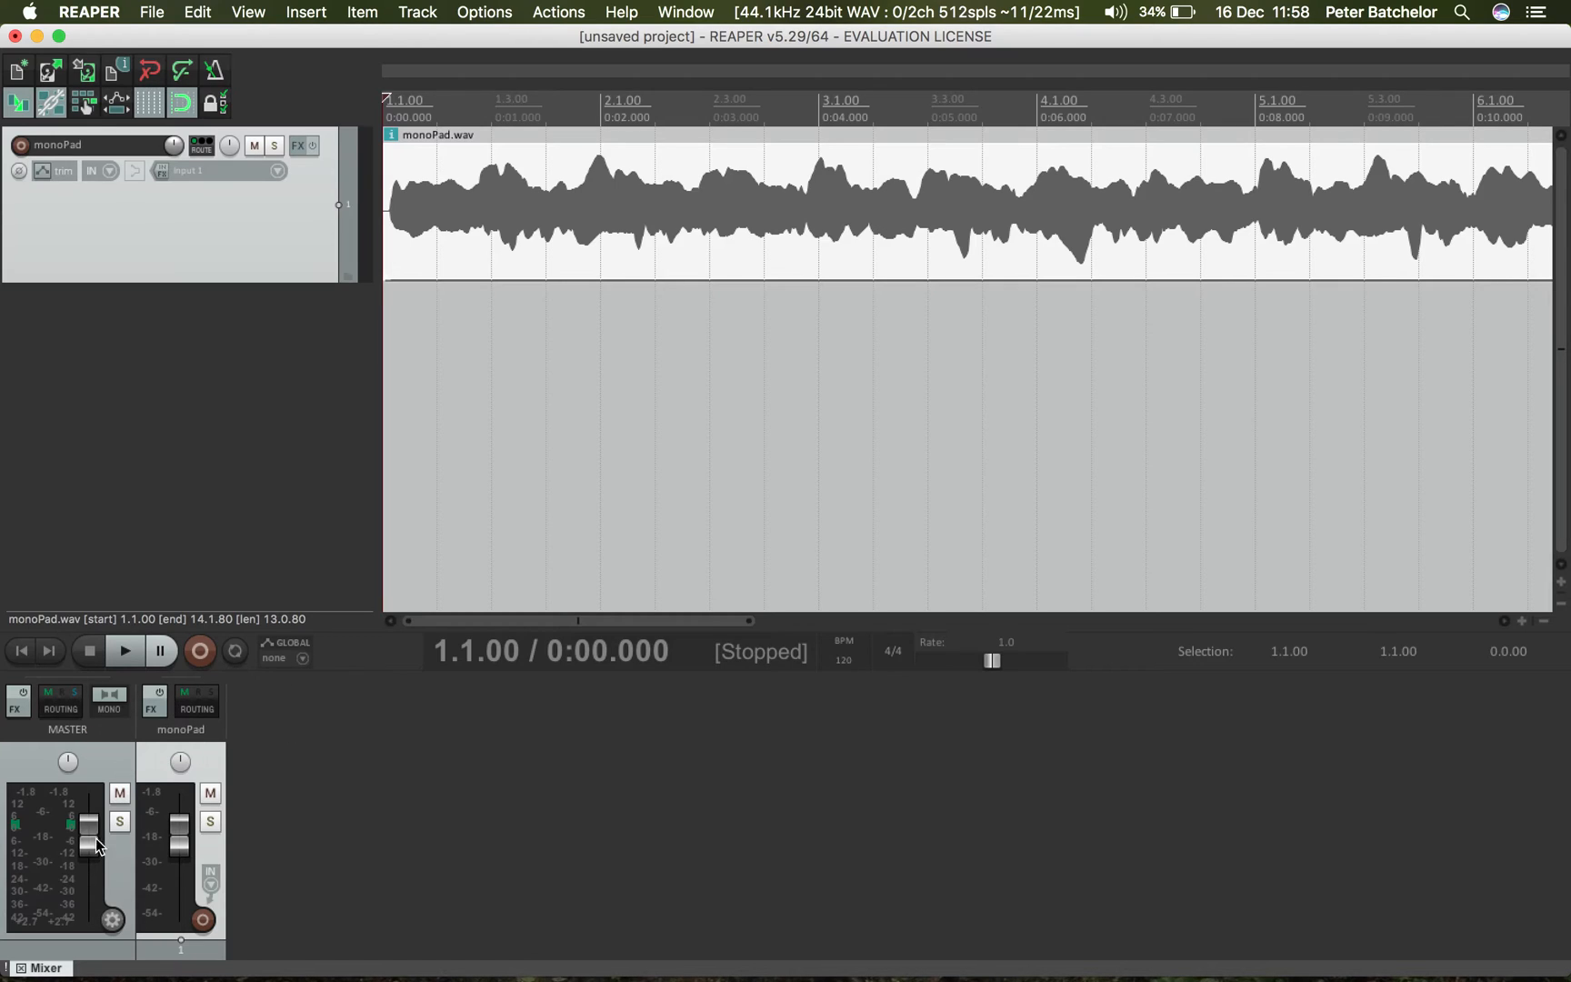
mouse_move(386, 878)
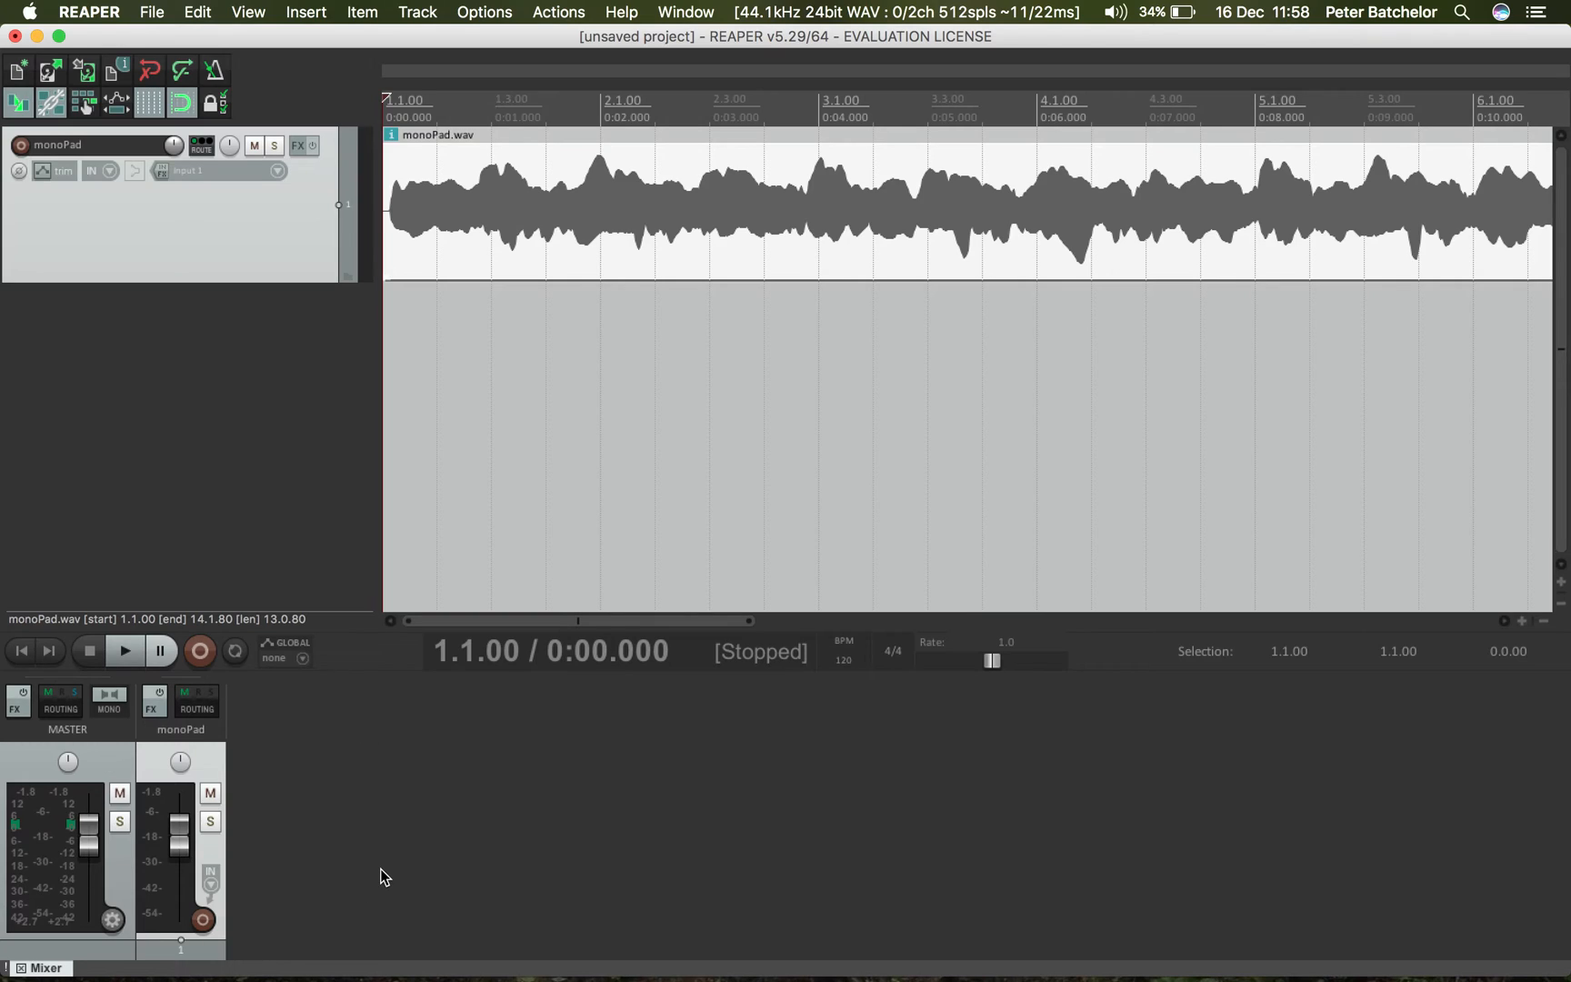
mouse_move(206, 976)
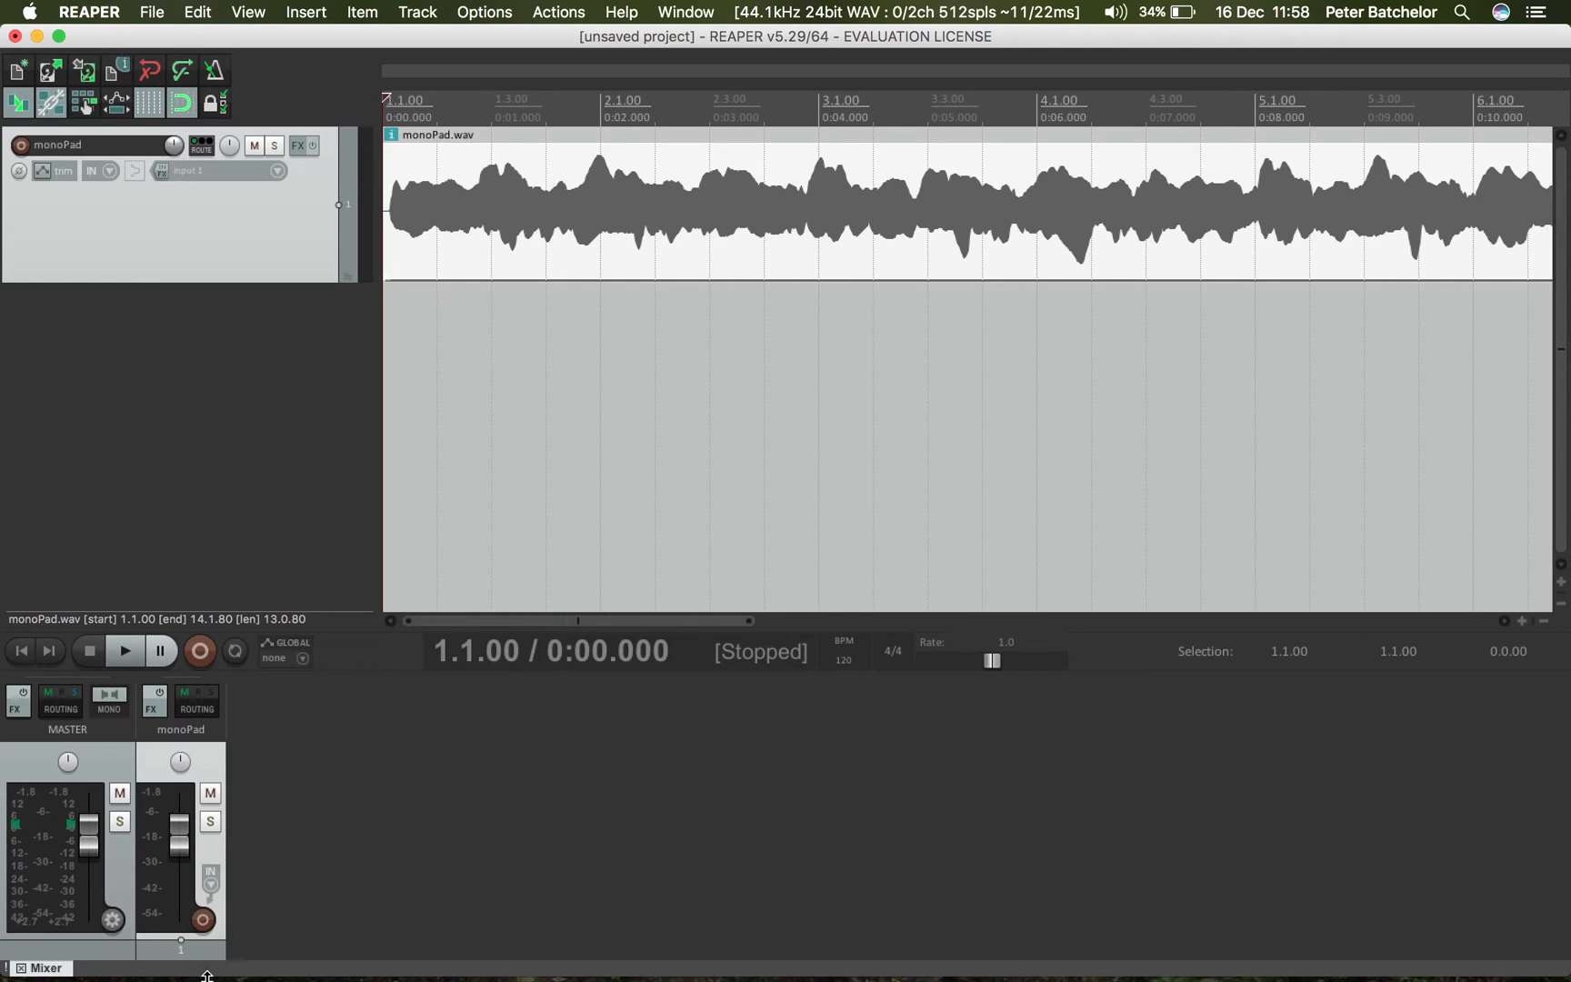
click(45, 968)
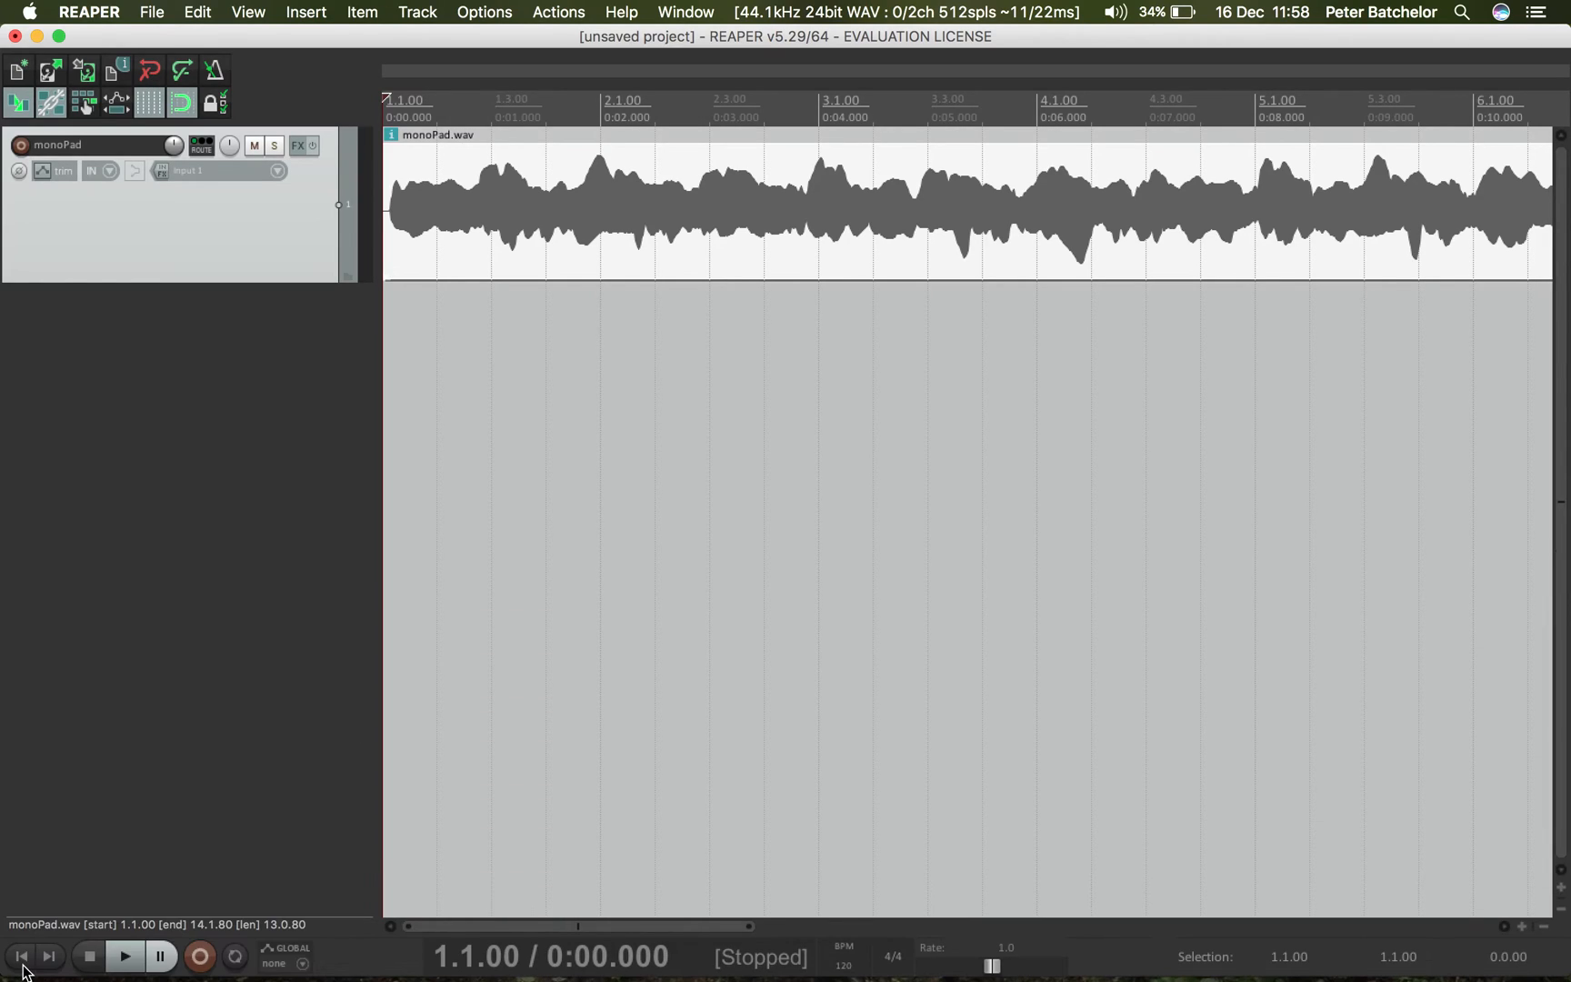
mouse_move(248, 486)
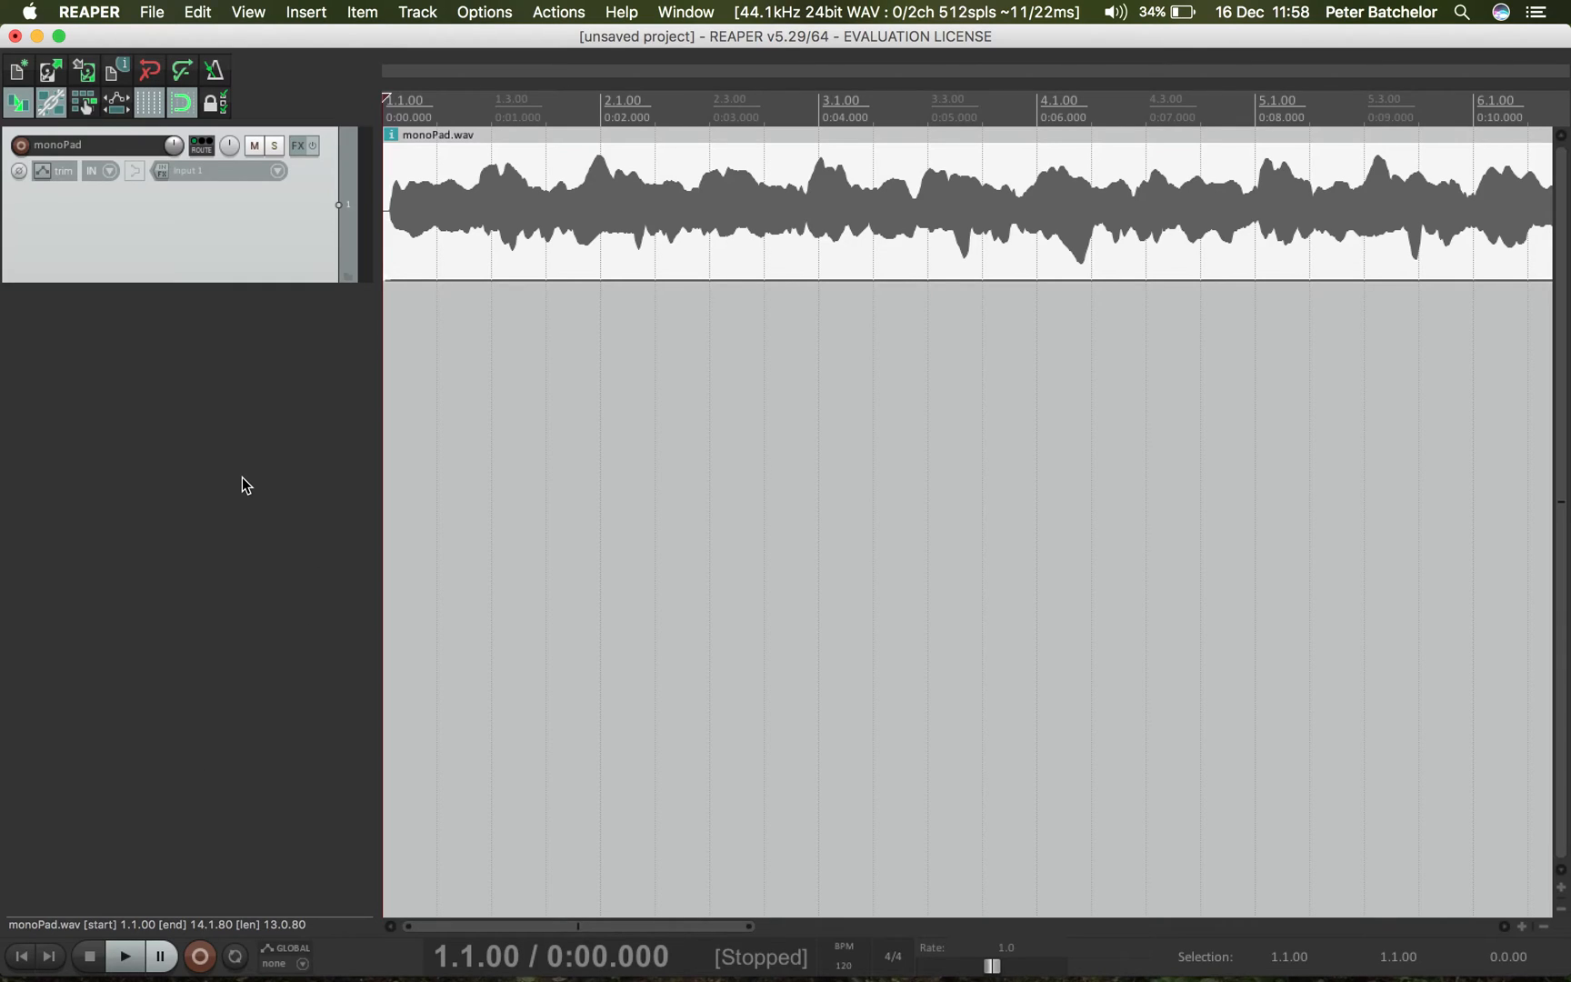
mouse_move(100, 347)
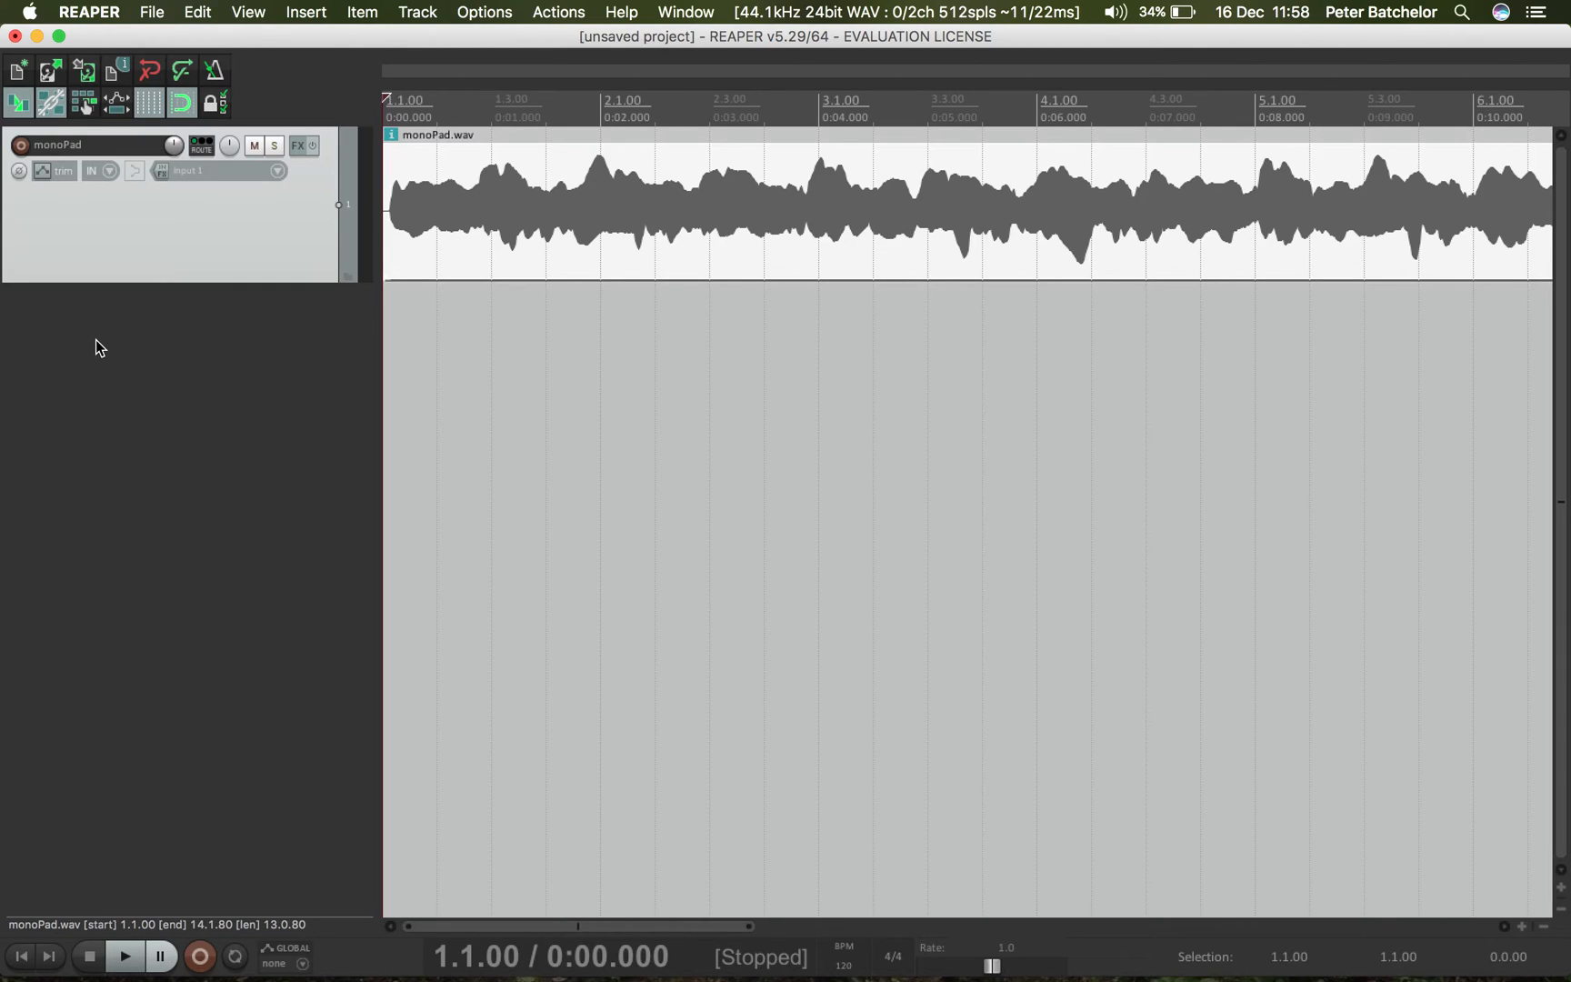
- Show the master track above monoPad and bring up its output routing settings
right_click(99, 347)
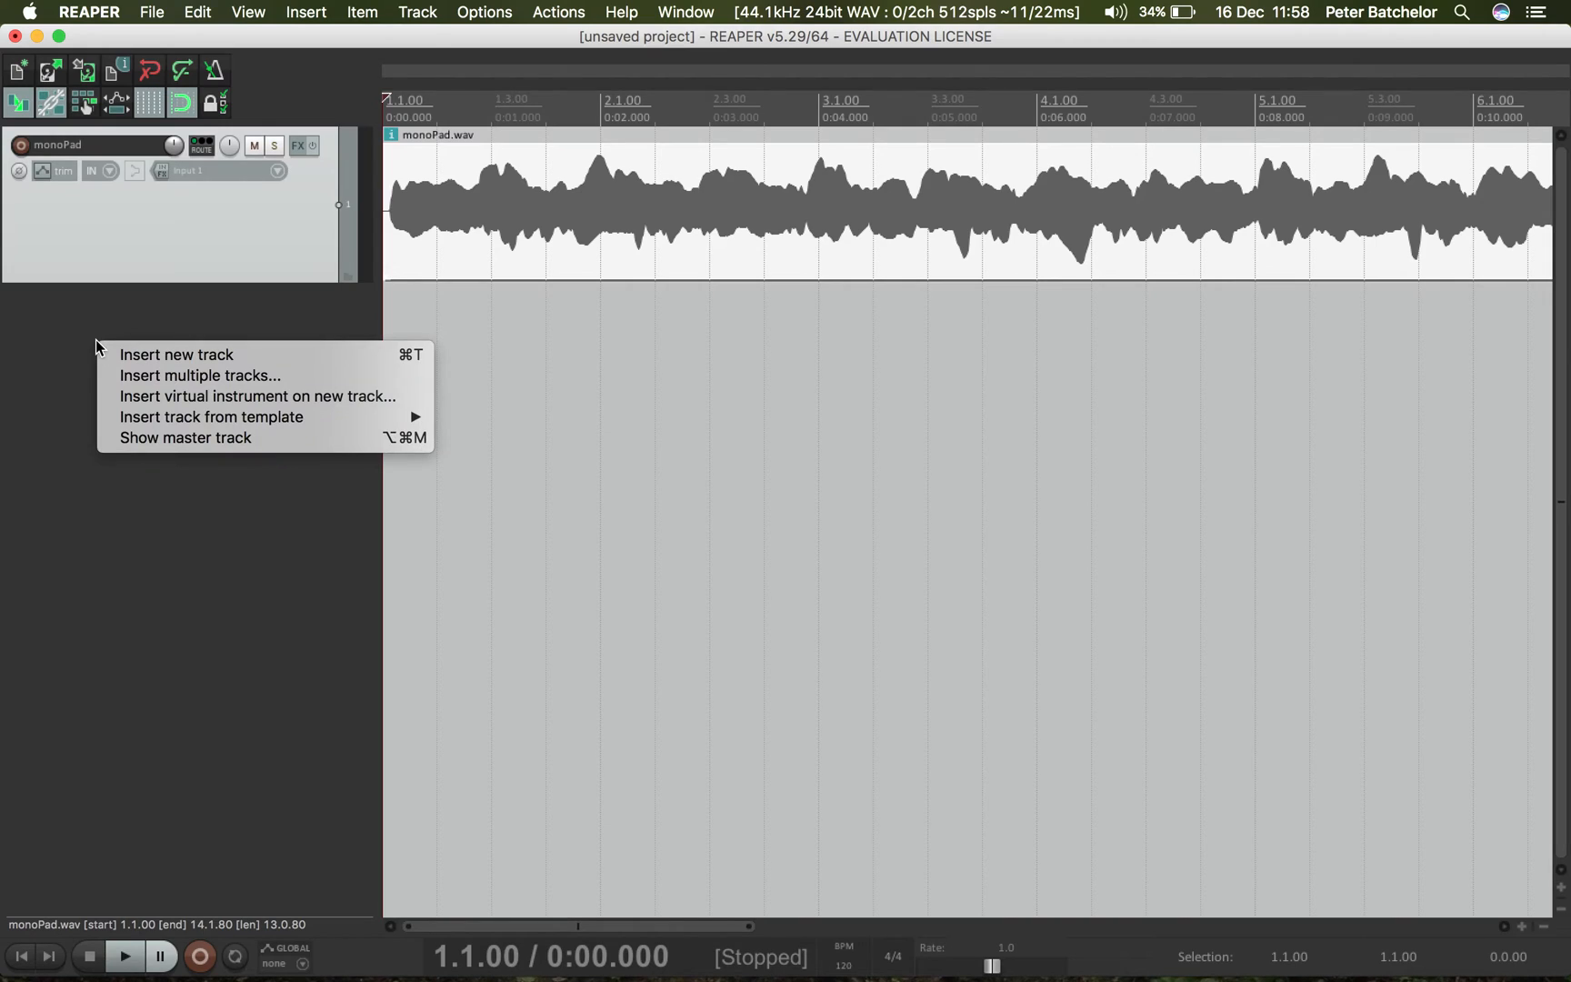
mouse_move(226, 416)
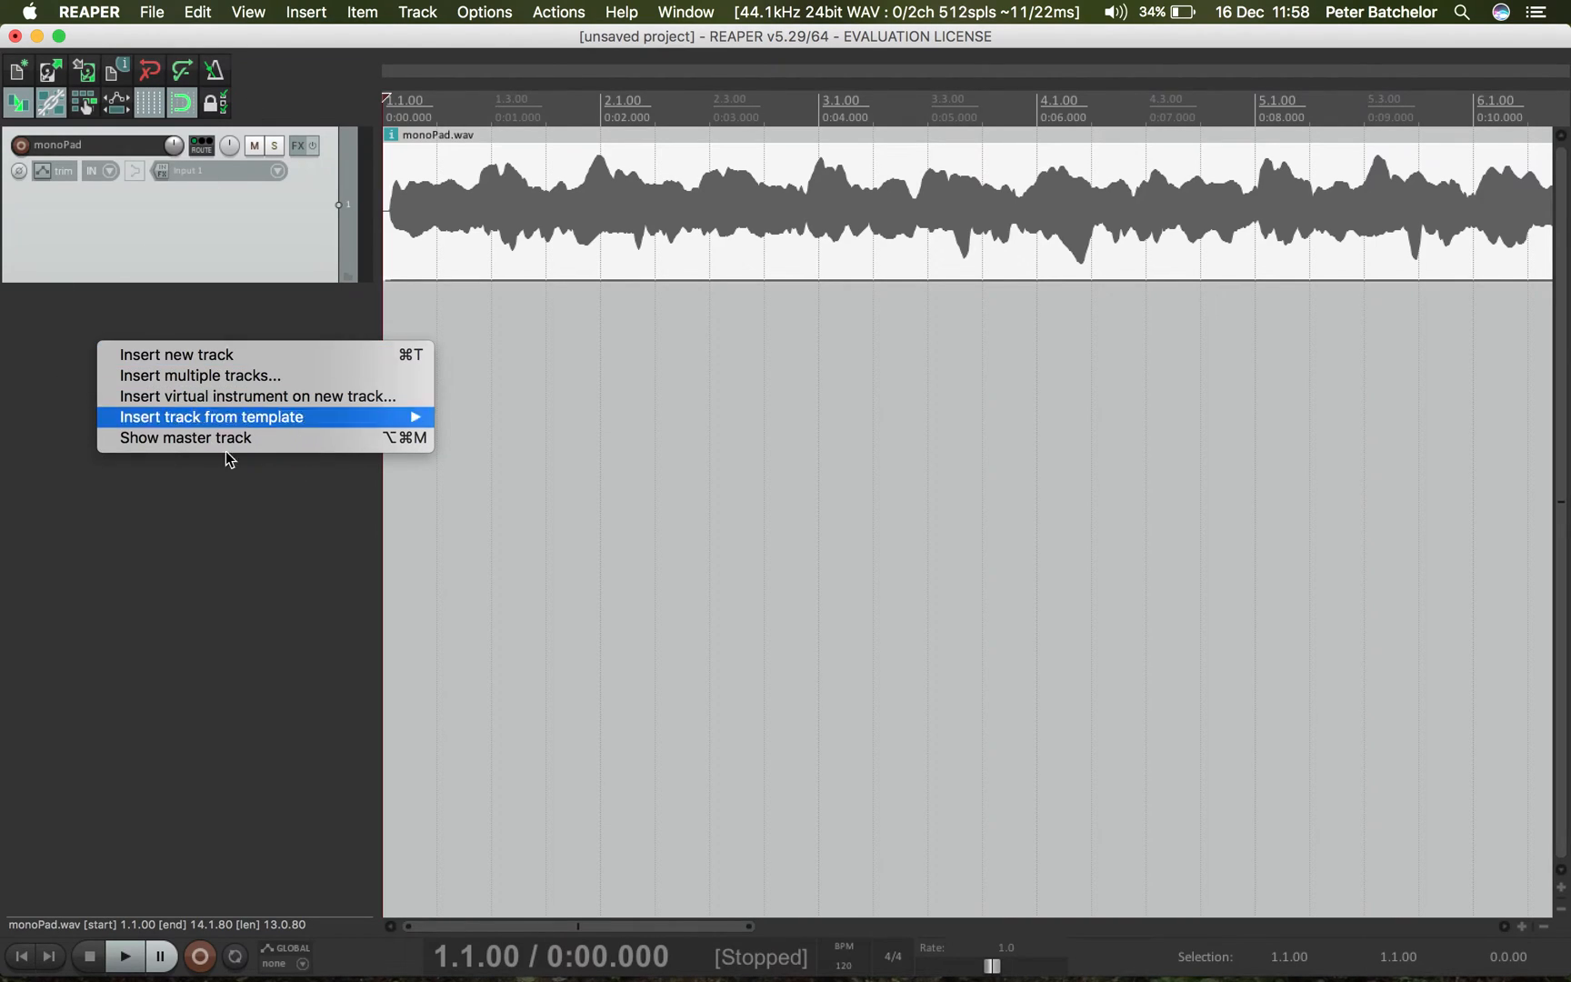
mouse_move(318, 484)
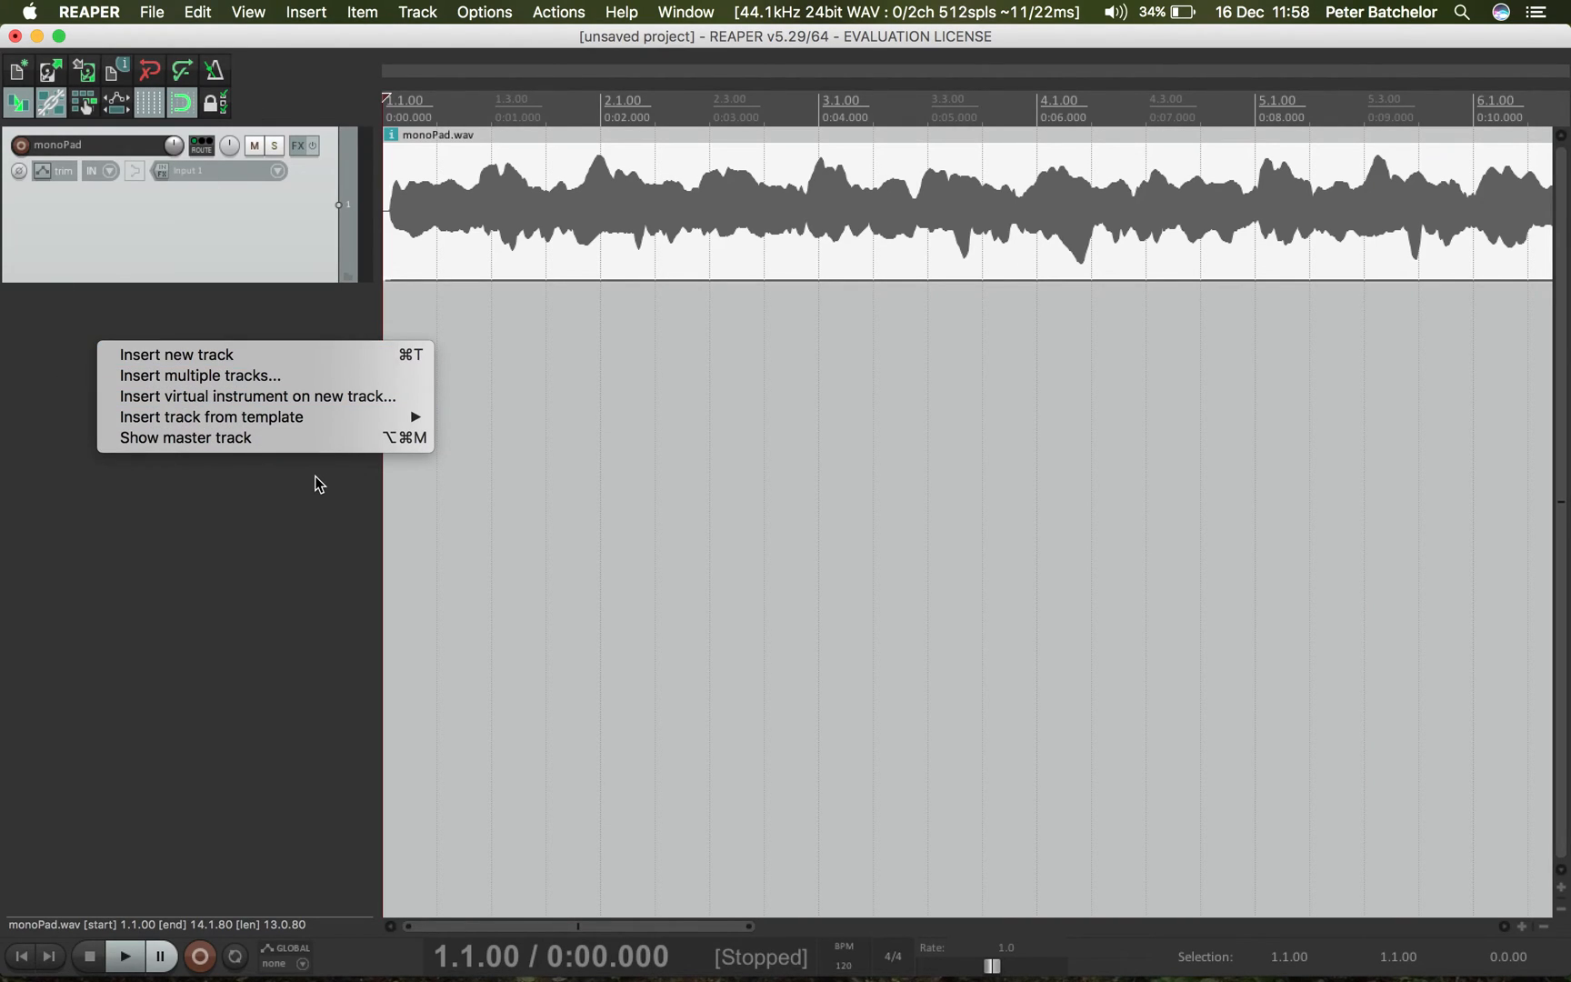
mouse_move(231, 446)
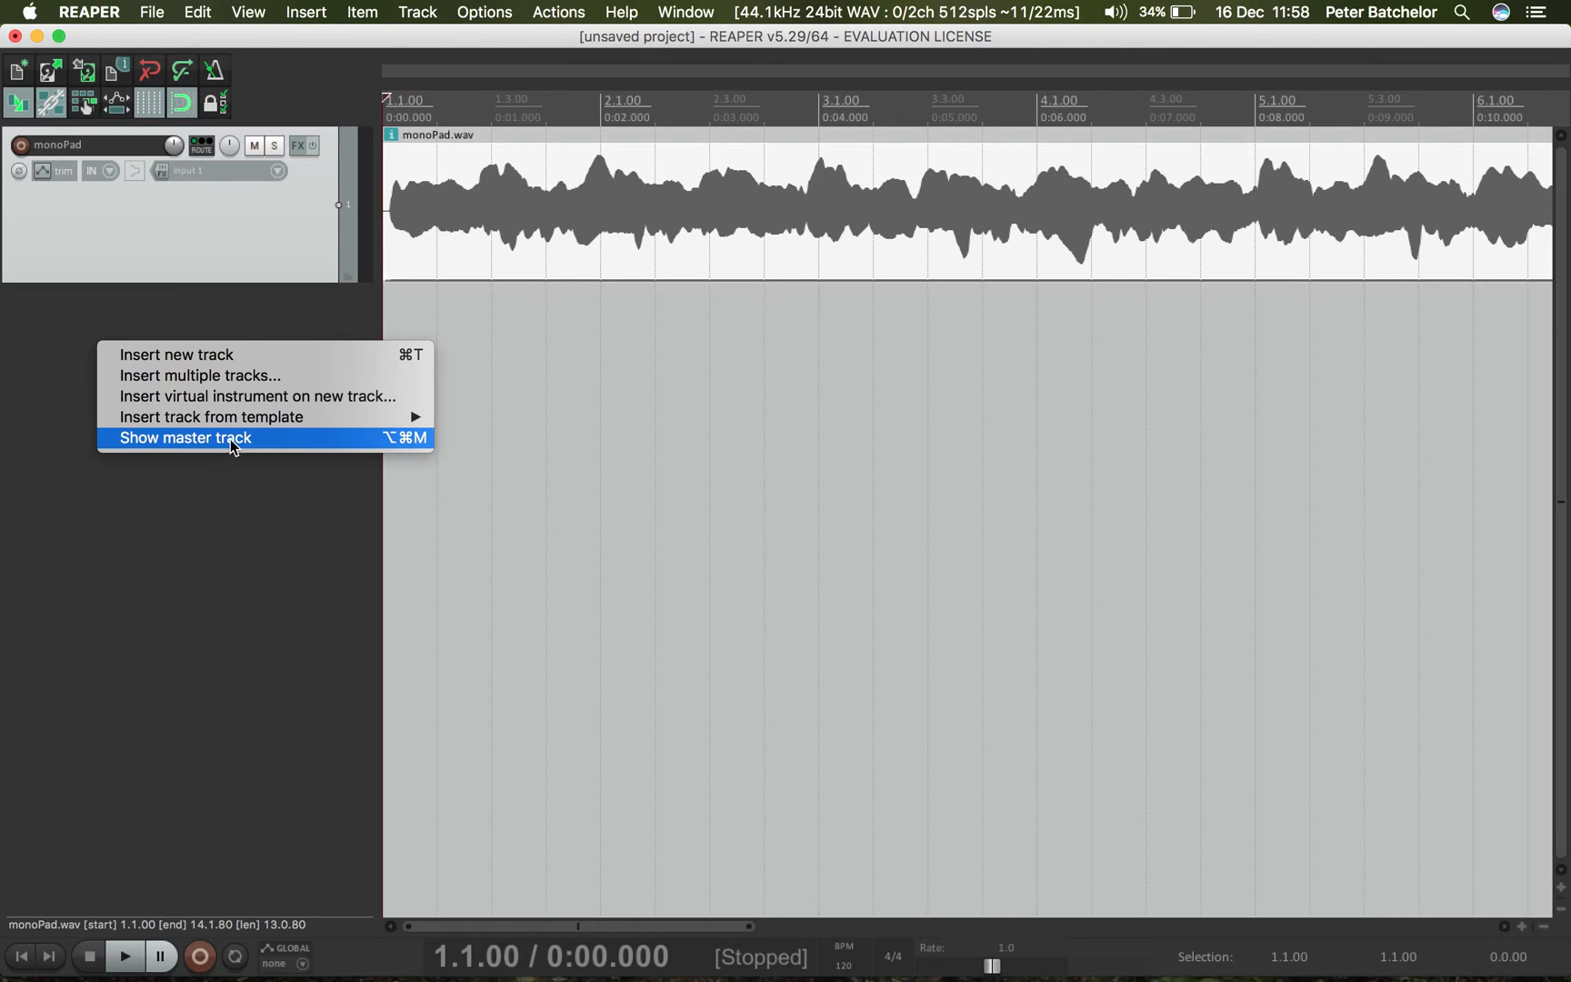
click(183, 438)
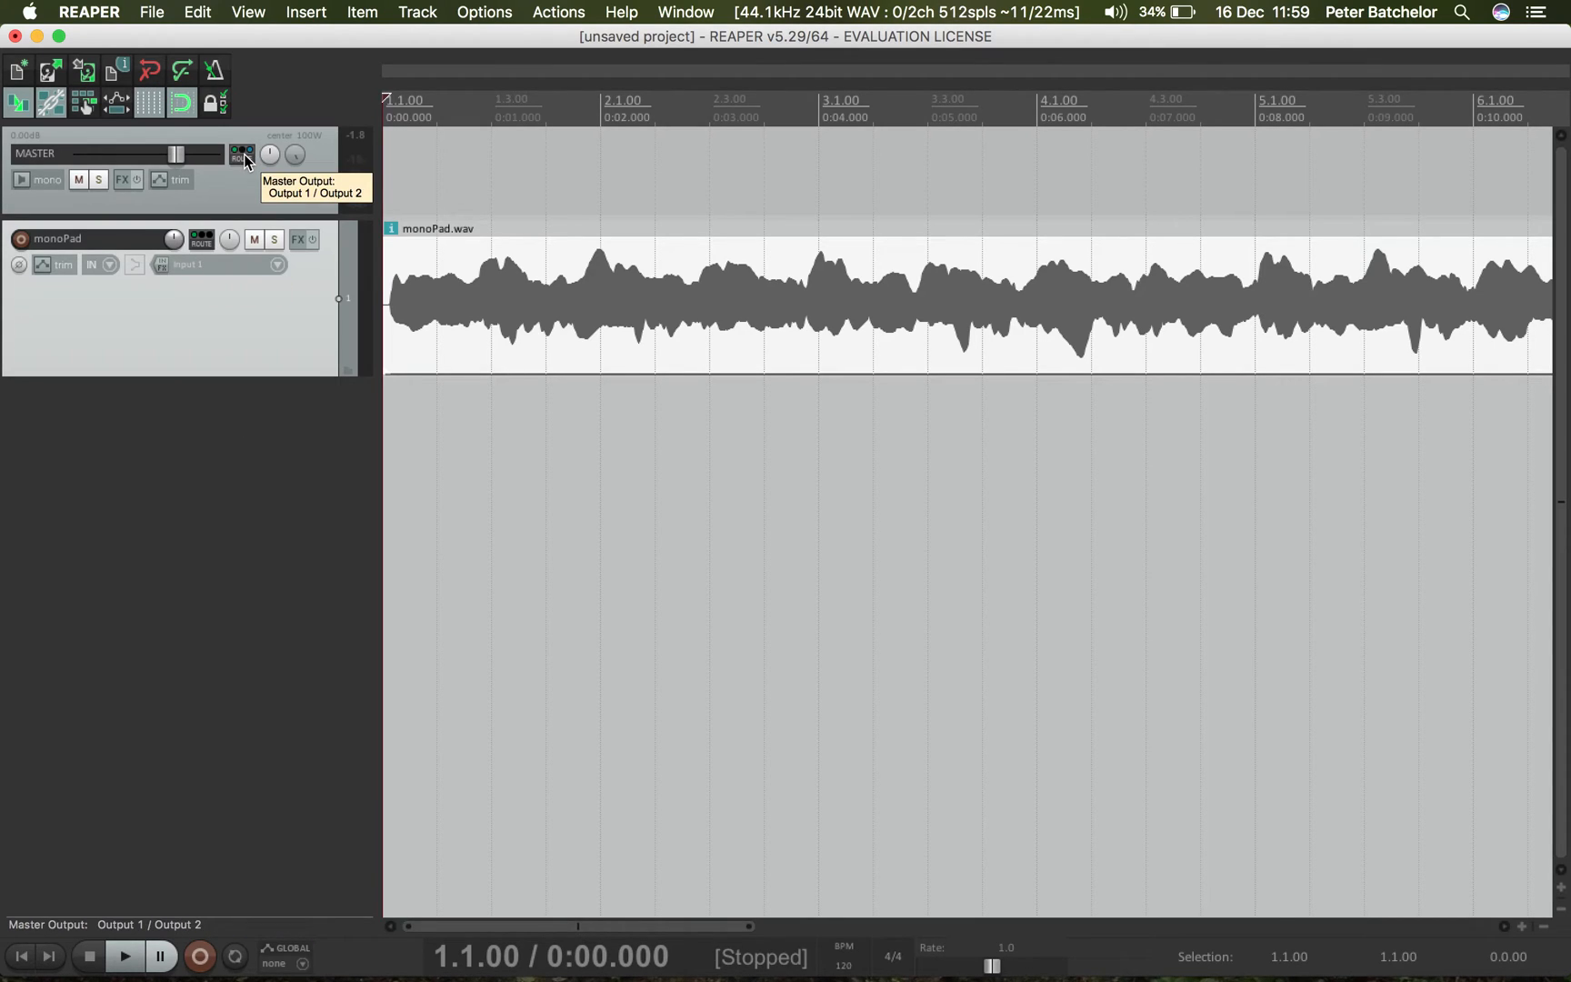
click(241, 155)
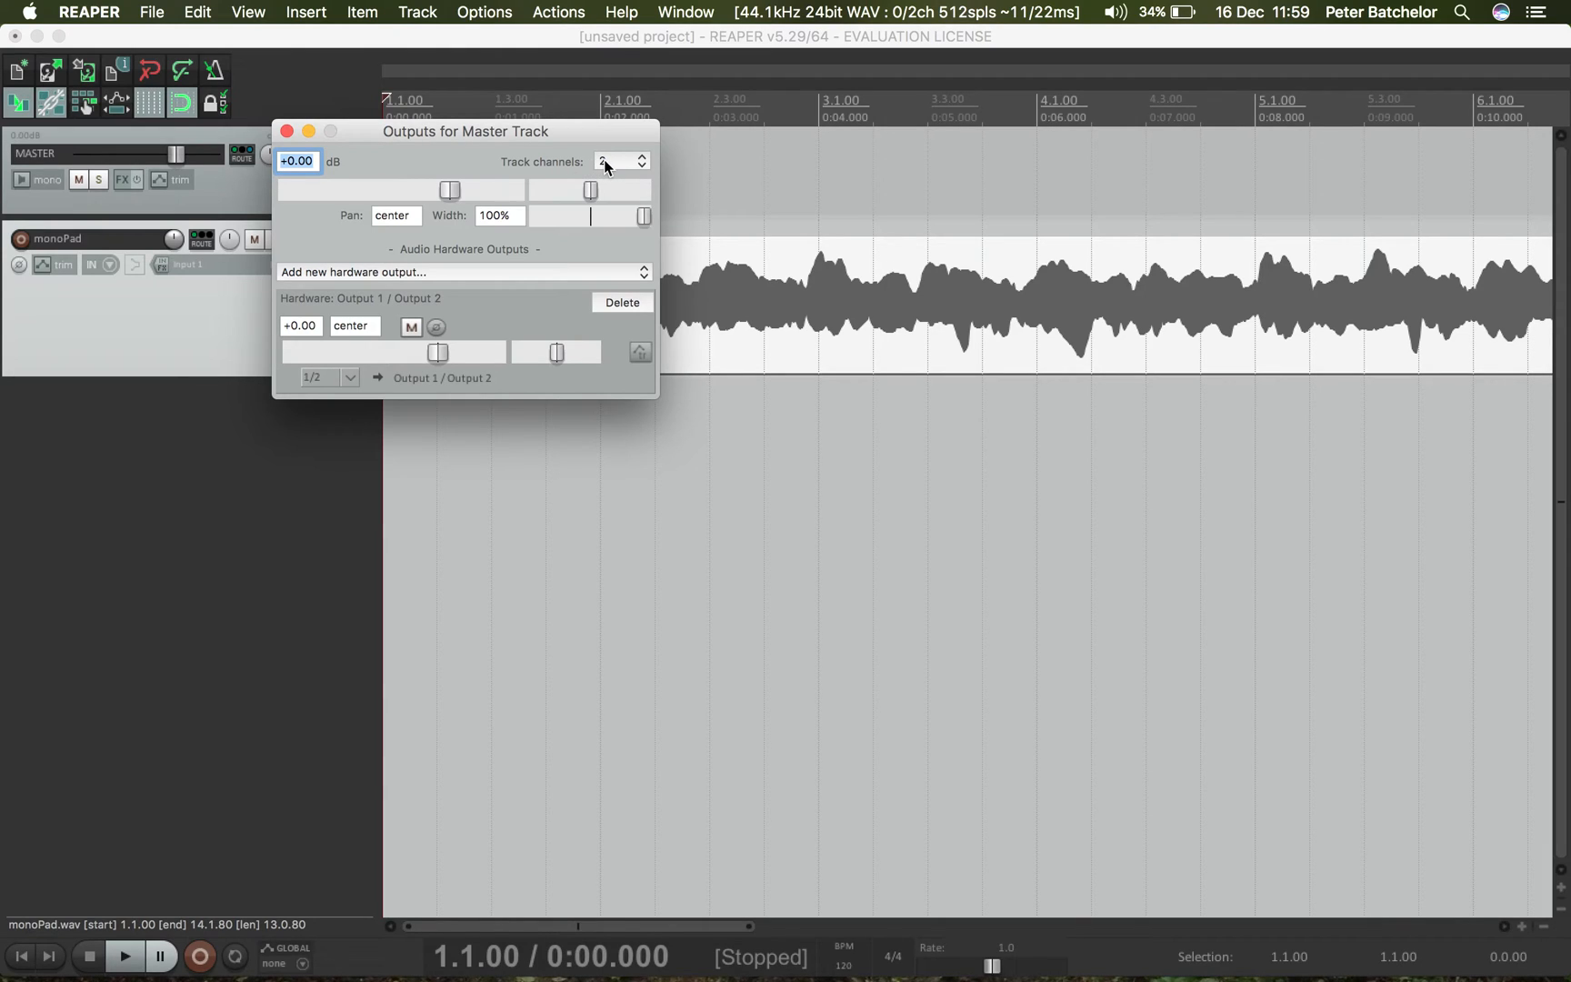
- Set the master track to 6 track channels for 5.1 output
click(613, 162)
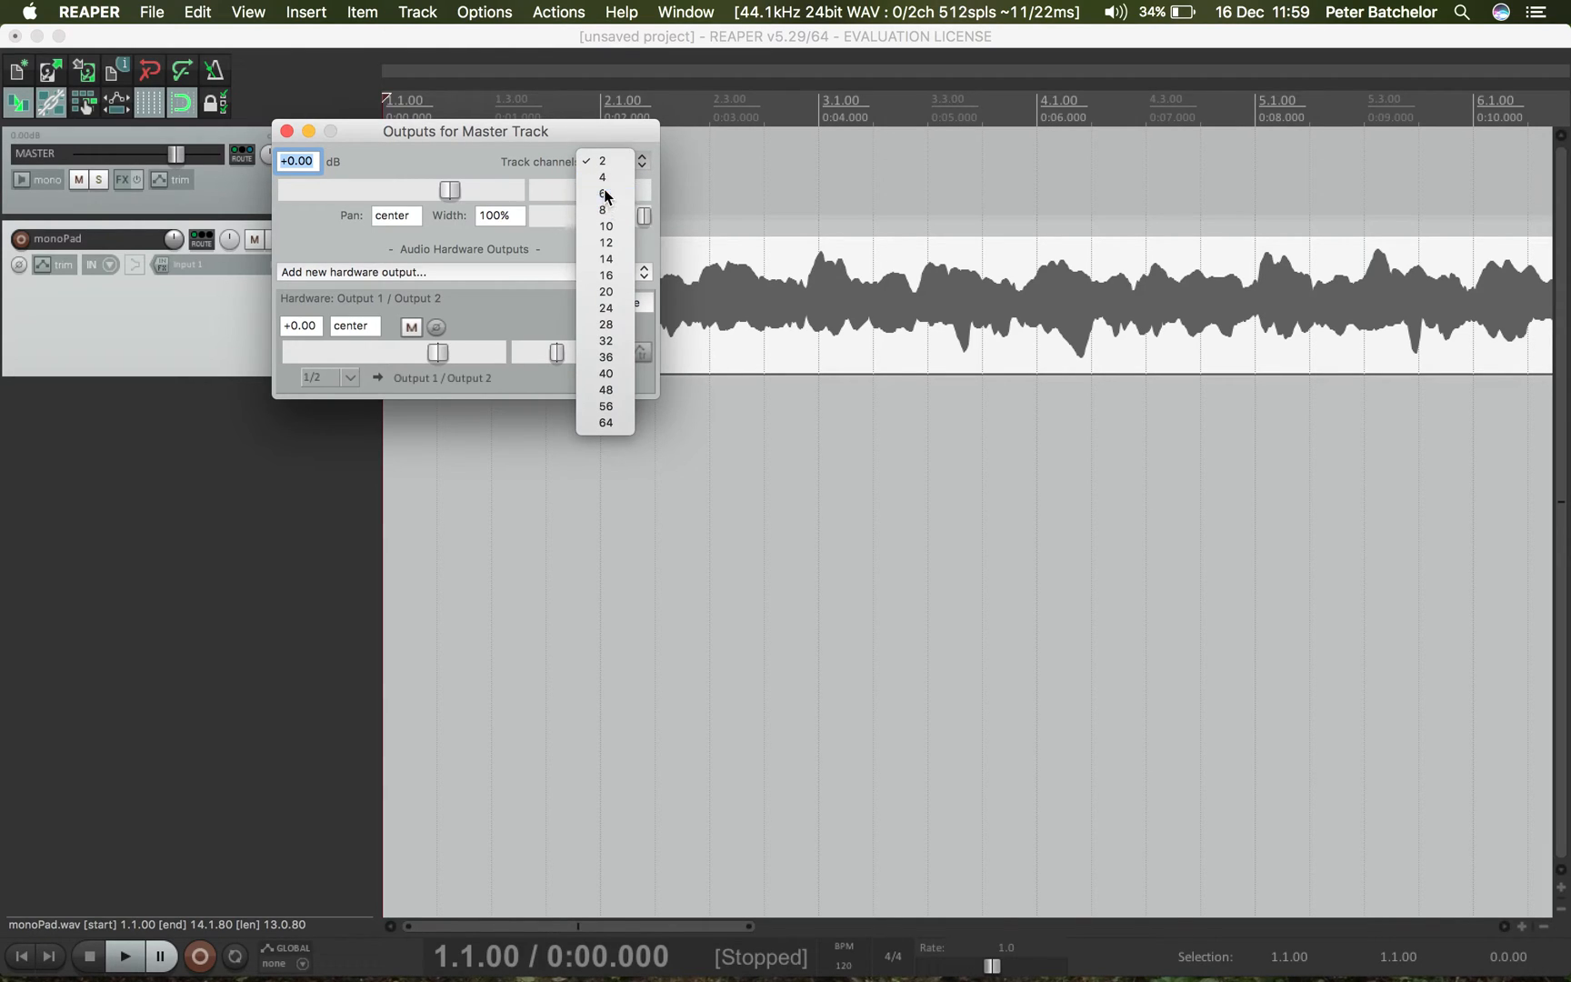
click(602, 193)
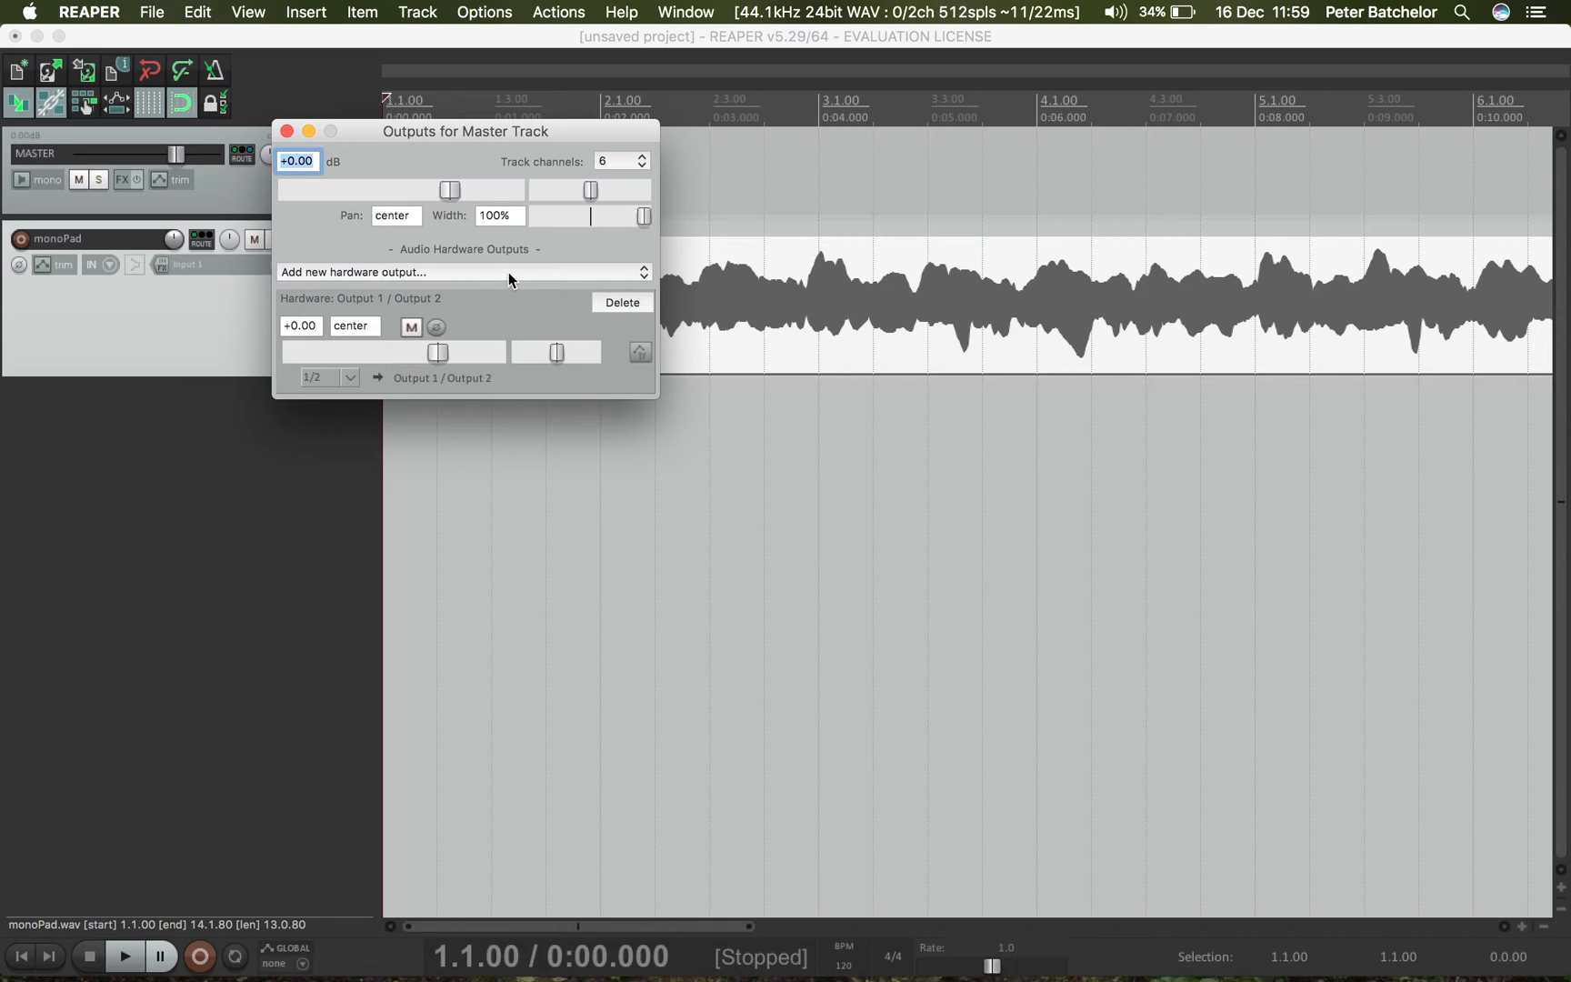
mouse_move(420, 305)
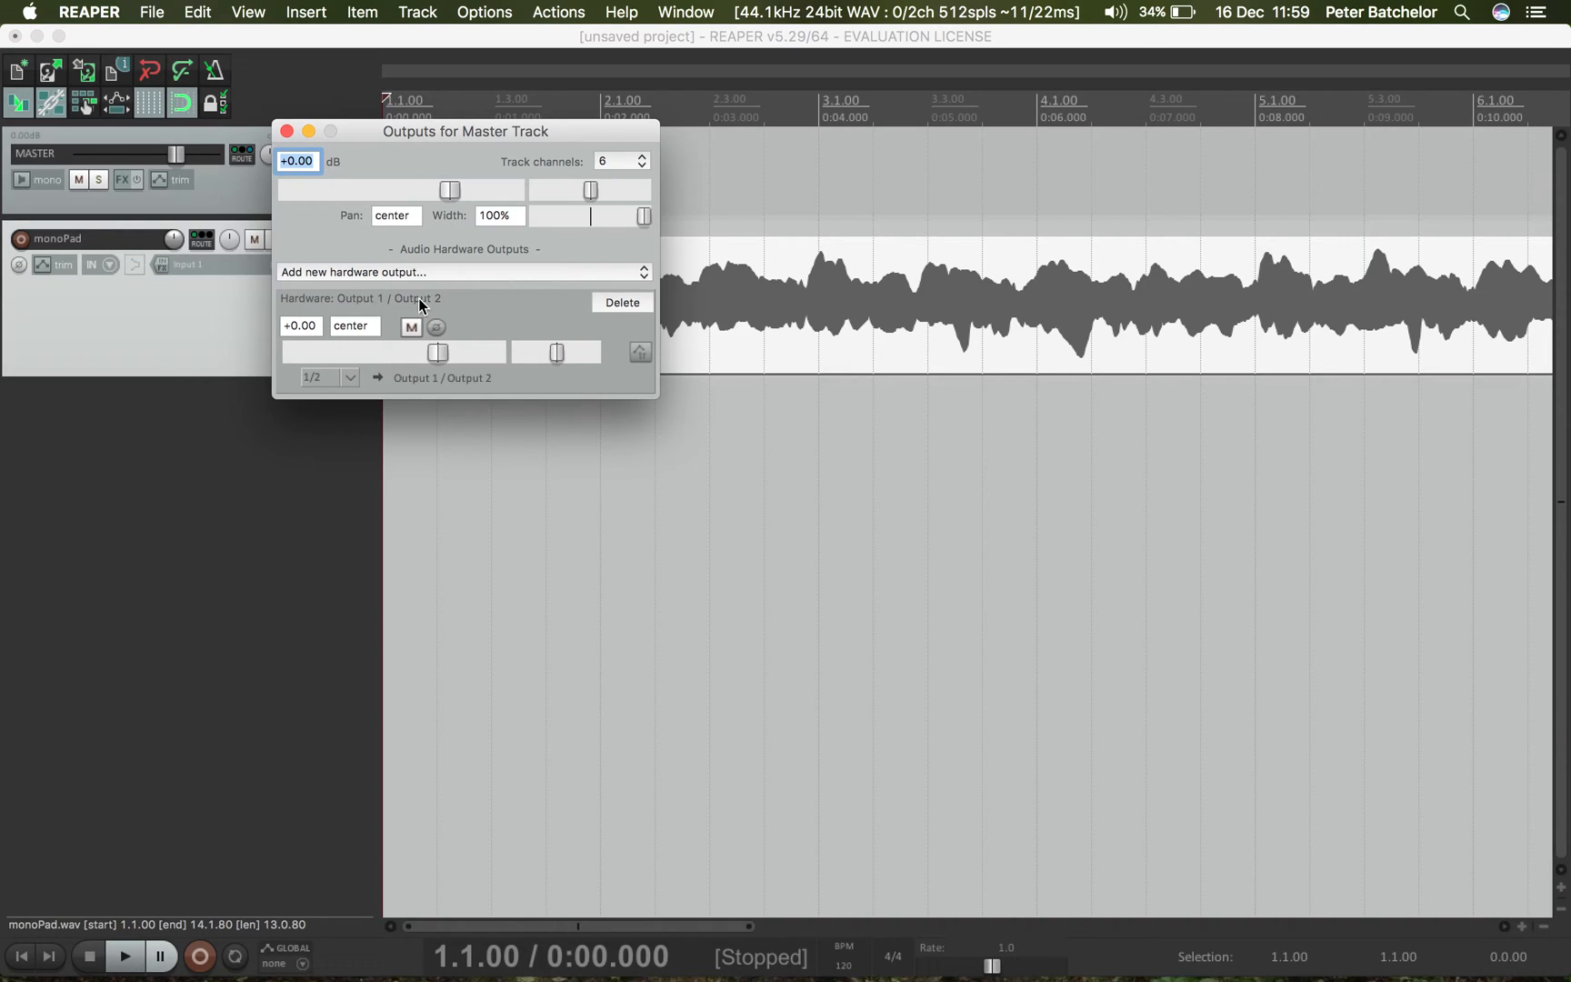
mouse_move(430, 304)
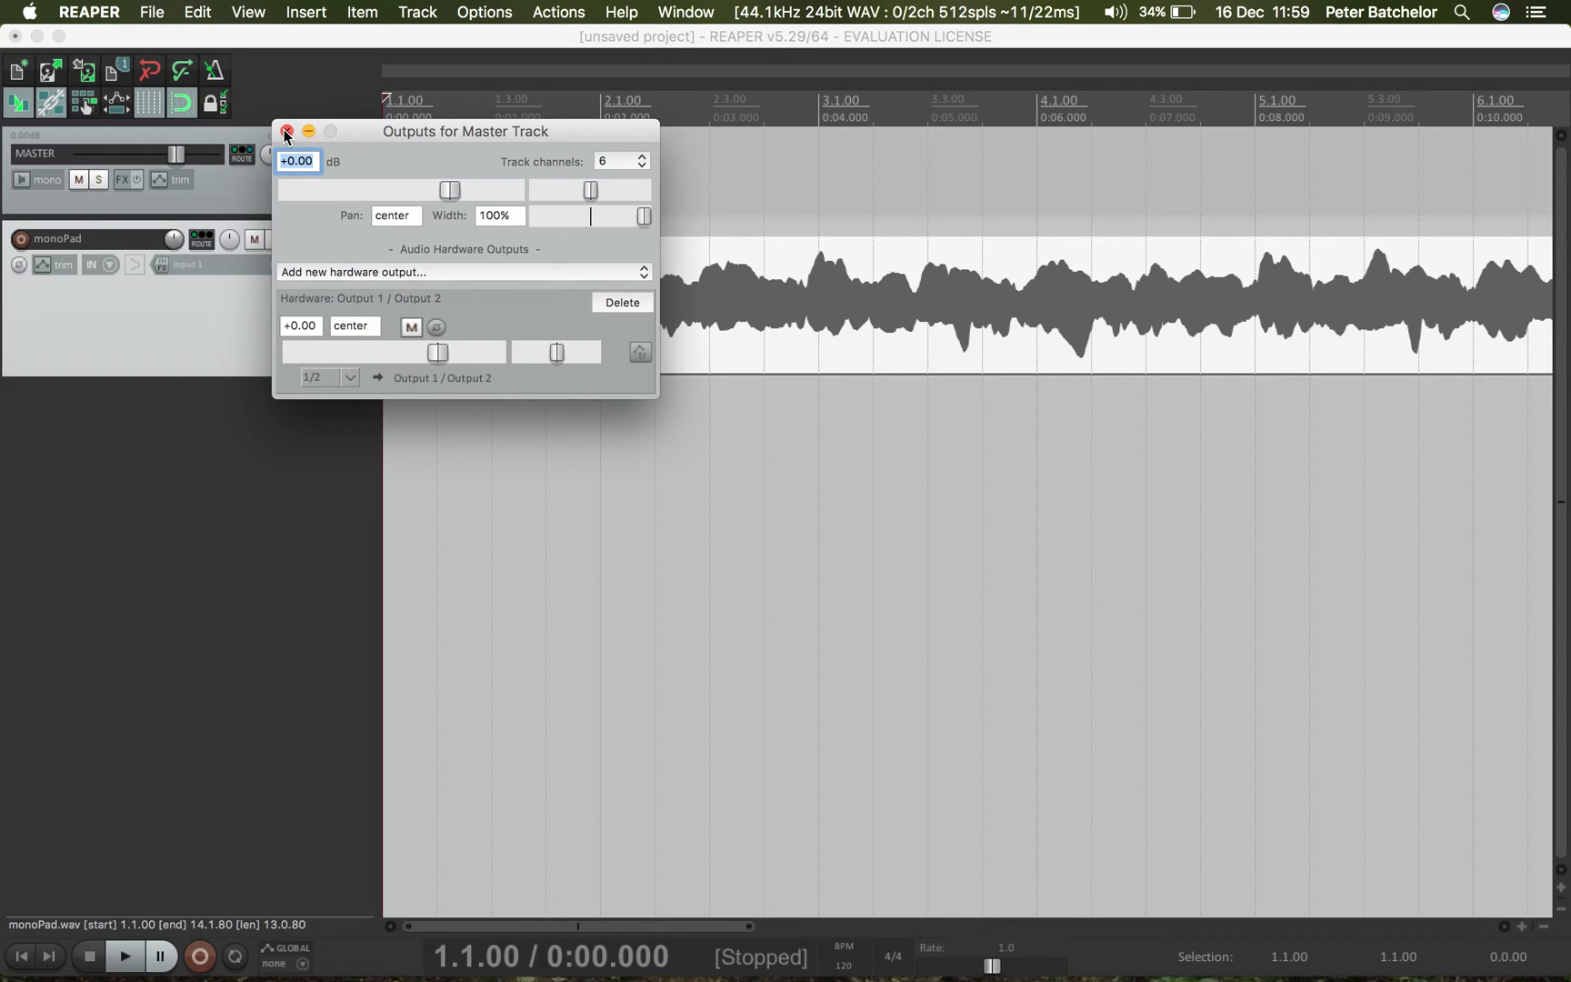
- Close the Outputs for Master Track window
click(287, 131)
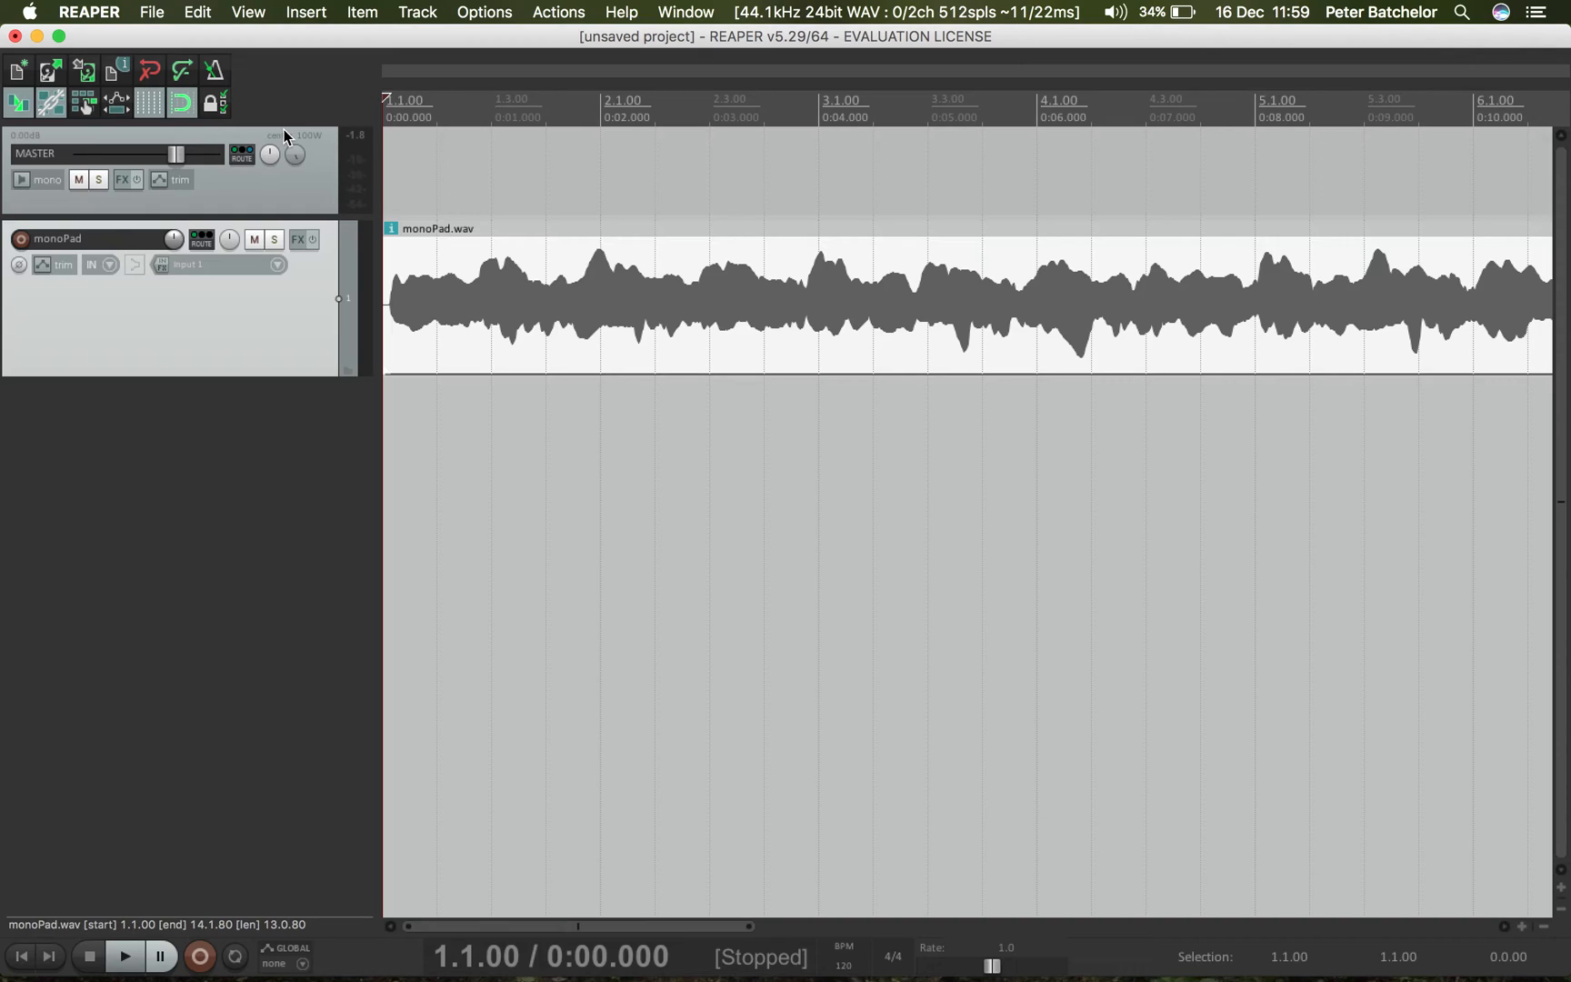
mouse_move(229, 291)
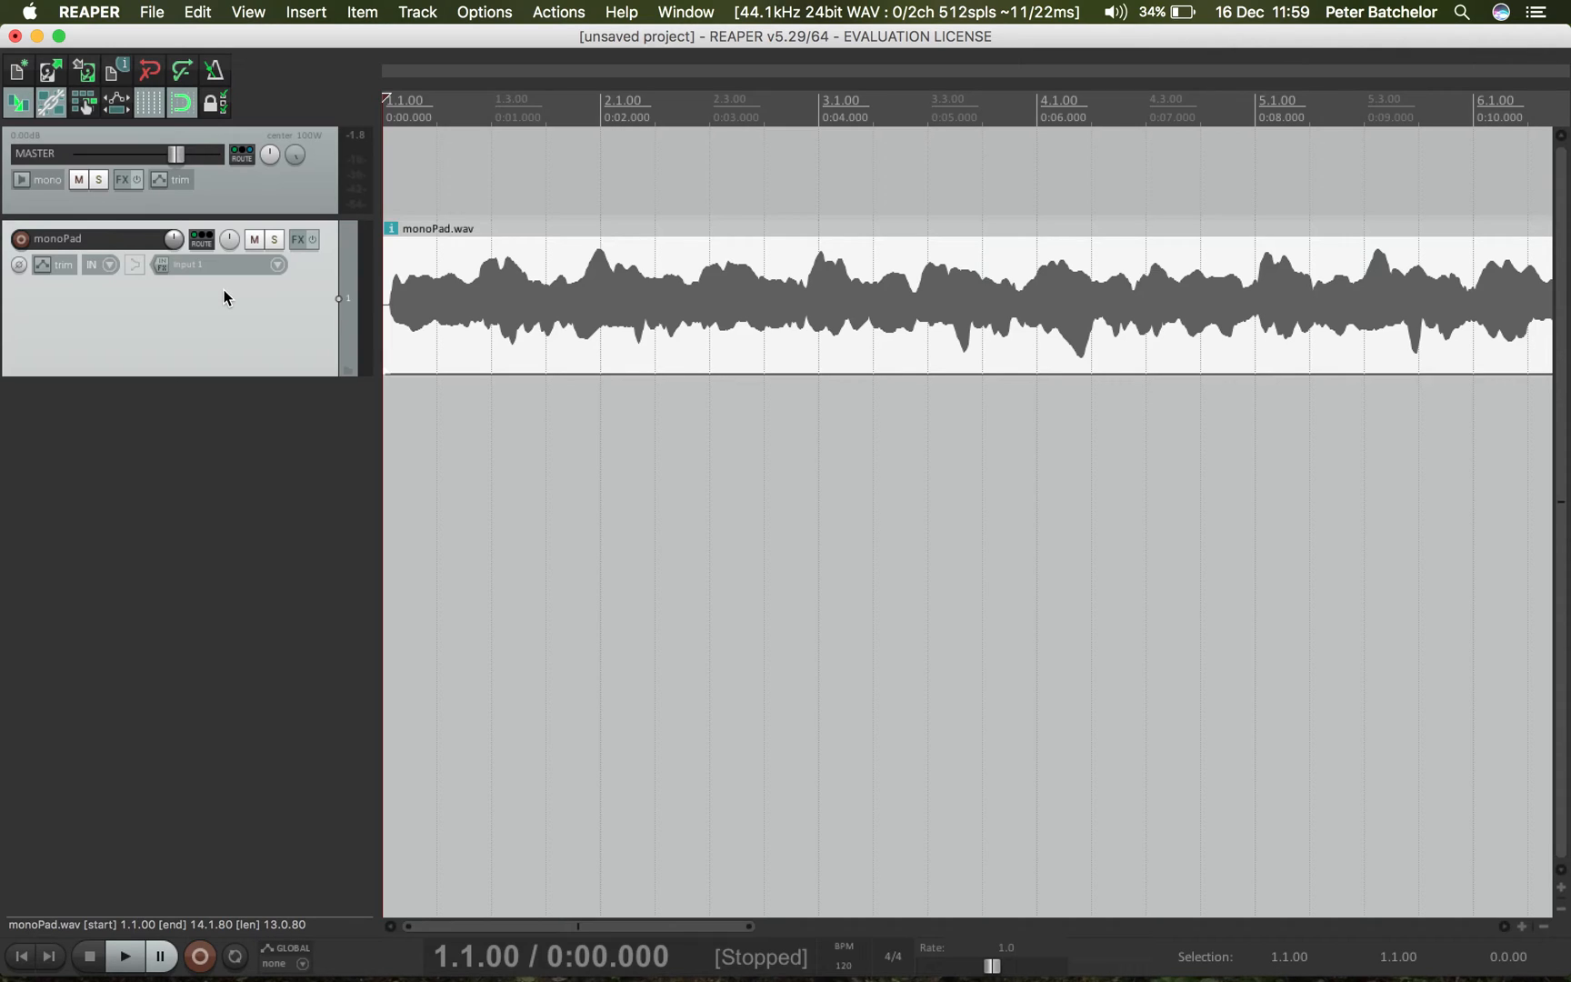
mouse_move(229, 240)
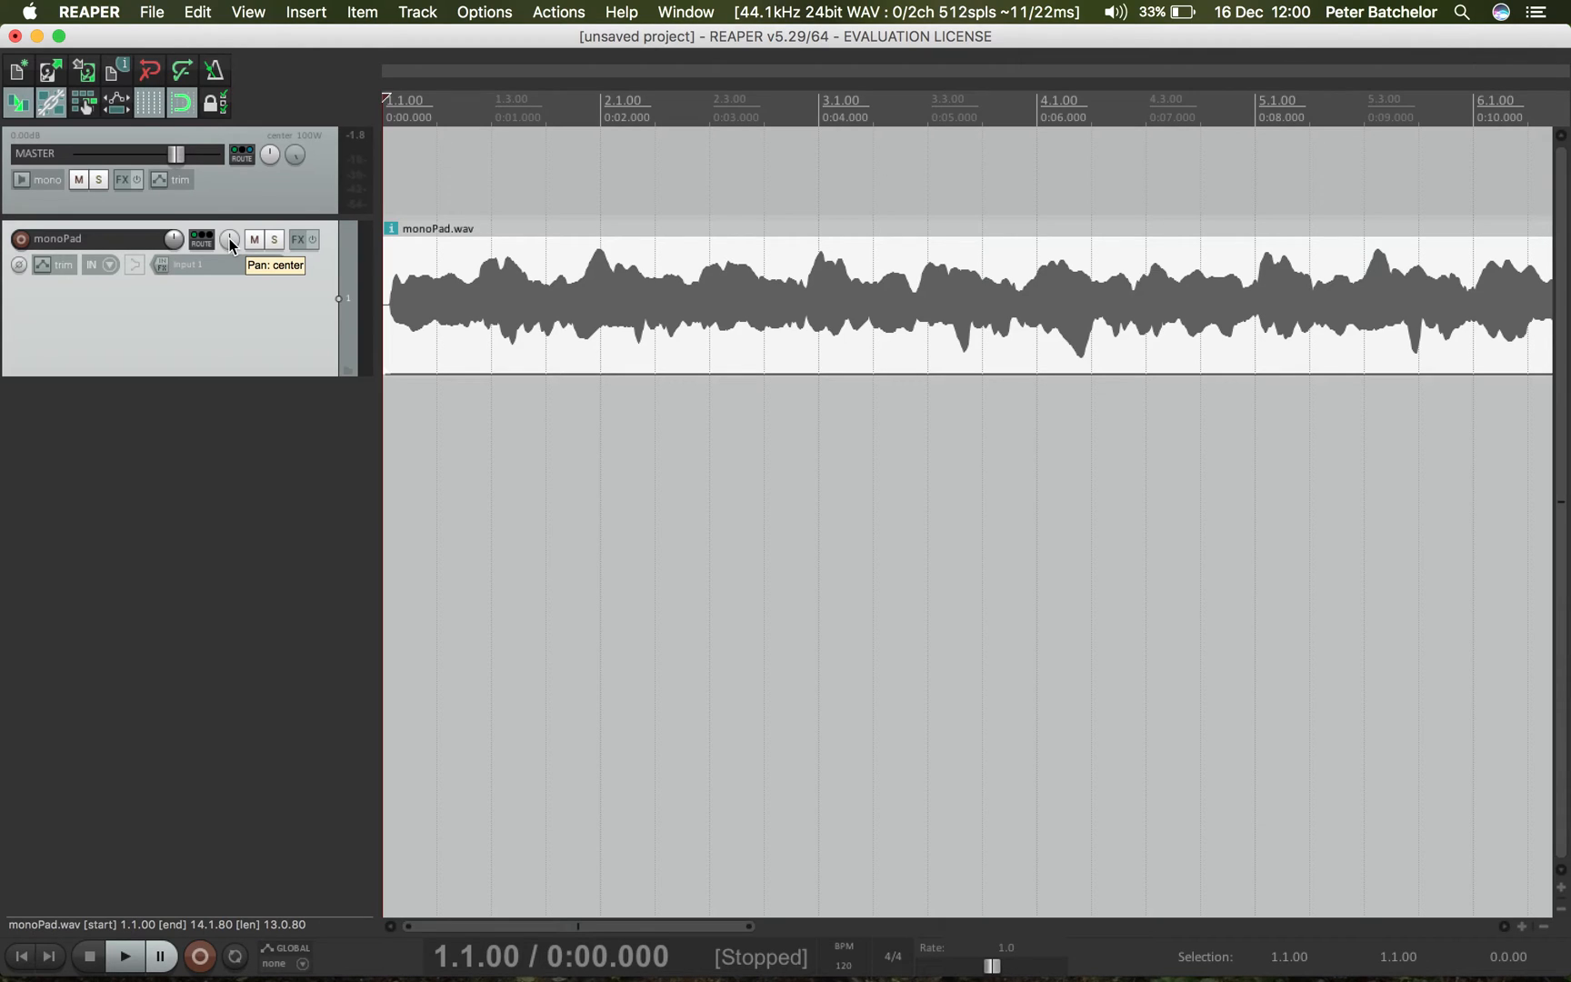
mouse_move(298, 245)
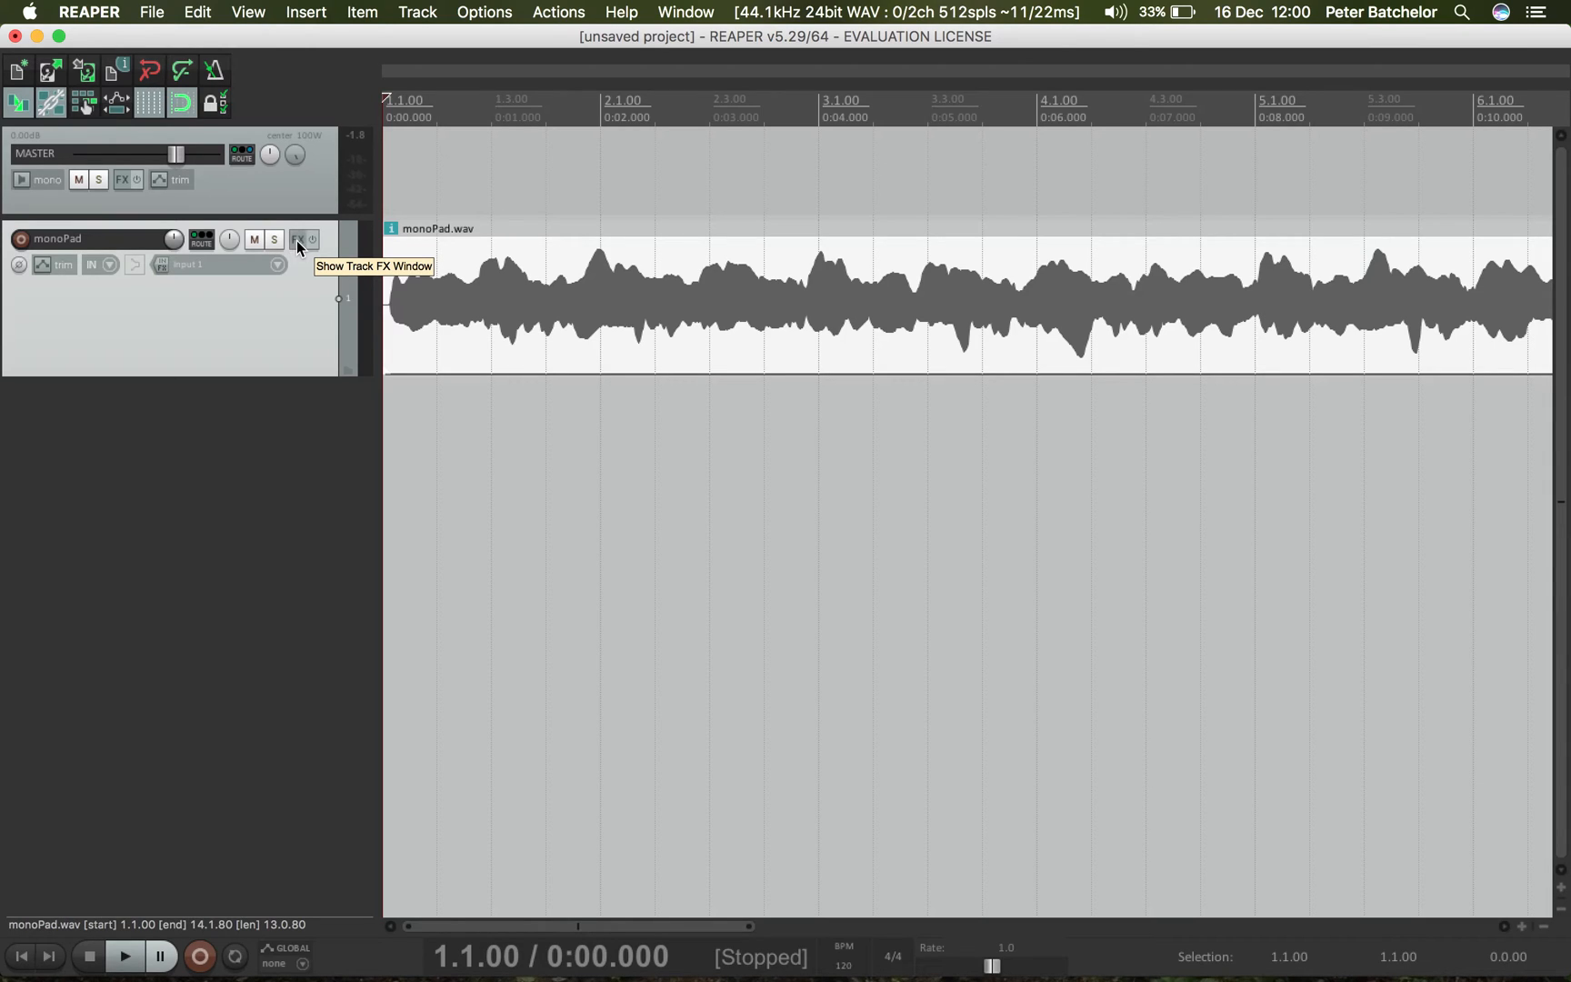
- Add VST: ReaSurround (Cockos) to the monoPad track's FX chain via the plugin filter
click(296, 239)
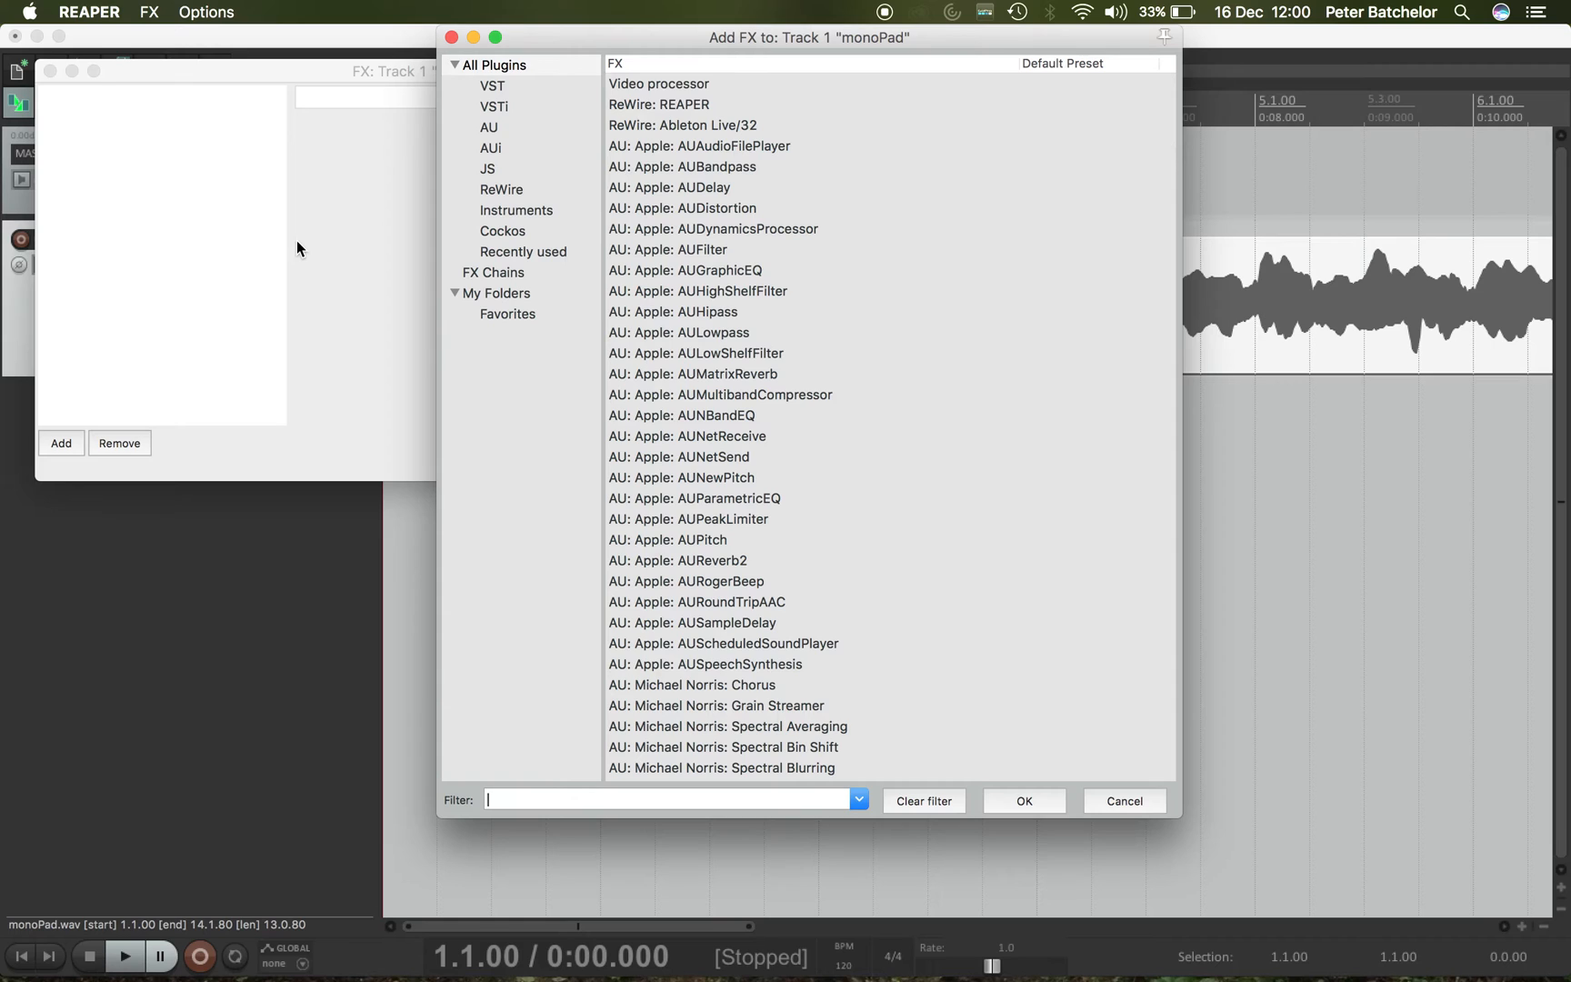
scroll(down, 3)
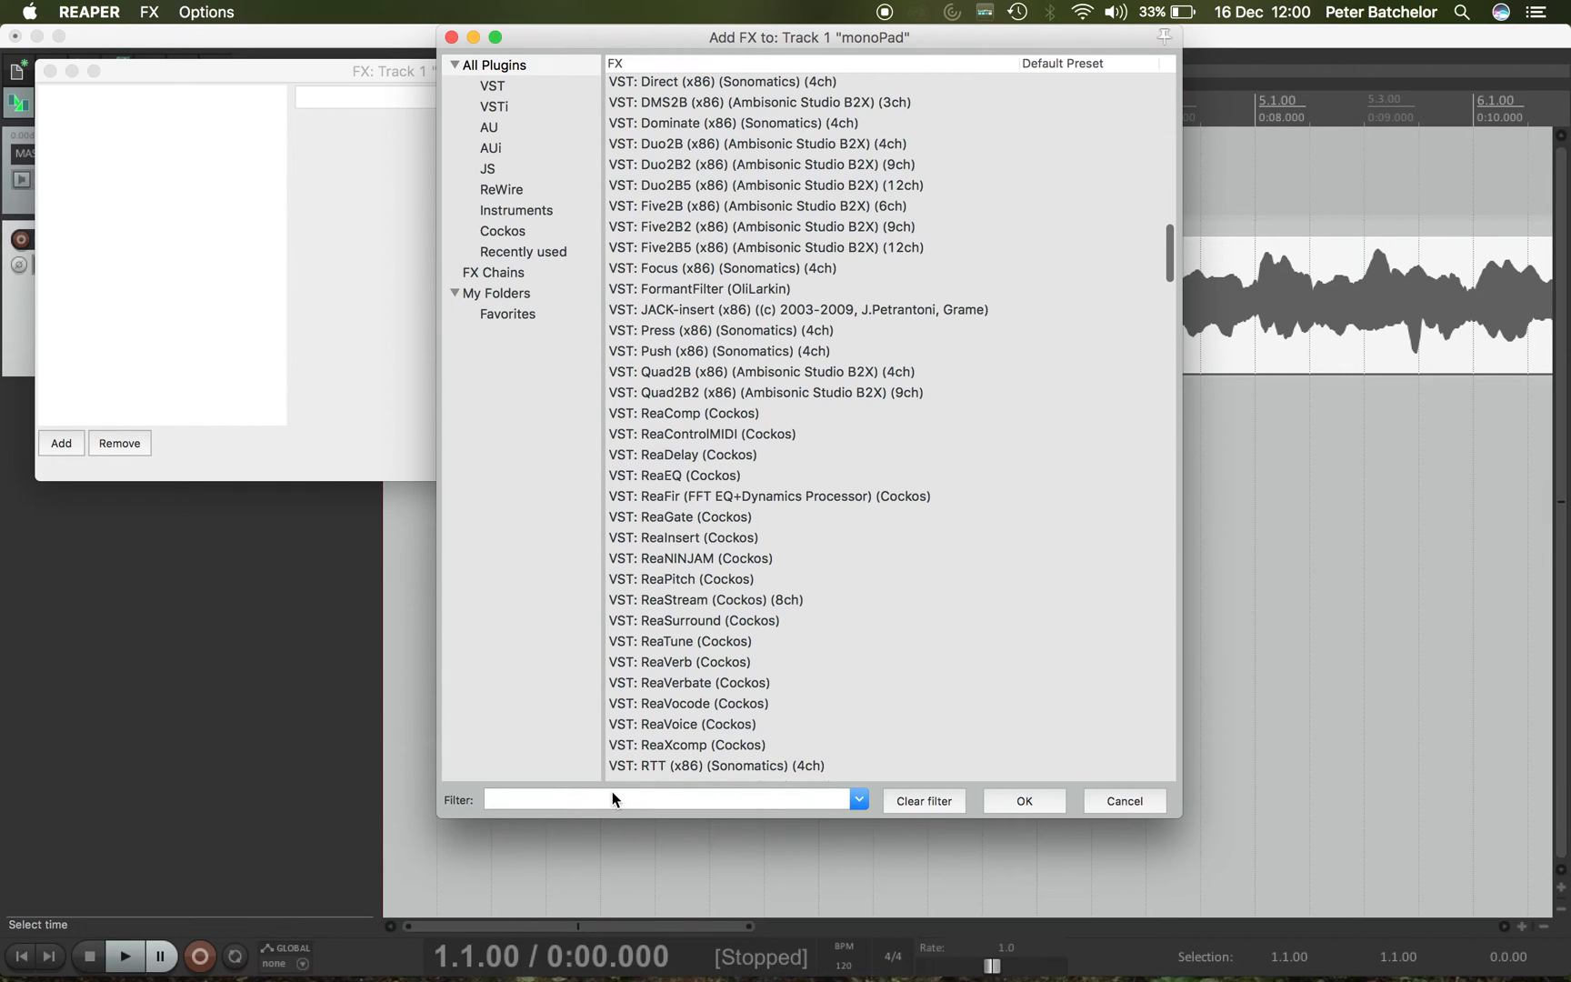
click(662, 800)
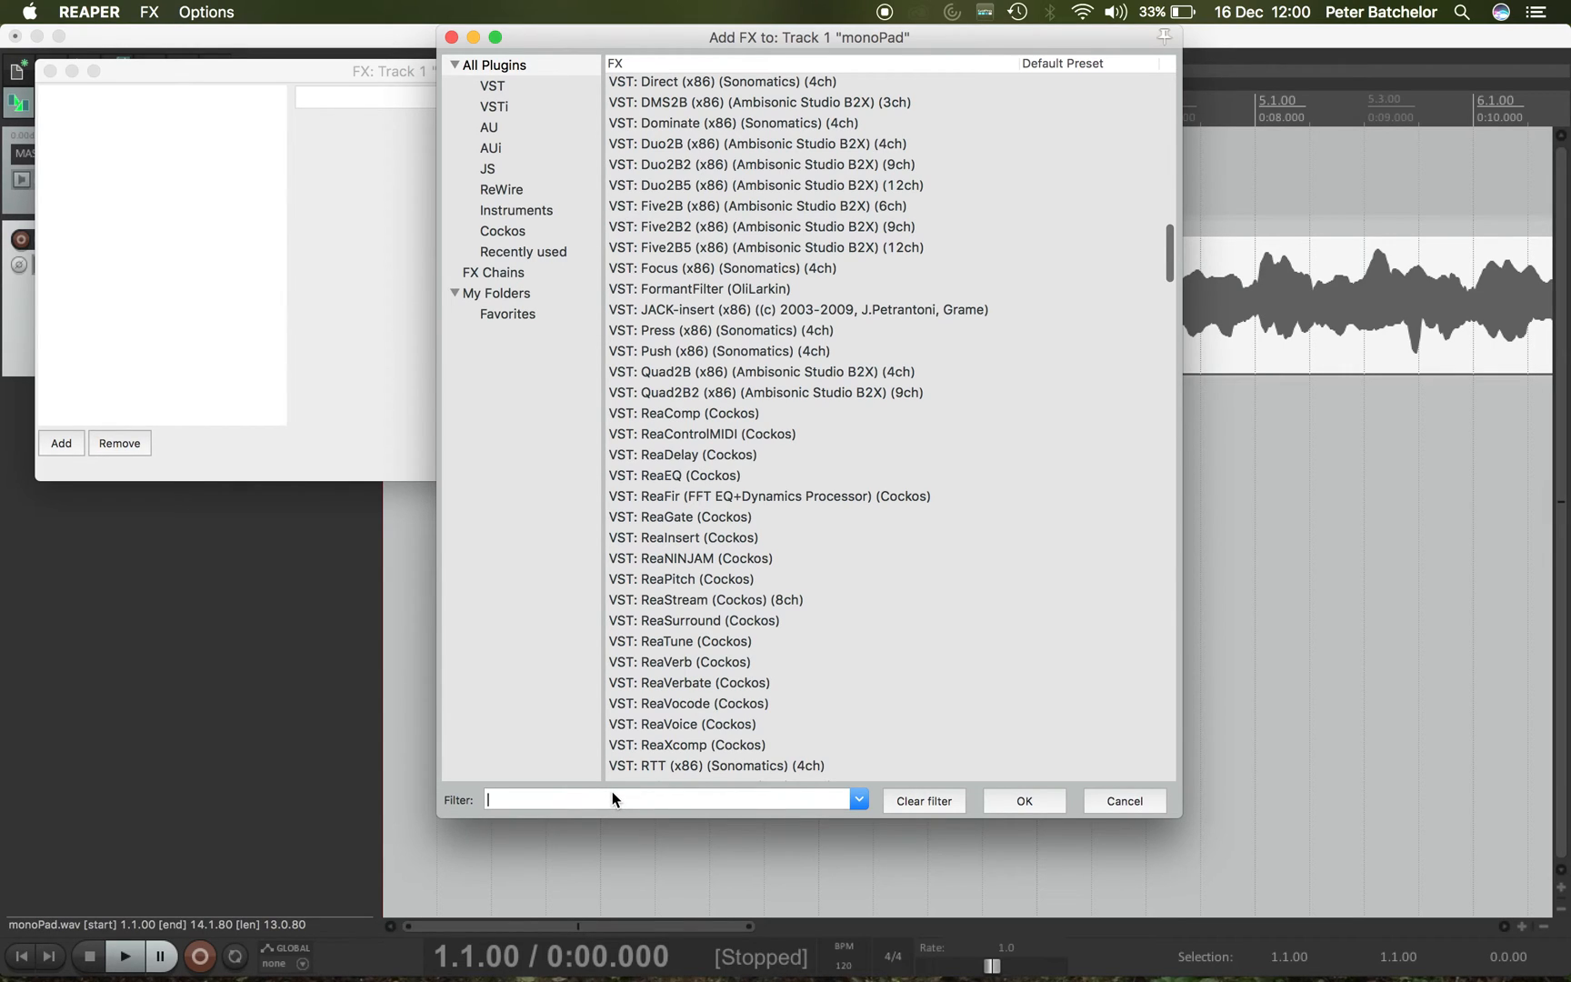
text(res)
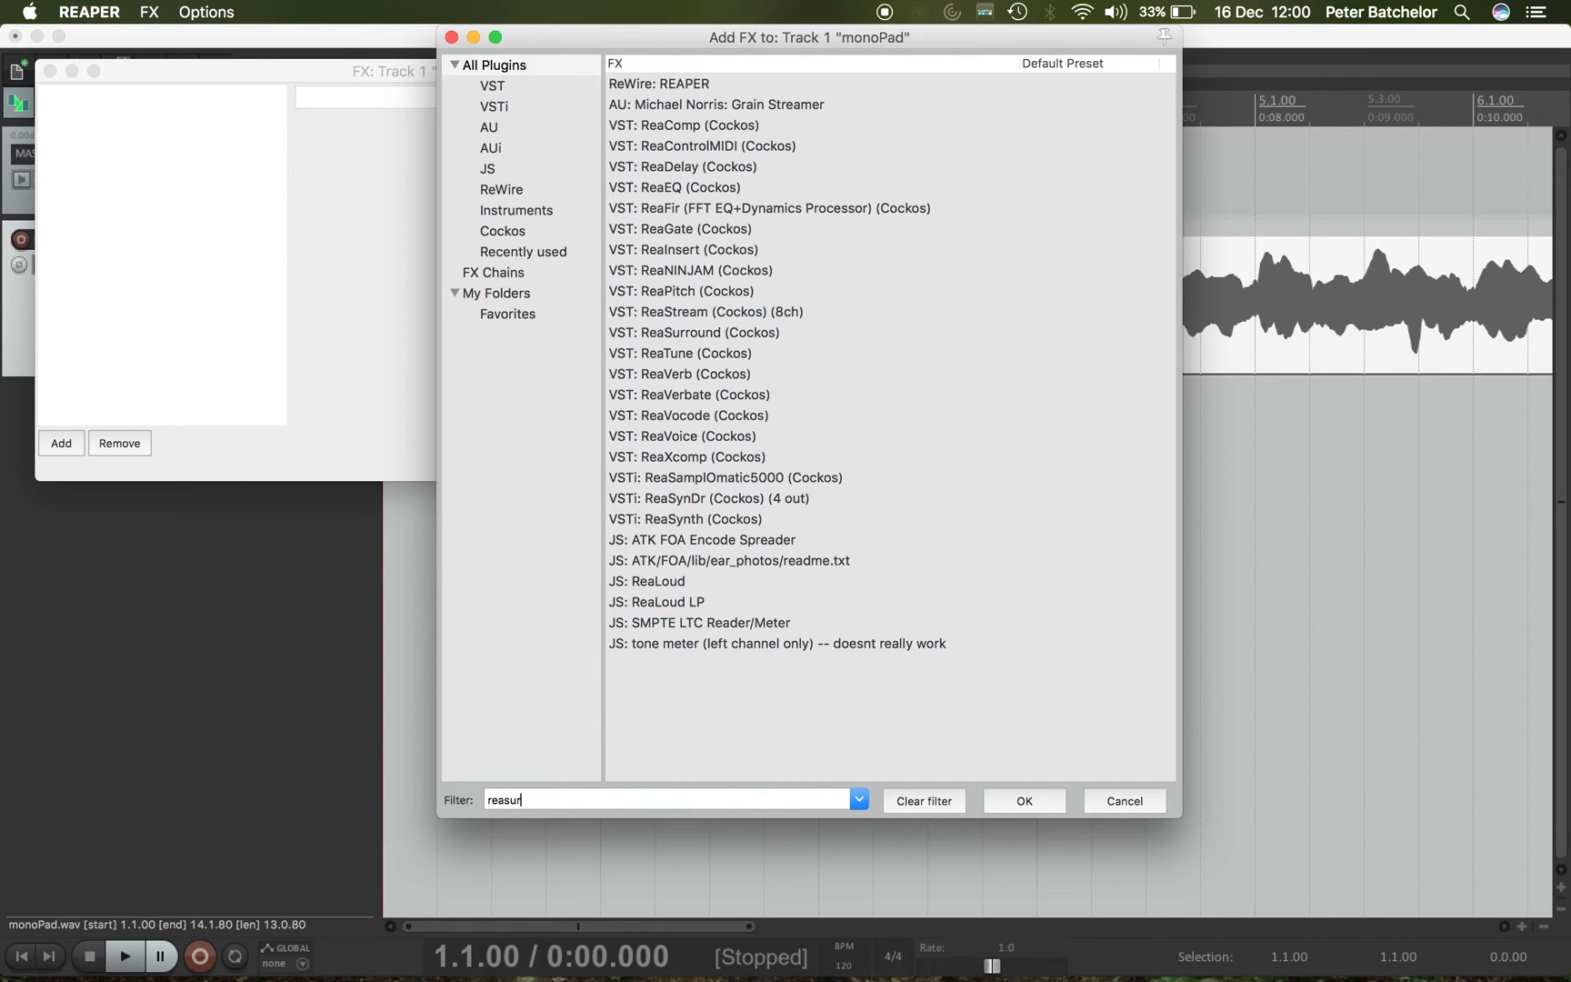
text(r)
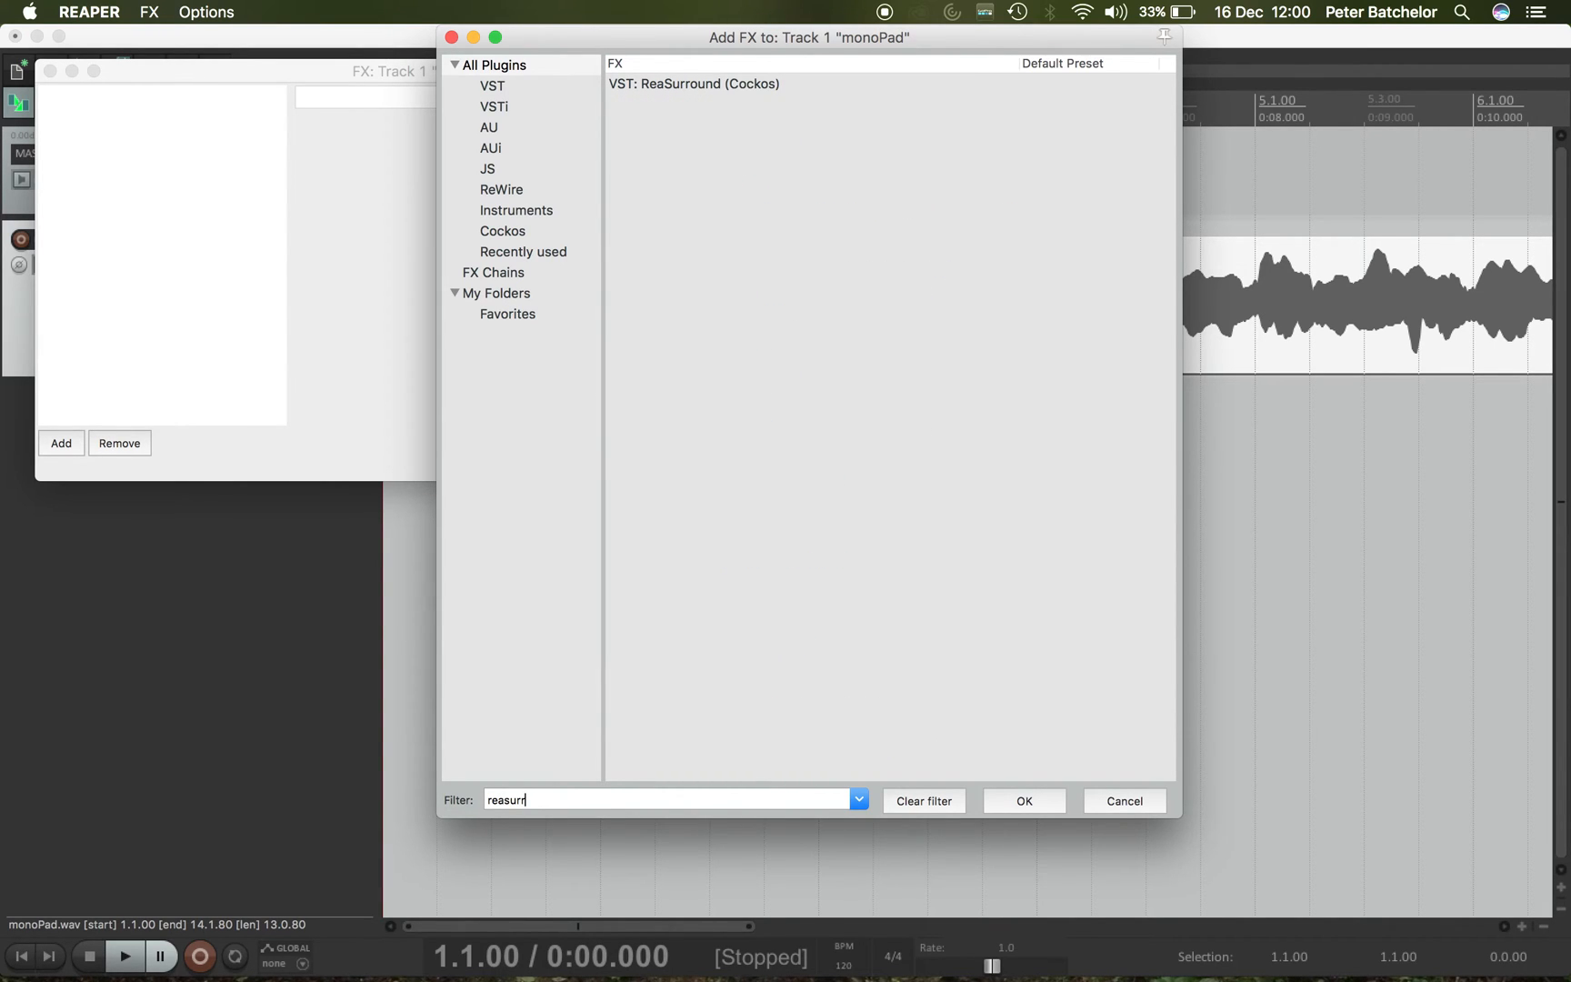
text(ou)
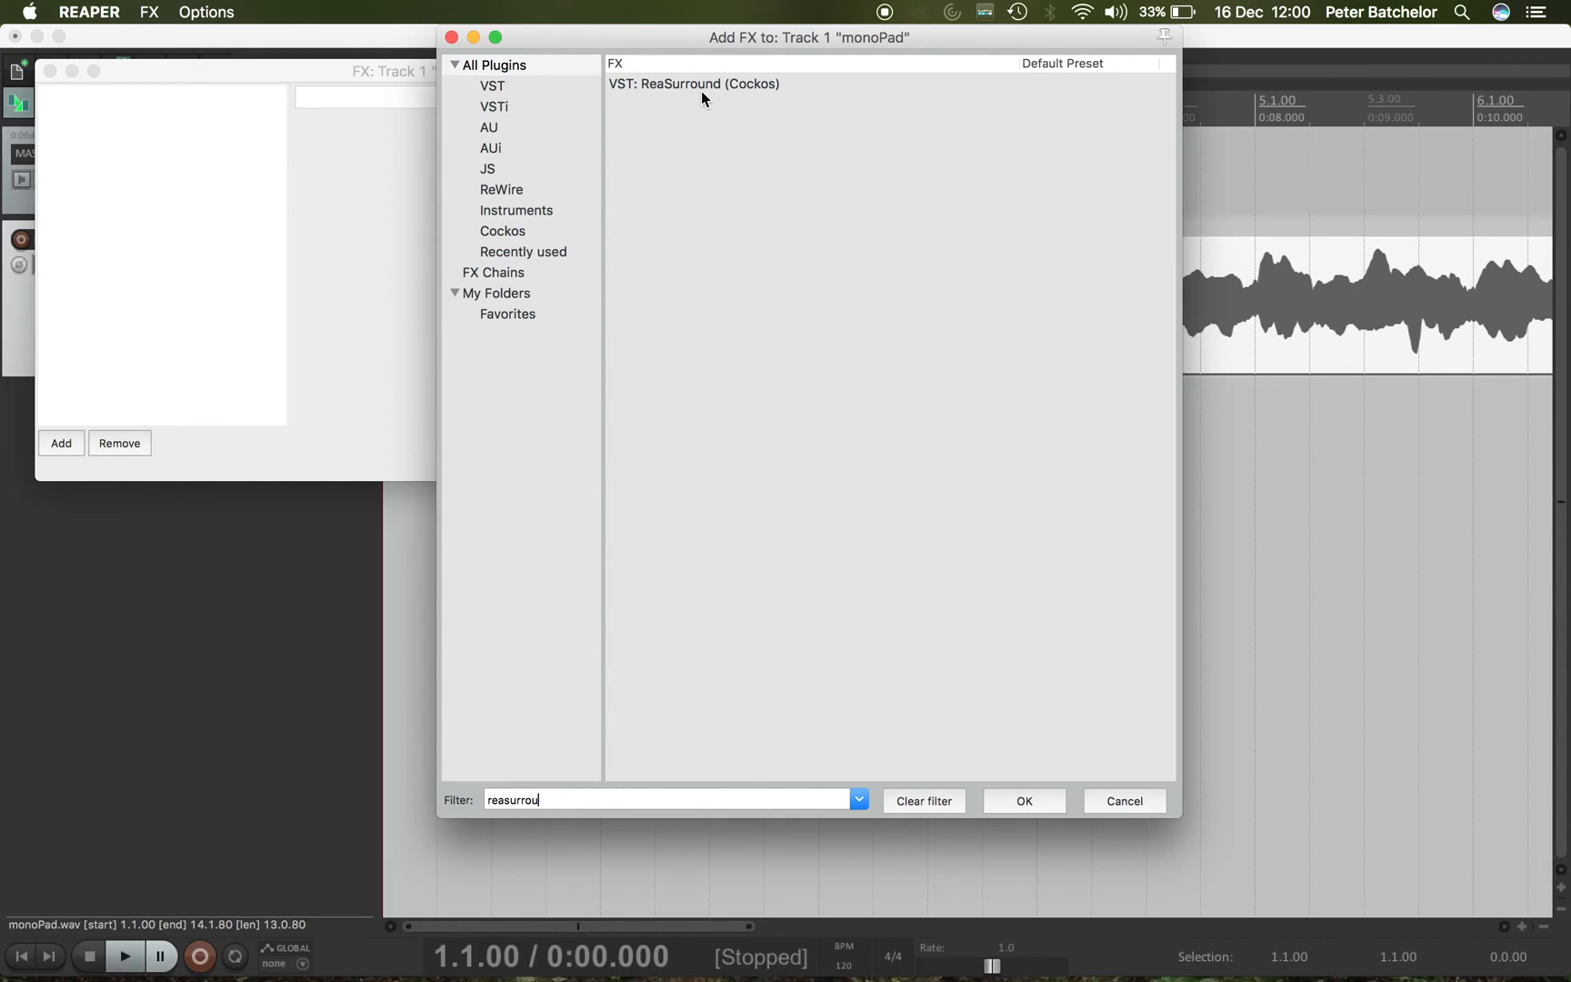
click(693, 84)
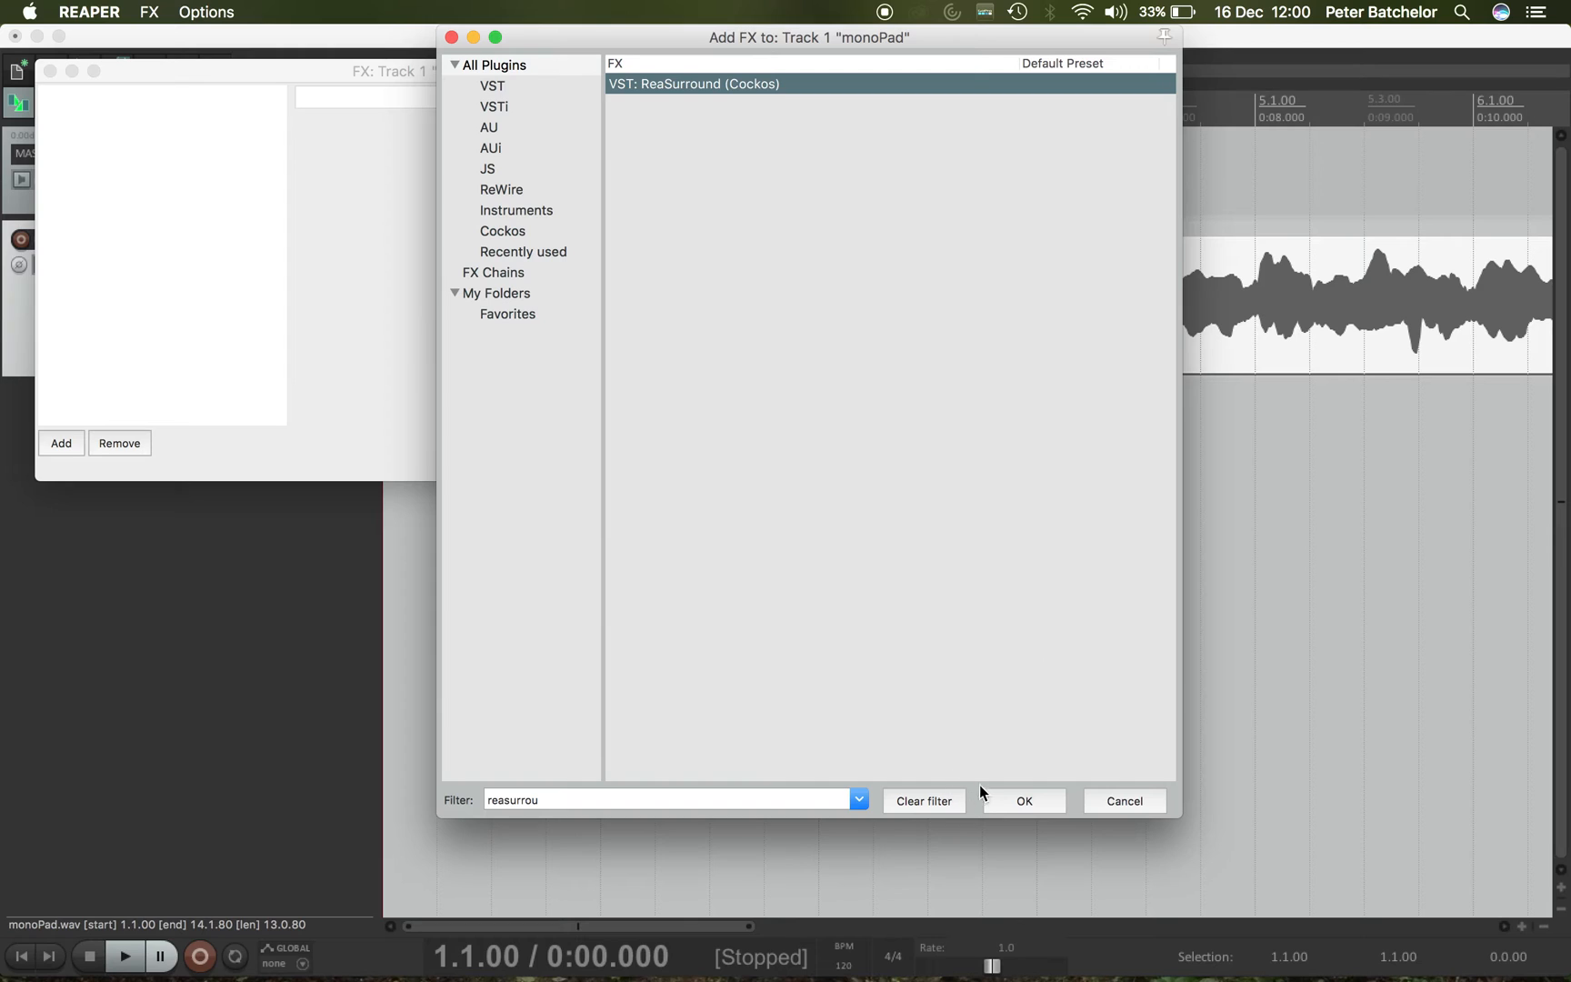
click(1023, 800)
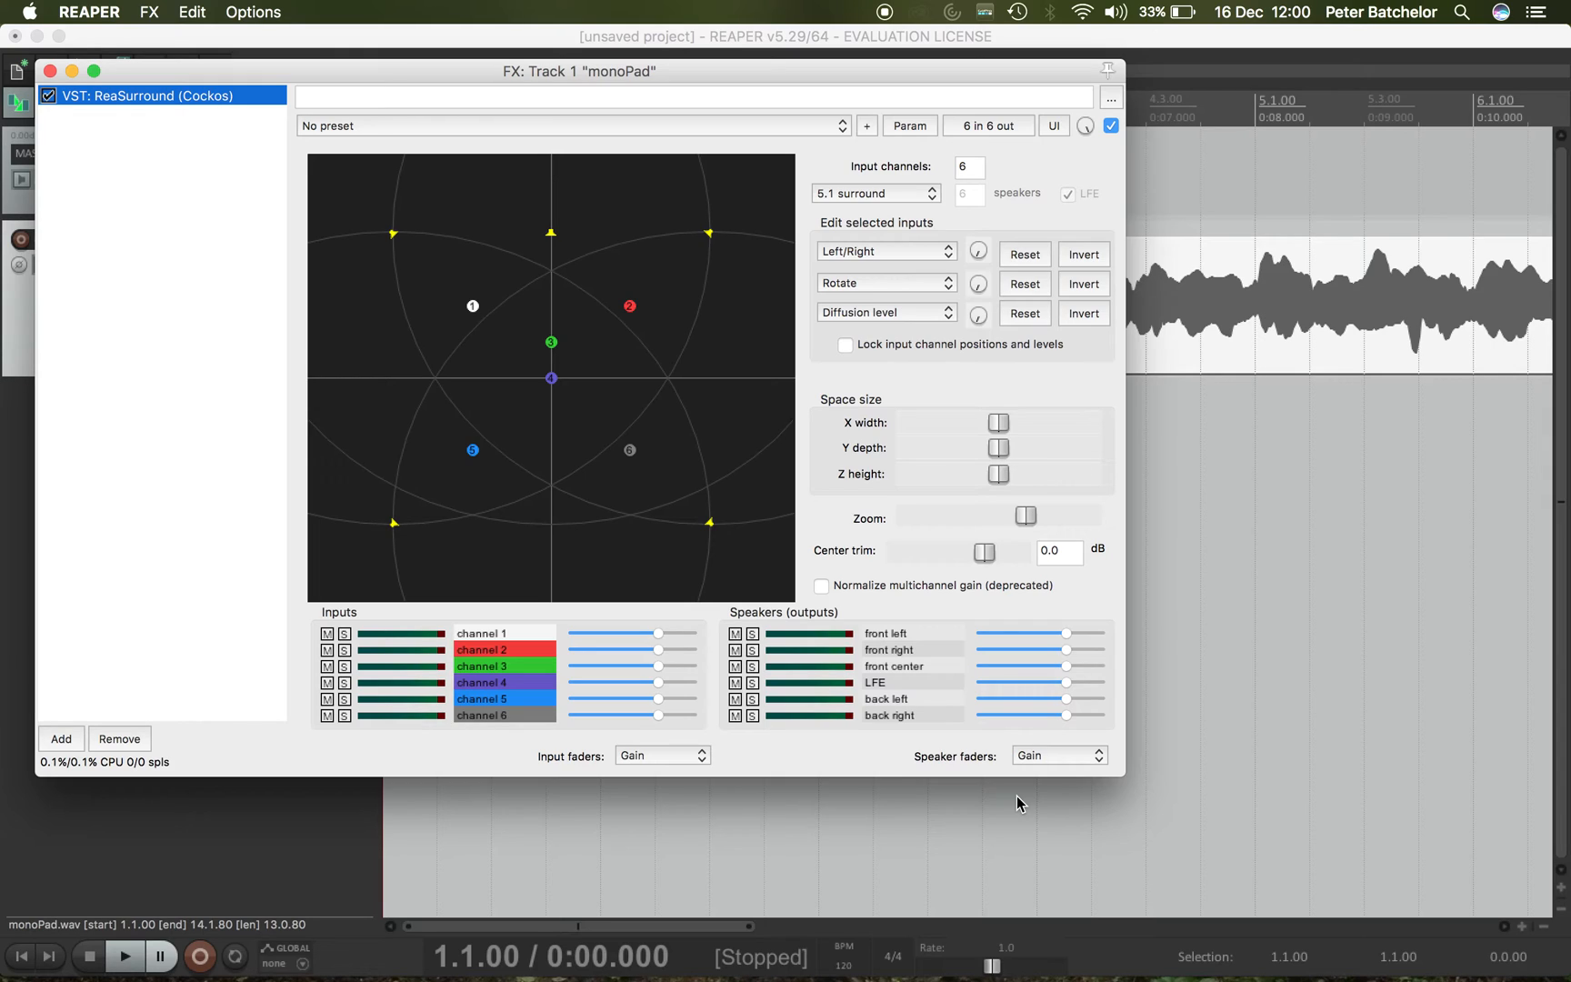
mouse_move(640, 526)
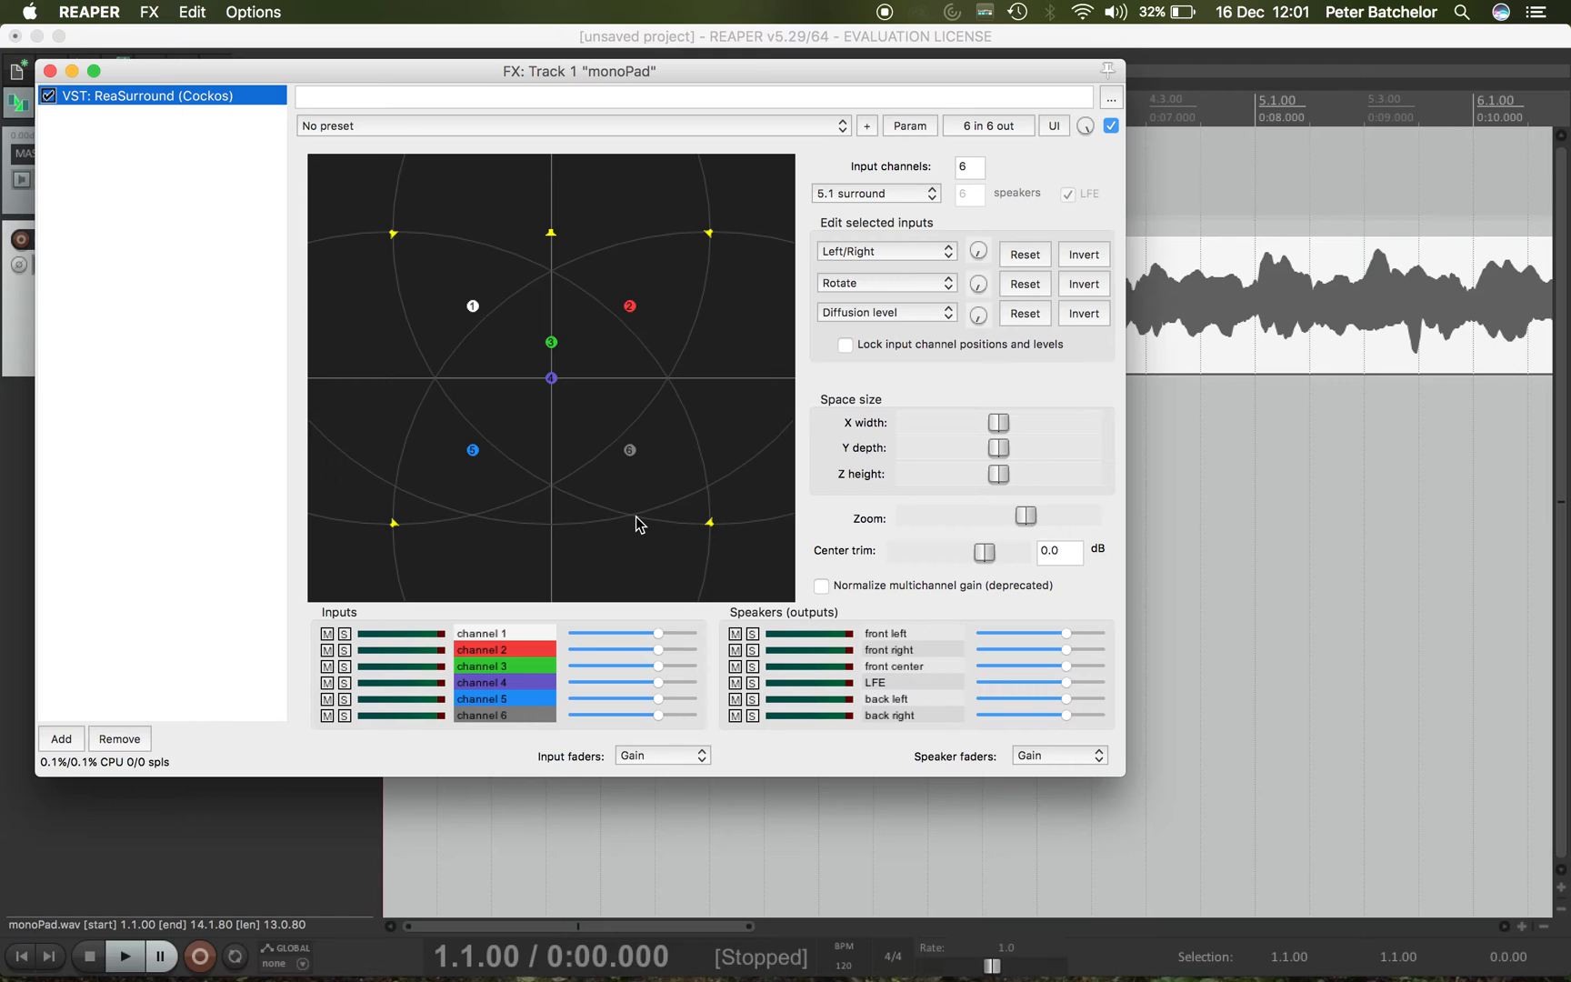
mouse_move(449, 253)
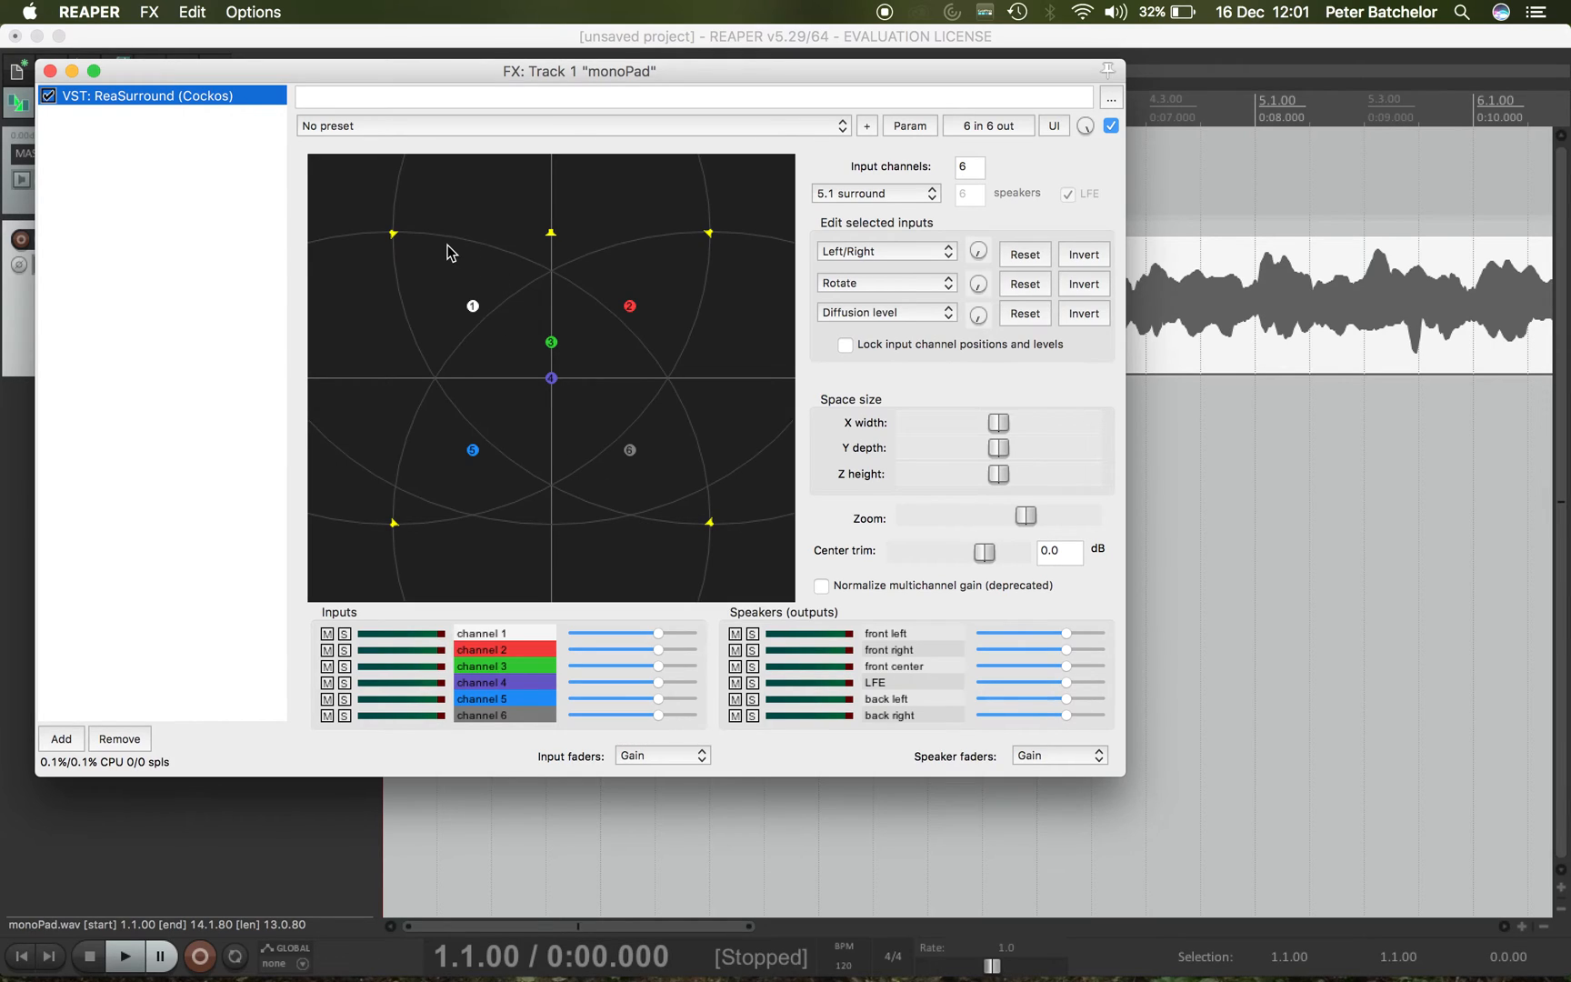
mouse_move(571, 249)
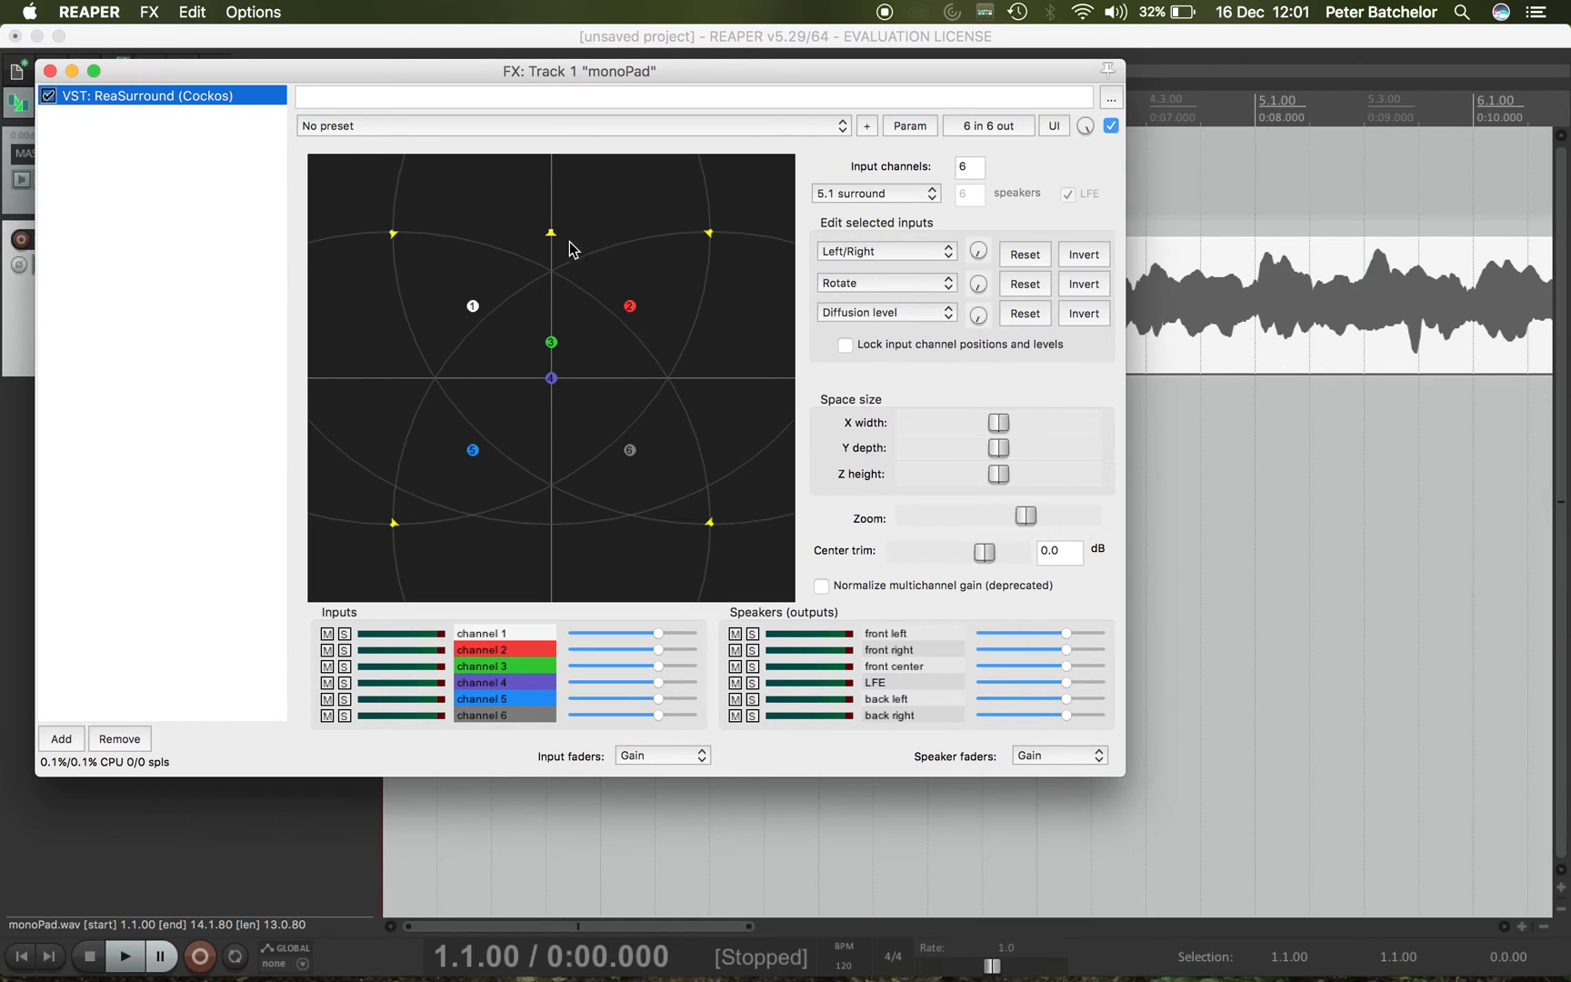
mouse_move(415, 452)
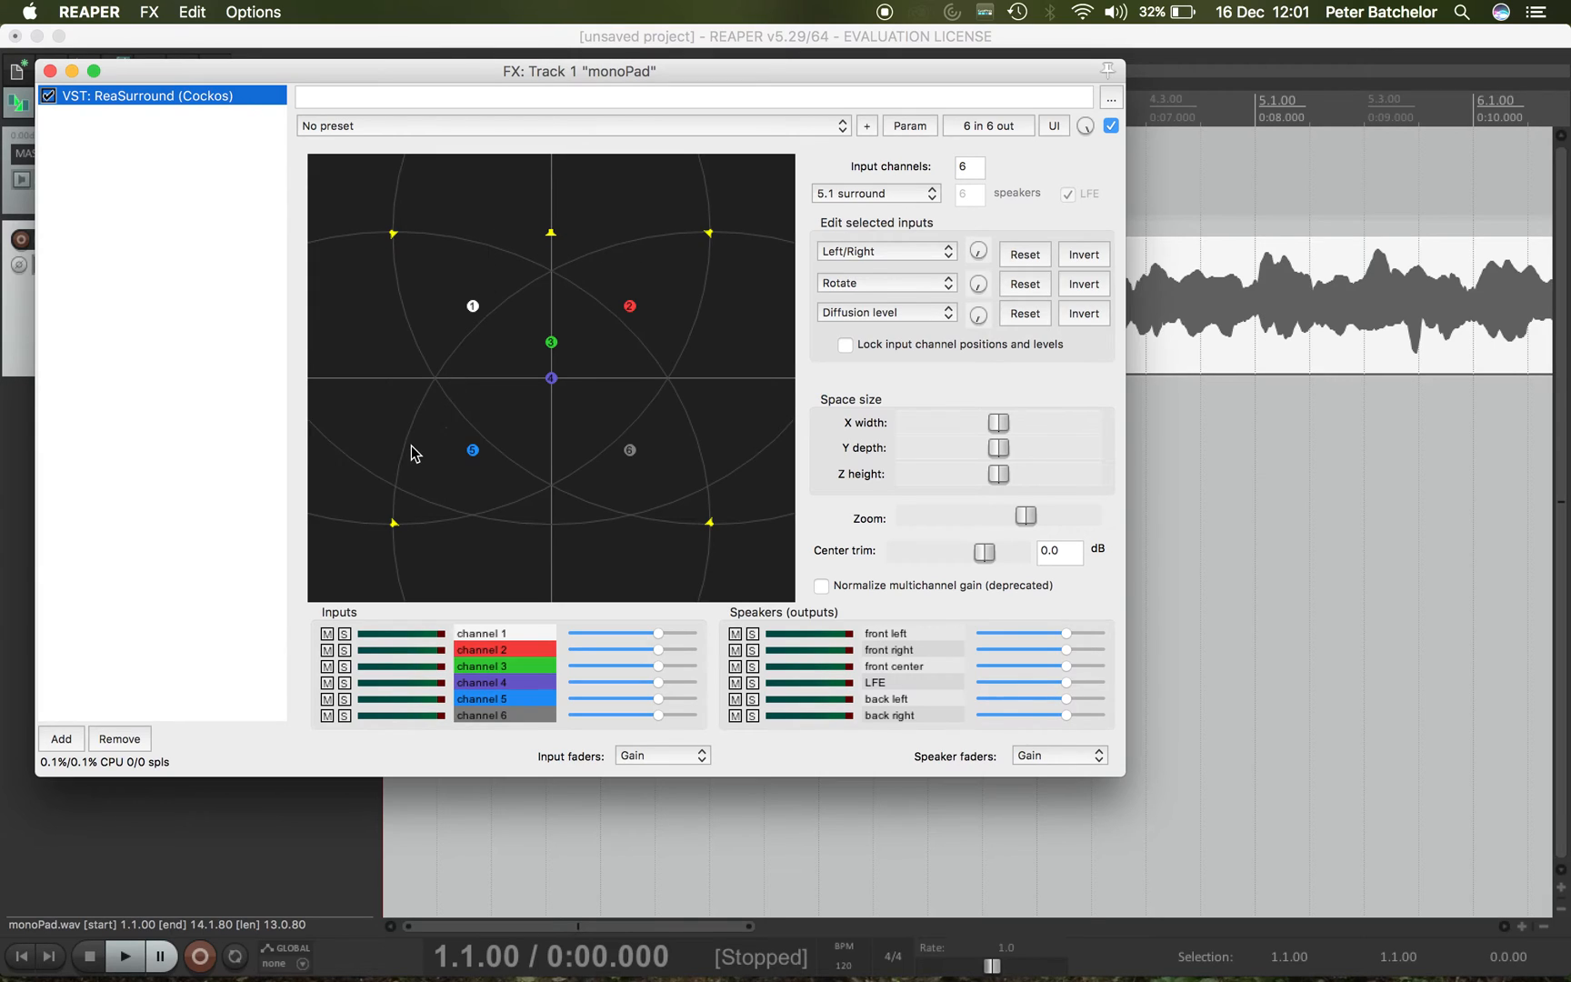
mouse_move(382, 446)
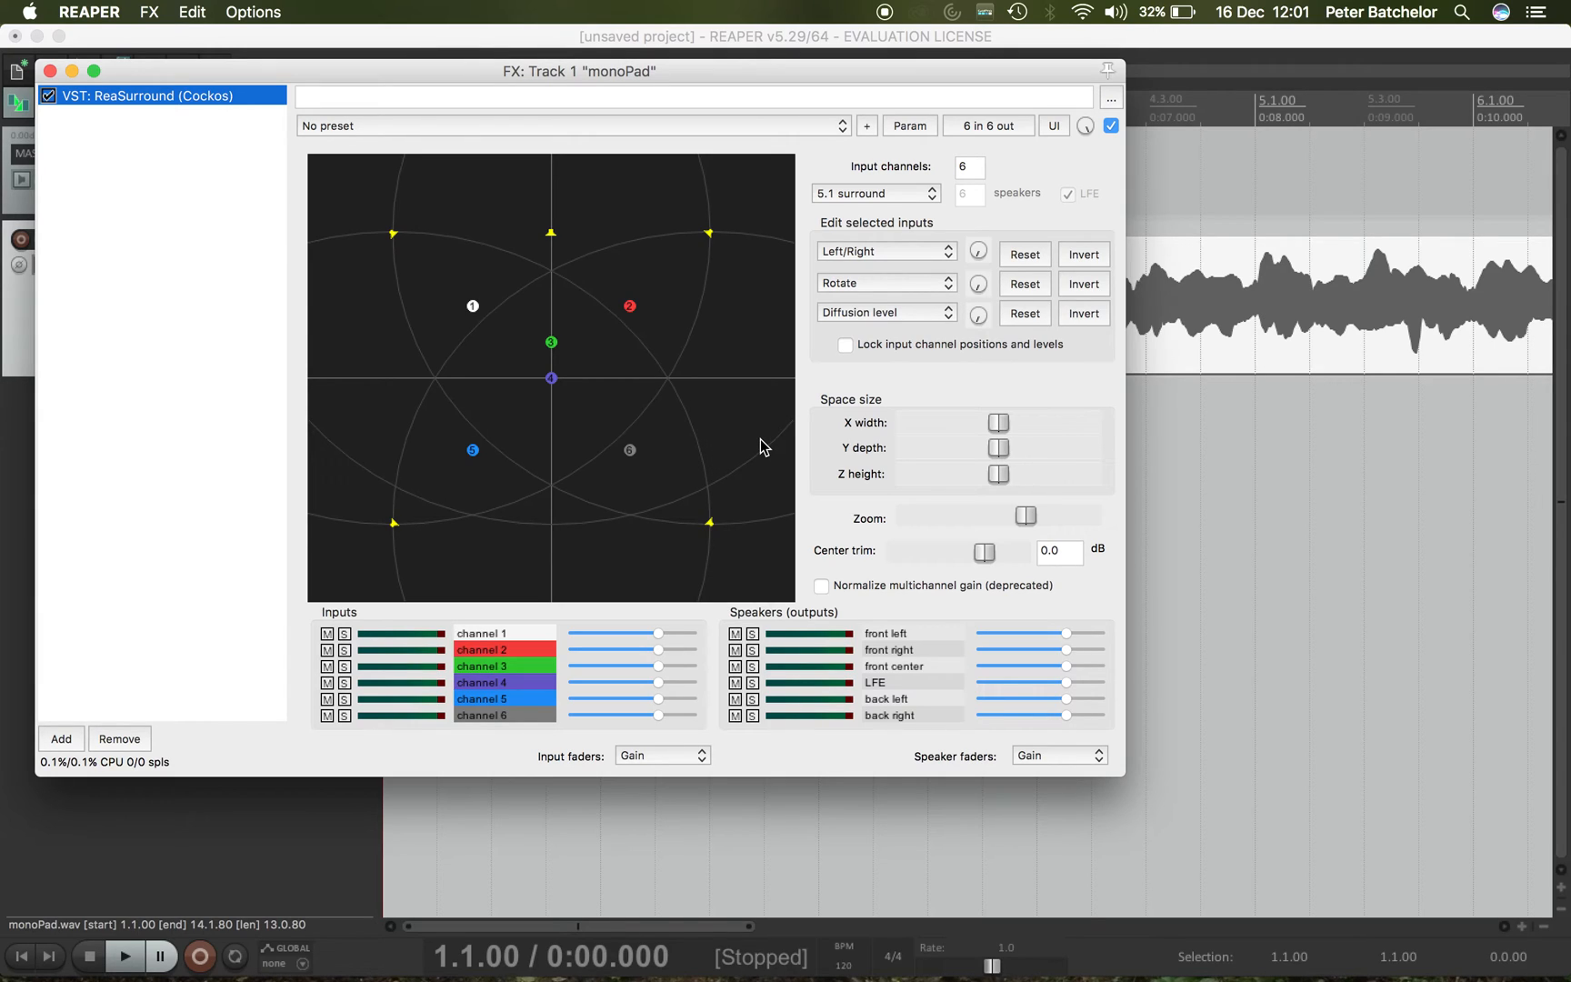
mouse_move(676, 395)
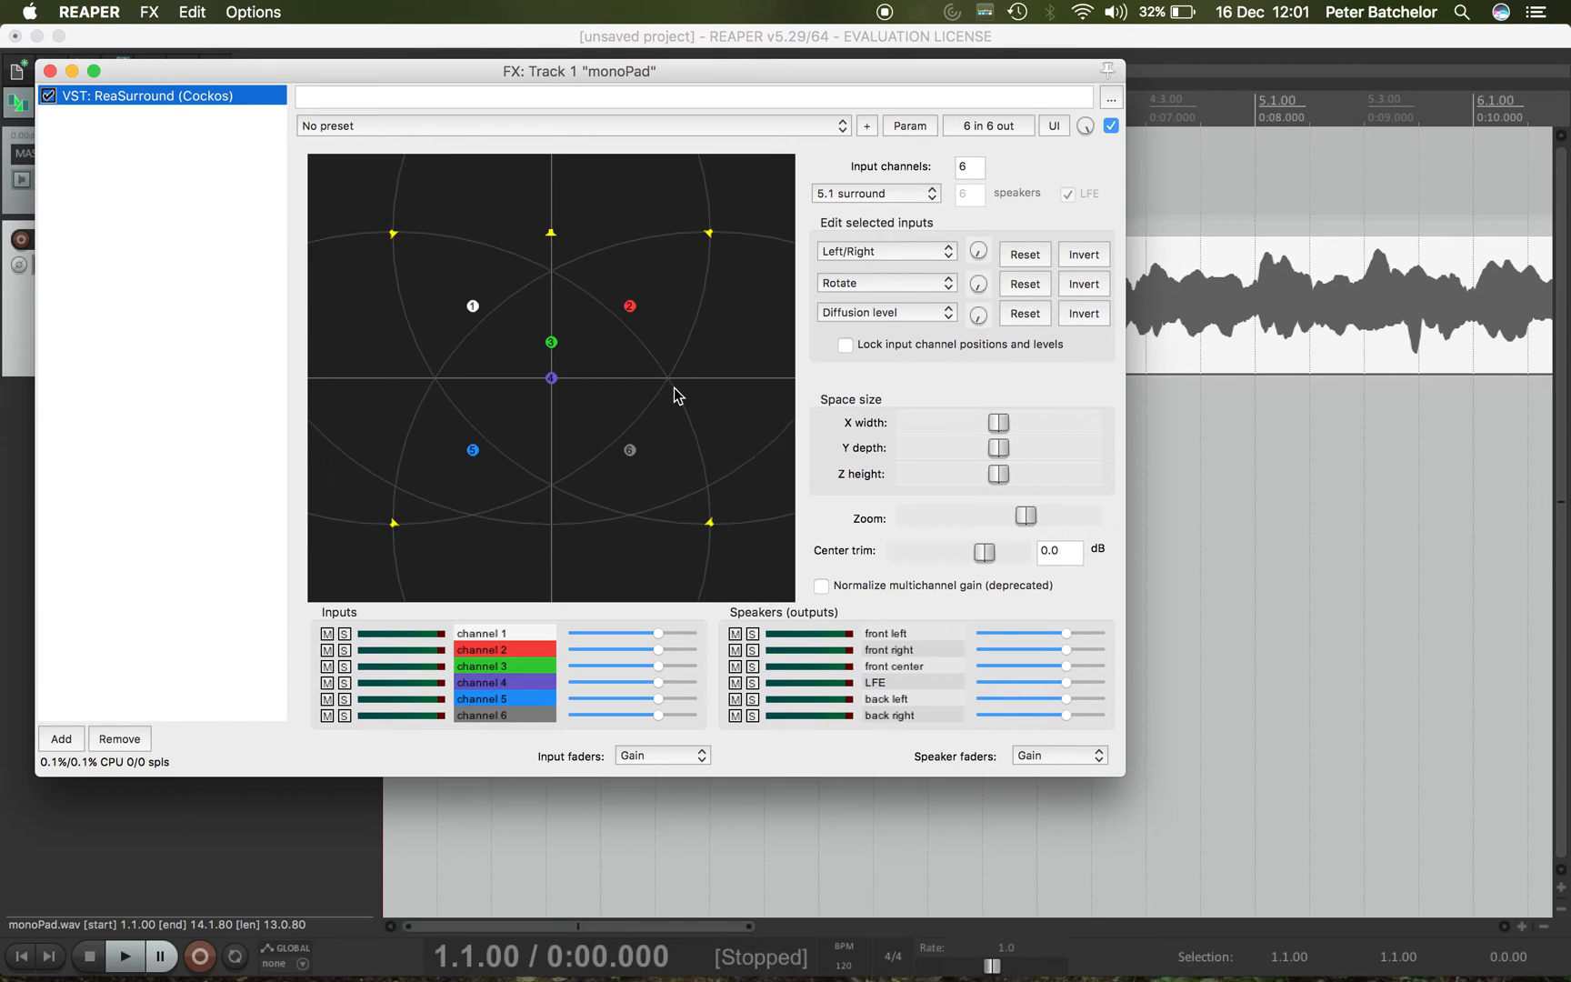
mouse_move(740, 425)
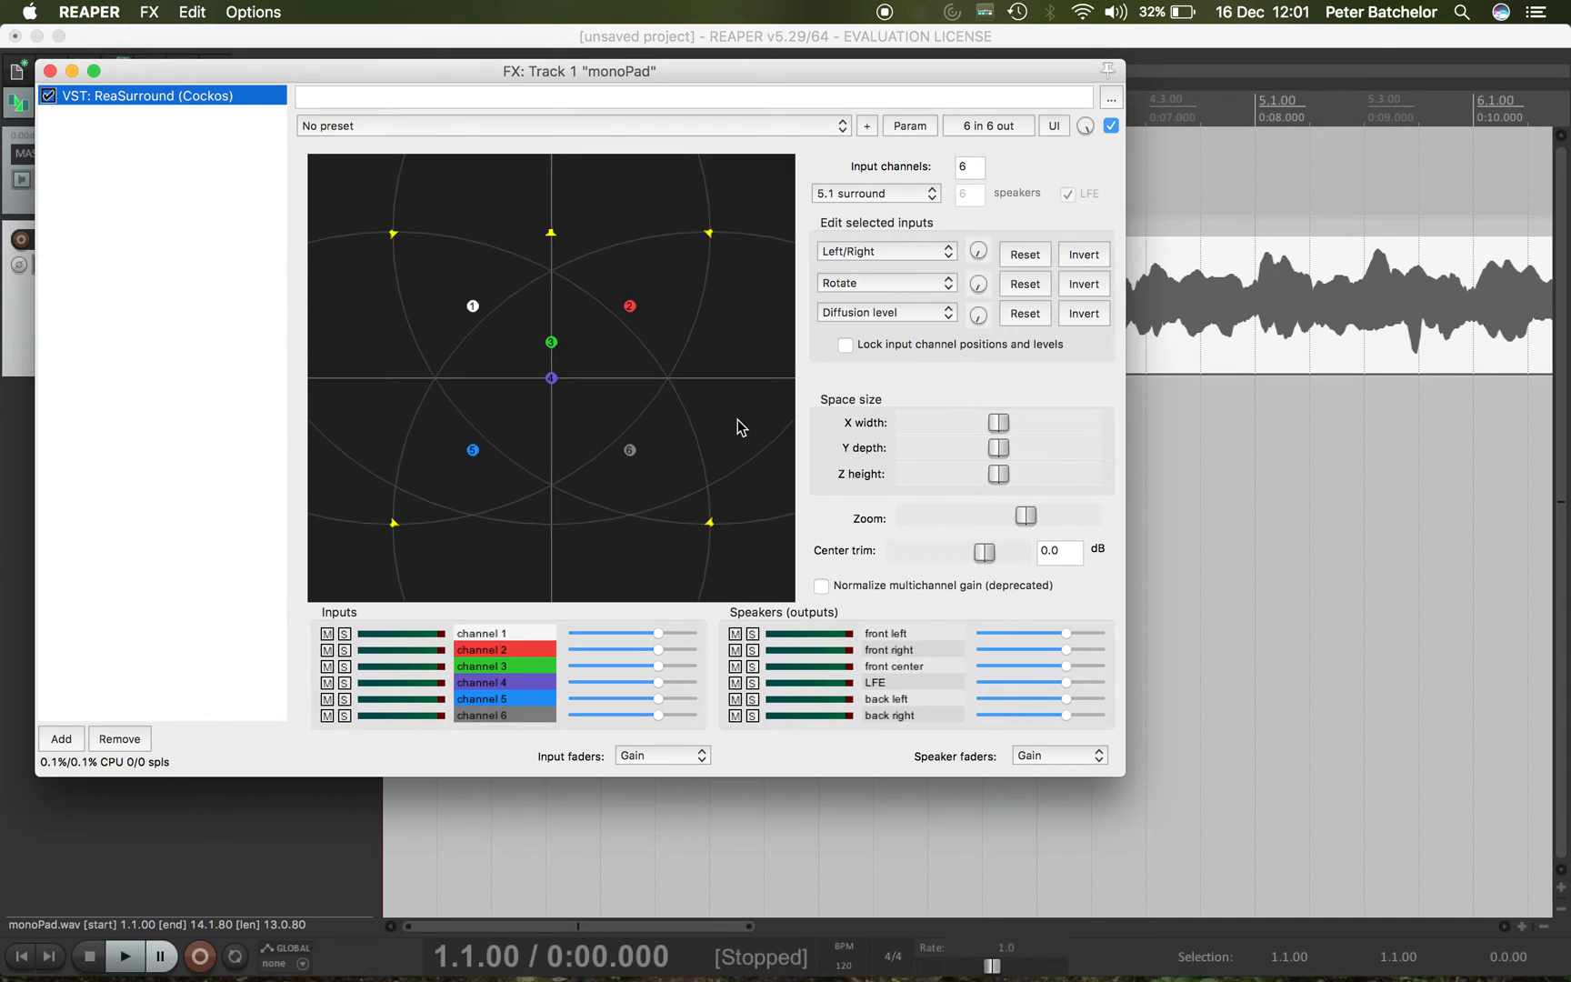
mouse_move(696, 349)
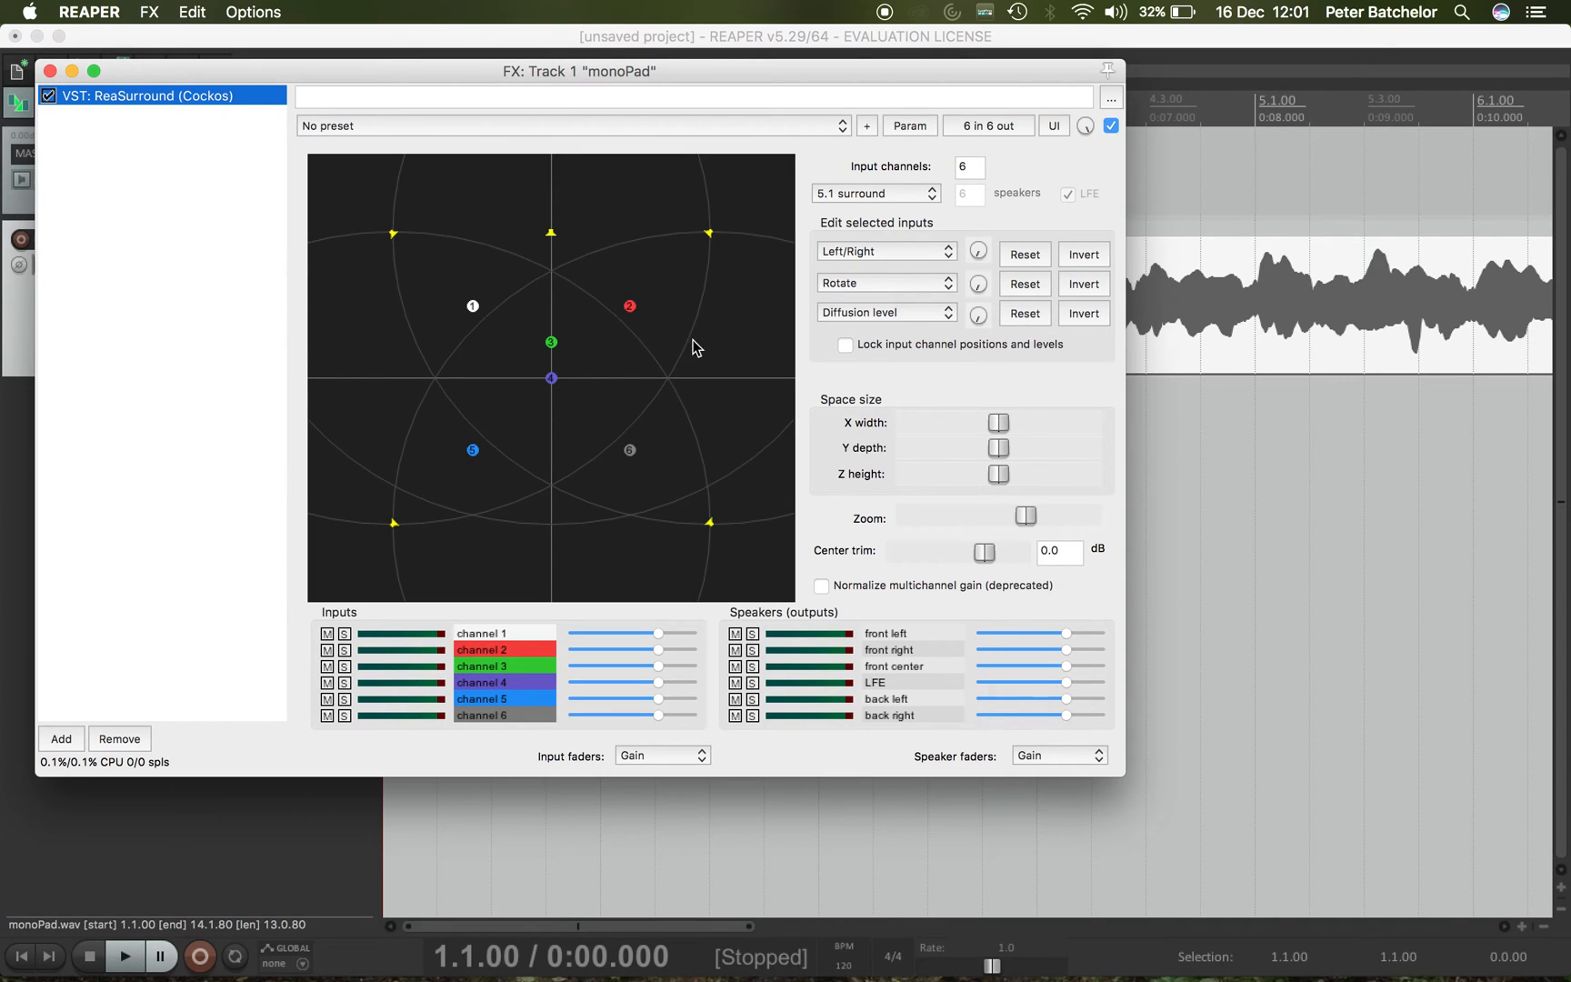
mouse_move(741, 405)
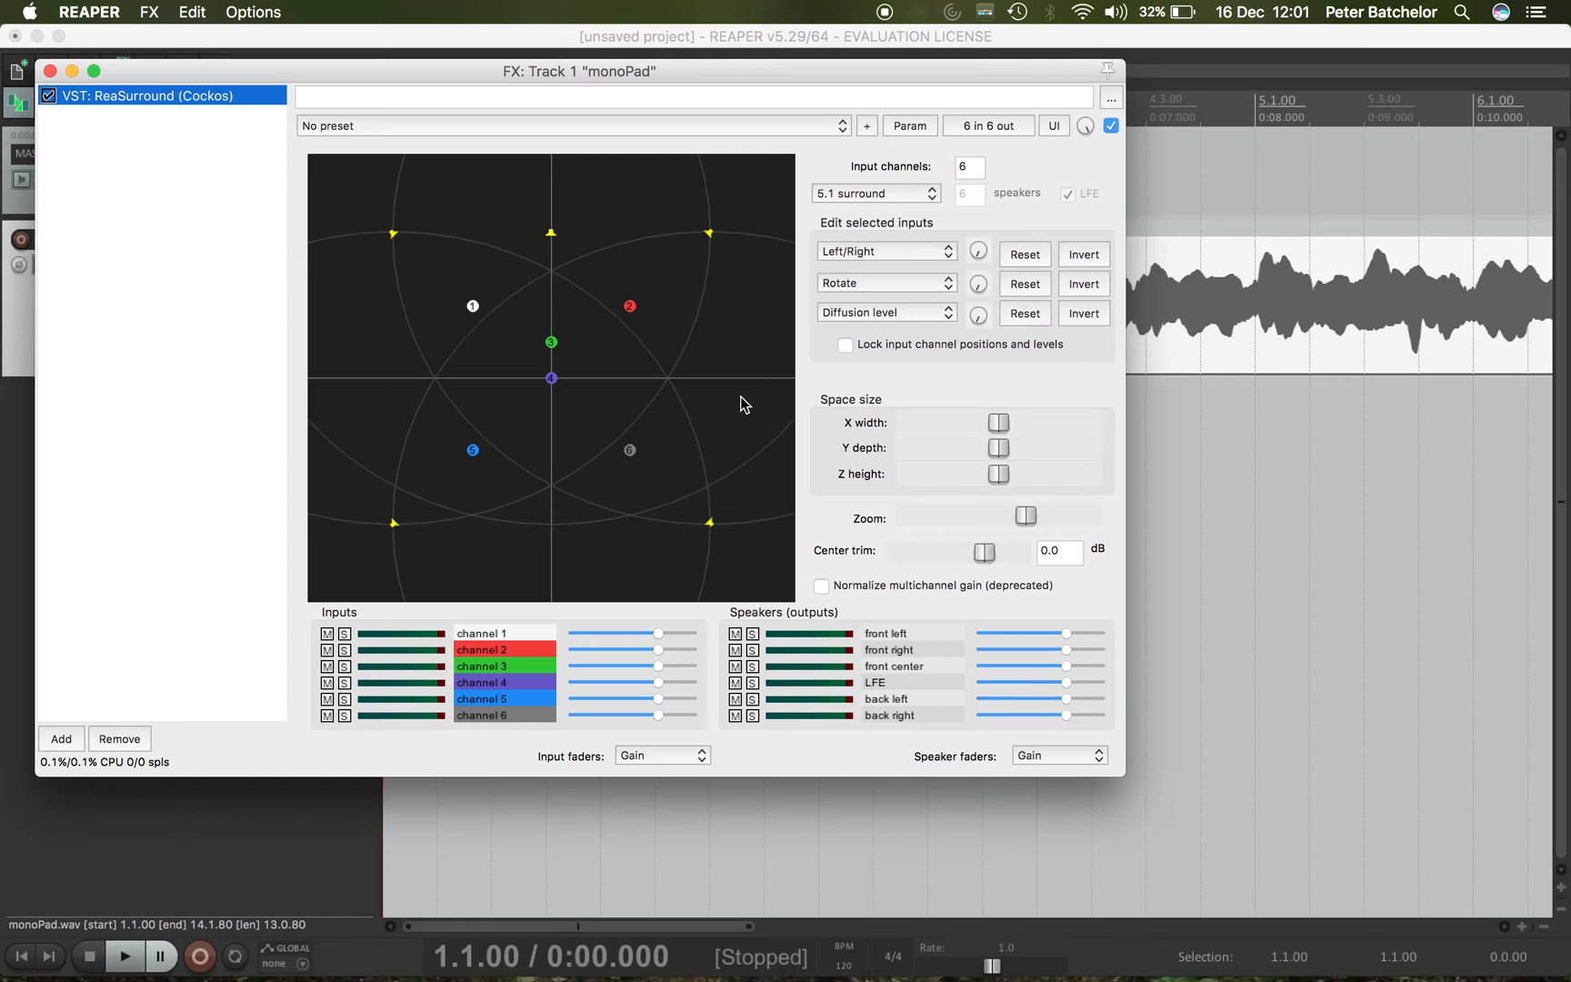
mouse_move(907, 195)
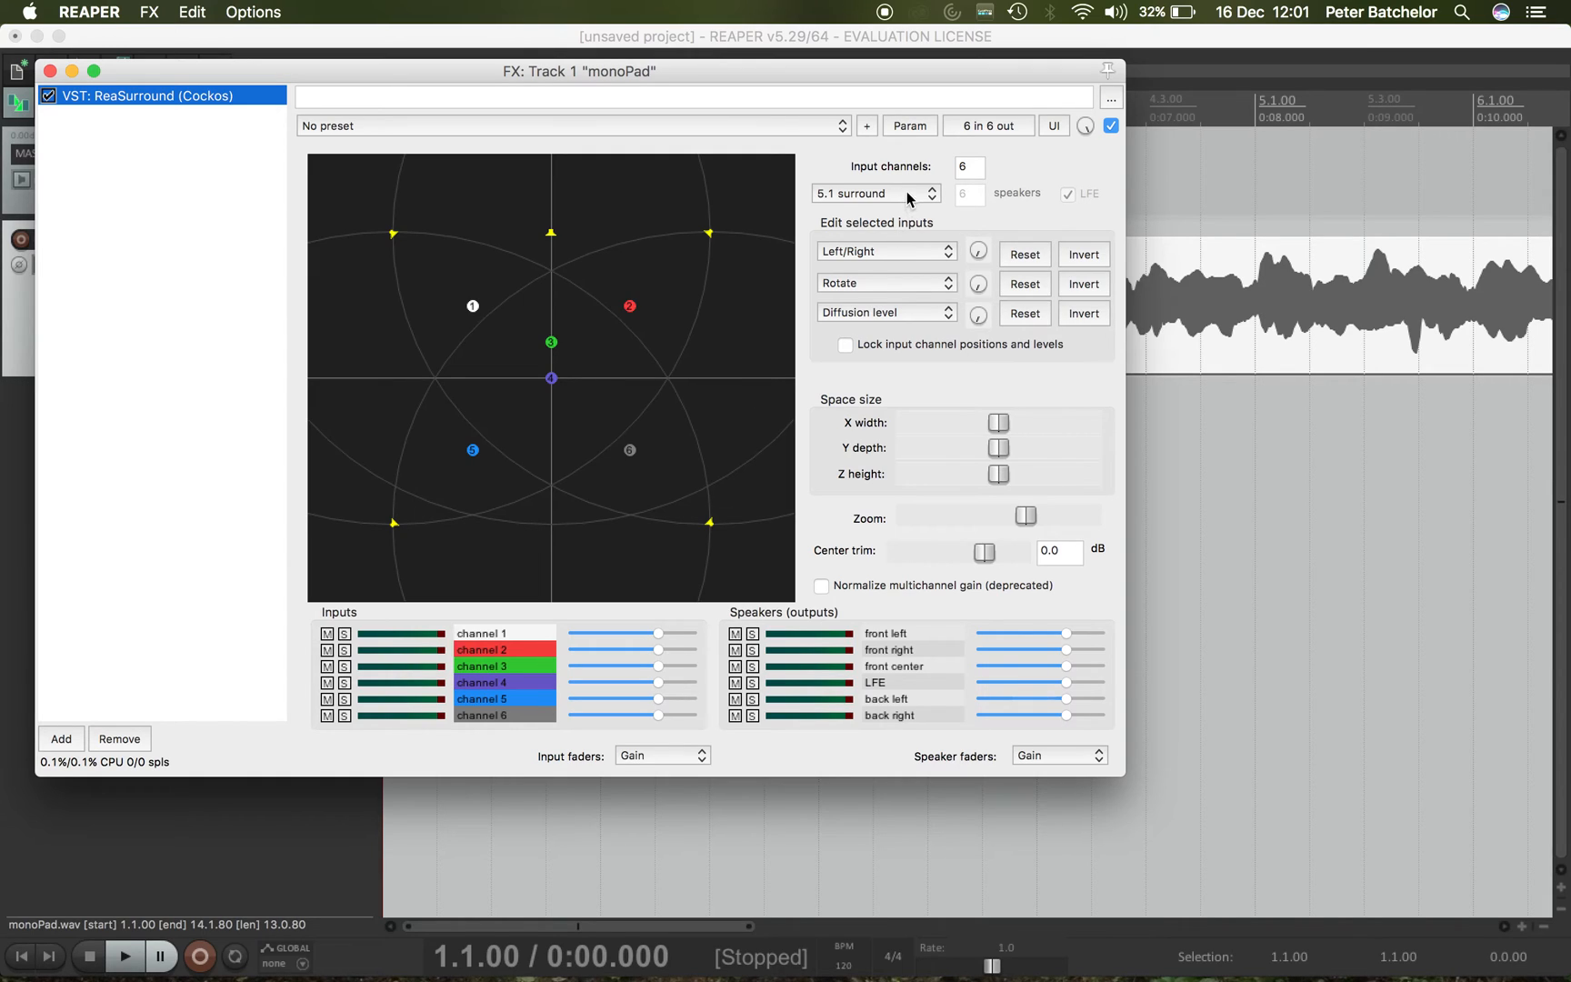
click(873, 192)
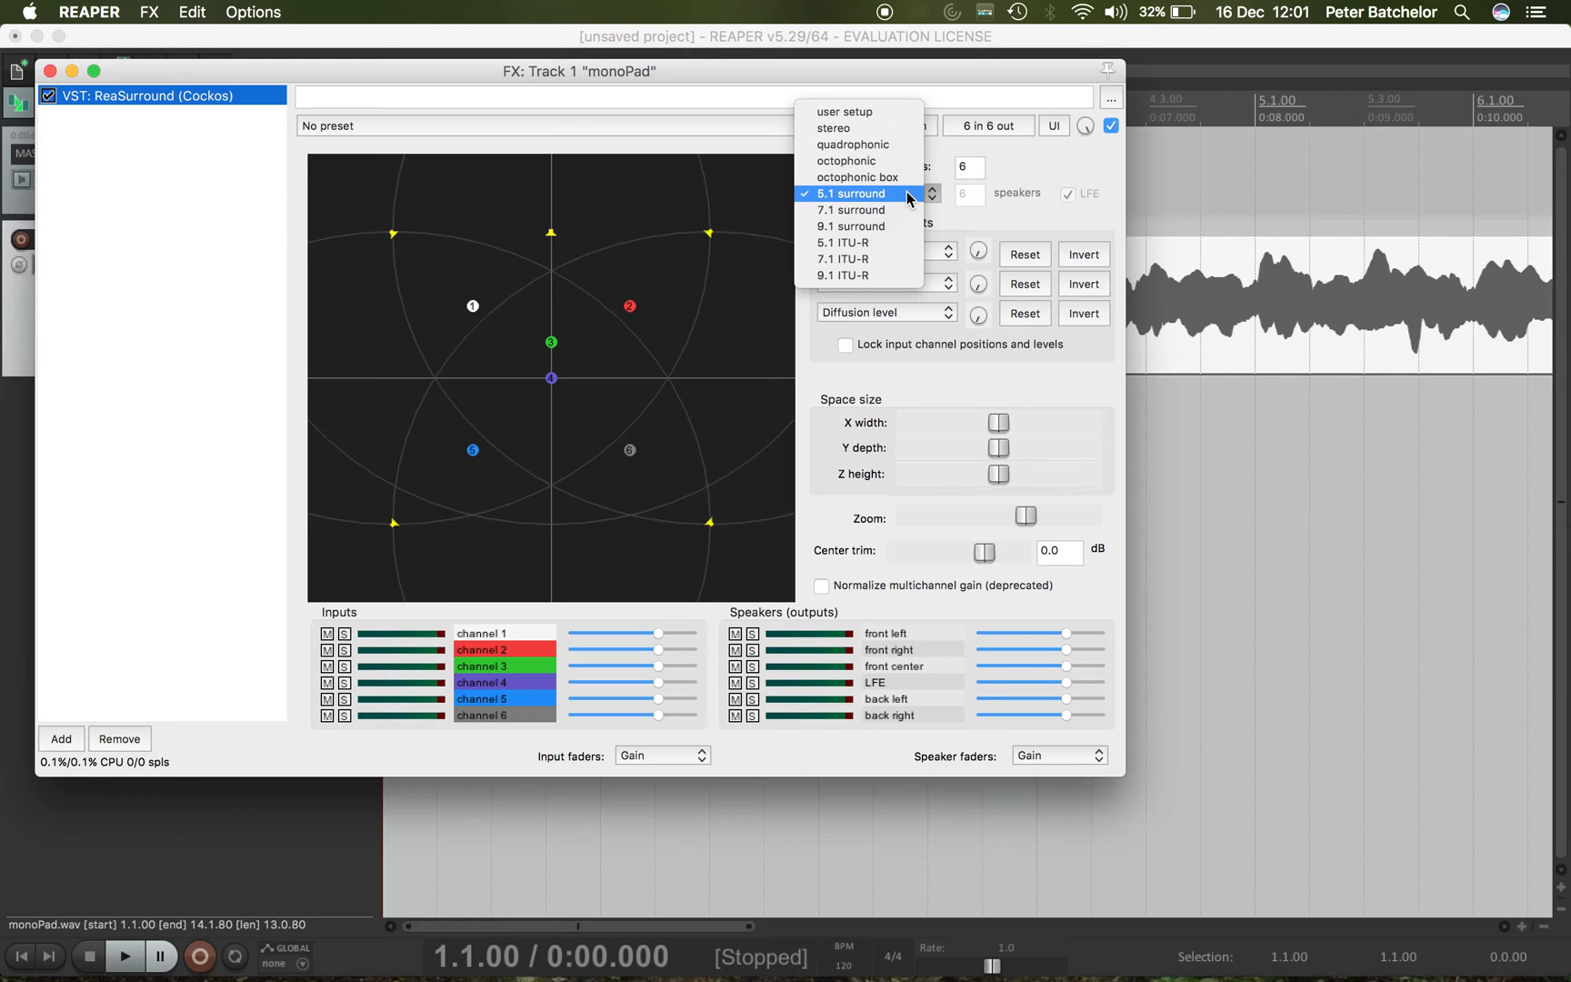
mouse_move(980, 190)
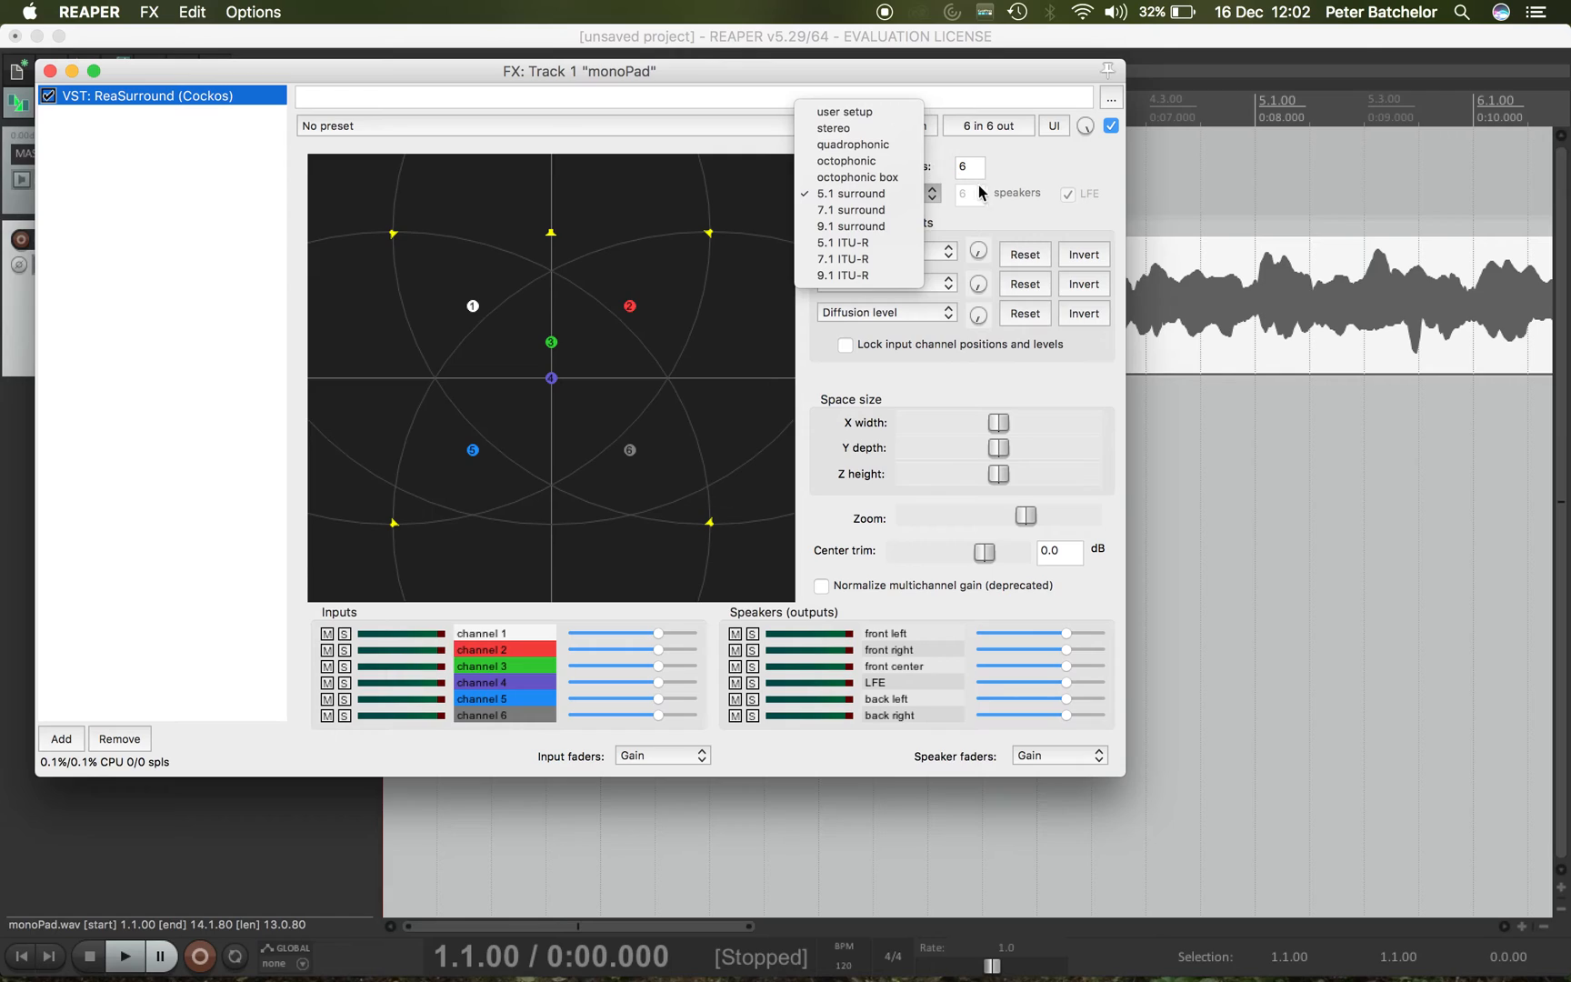
click(851, 193)
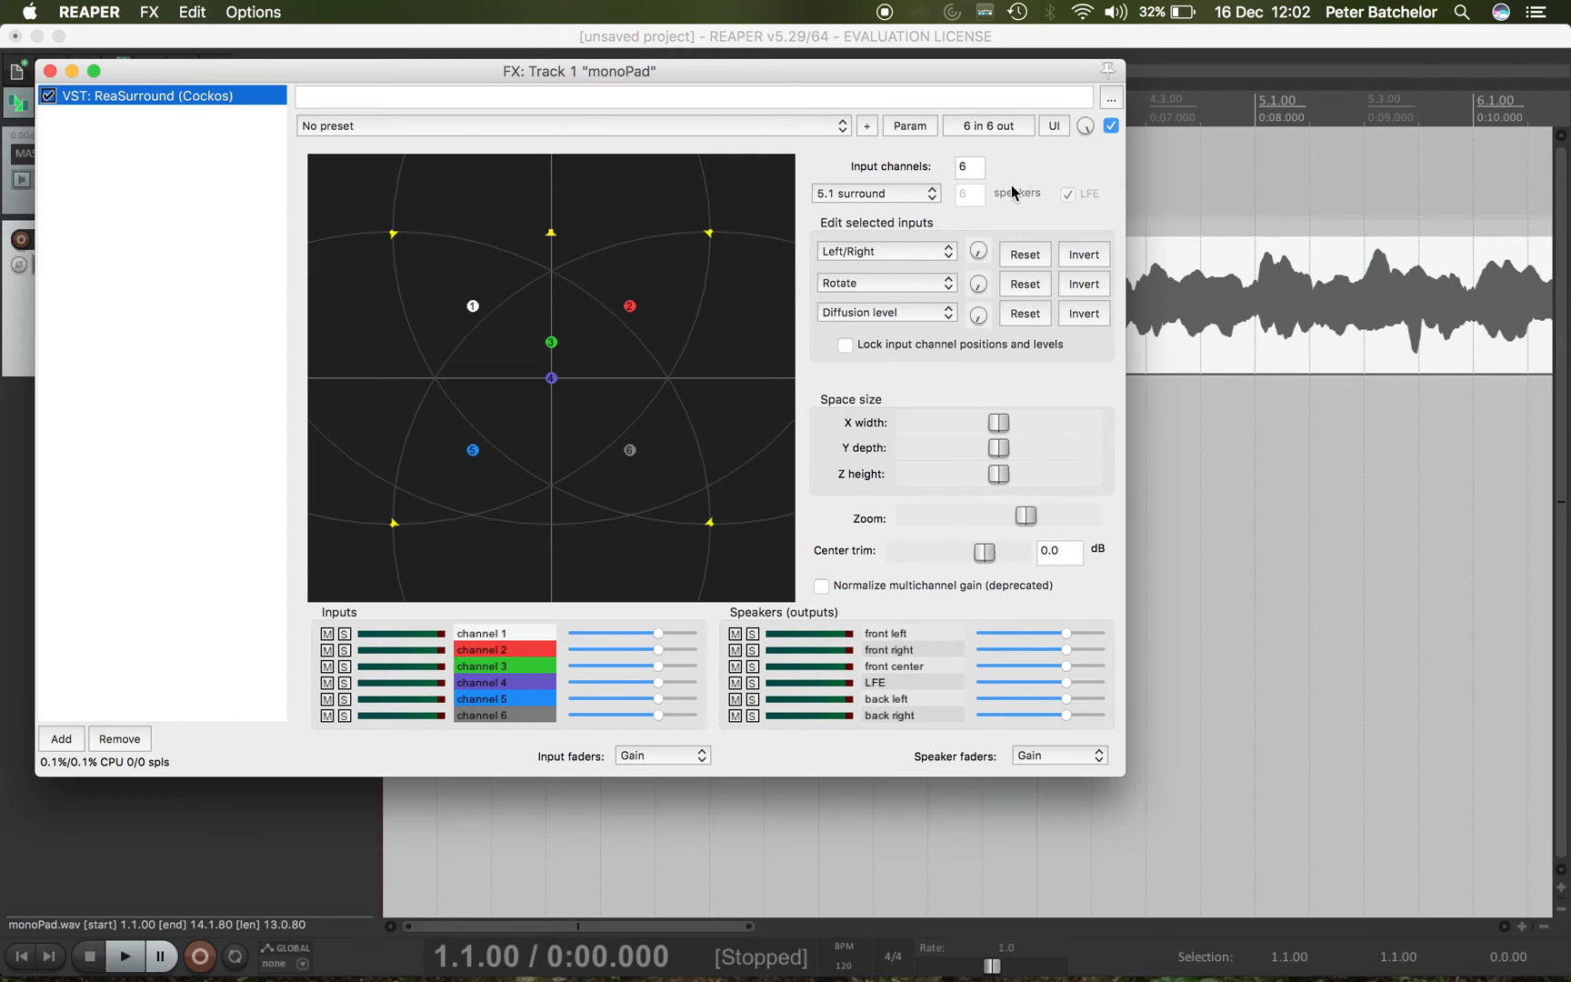
mouse_move(931, 195)
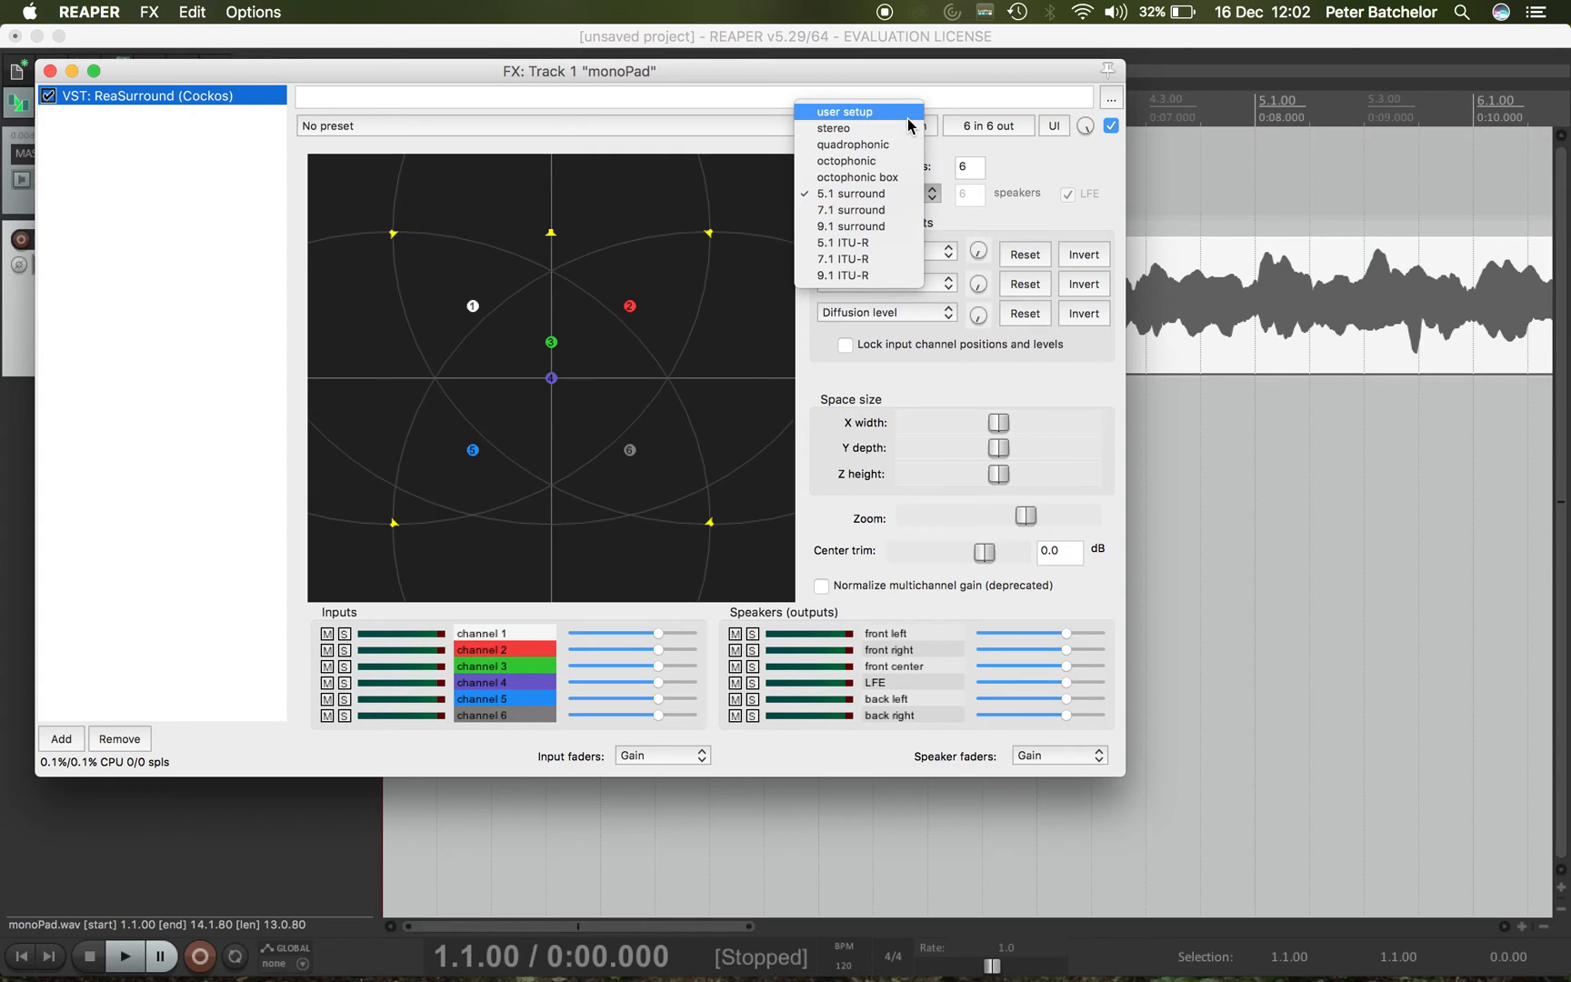
click(849, 192)
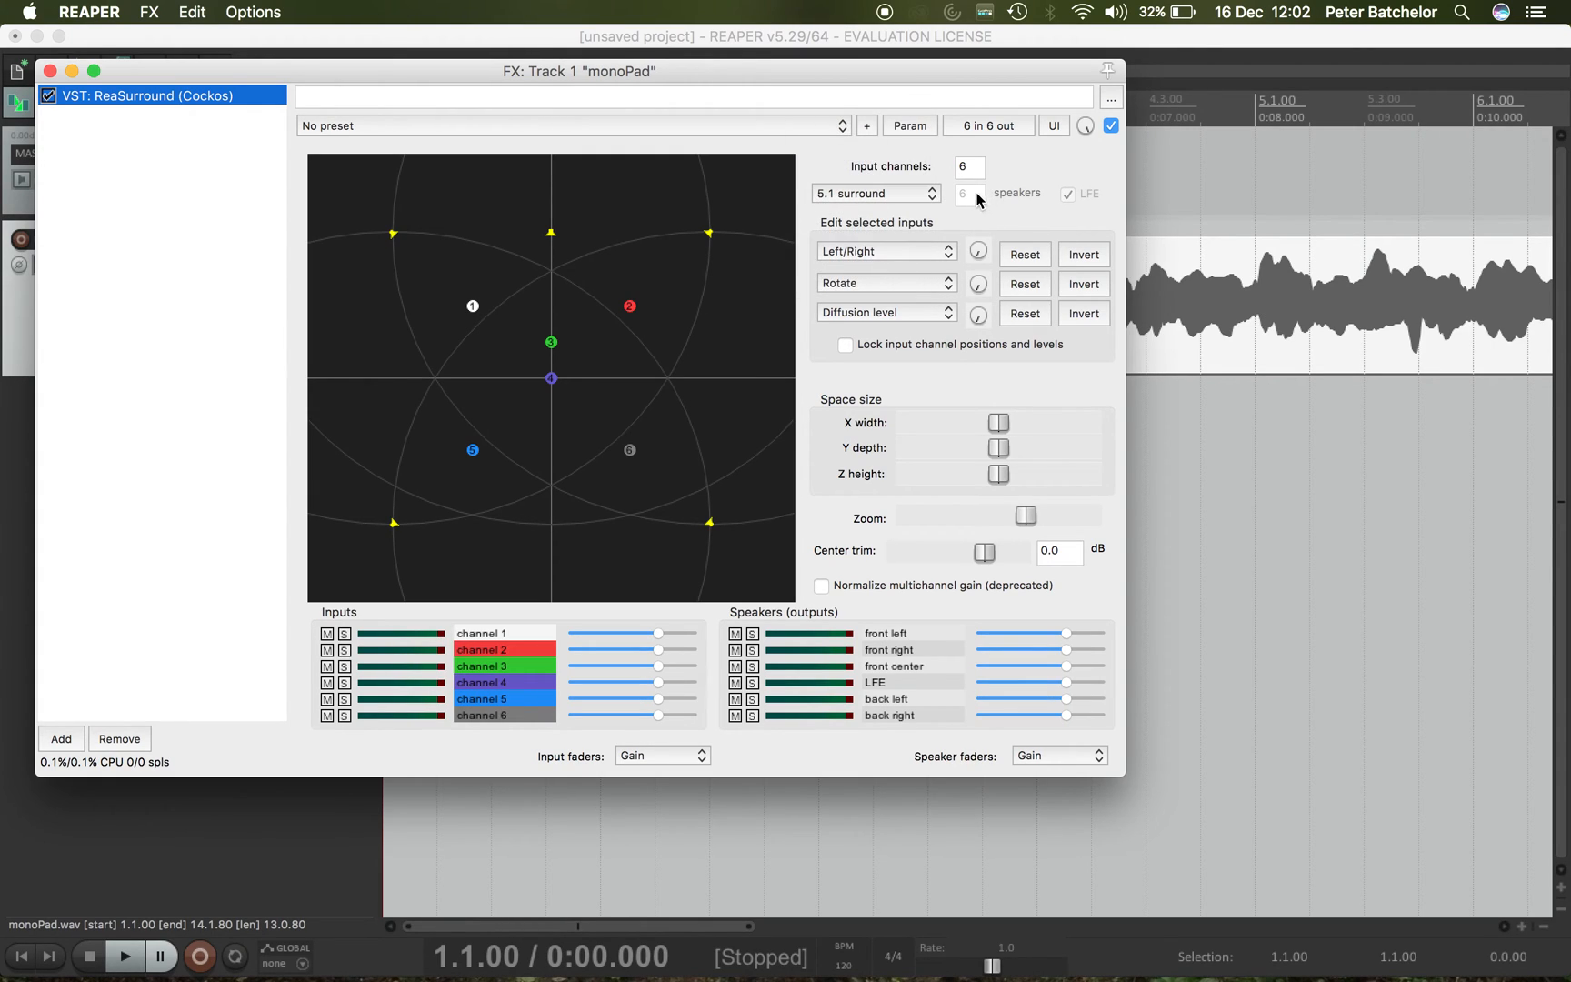
mouse_move(970, 198)
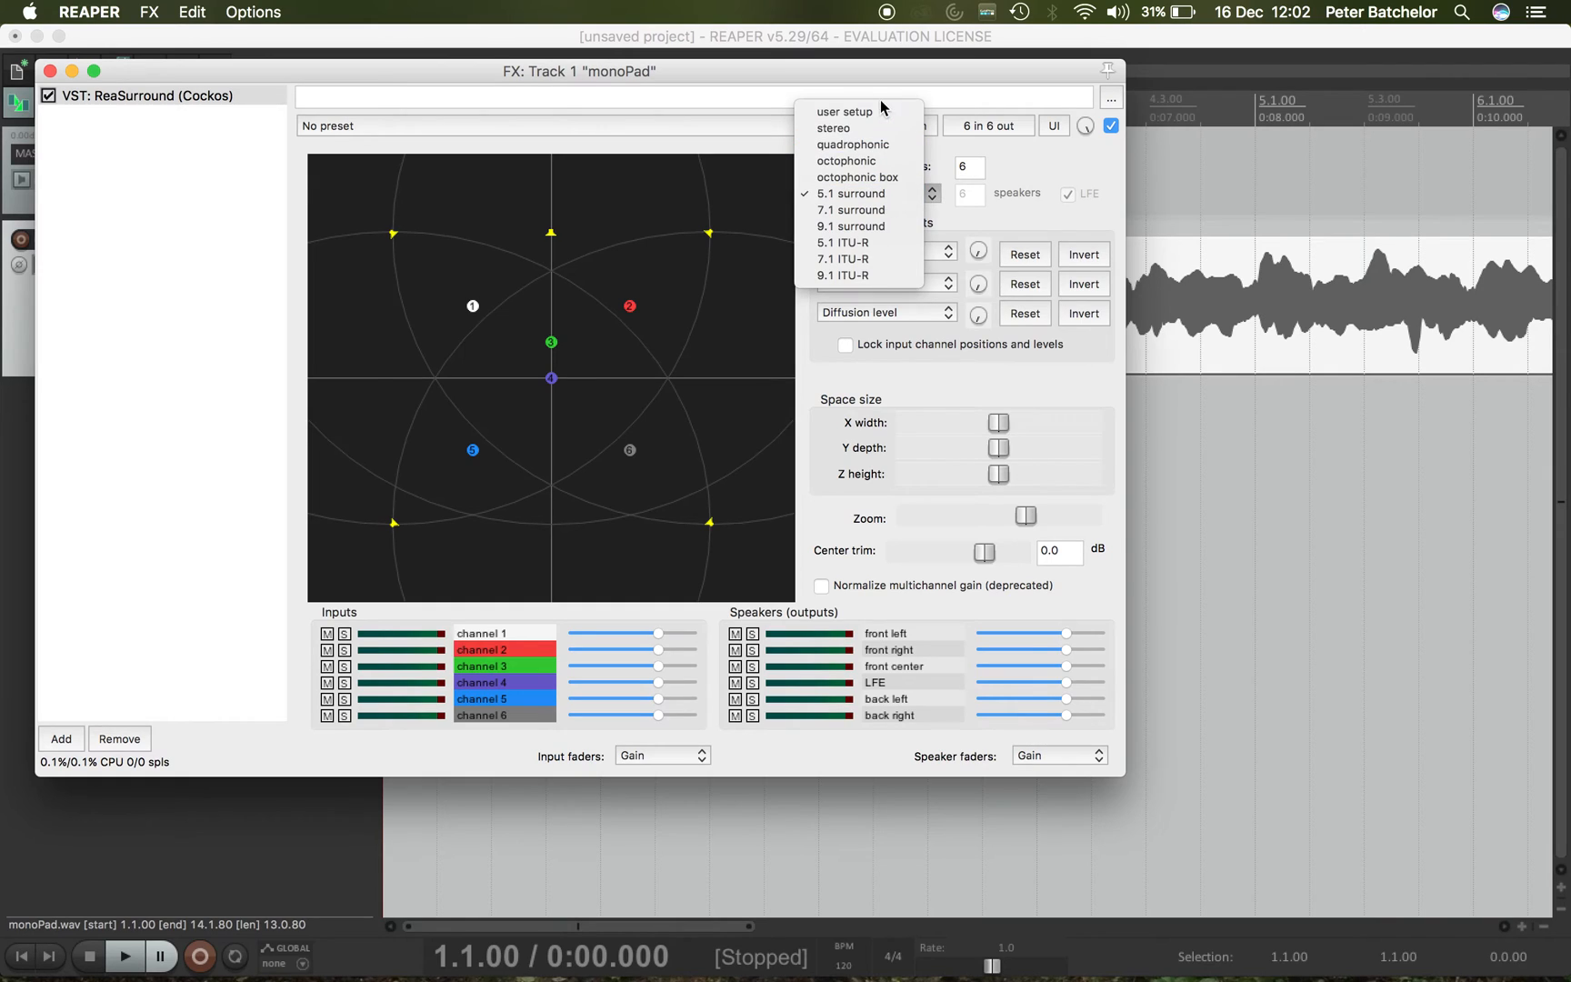
mouse_move(669, 233)
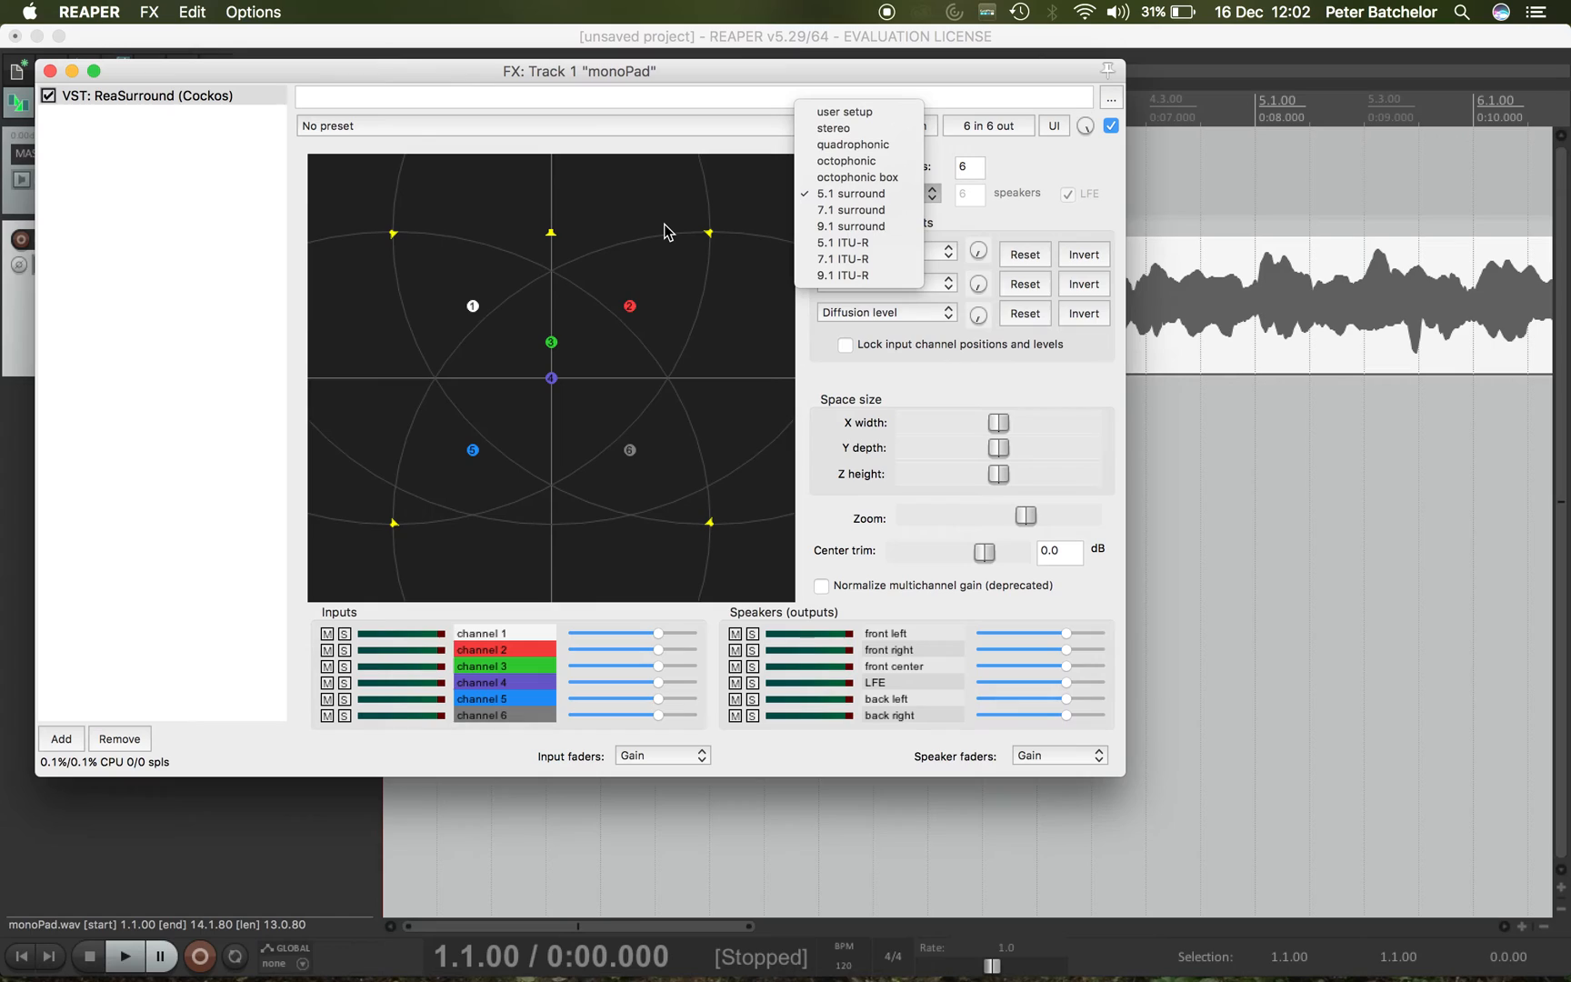
mouse_move(1009, 226)
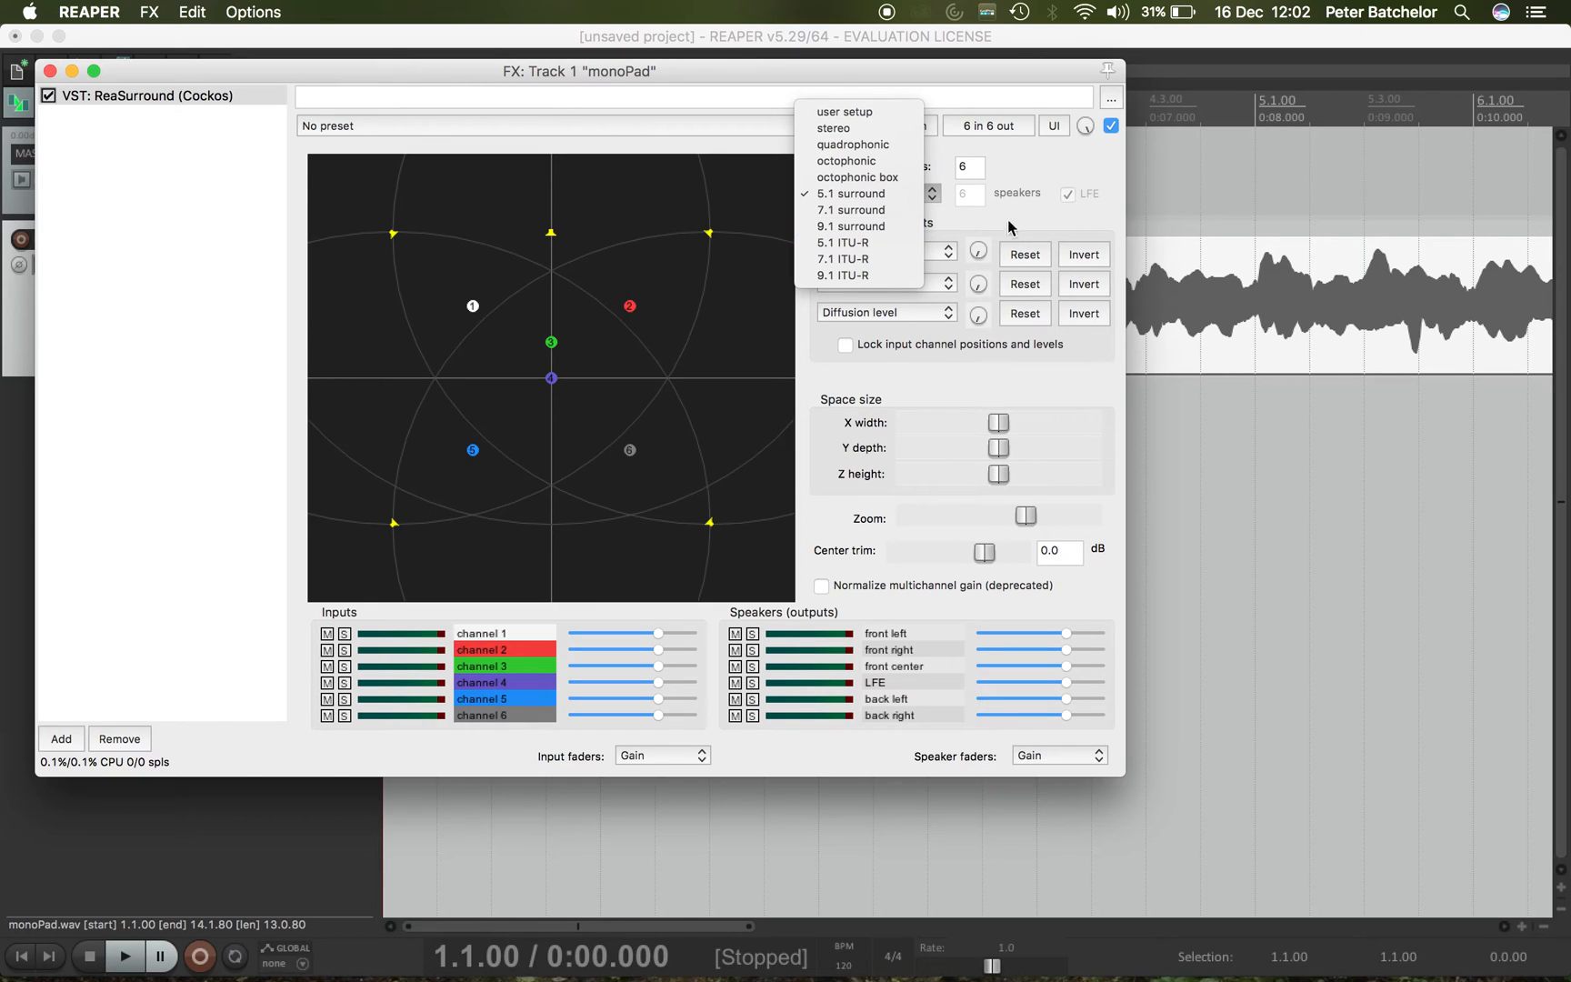
click(849, 192)
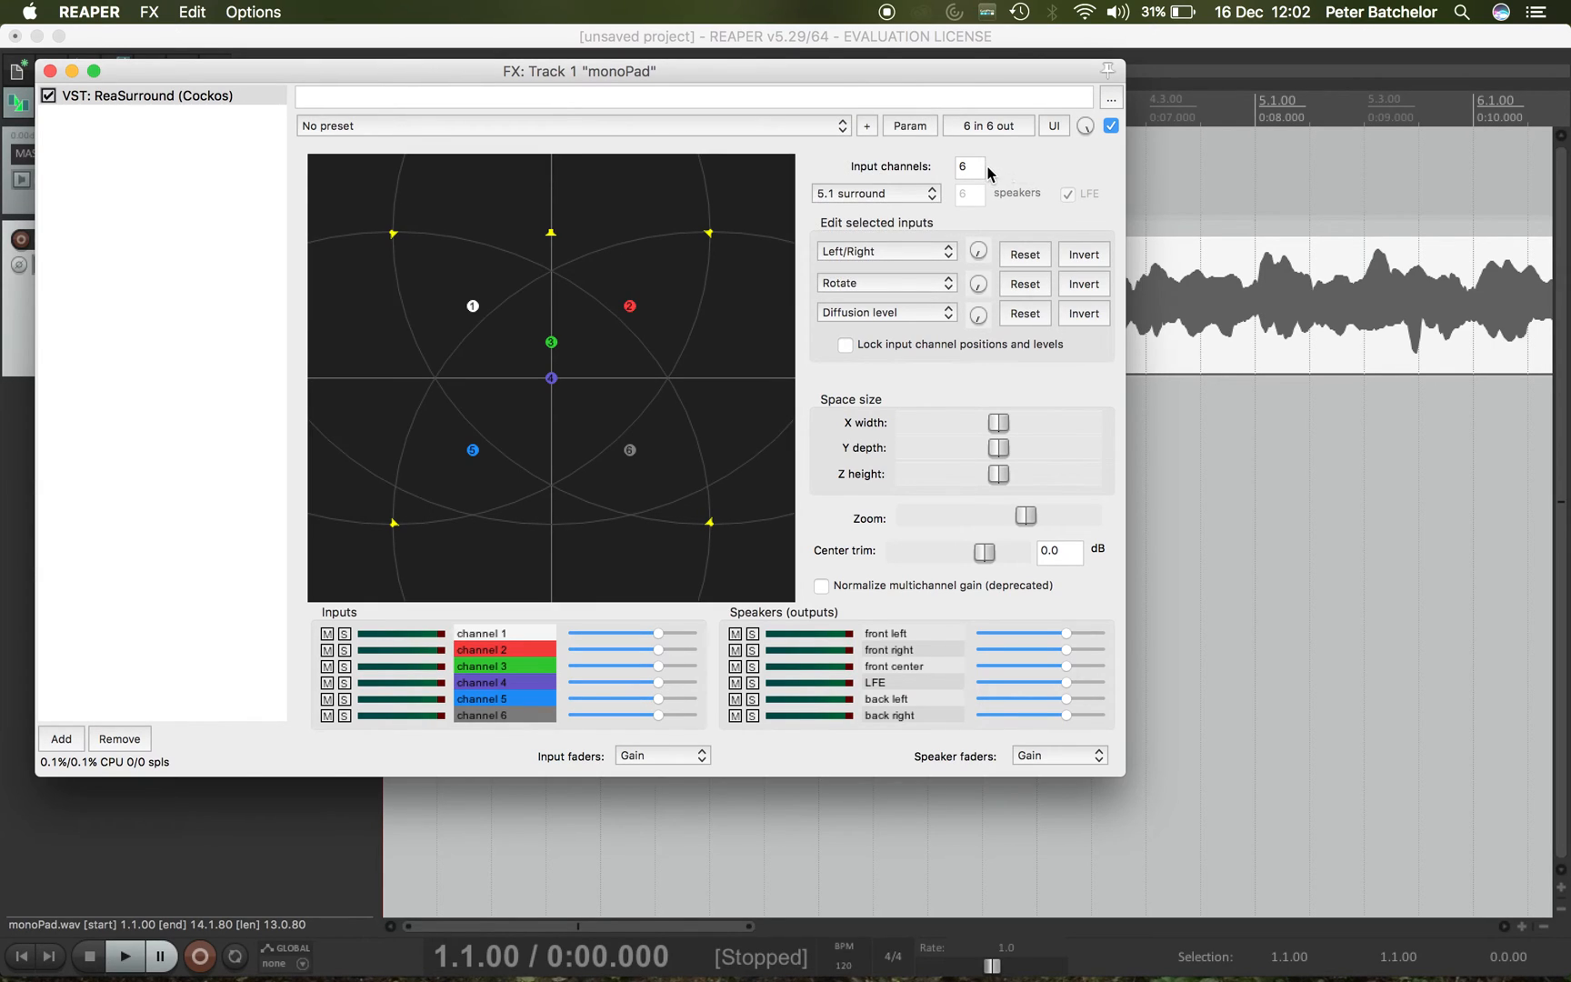
mouse_move(663, 274)
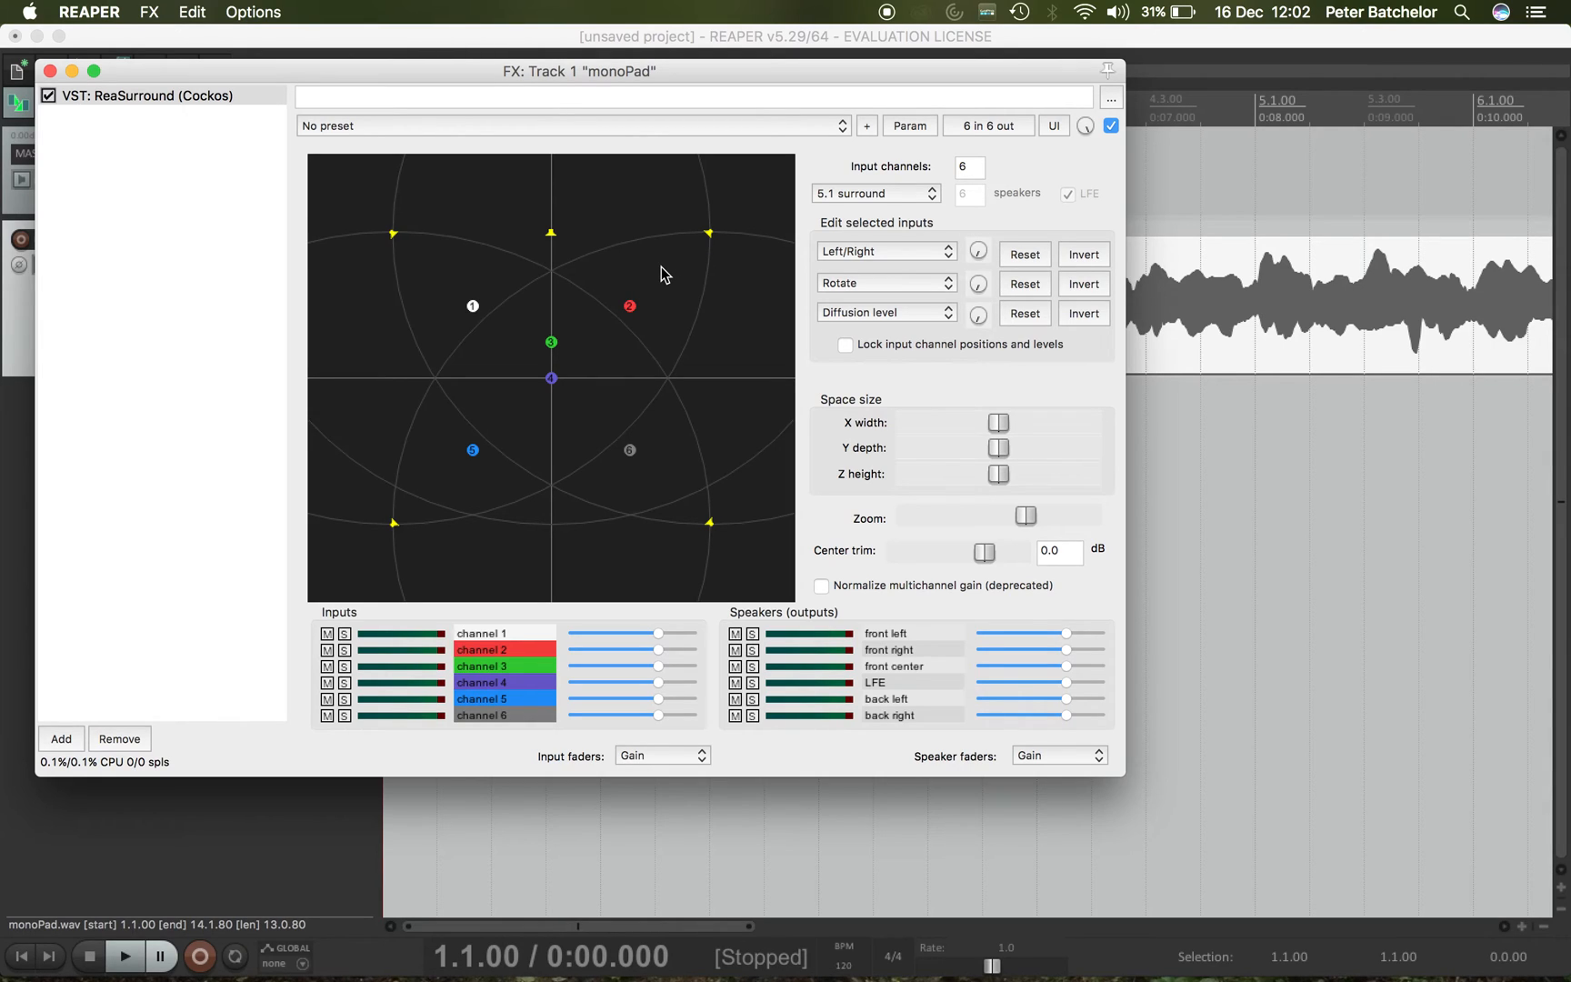
mouse_move(829, 282)
text(1)
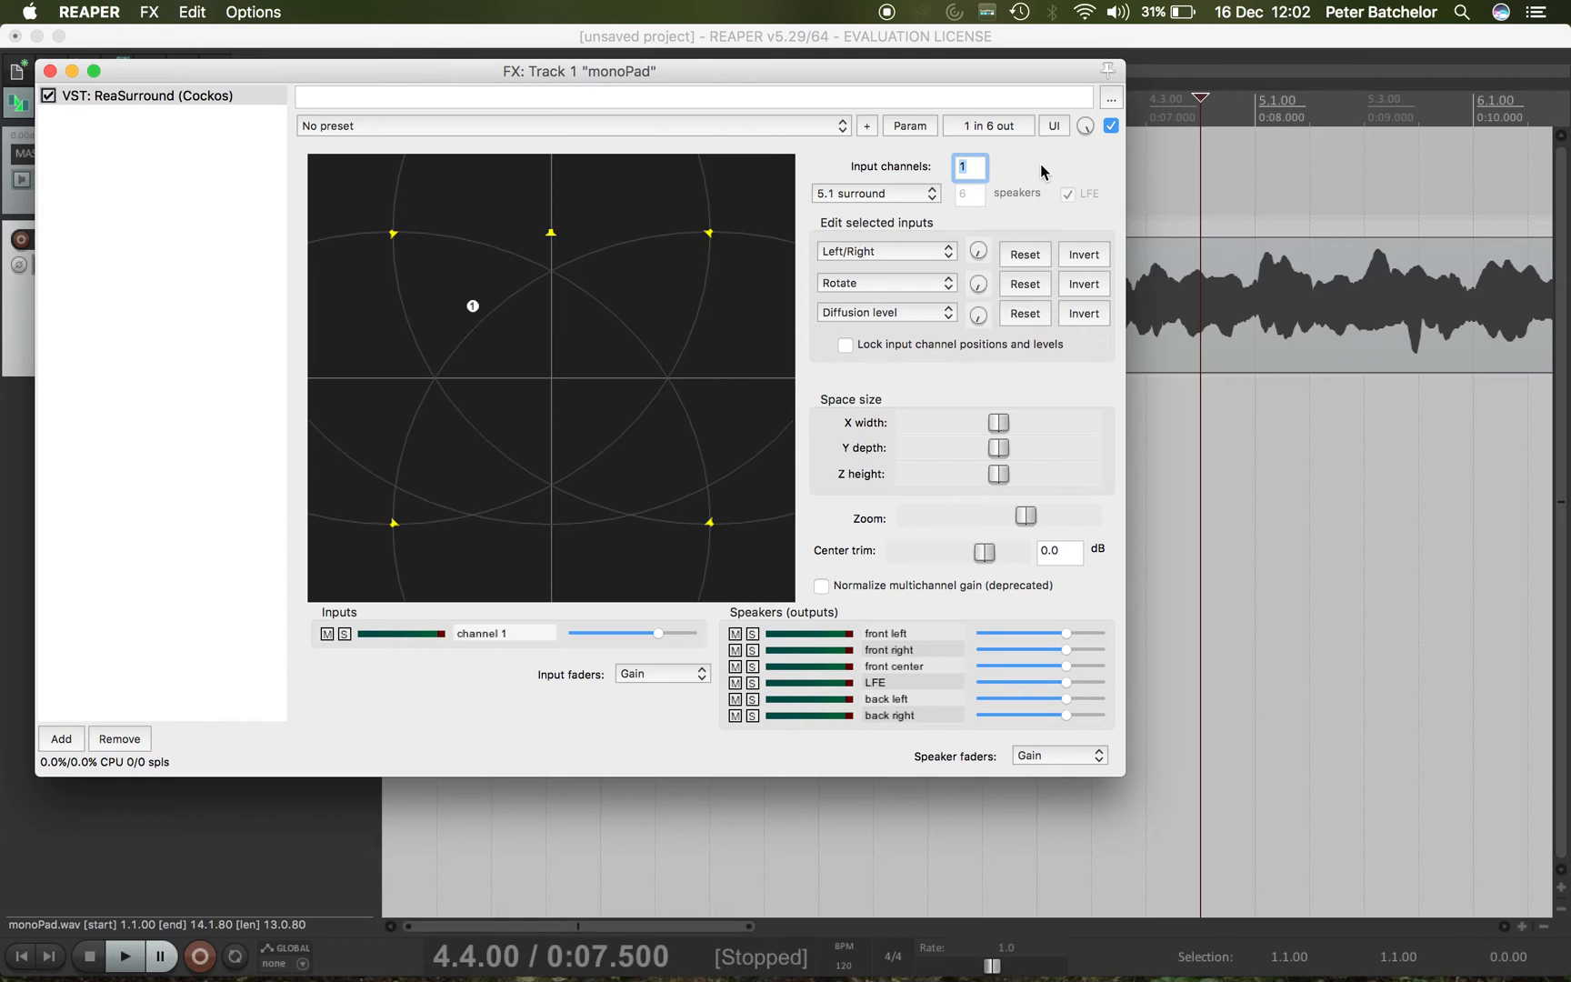
mouse_move(980, 239)
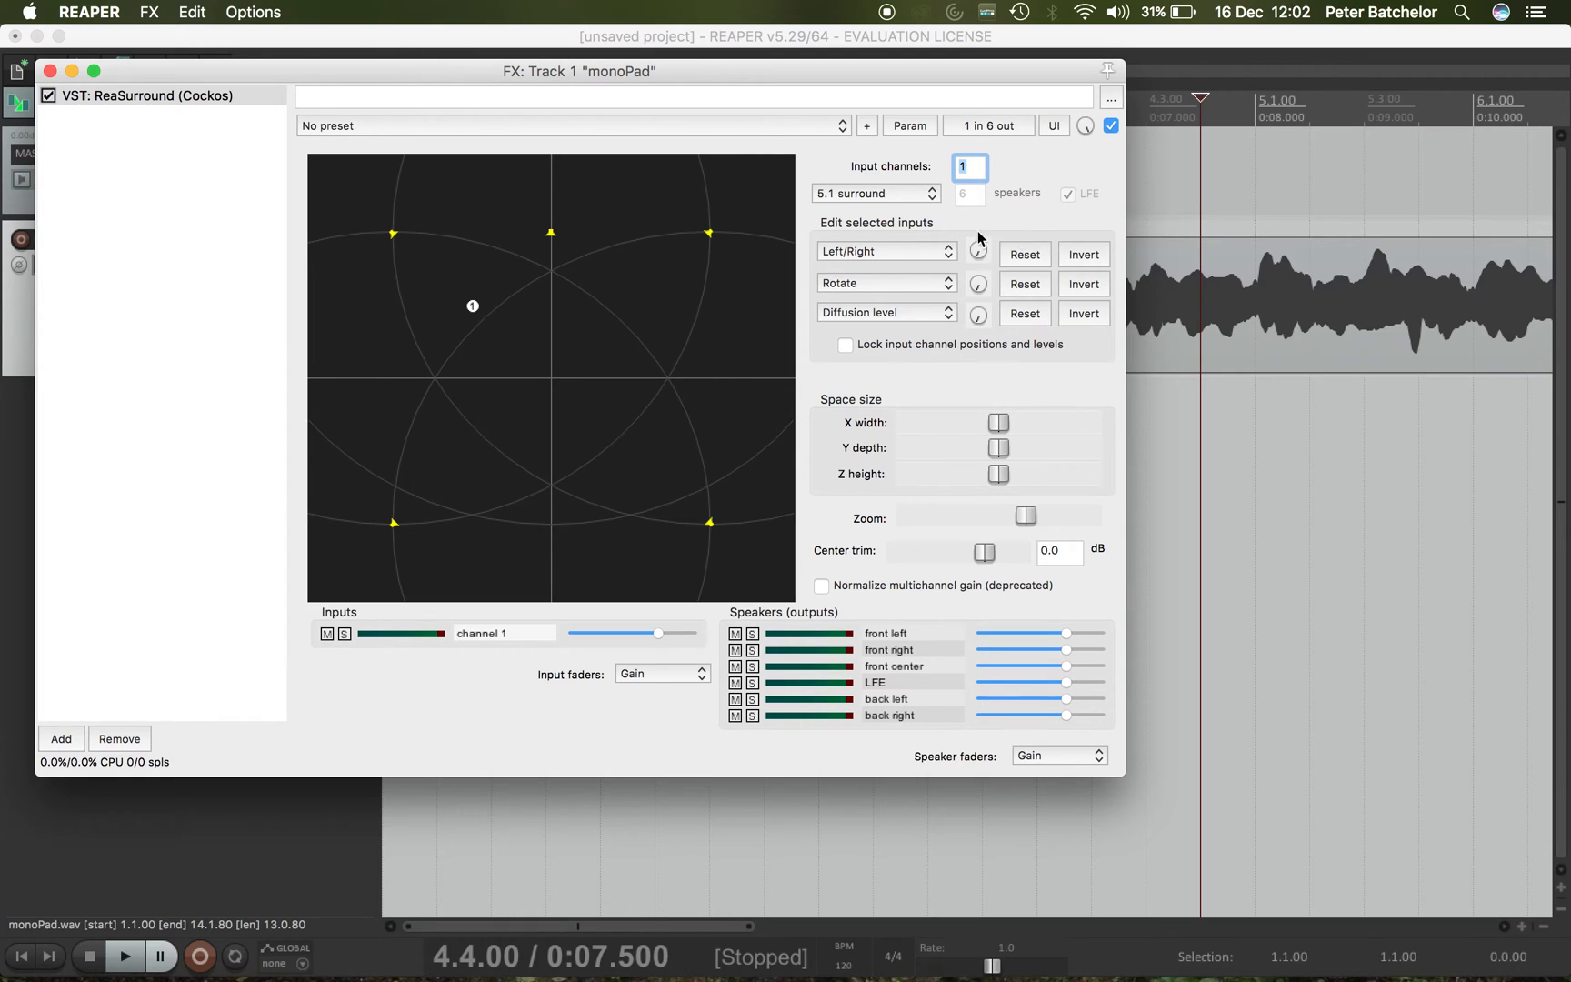
mouse_move(1047, 342)
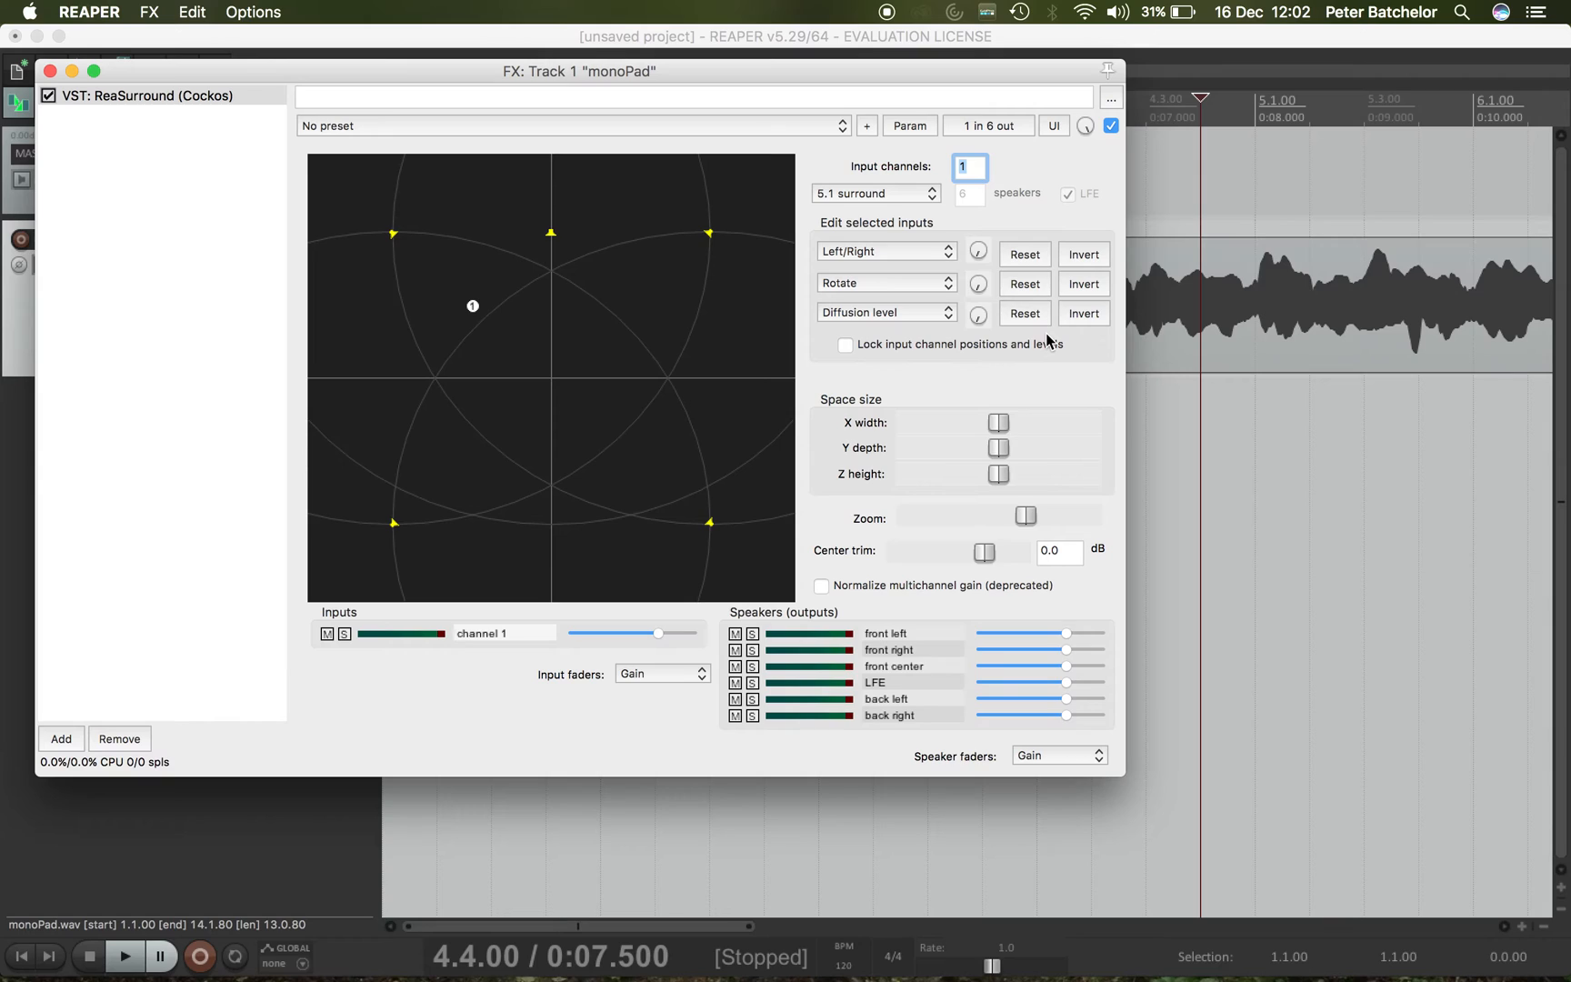
mouse_move(444, 331)
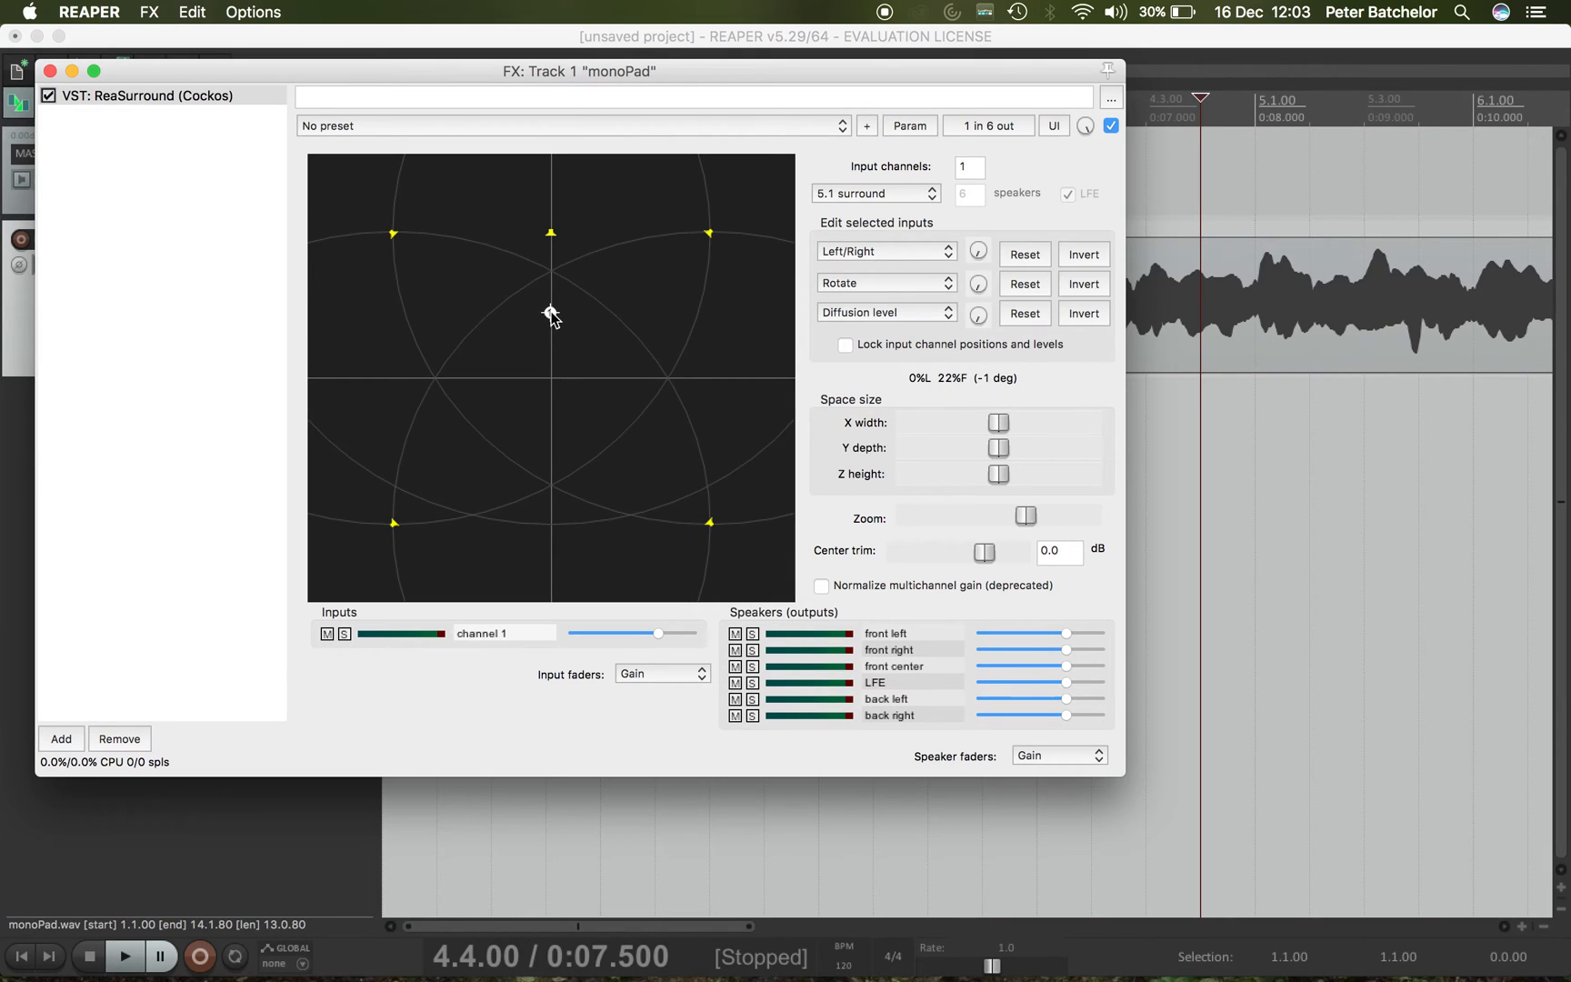
mouse_move(622, 274)
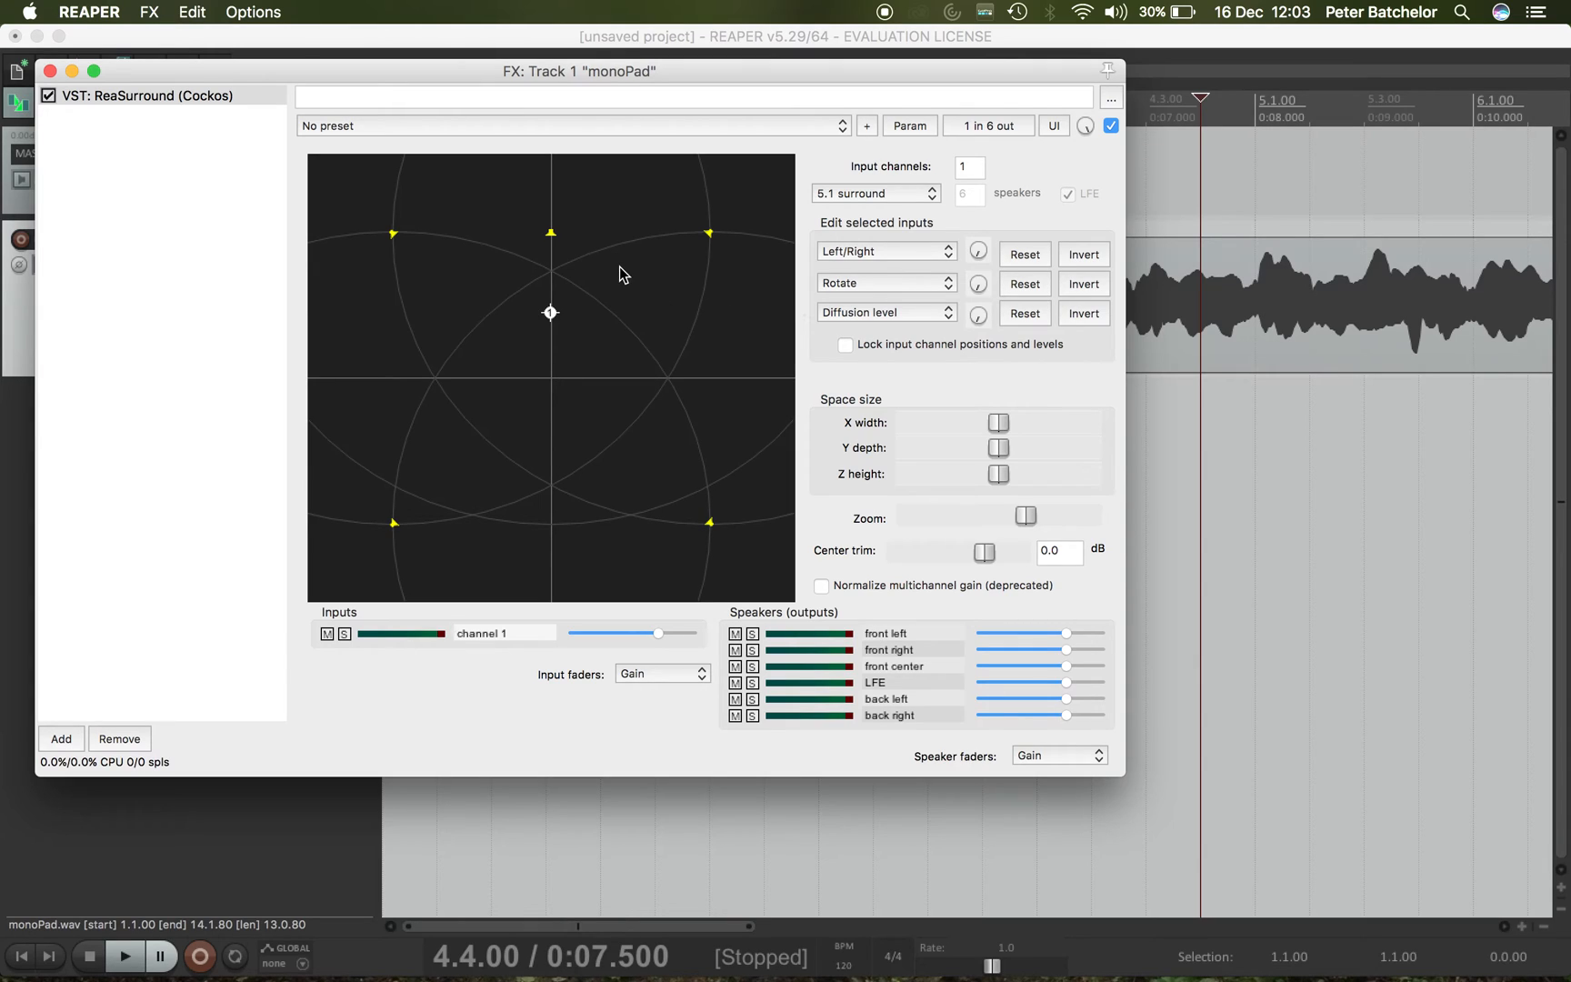
mouse_move(566, 243)
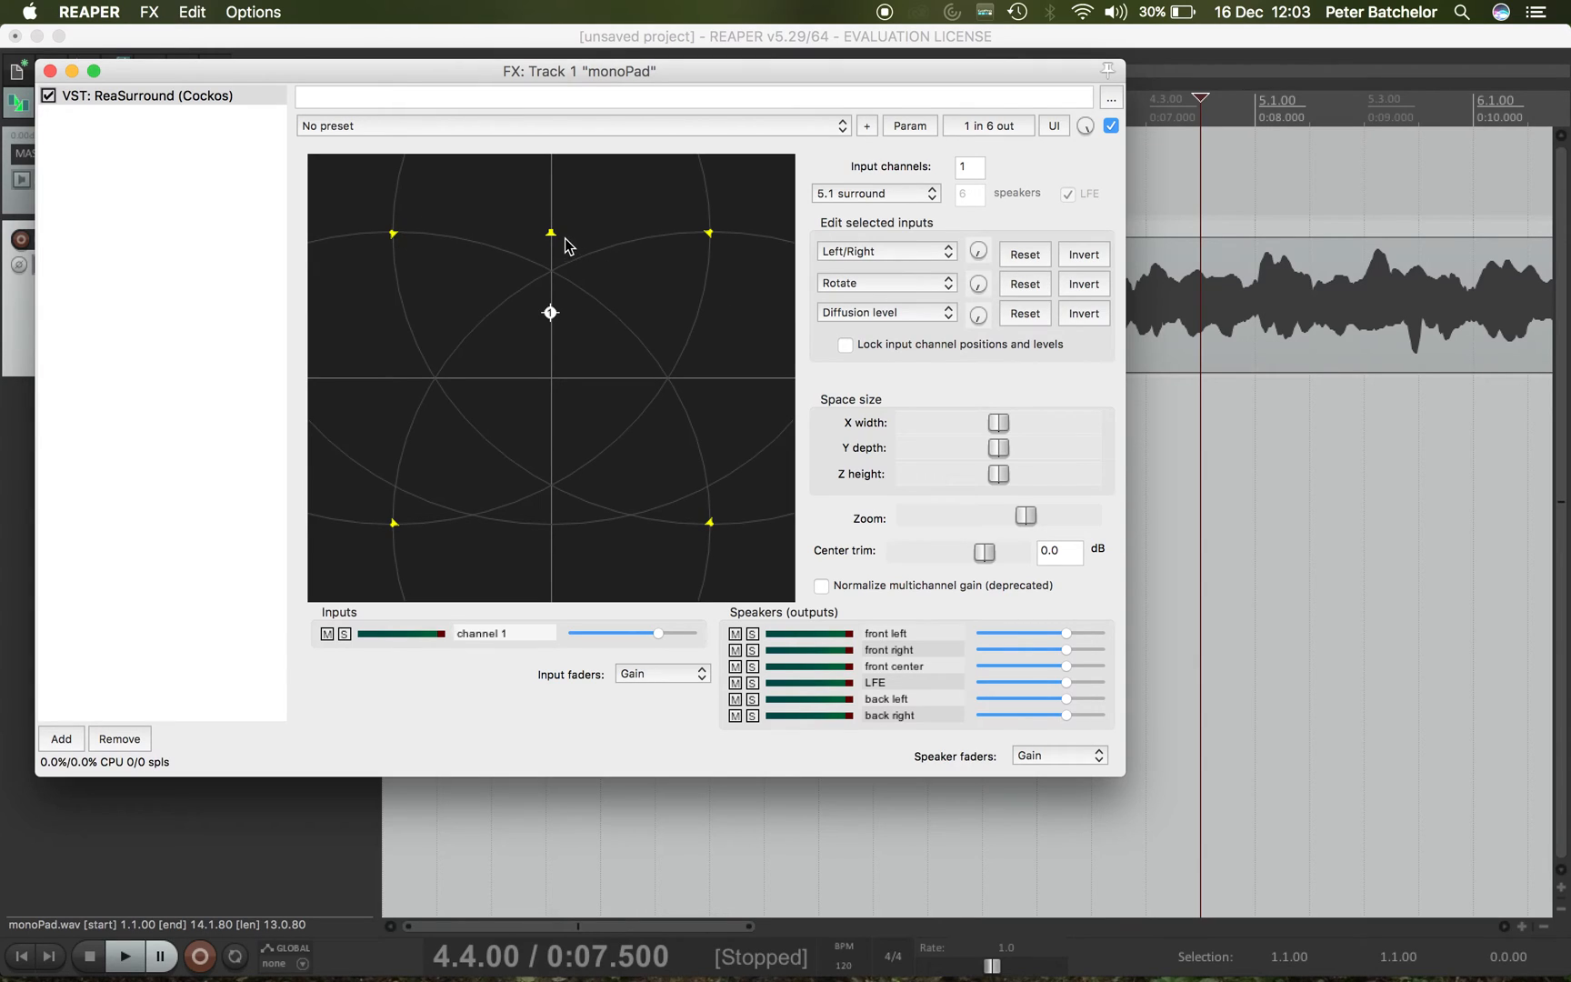
mouse_move(562, 243)
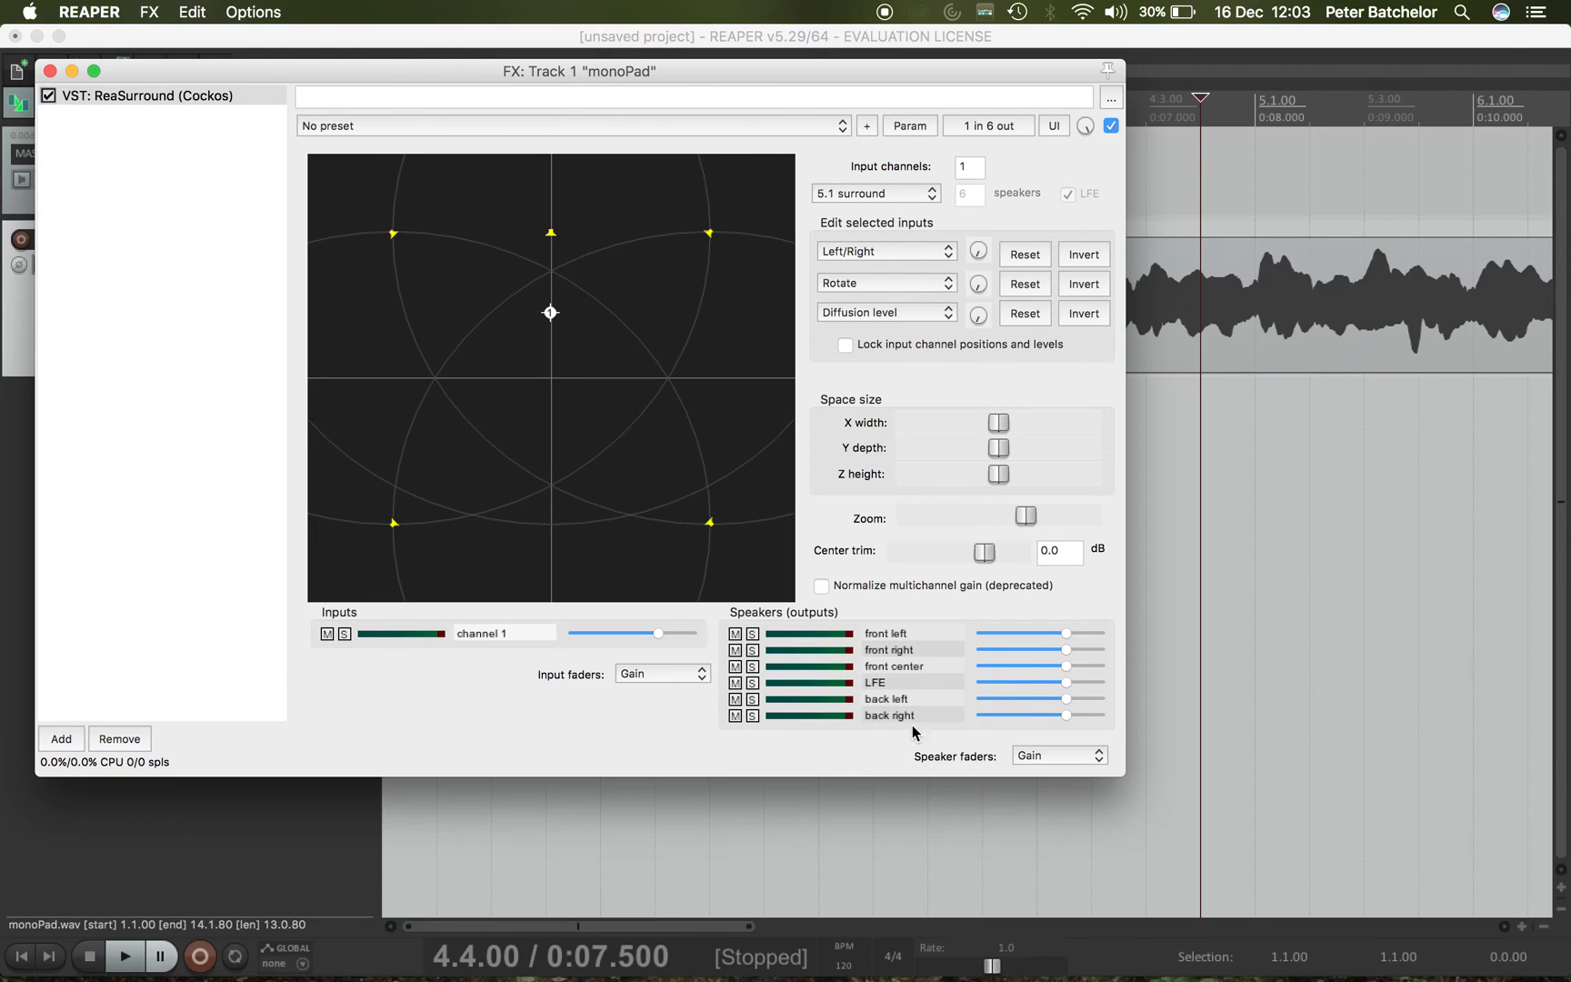
mouse_move(910, 644)
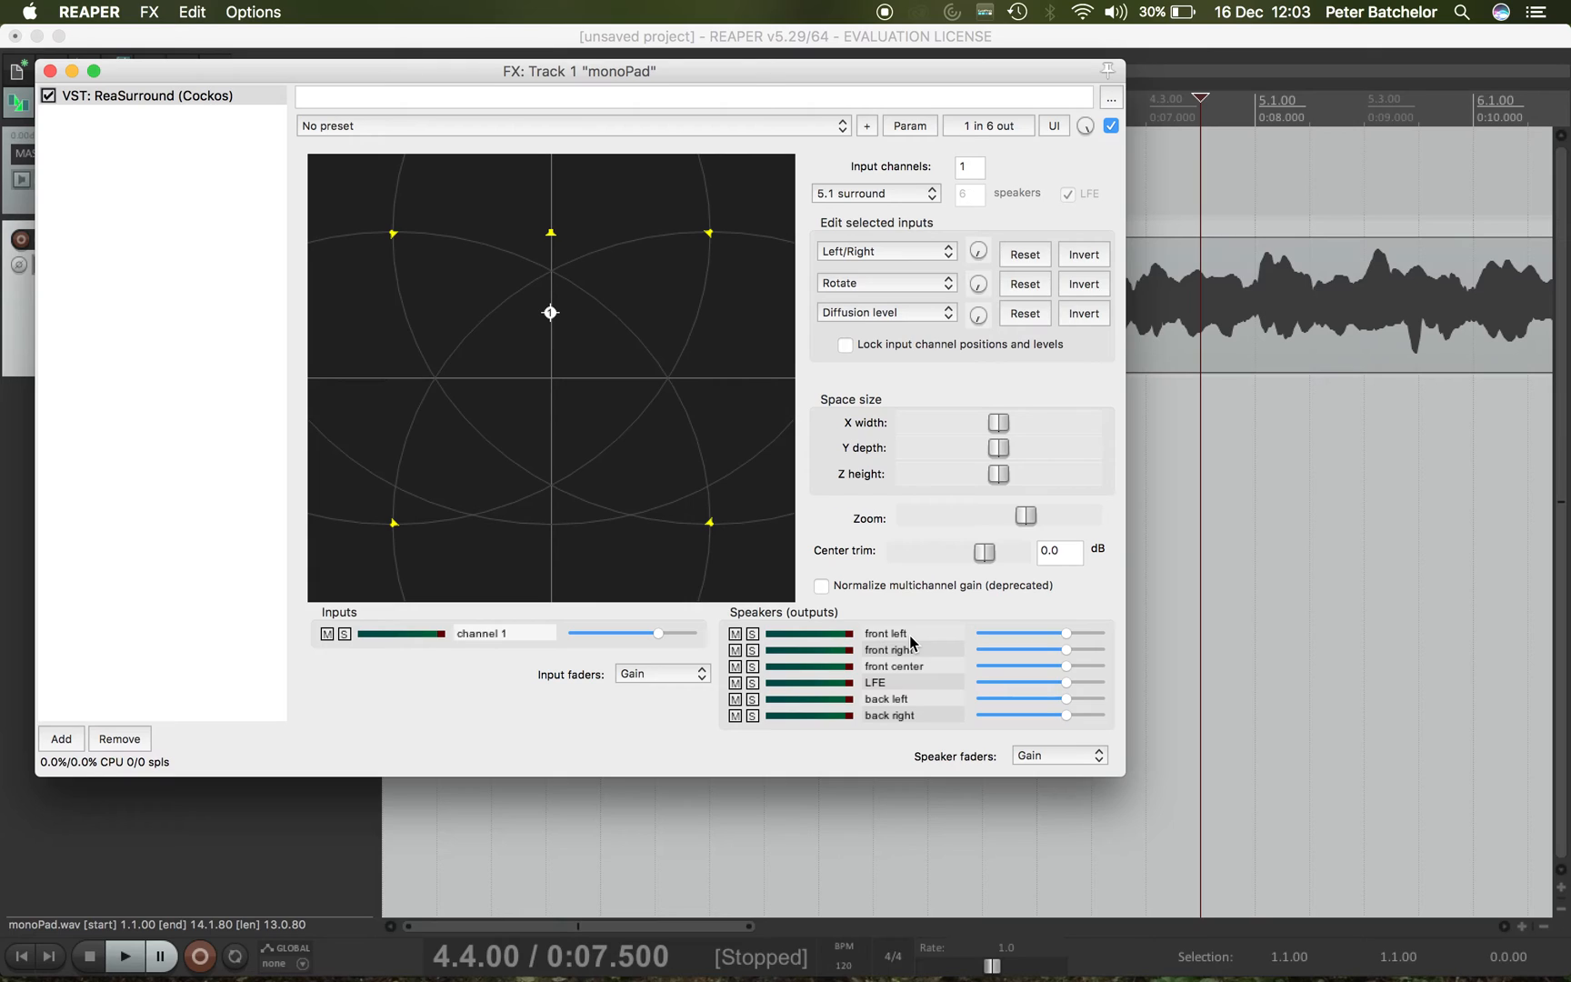
mouse_move(918, 666)
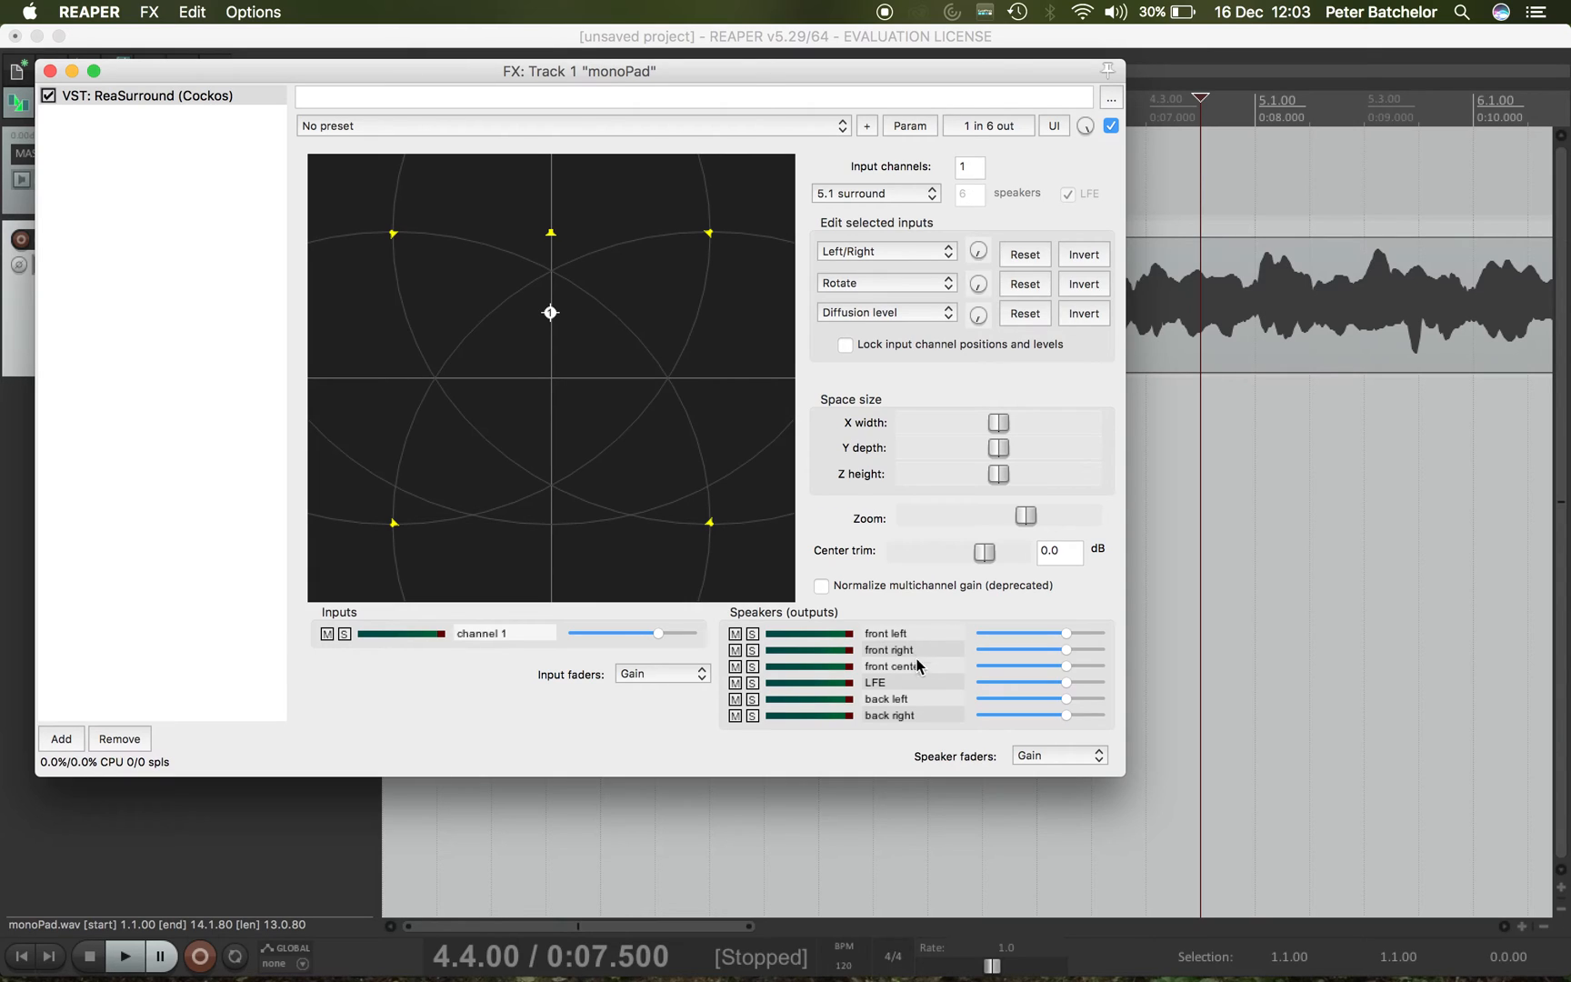
mouse_move(463, 322)
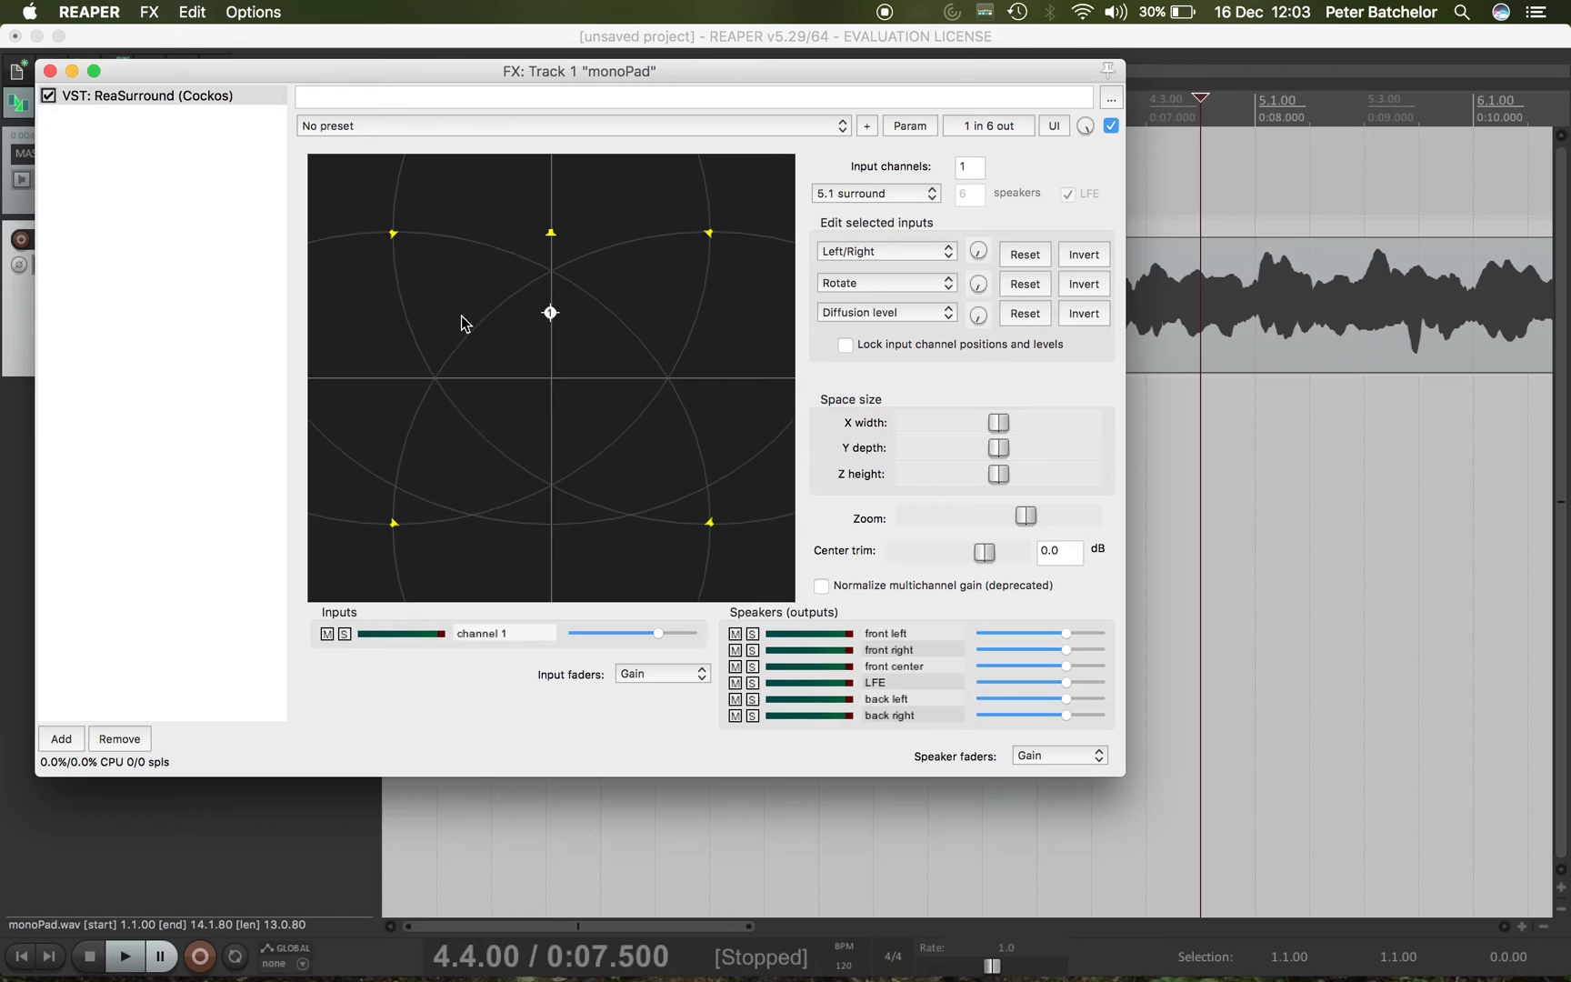
mouse_move(700, 249)
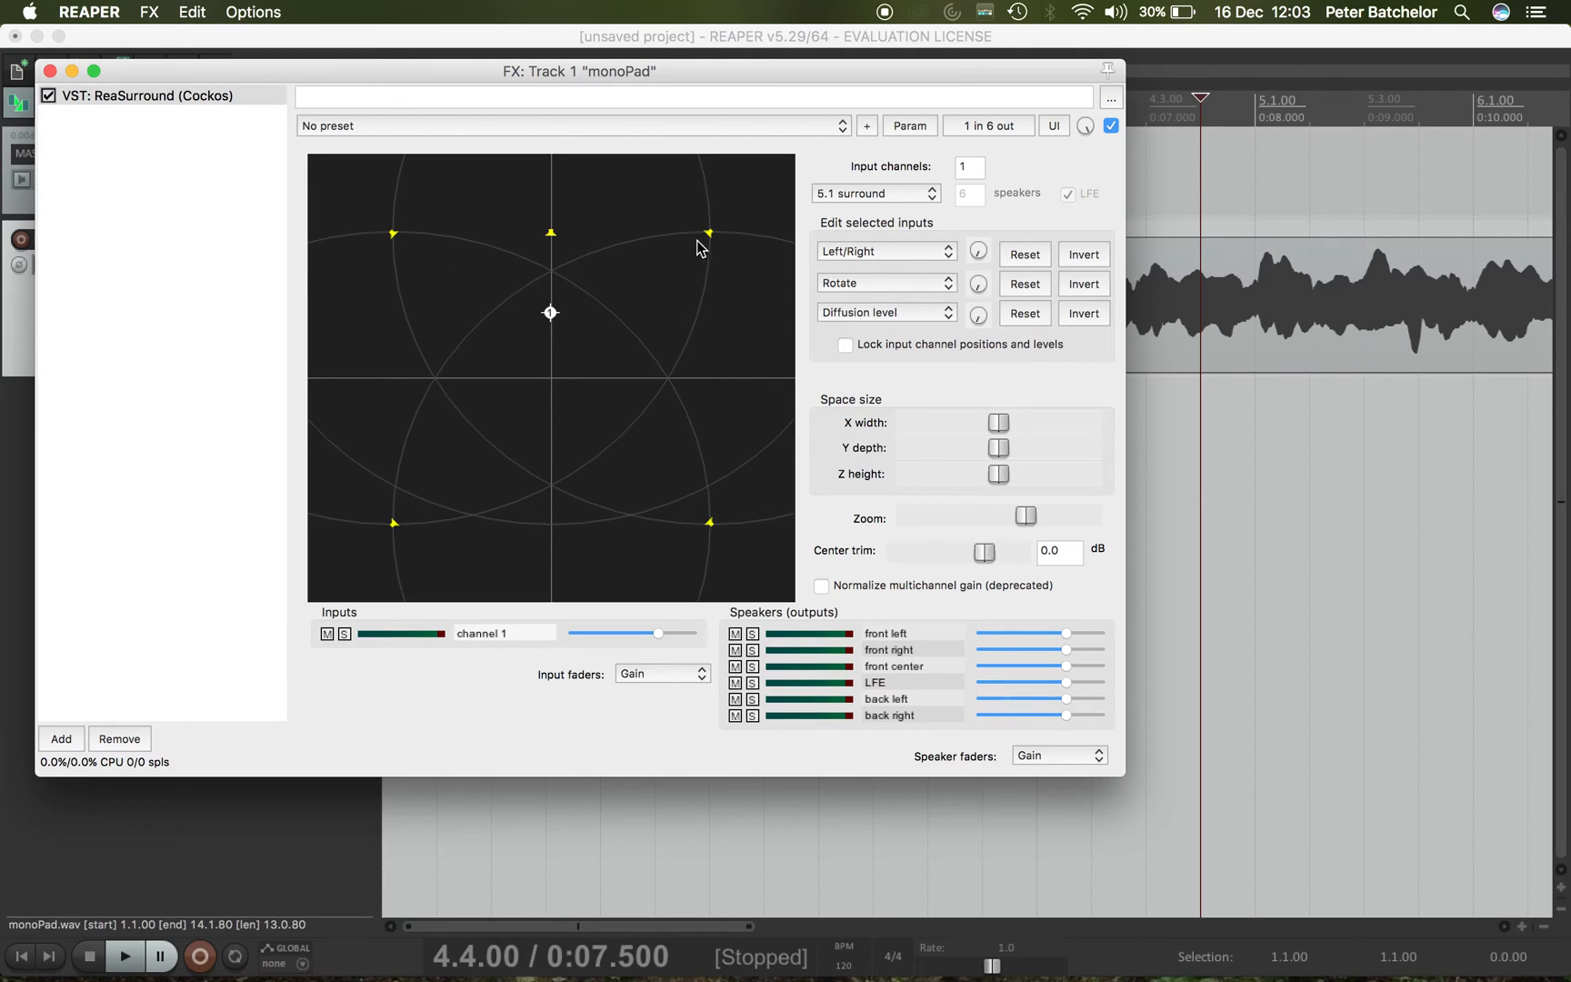
mouse_move(880, 701)
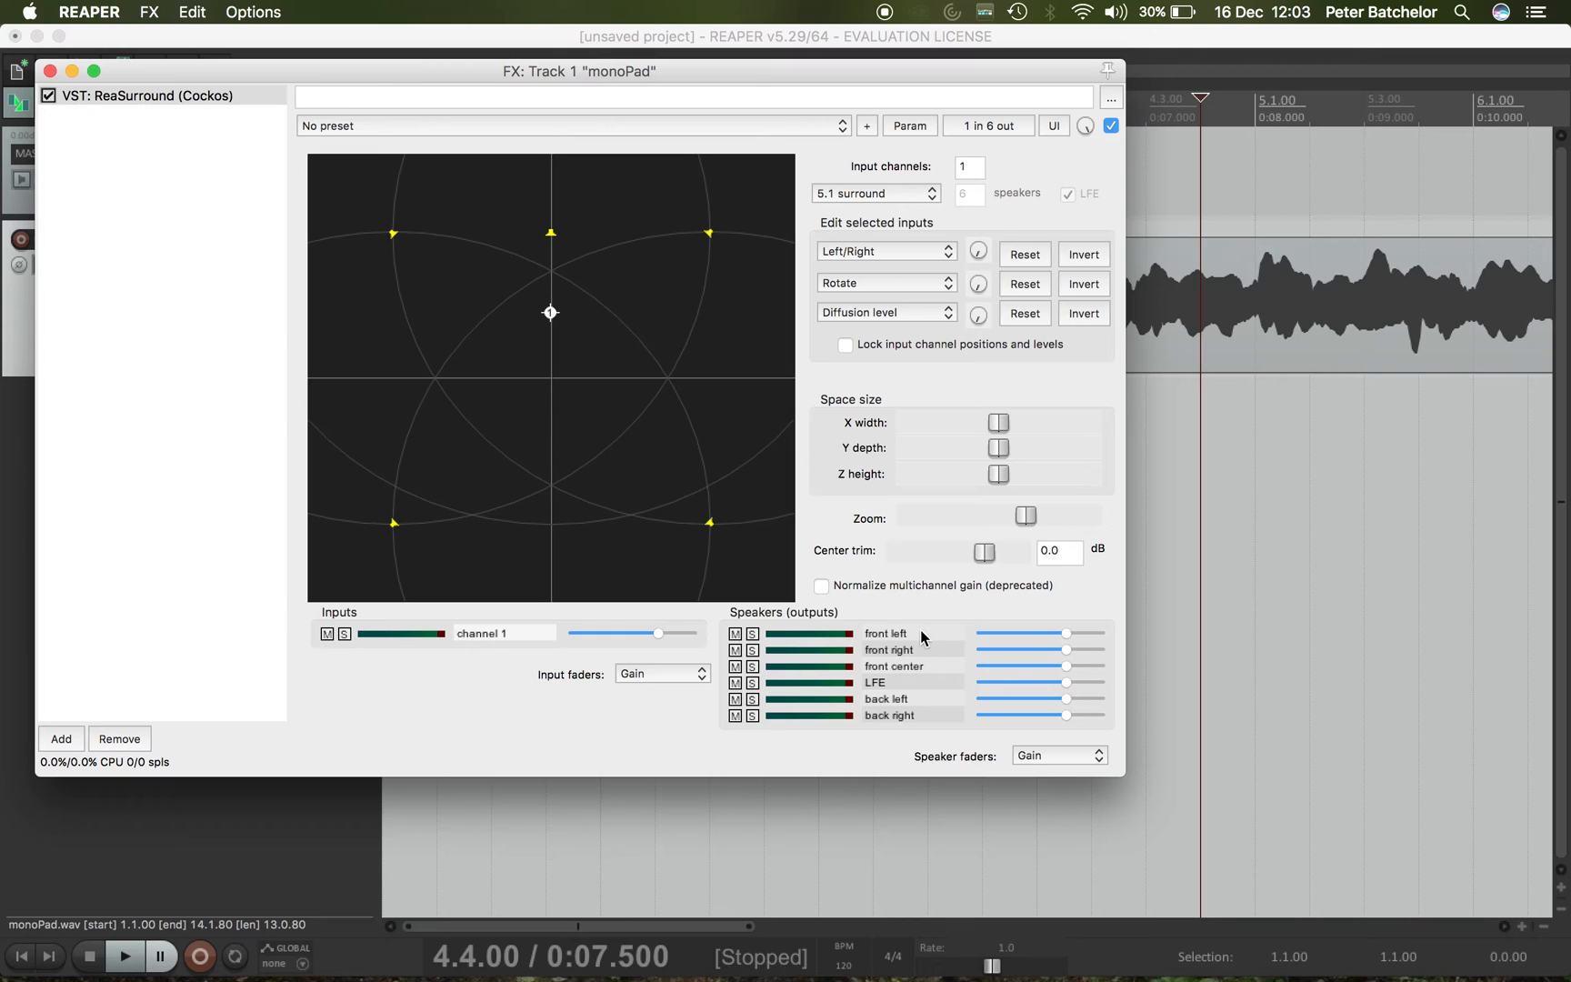
mouse_move(921, 652)
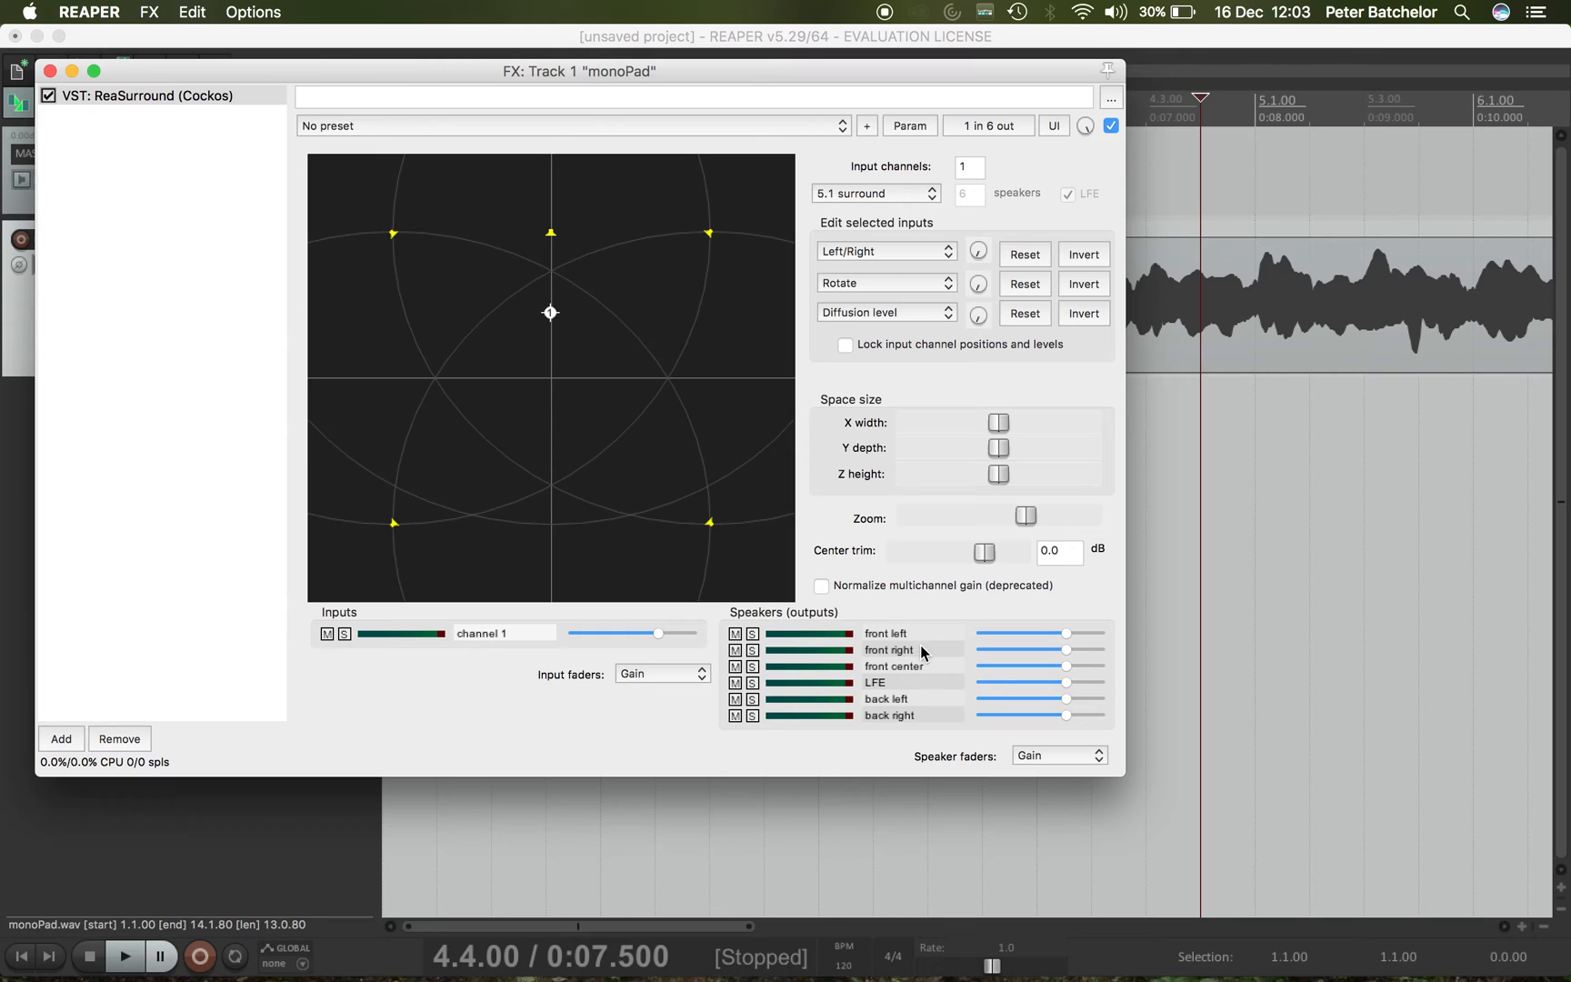
mouse_move(915, 689)
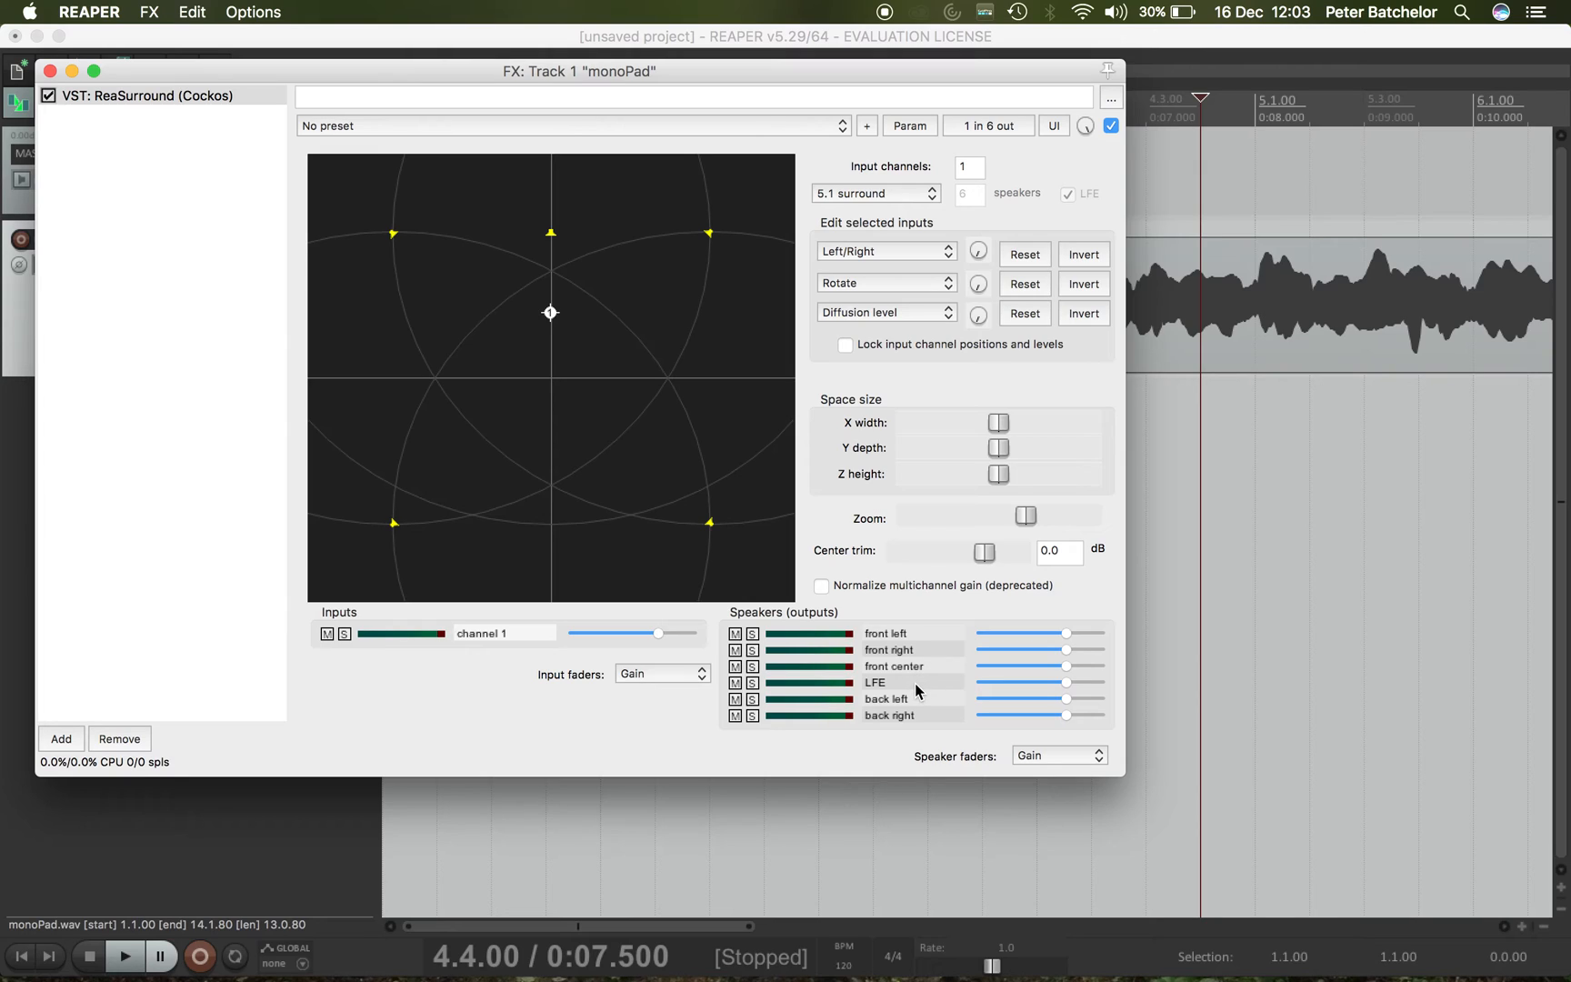
mouse_move(920, 729)
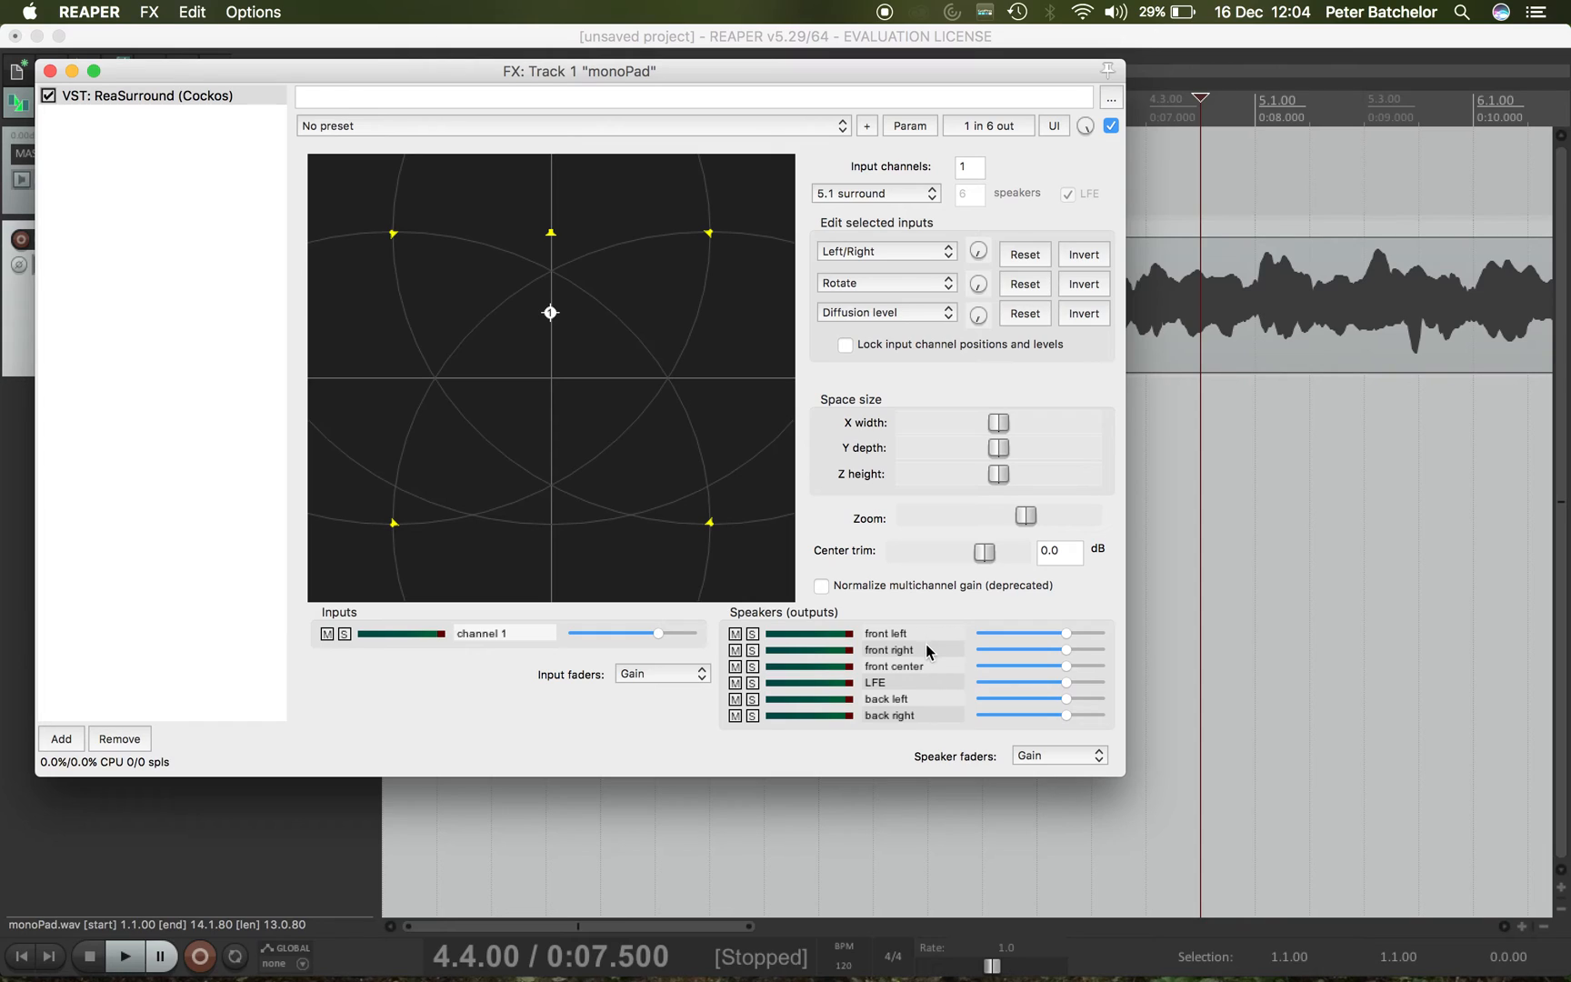
mouse_move(925, 669)
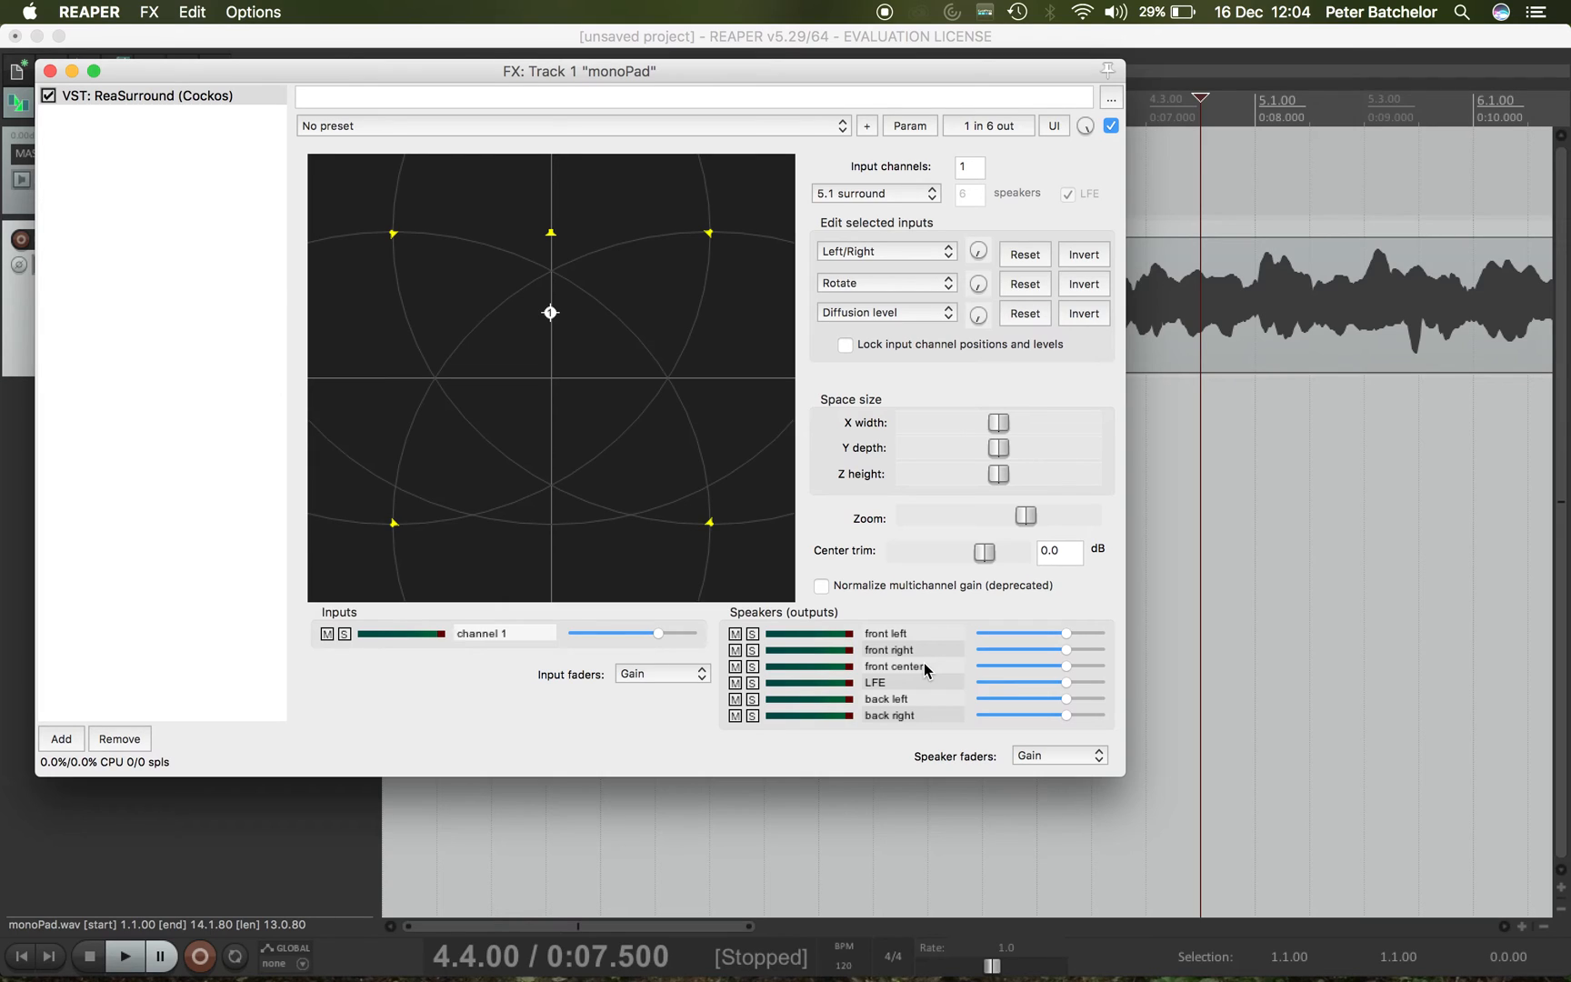
mouse_move(925, 680)
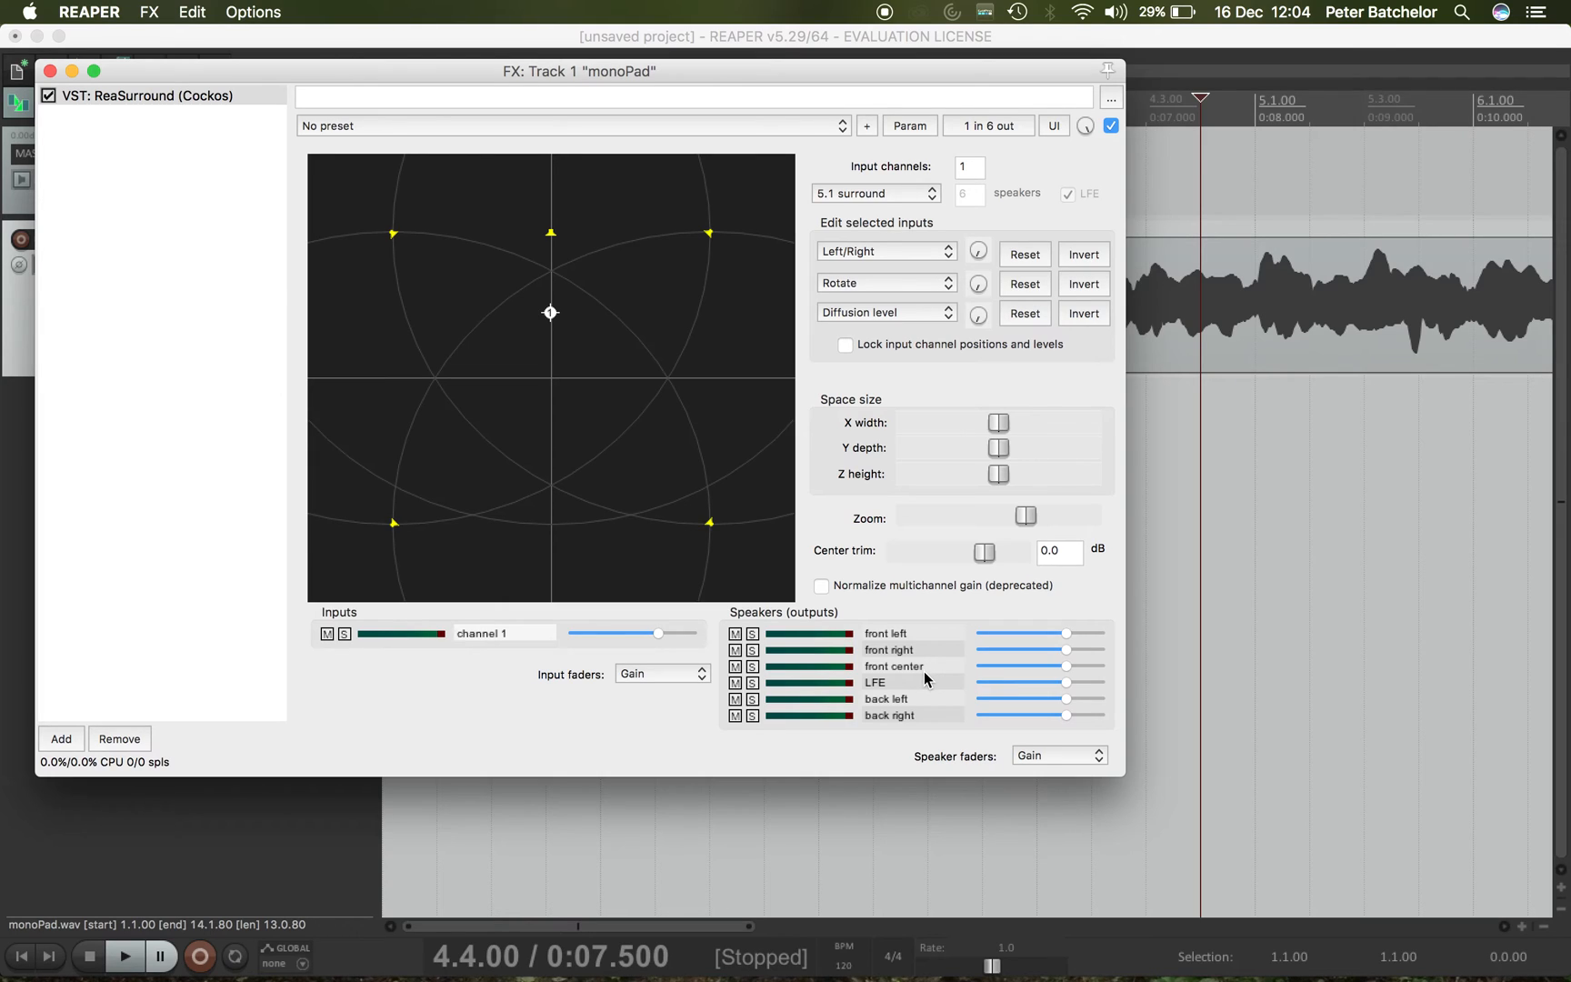
mouse_move(914, 726)
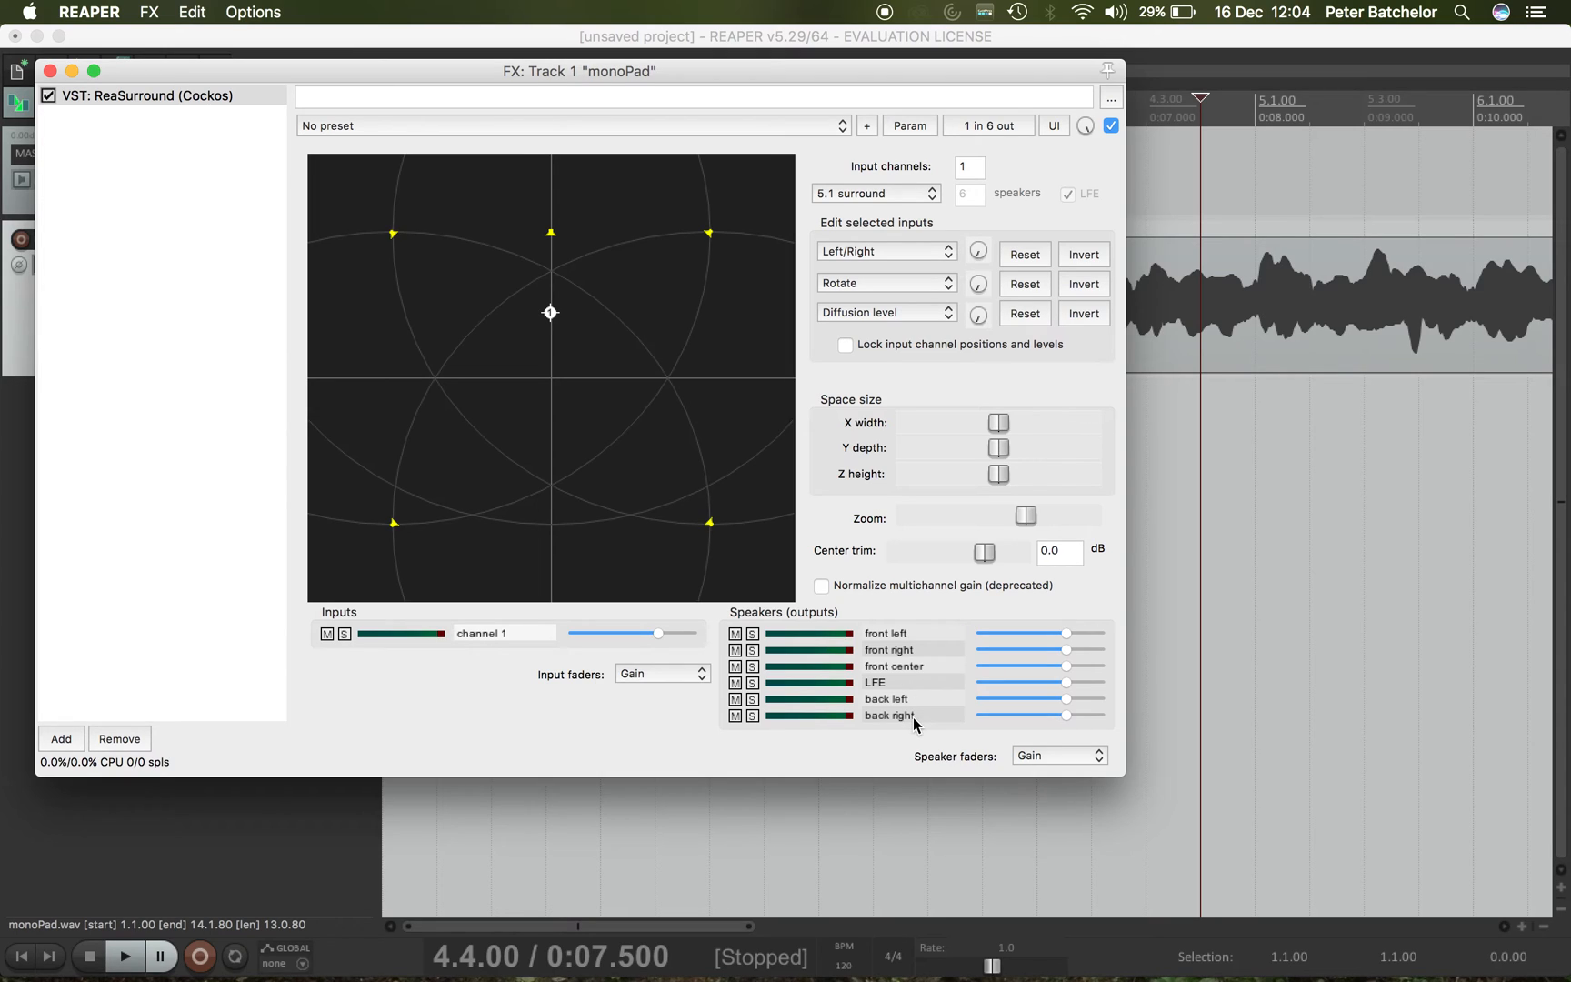
mouse_move(915, 760)
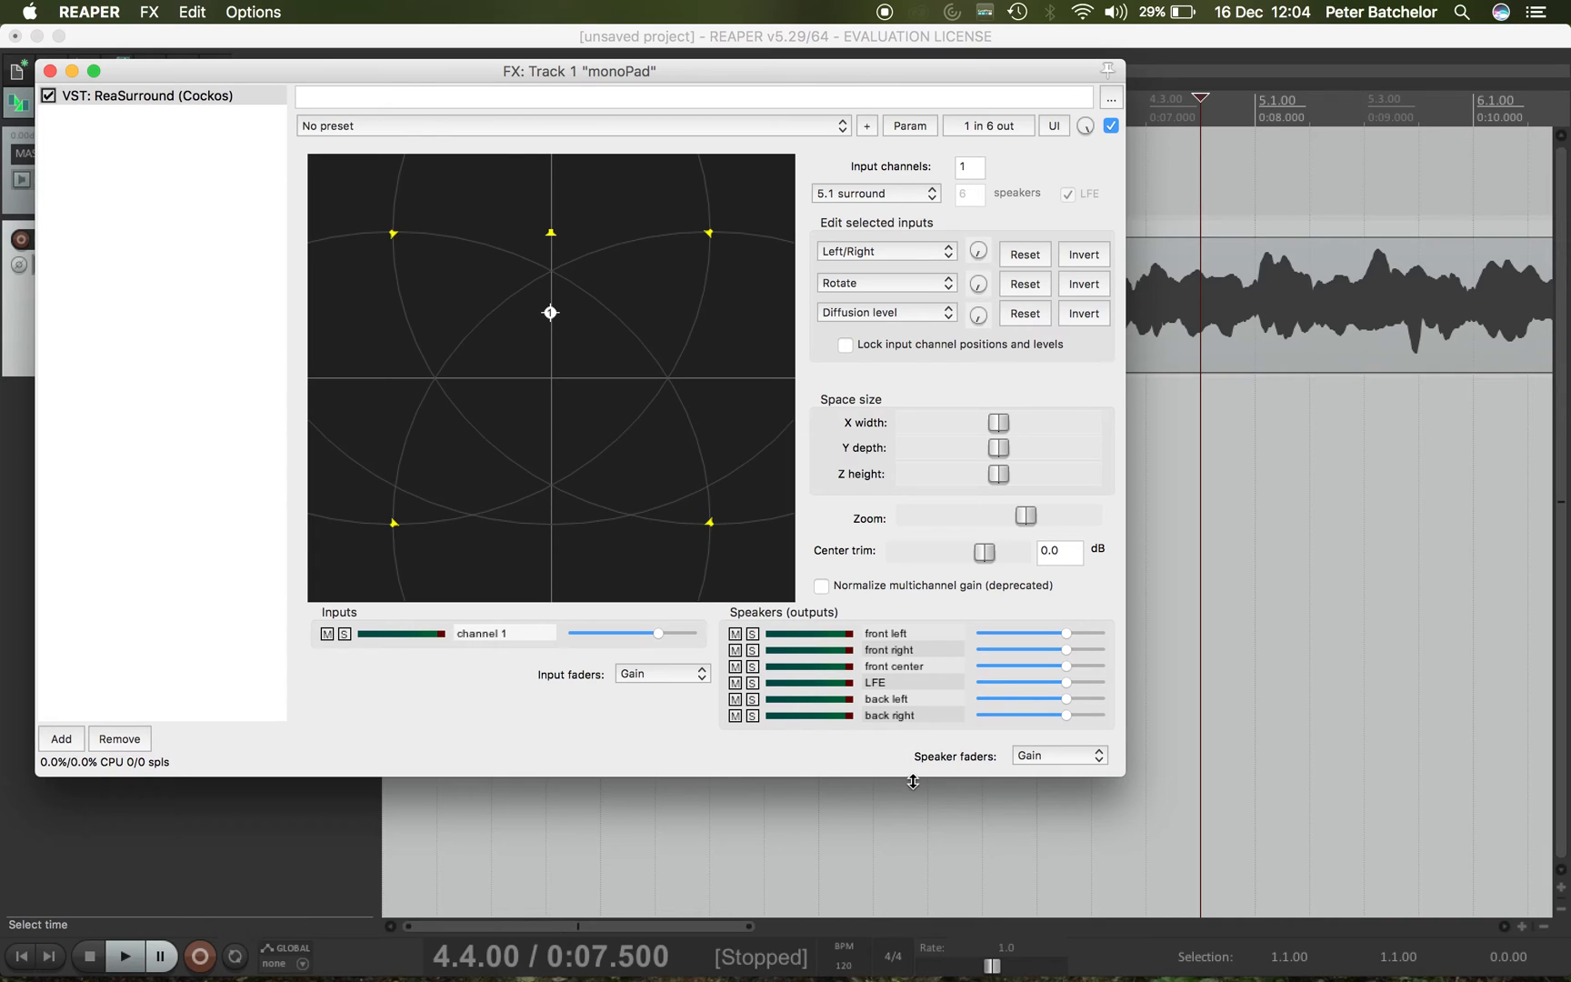
mouse_move(885, 758)
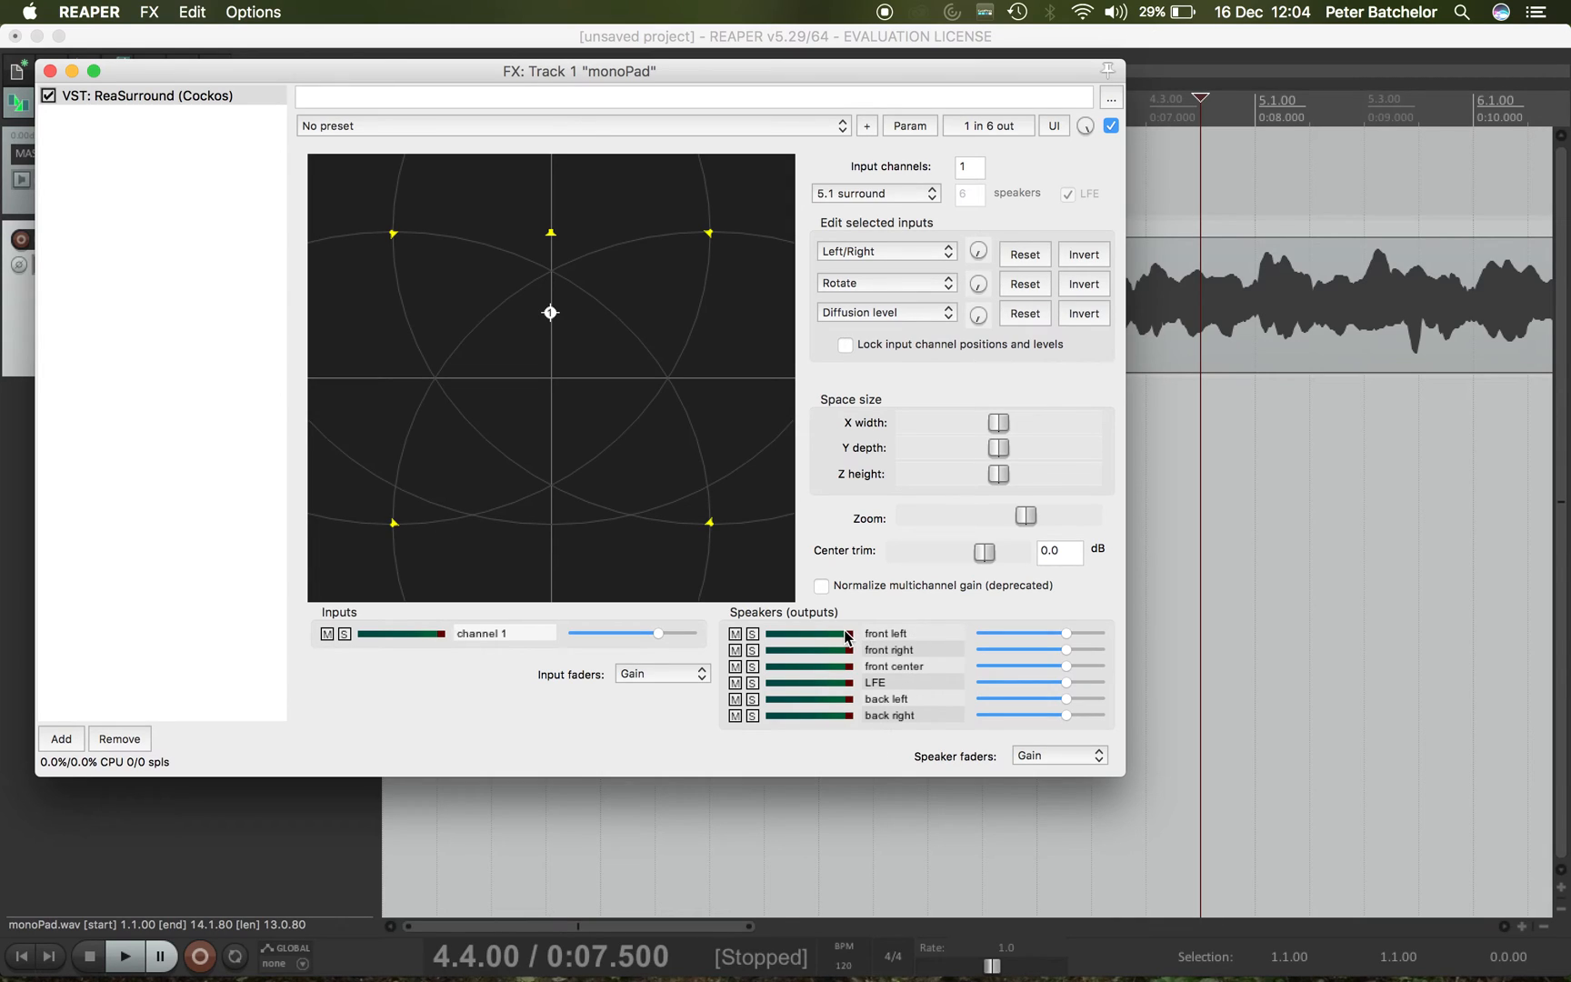
mouse_move(760, 637)
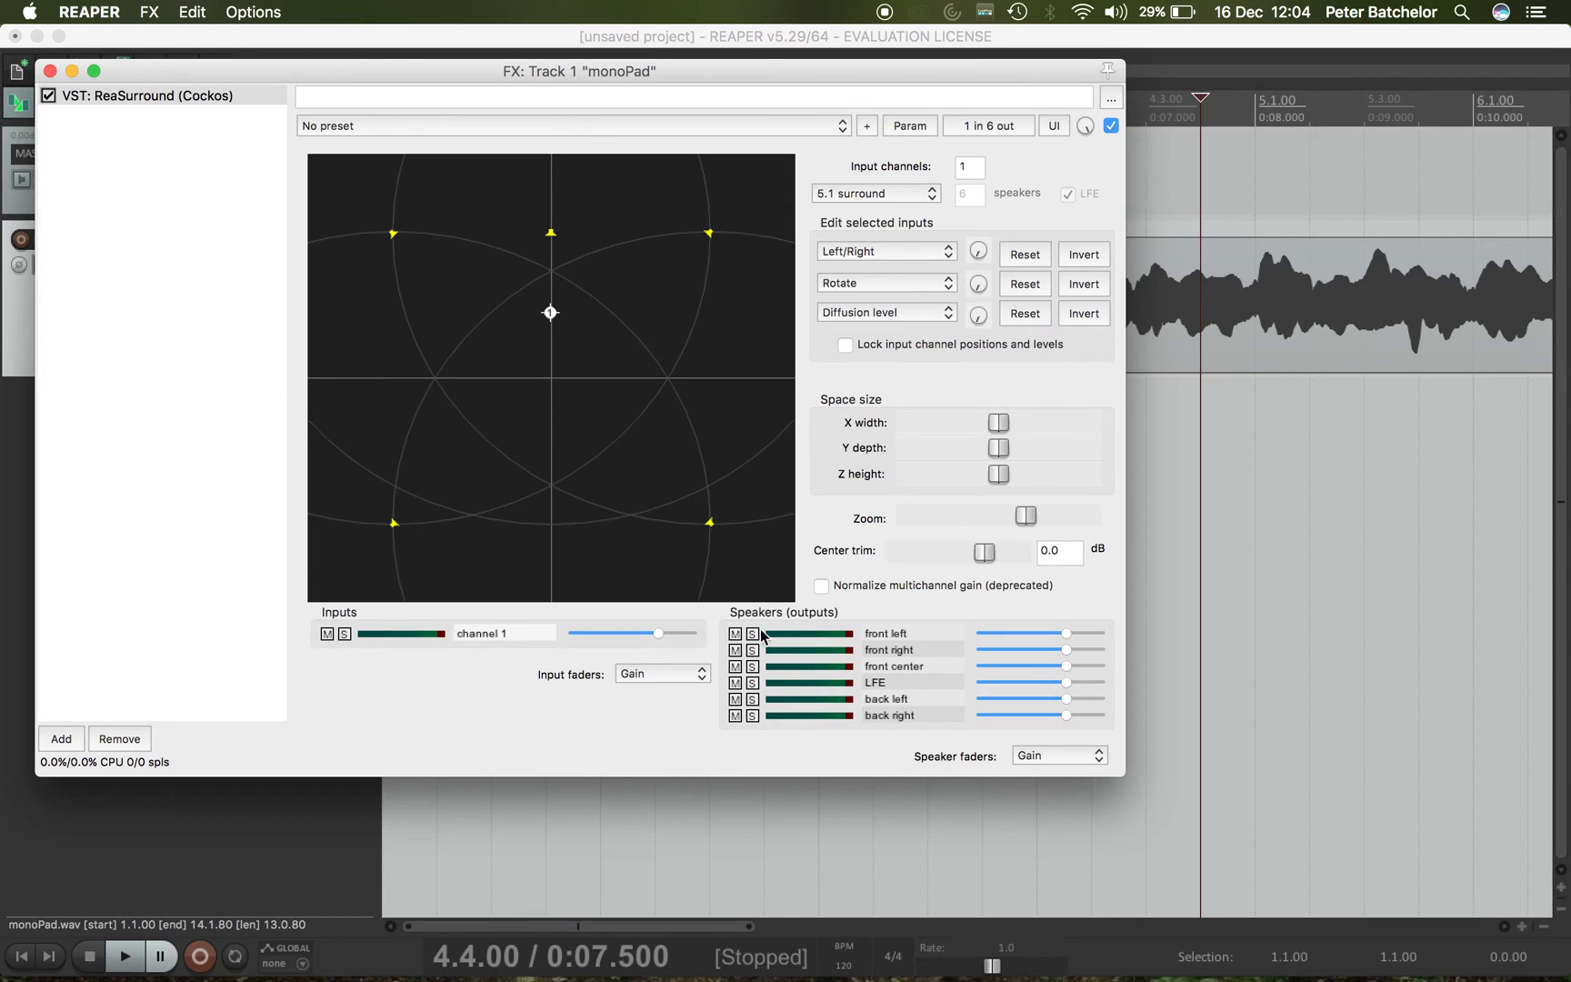
mouse_move(811, 636)
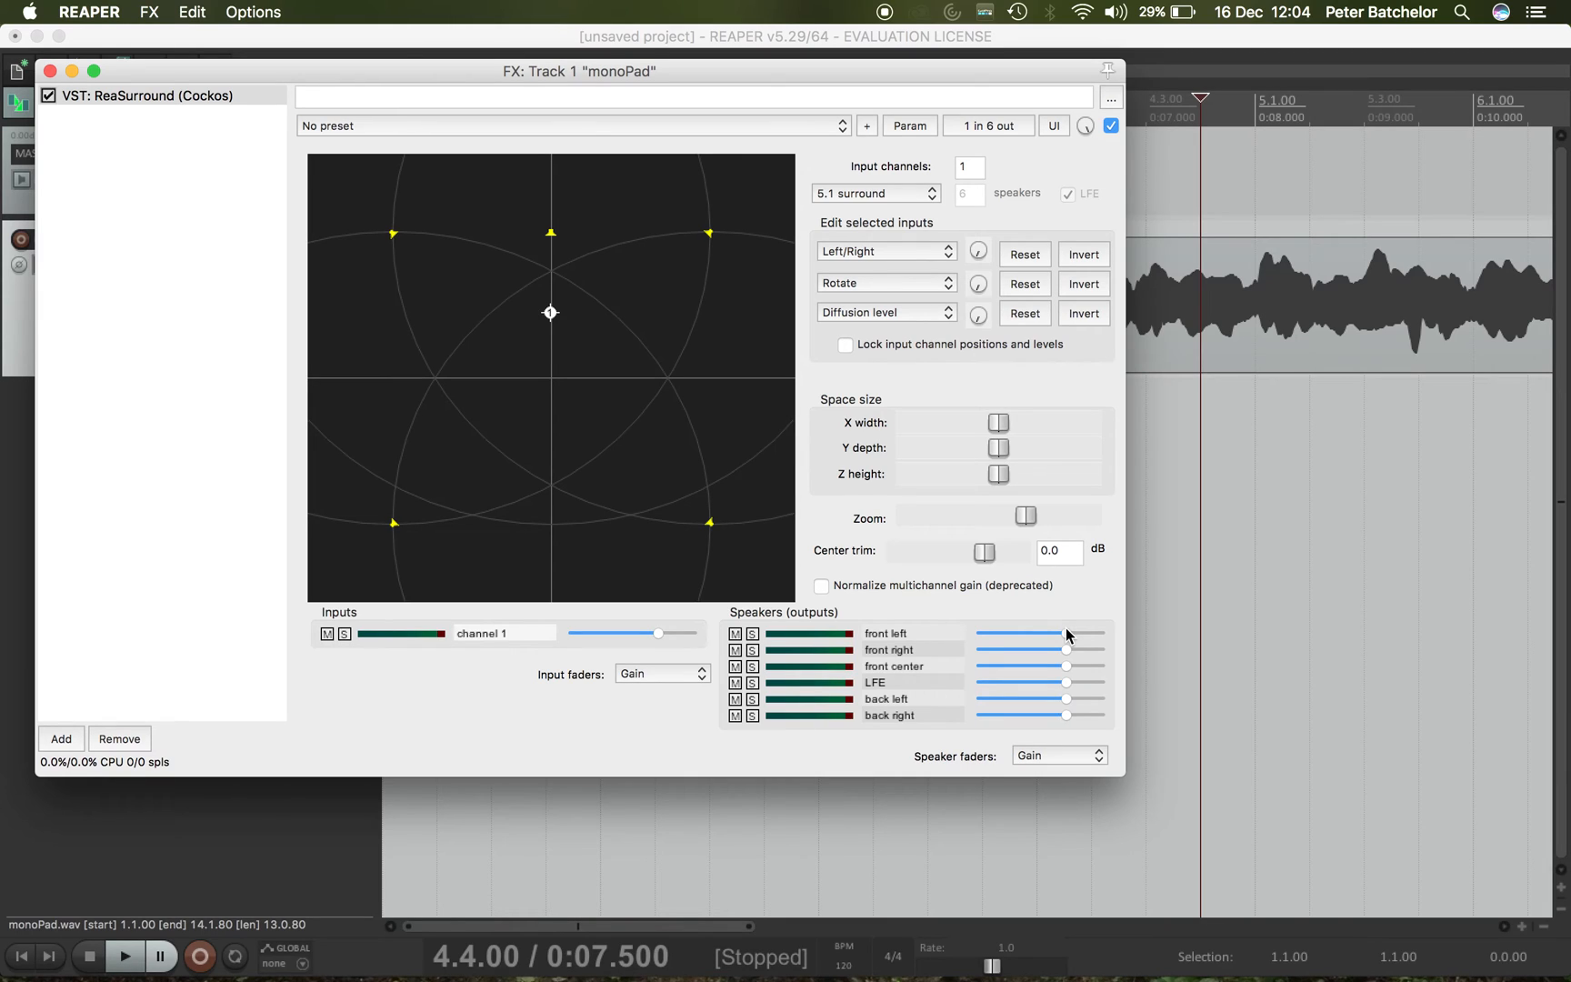
click(750, 633)
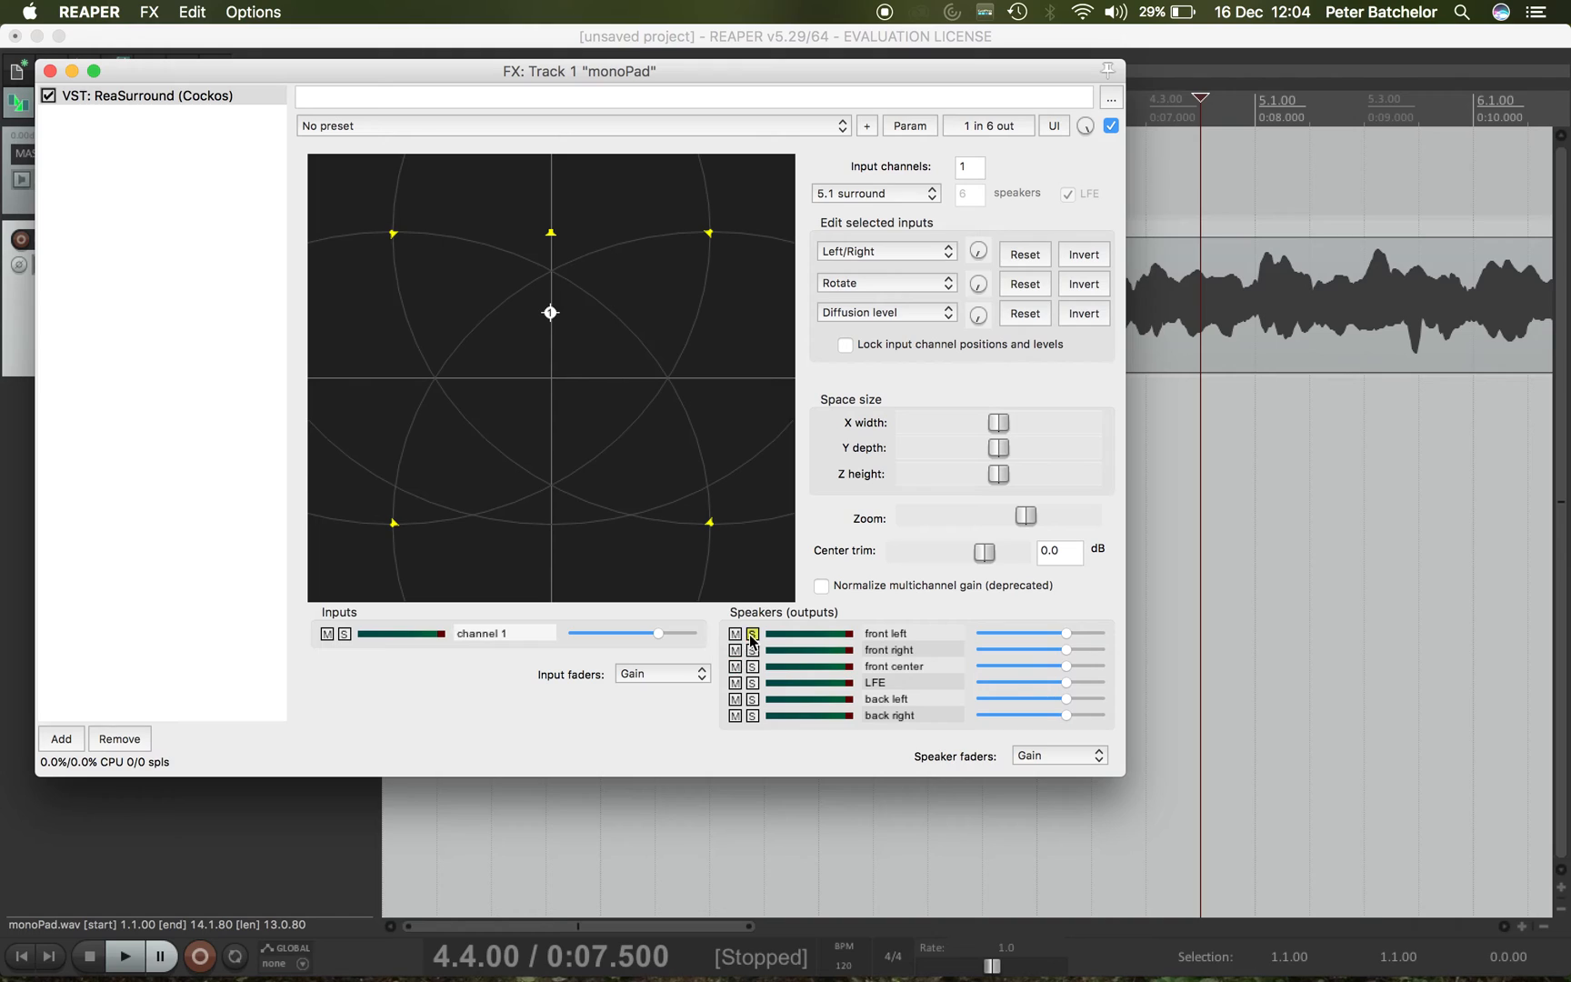
click(751, 633)
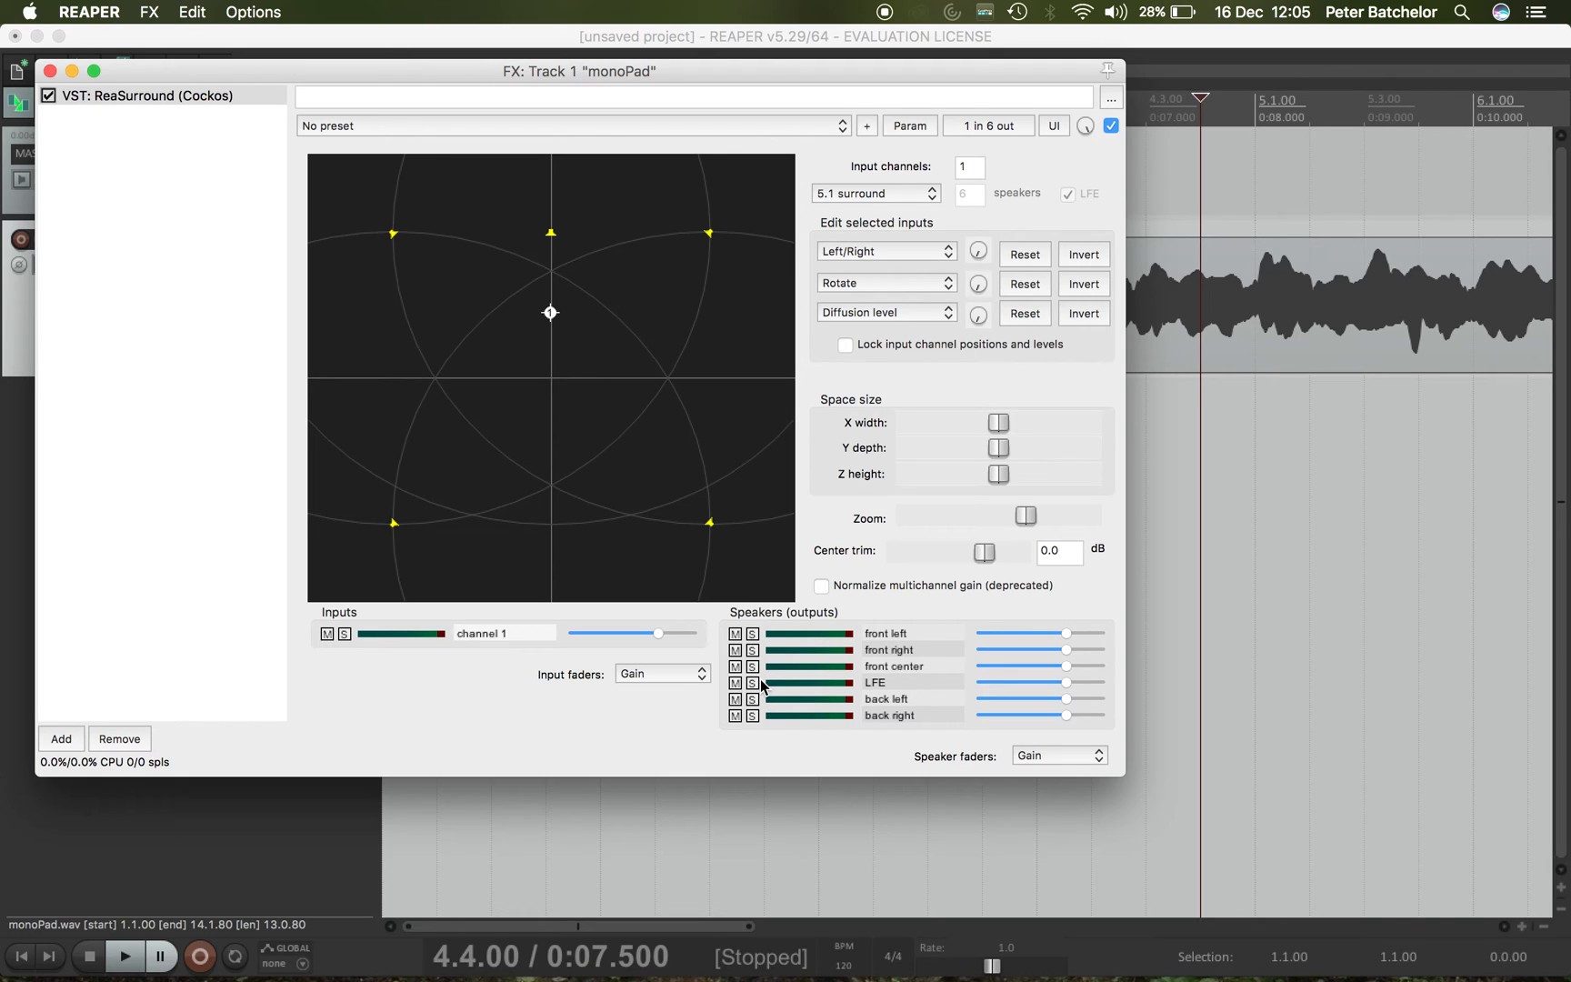
mouse_move(958, 733)
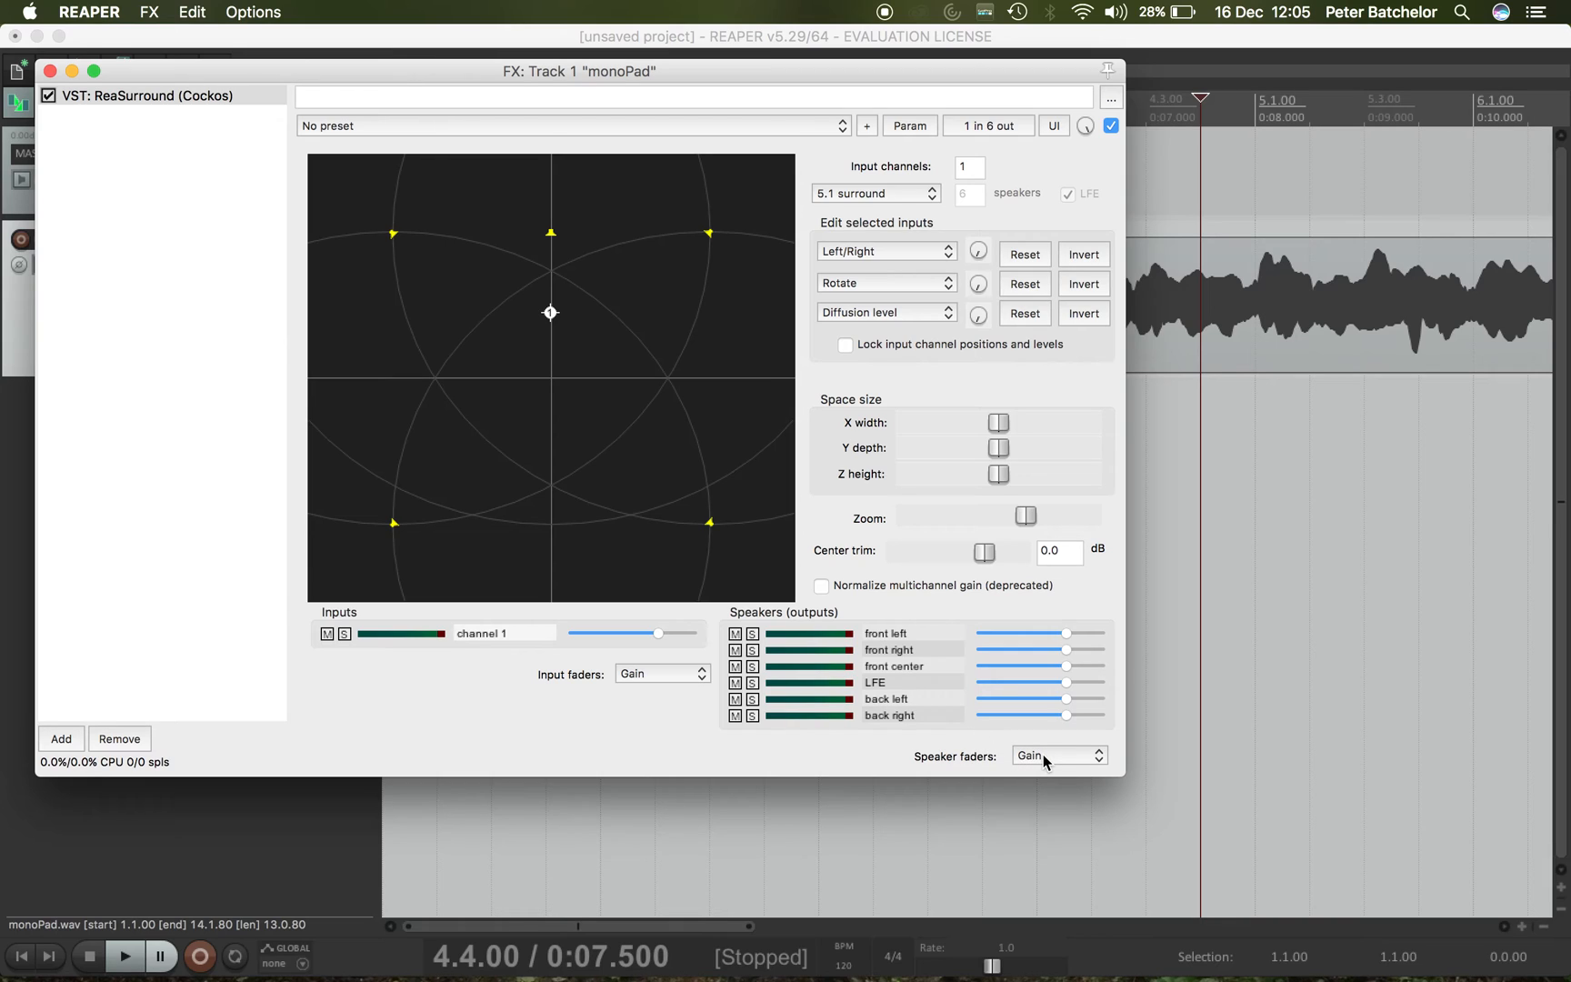
- Set ReaSurround's Speaker faders mode to Influence
click(1056, 755)
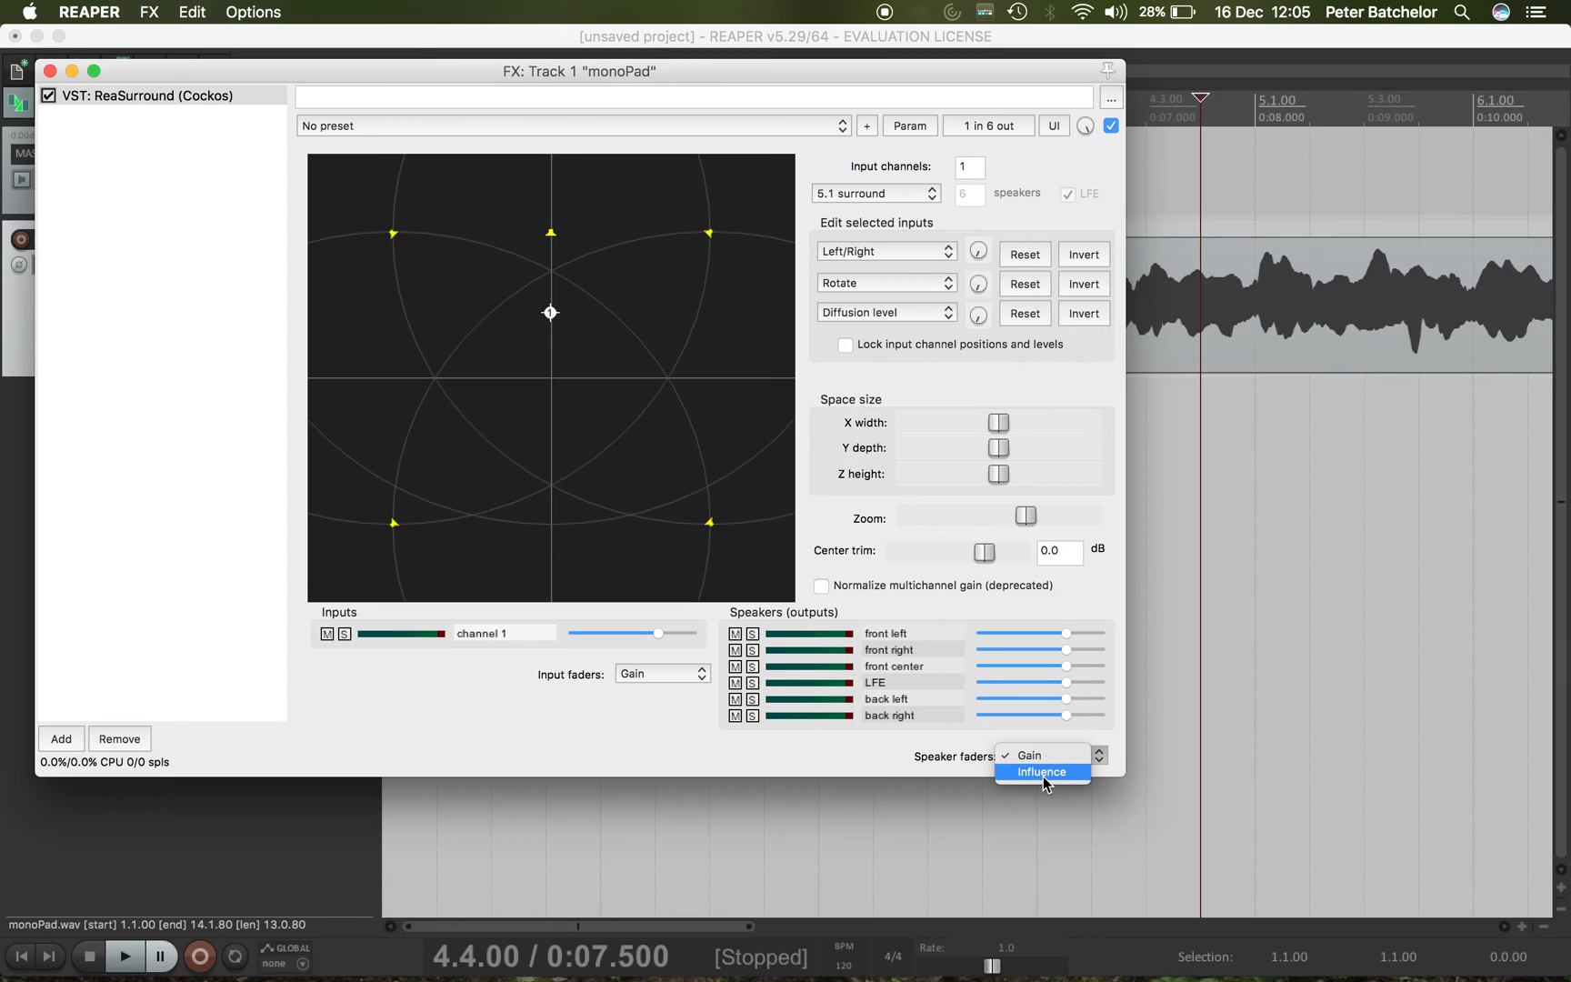
click(1042, 770)
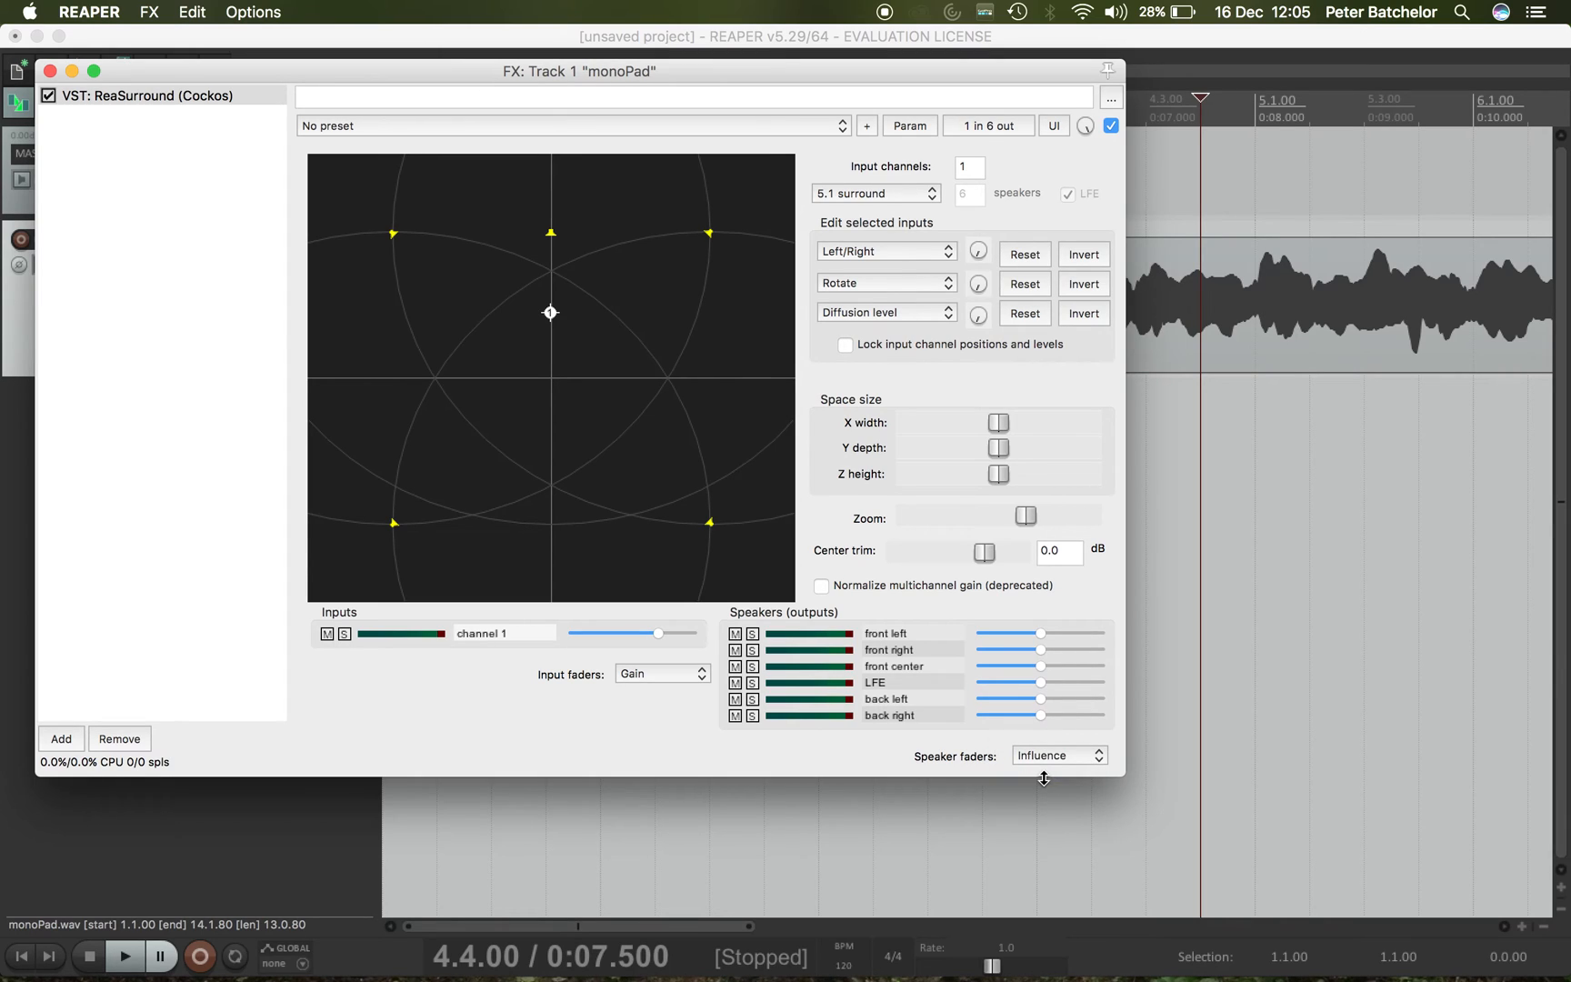
mouse_move(591, 536)
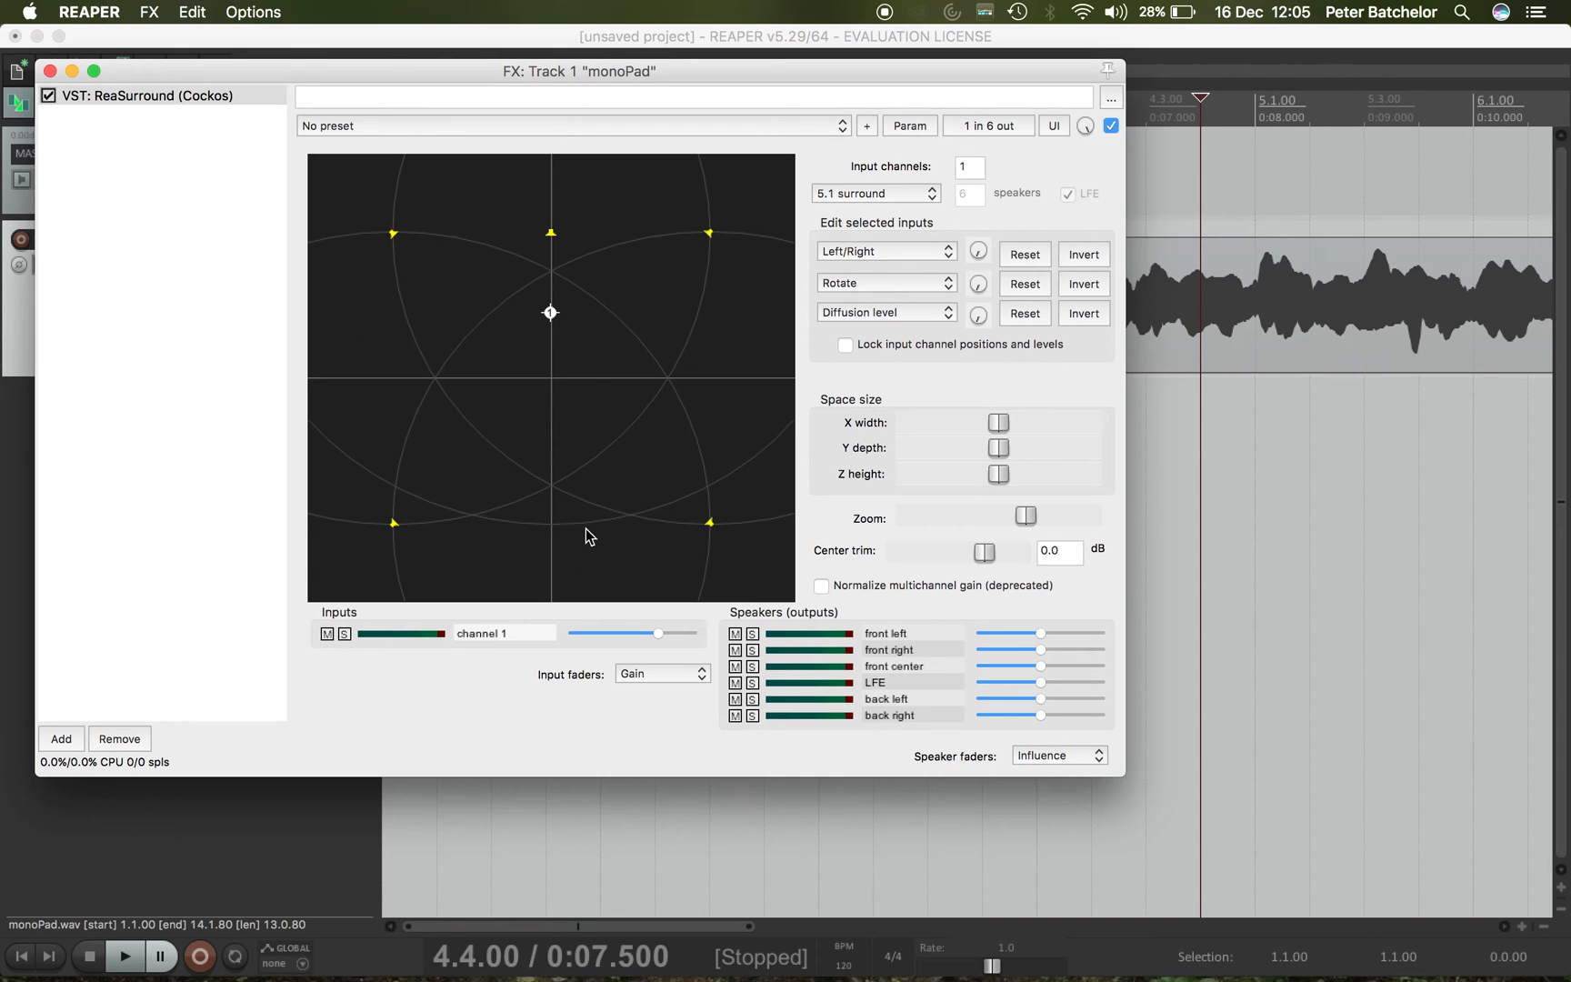
mouse_move(485, 522)
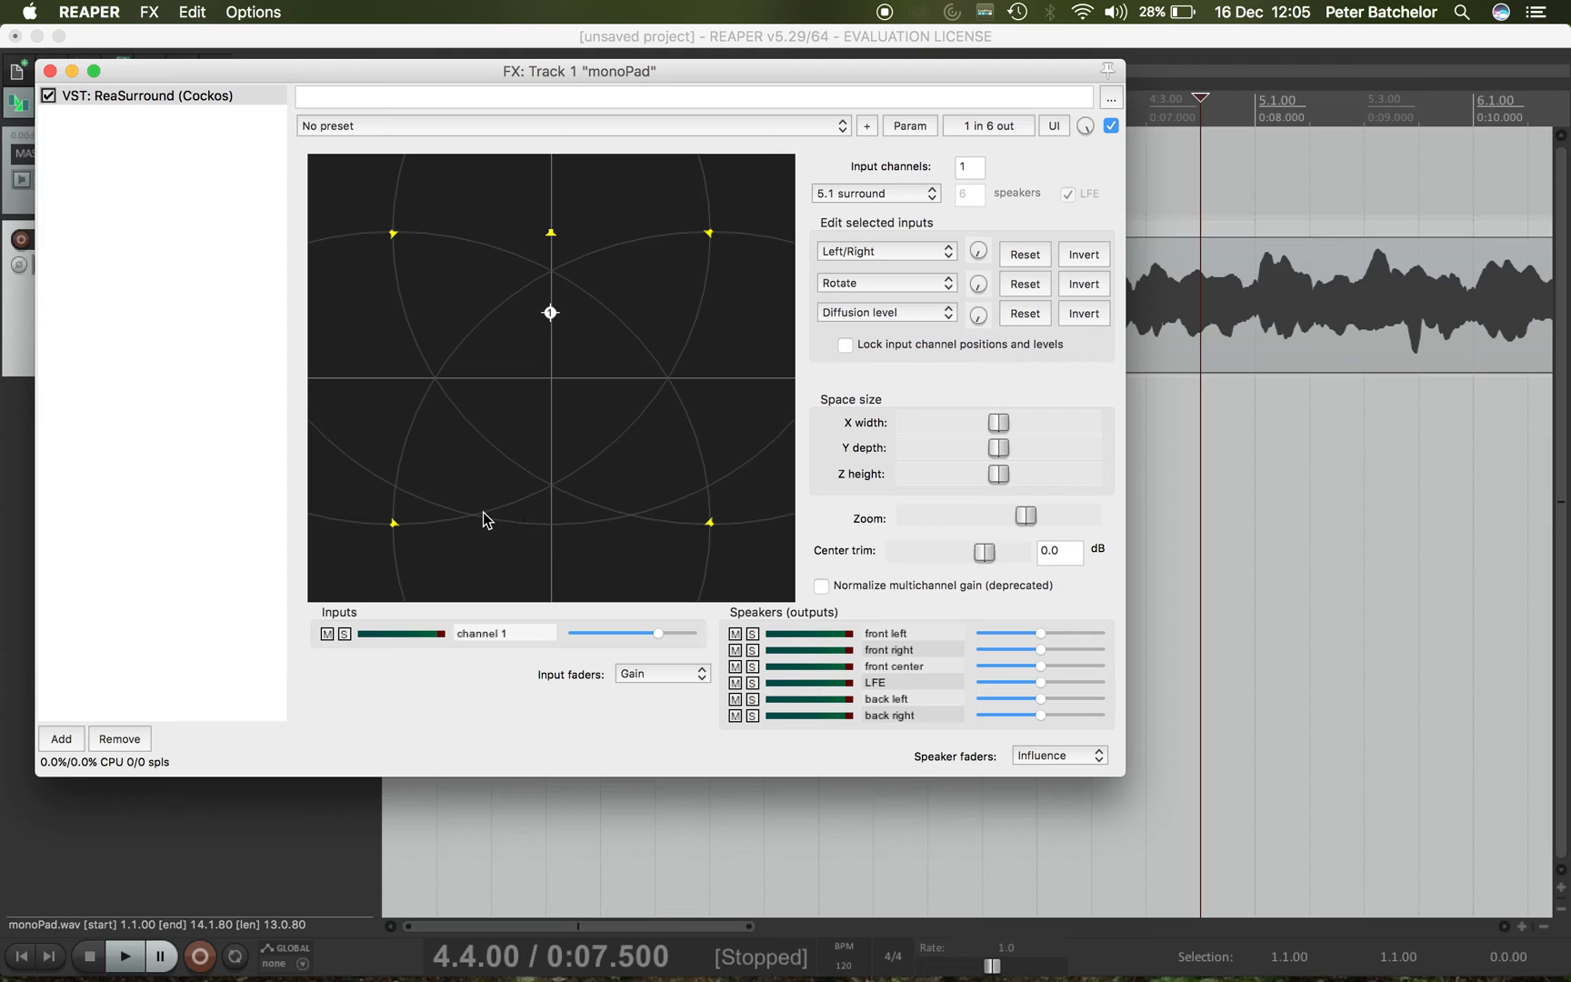
mouse_move(583, 457)
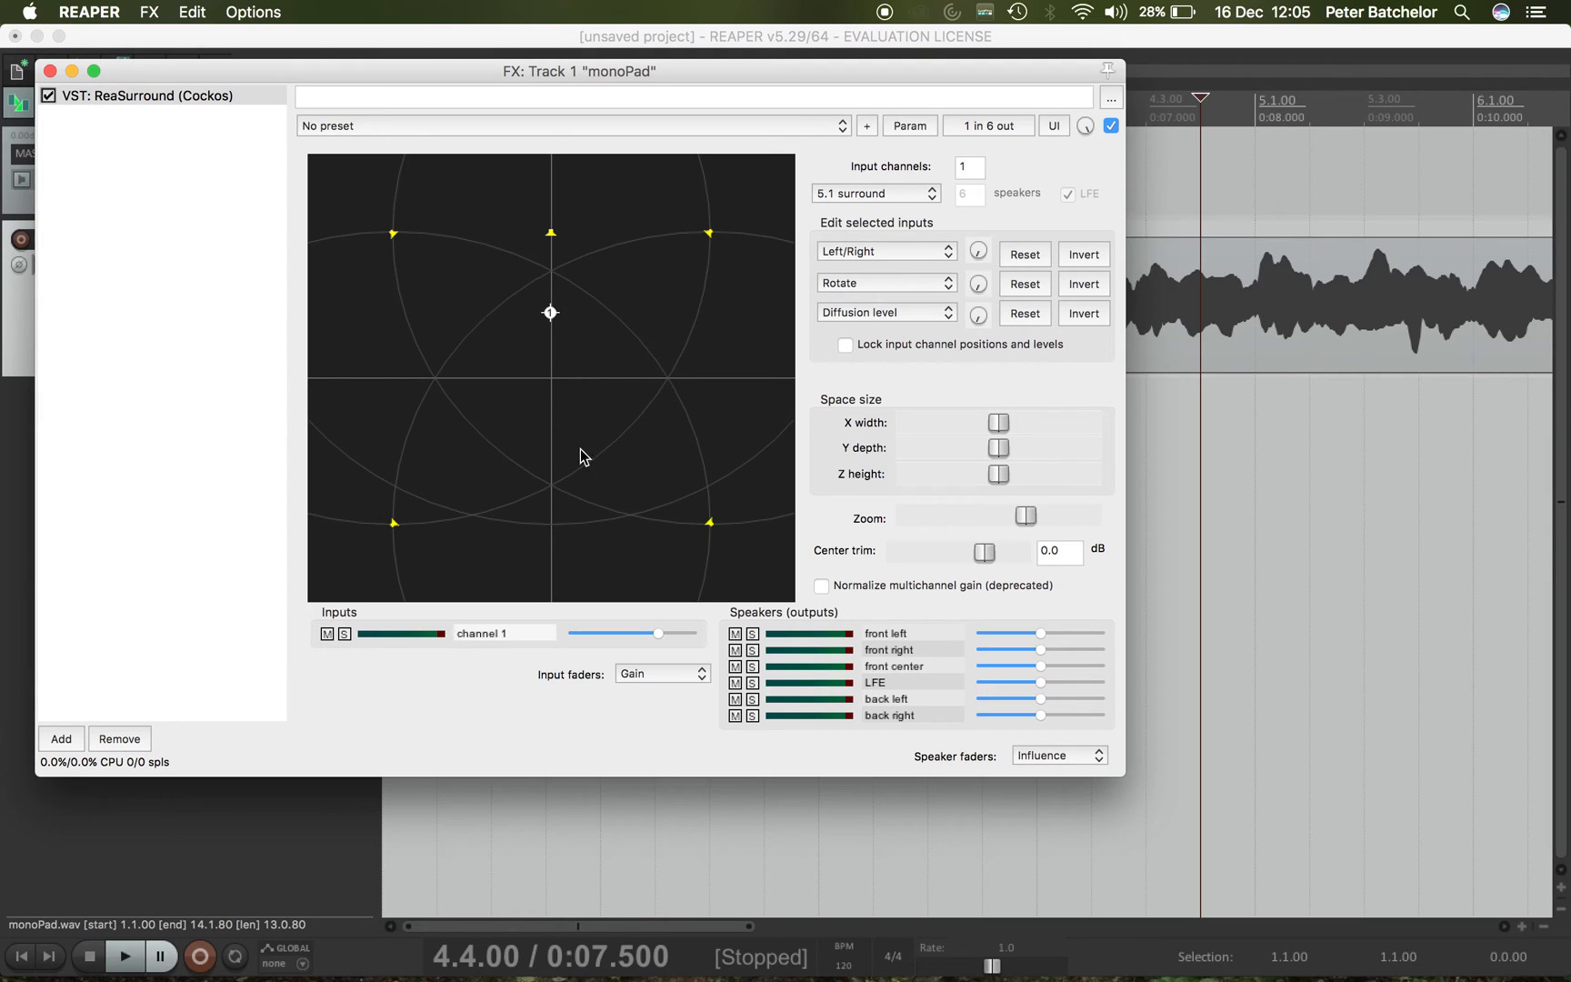
mouse_move(562, 369)
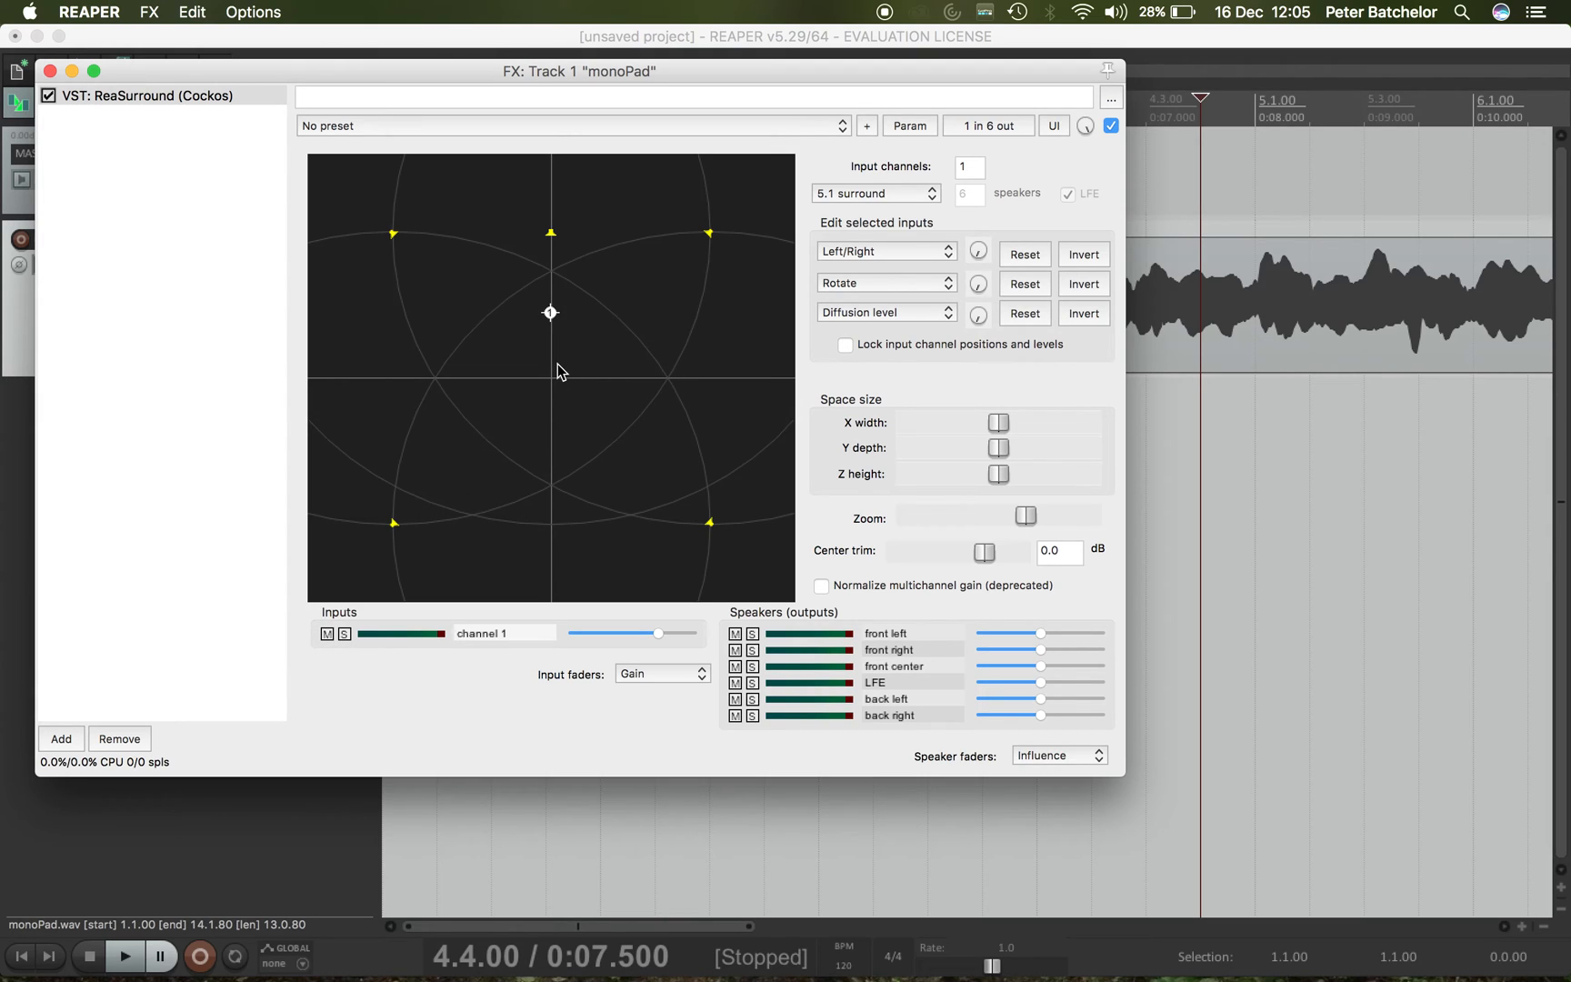
mouse_move(596, 457)
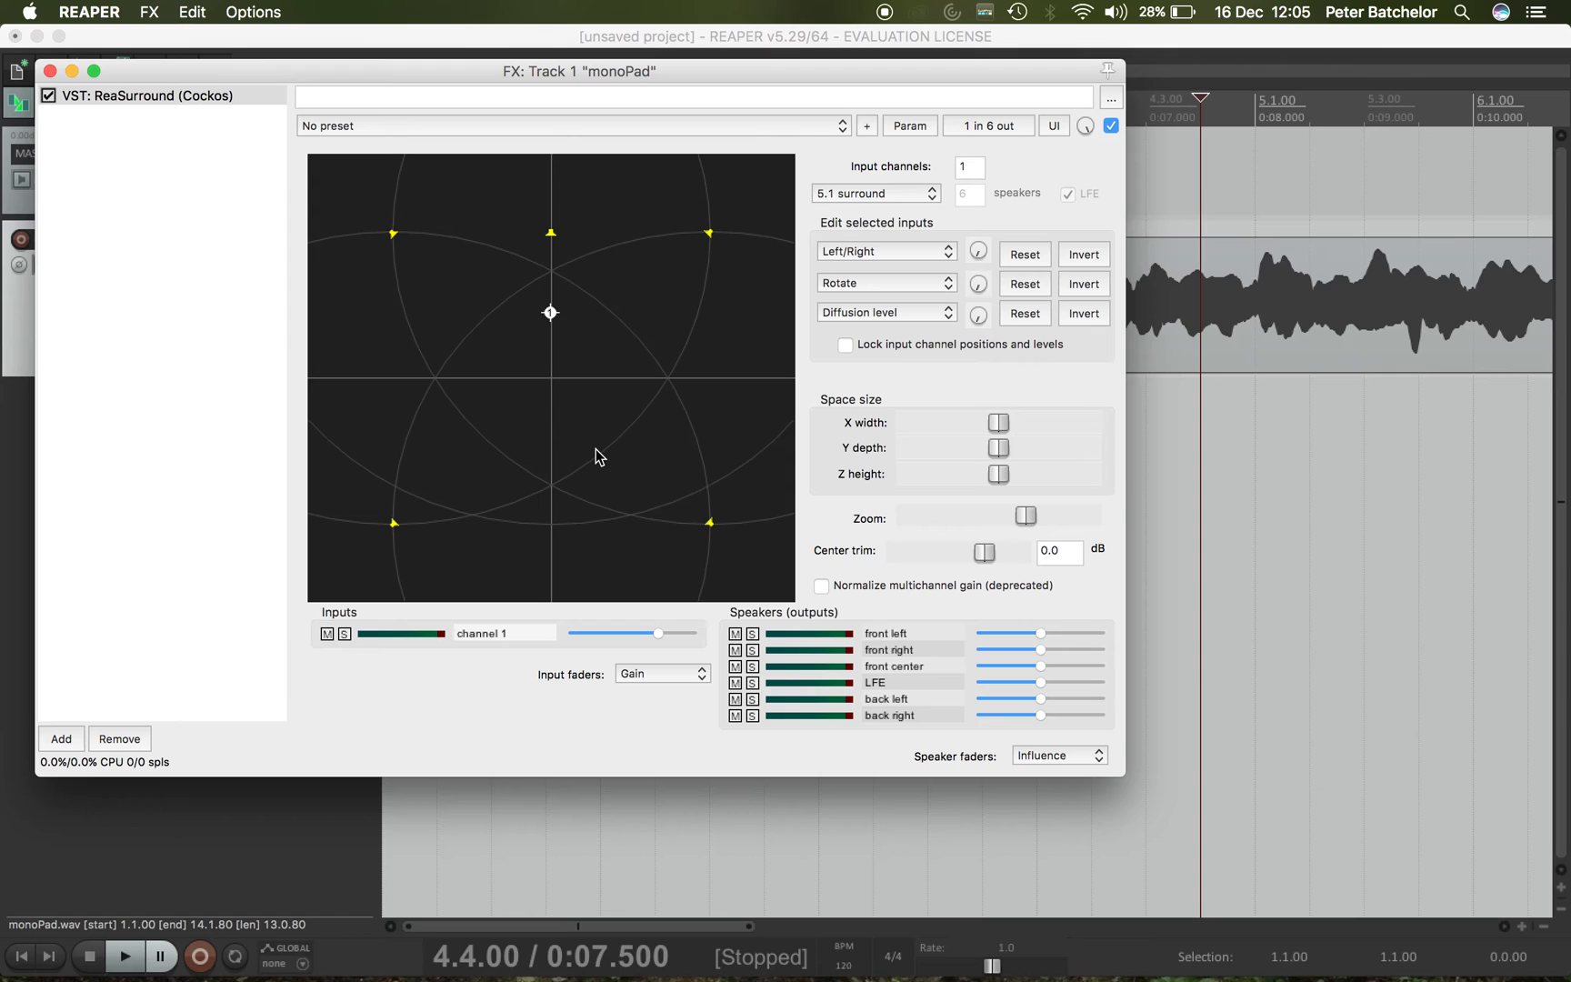
mouse_move(402, 247)
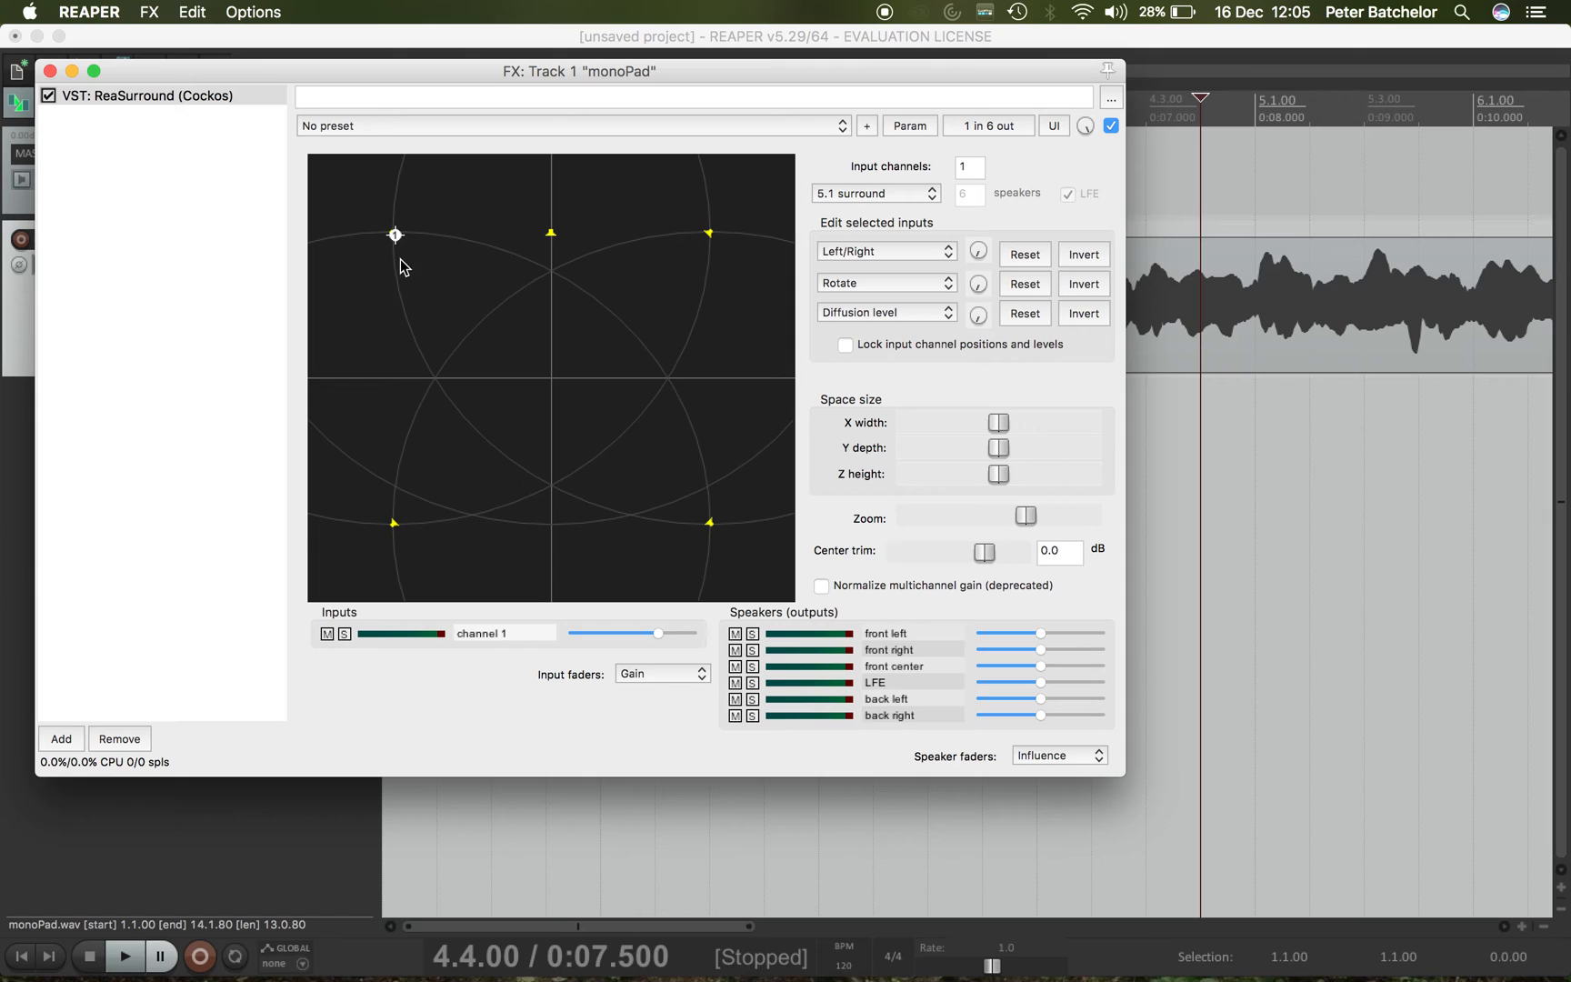
mouse_move(612, 478)
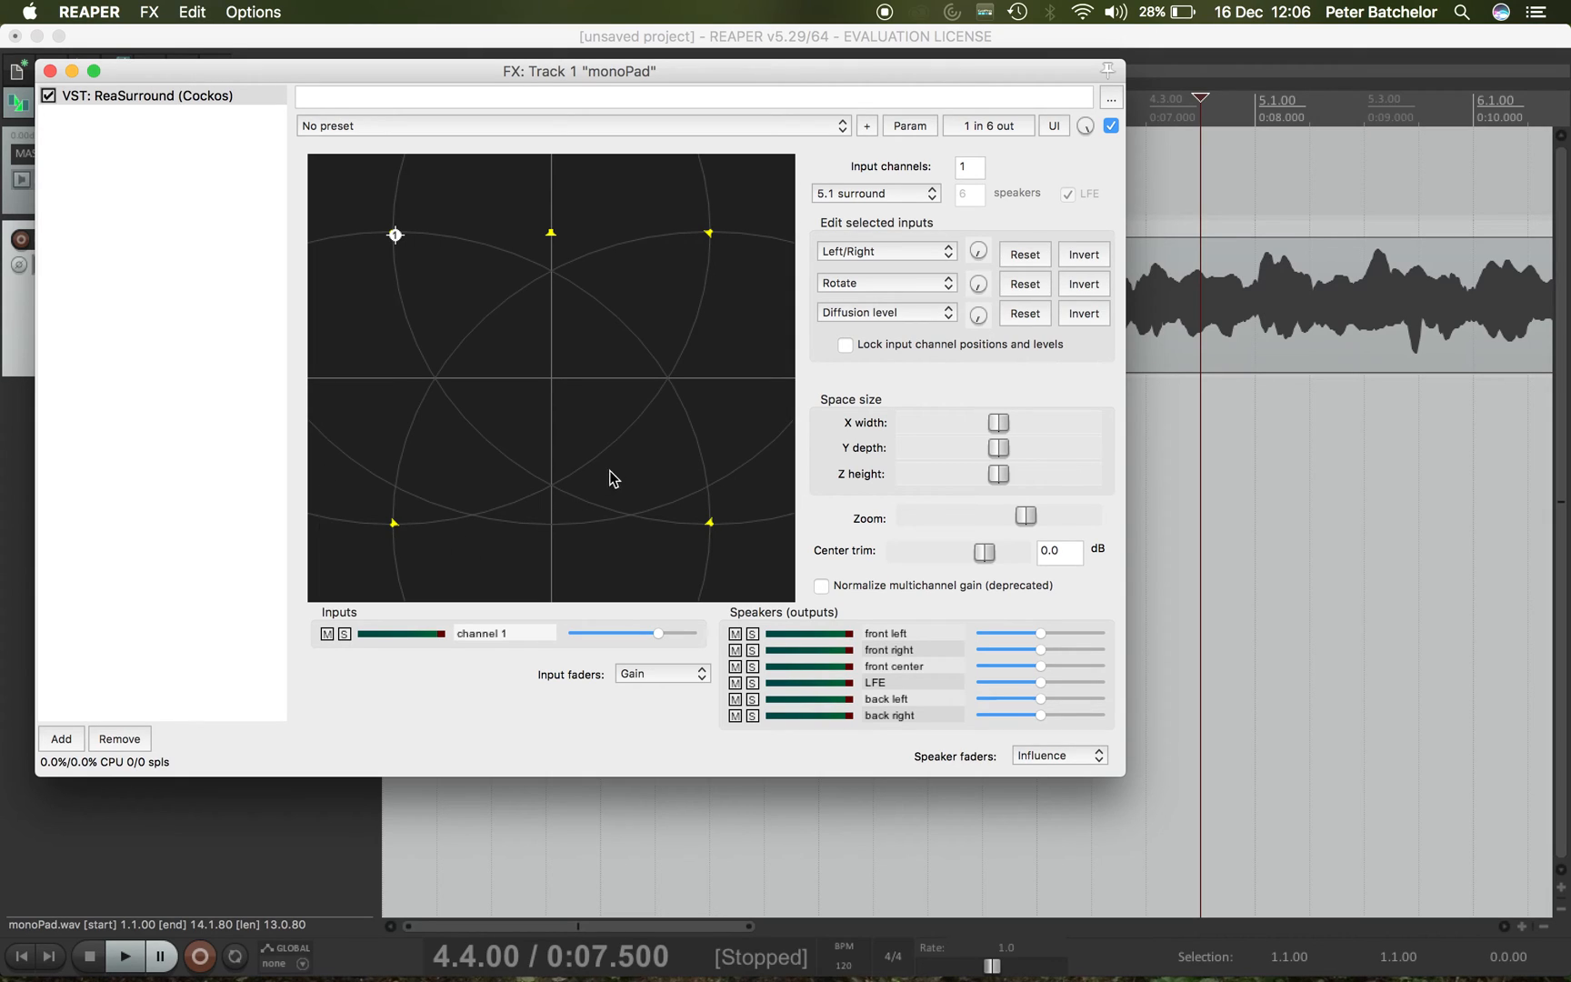
mouse_move(394, 249)
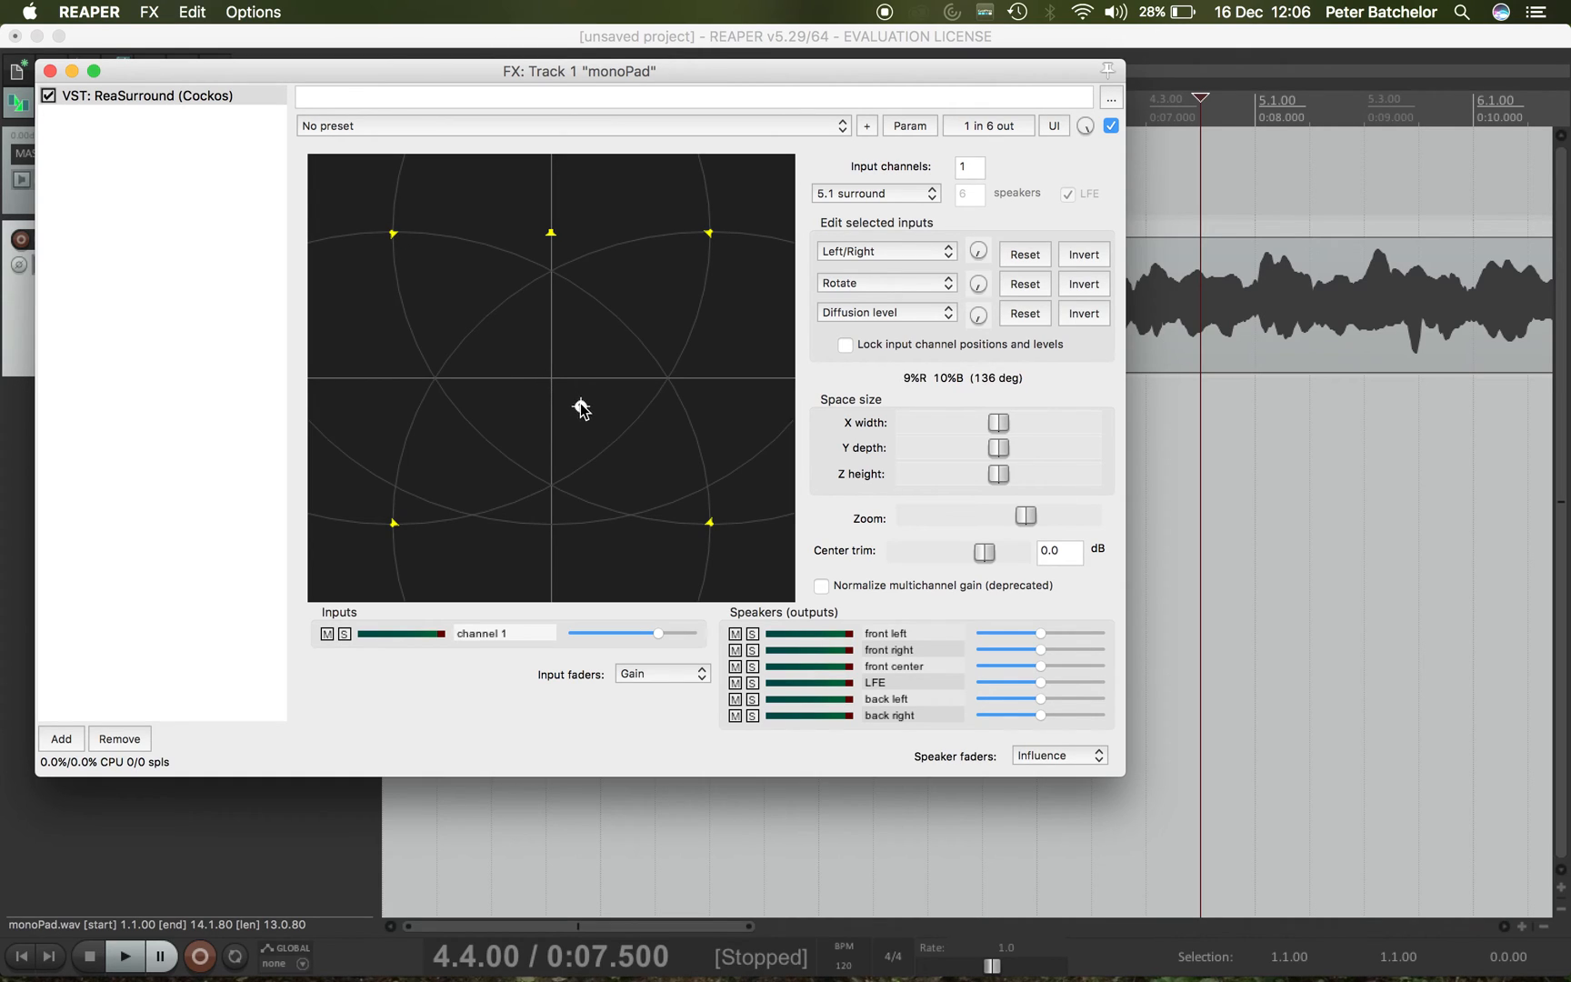
mouse_move(616, 443)
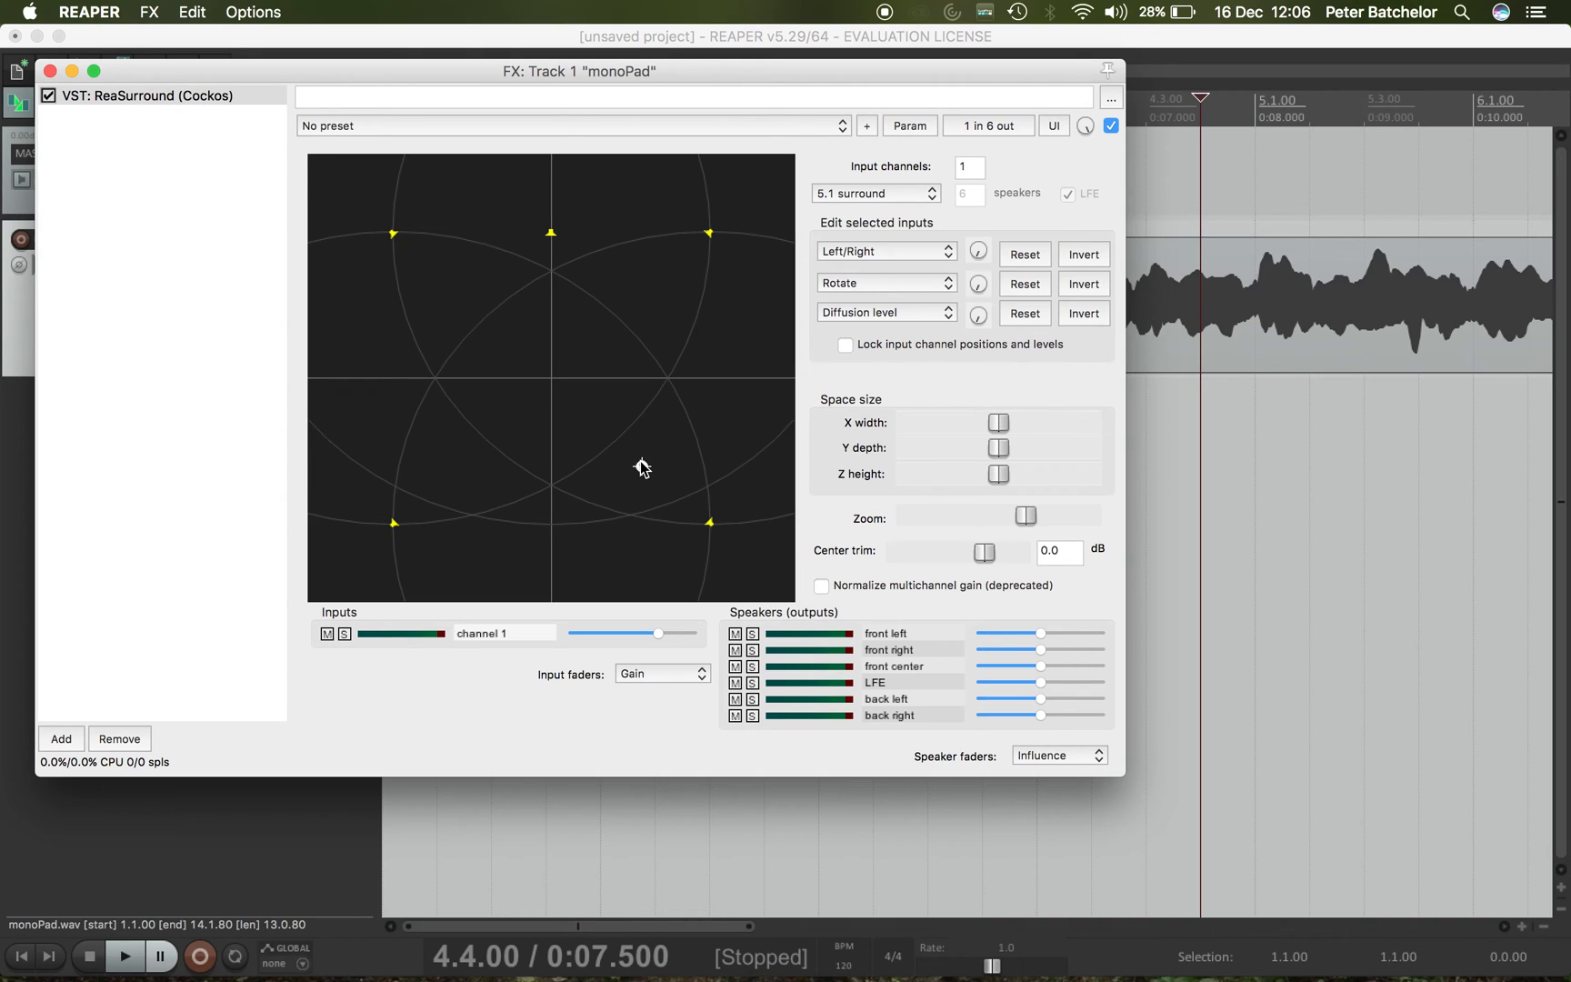
mouse_move(396, 244)
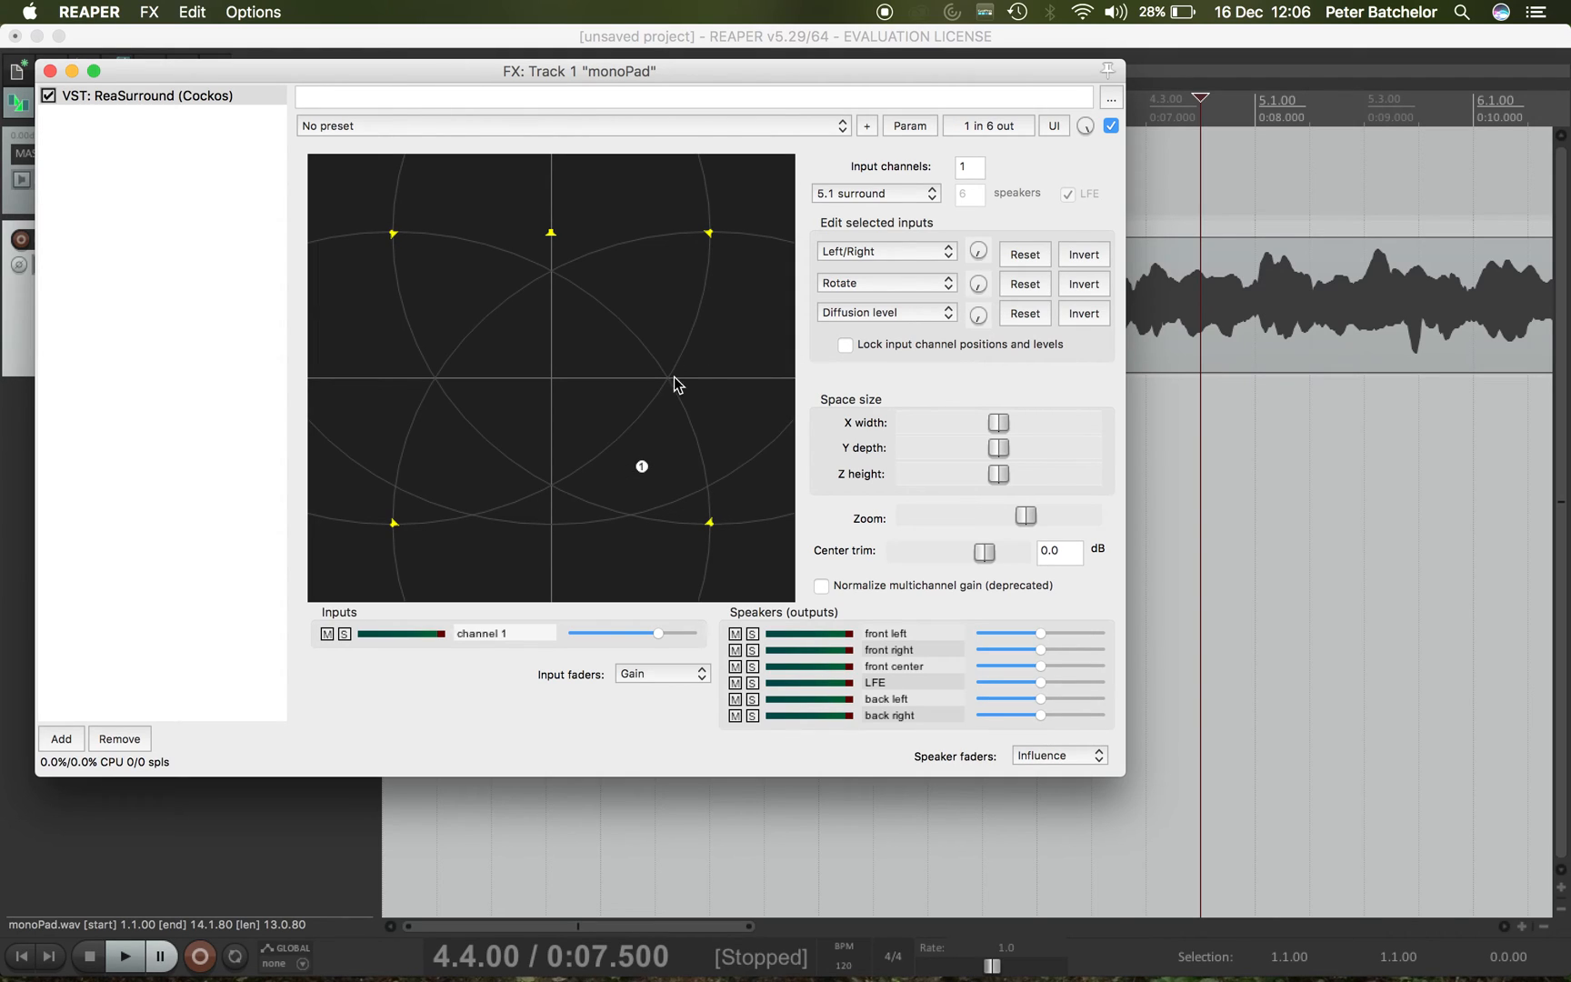
mouse_move(709, 251)
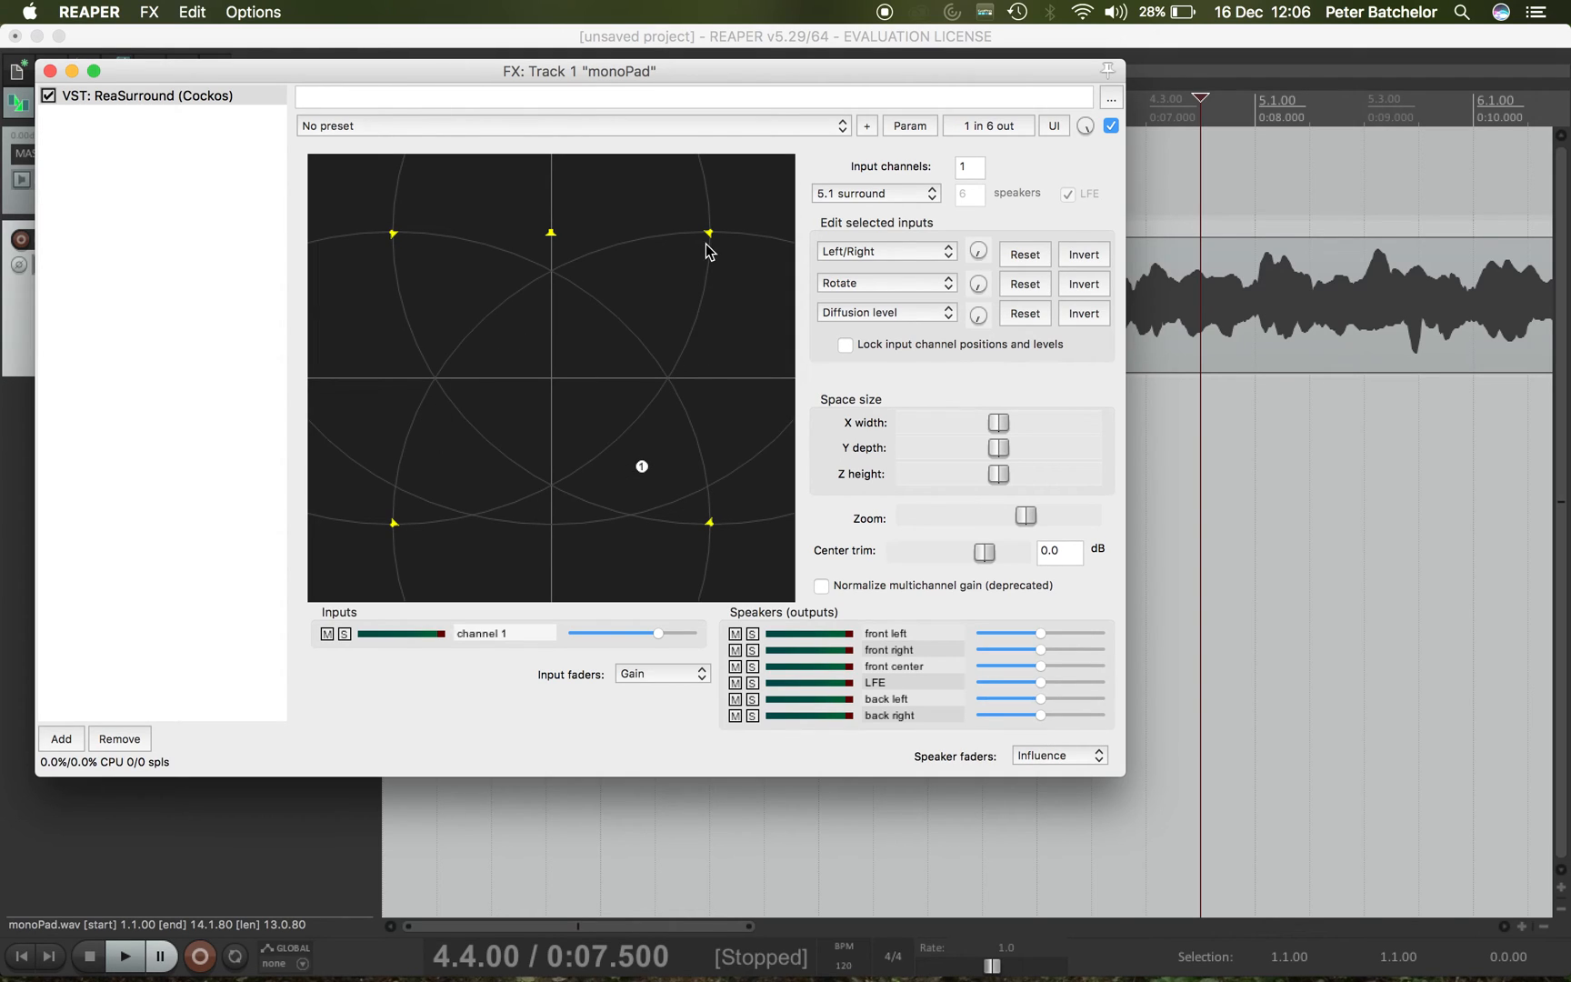
mouse_move(656, 440)
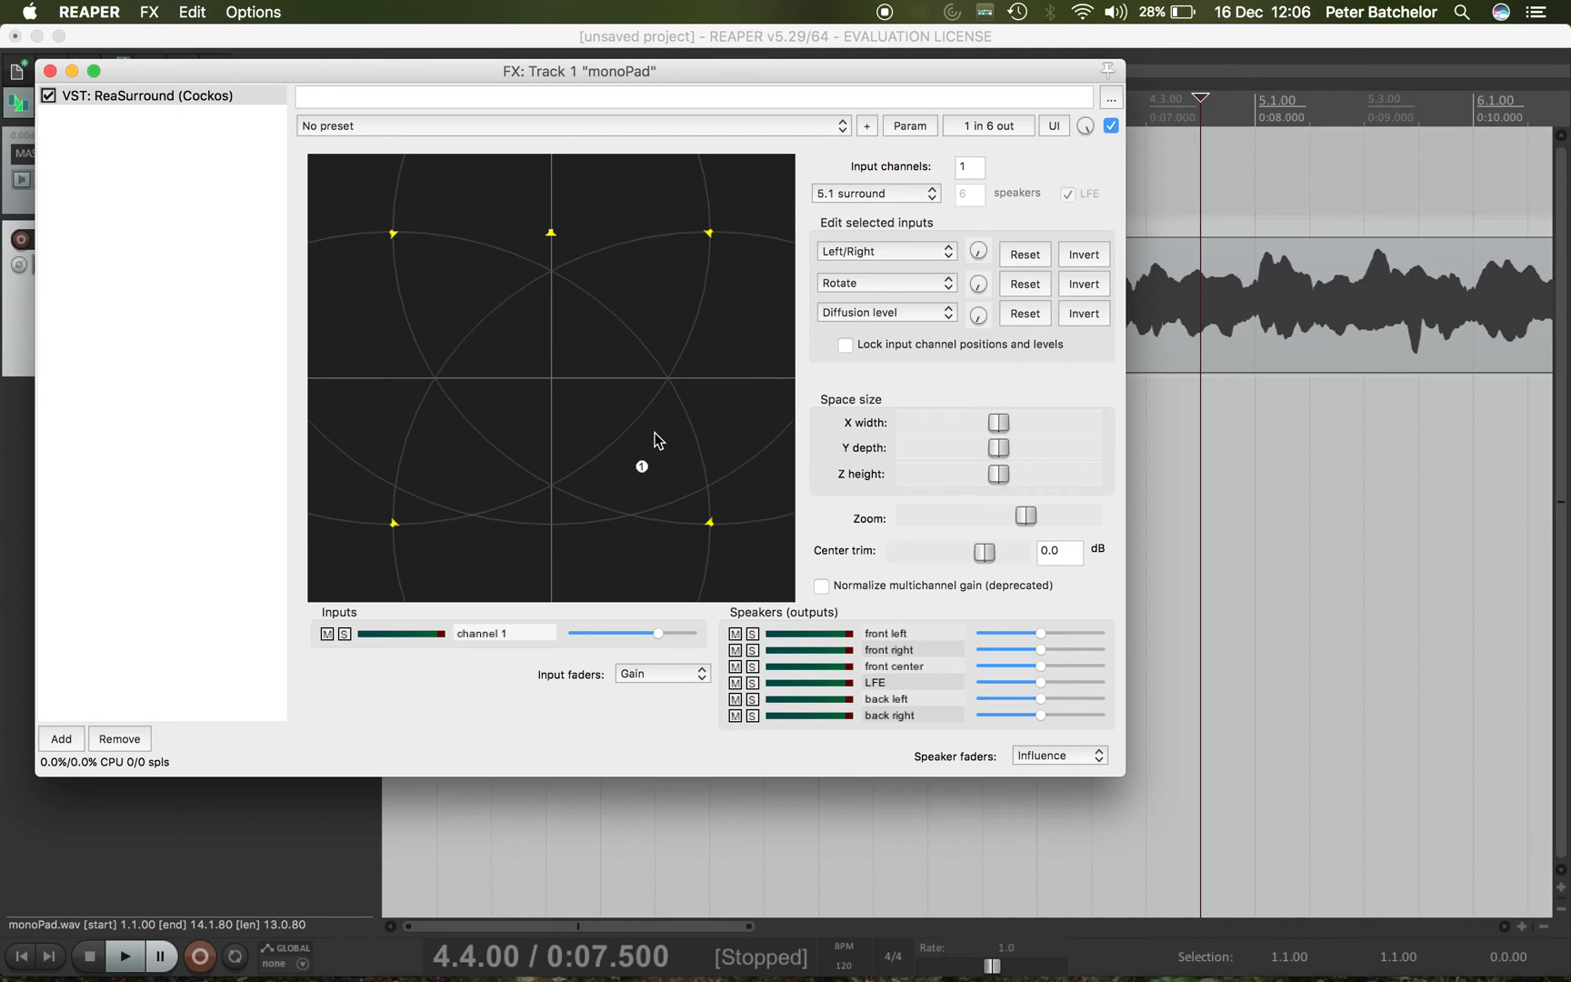
mouse_move(578, 283)
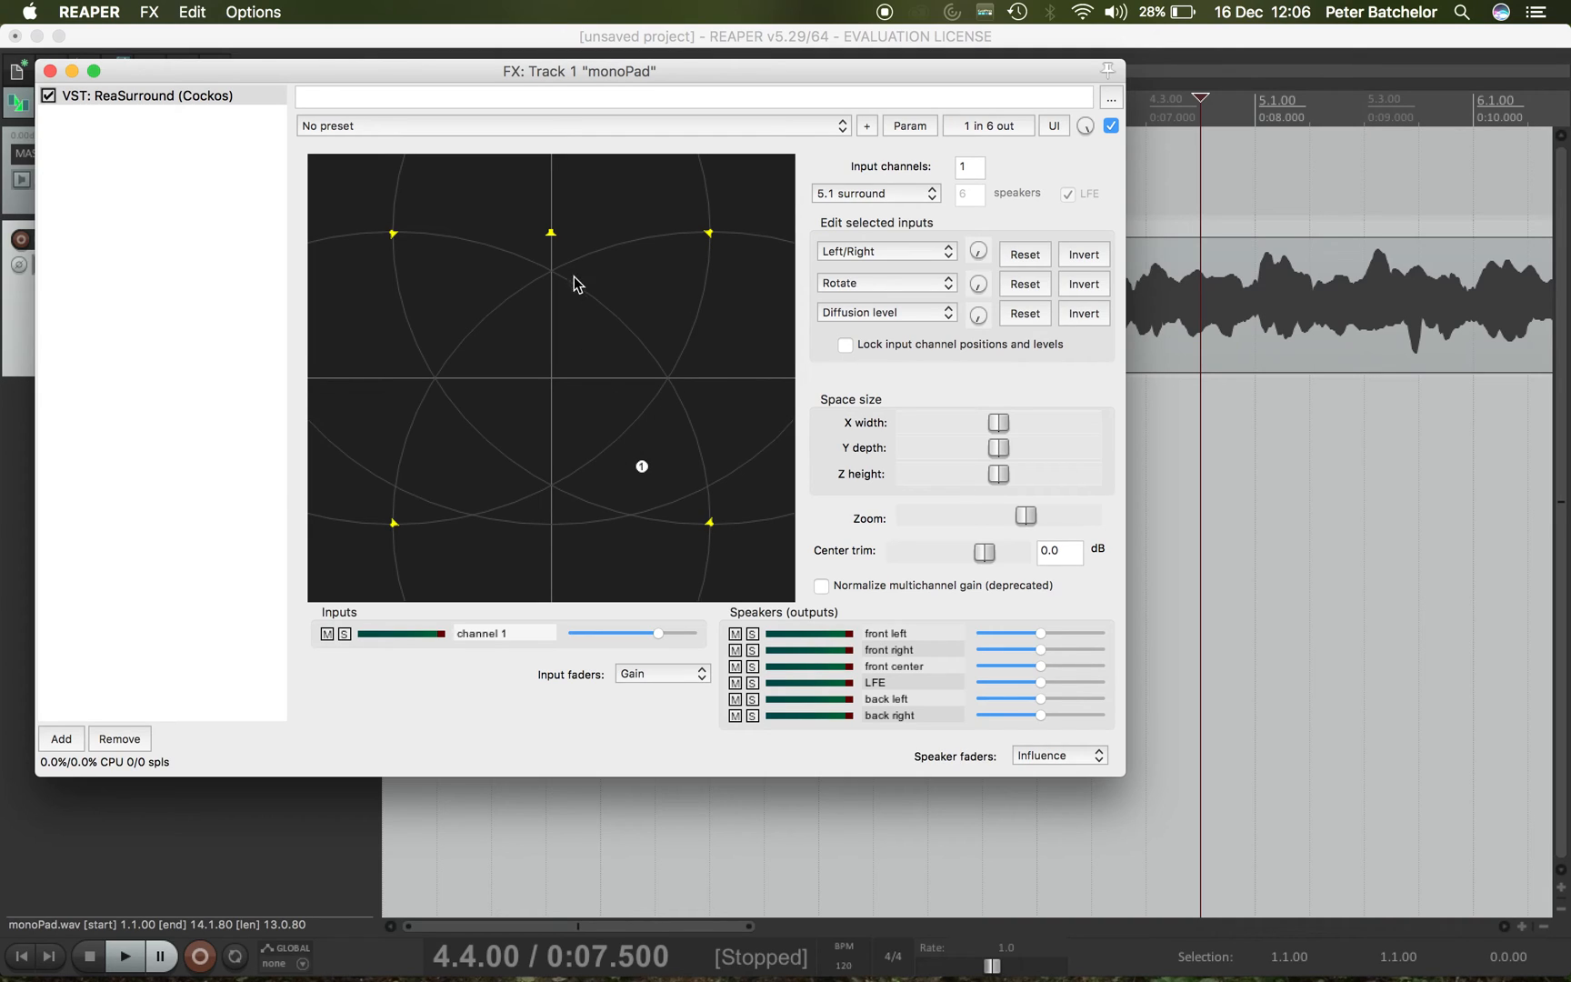
mouse_move(271, 387)
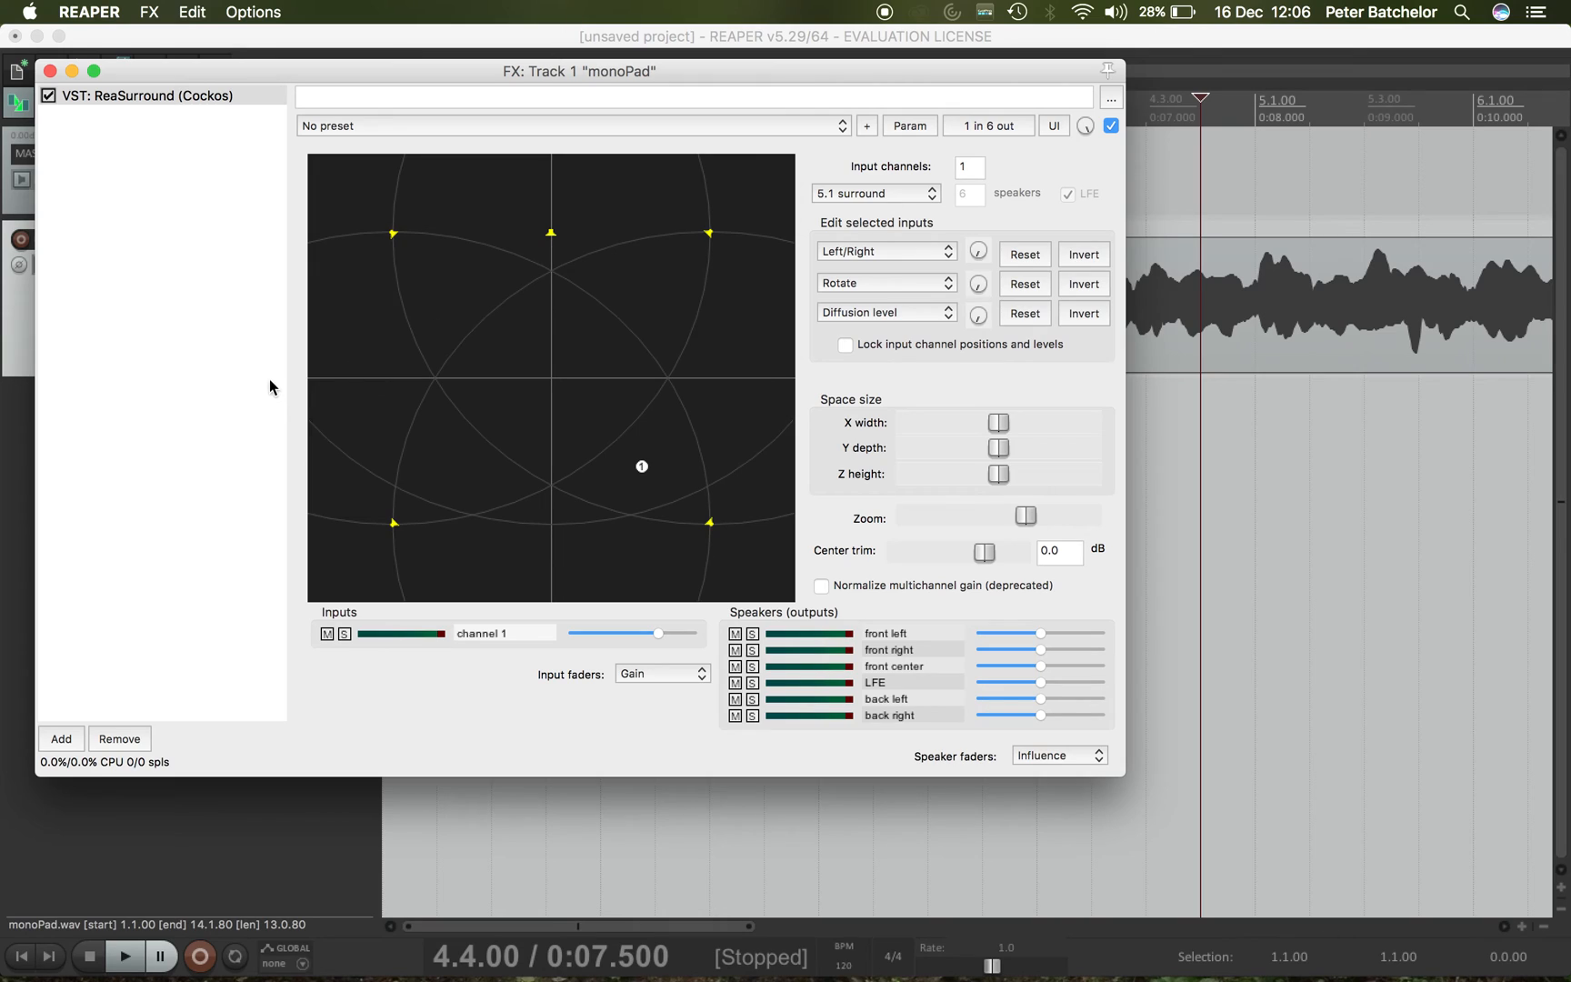
mouse_move(711, 262)
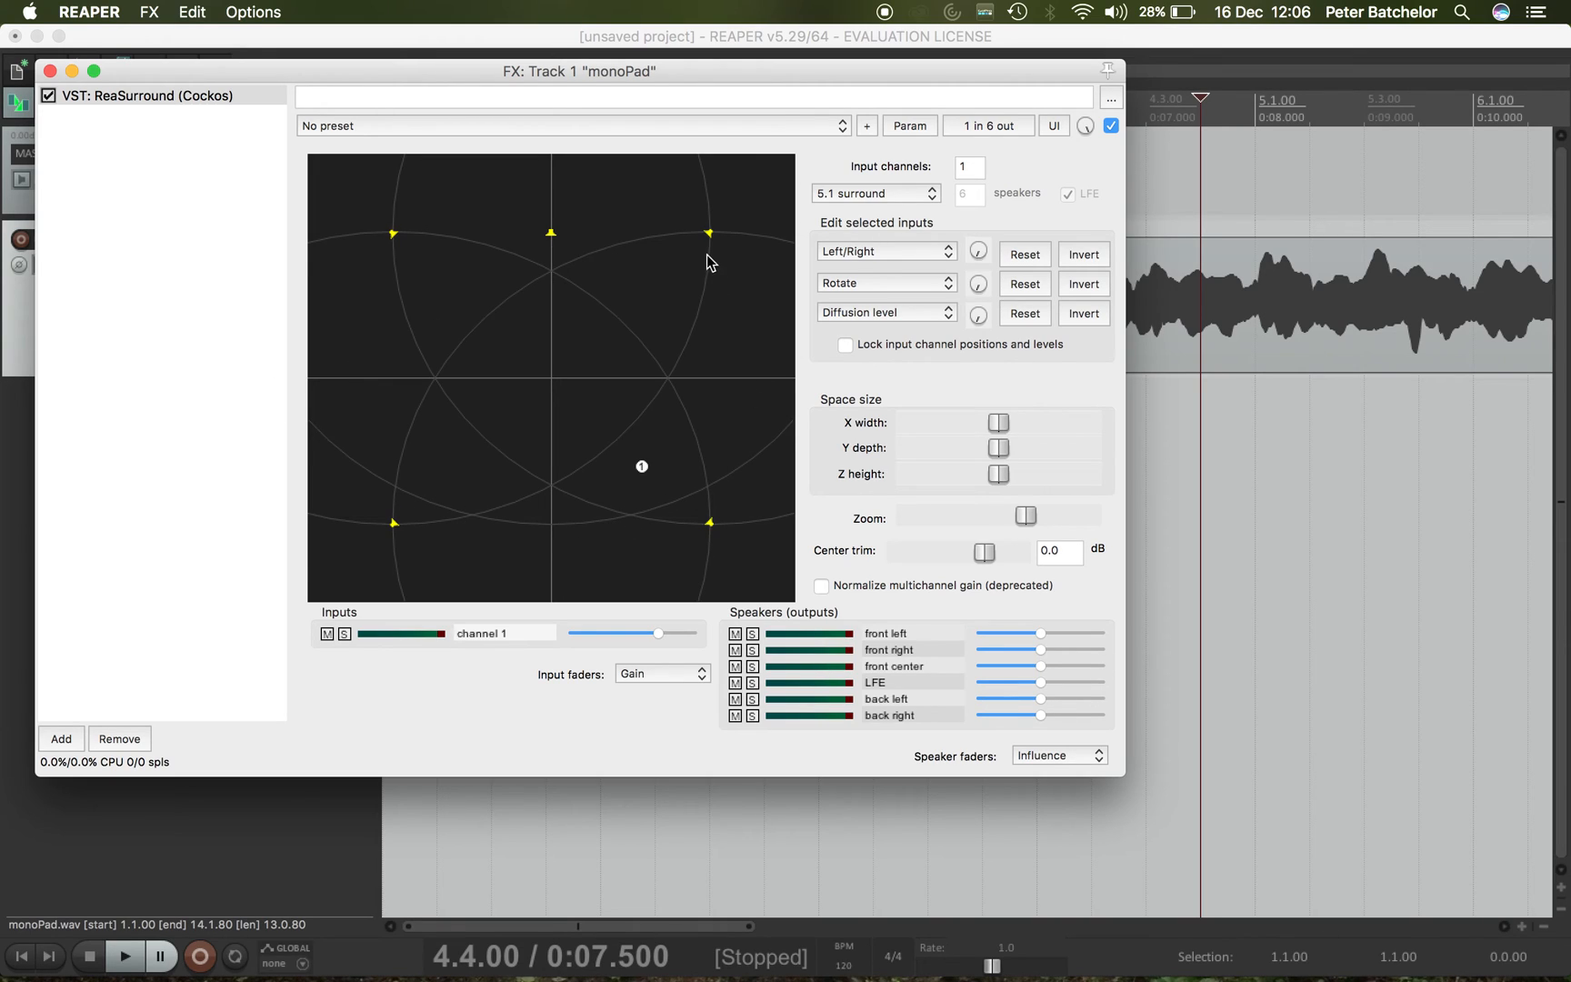
mouse_move(596, 514)
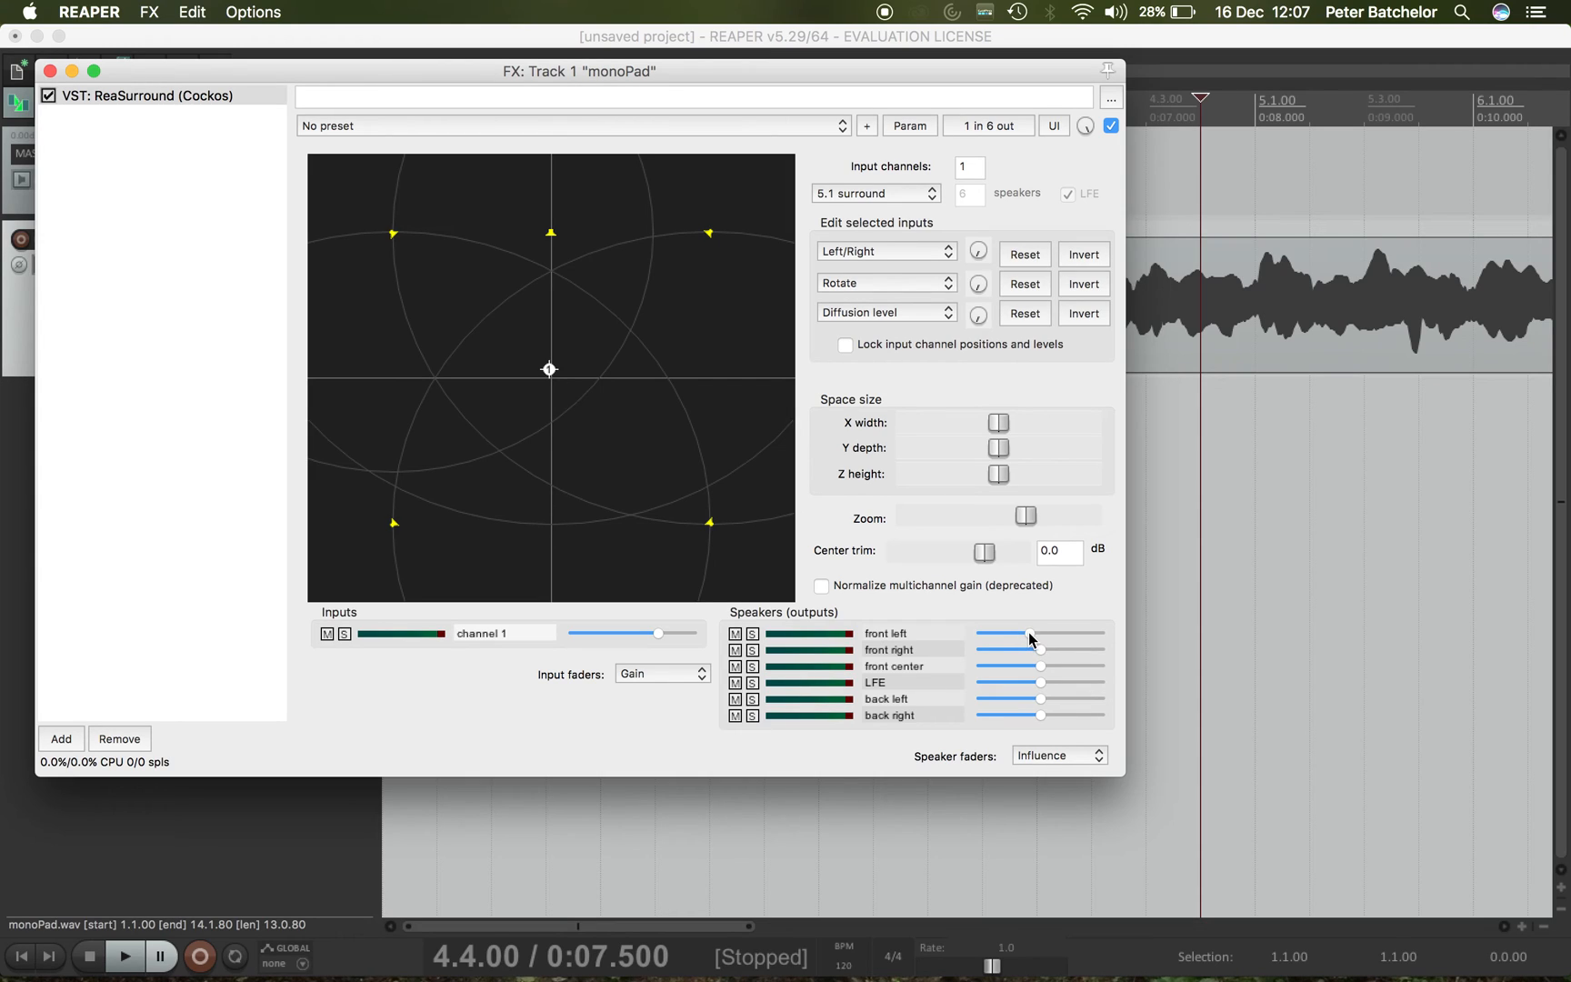
mouse_move(1029, 638)
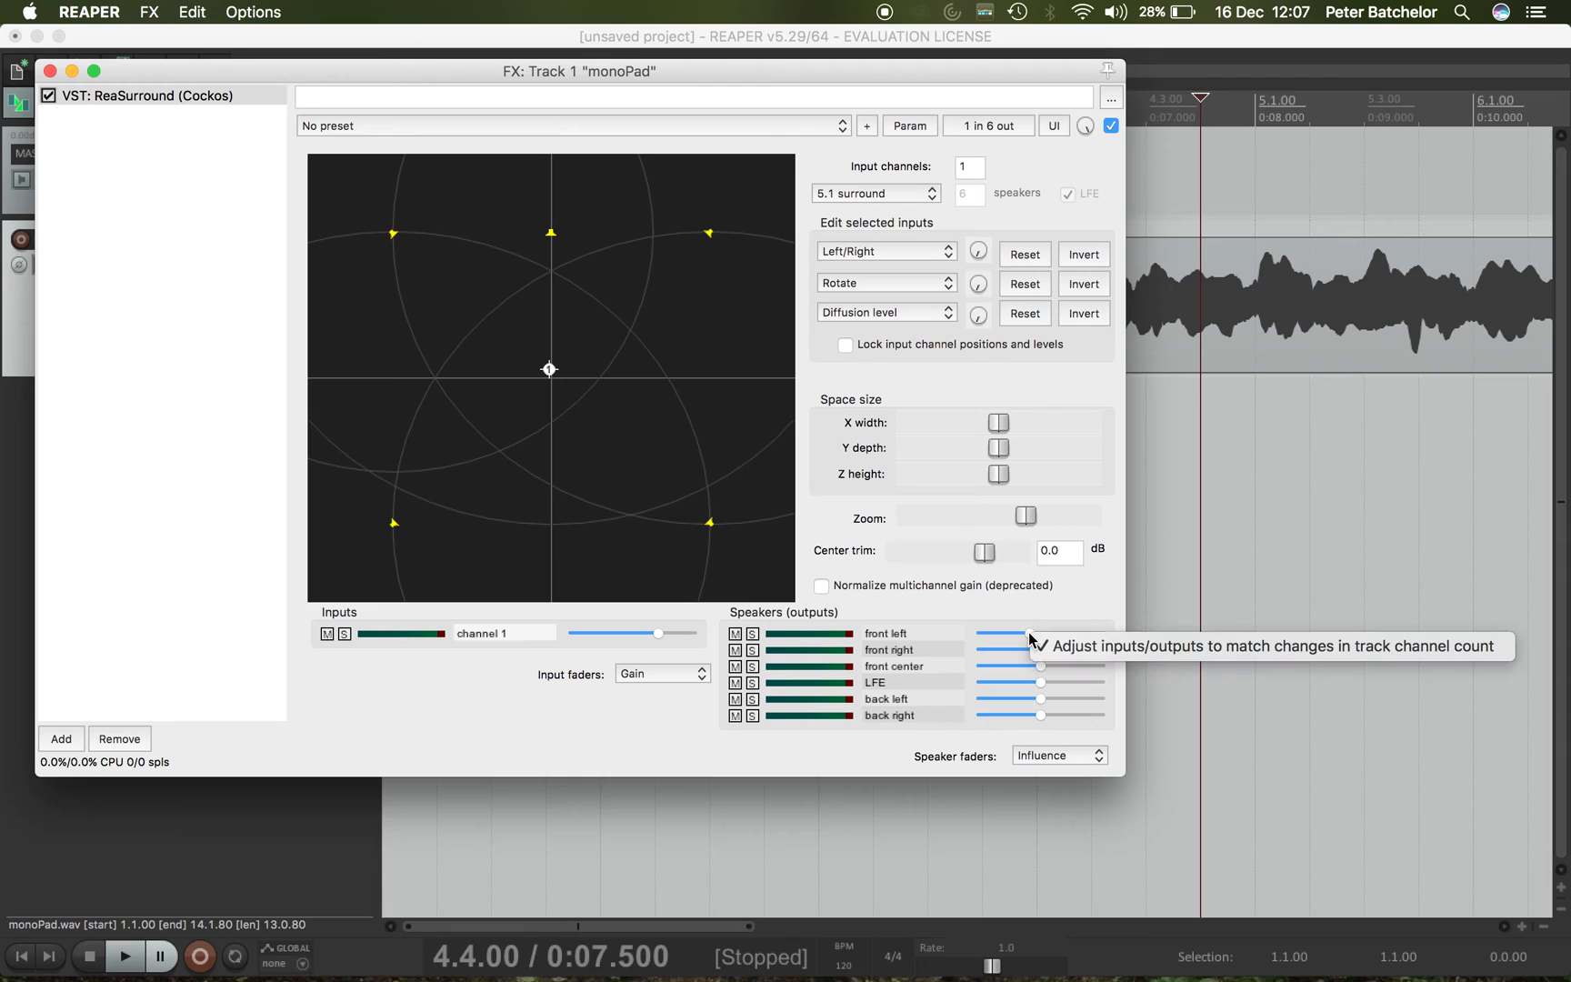
mouse_move(1029, 632)
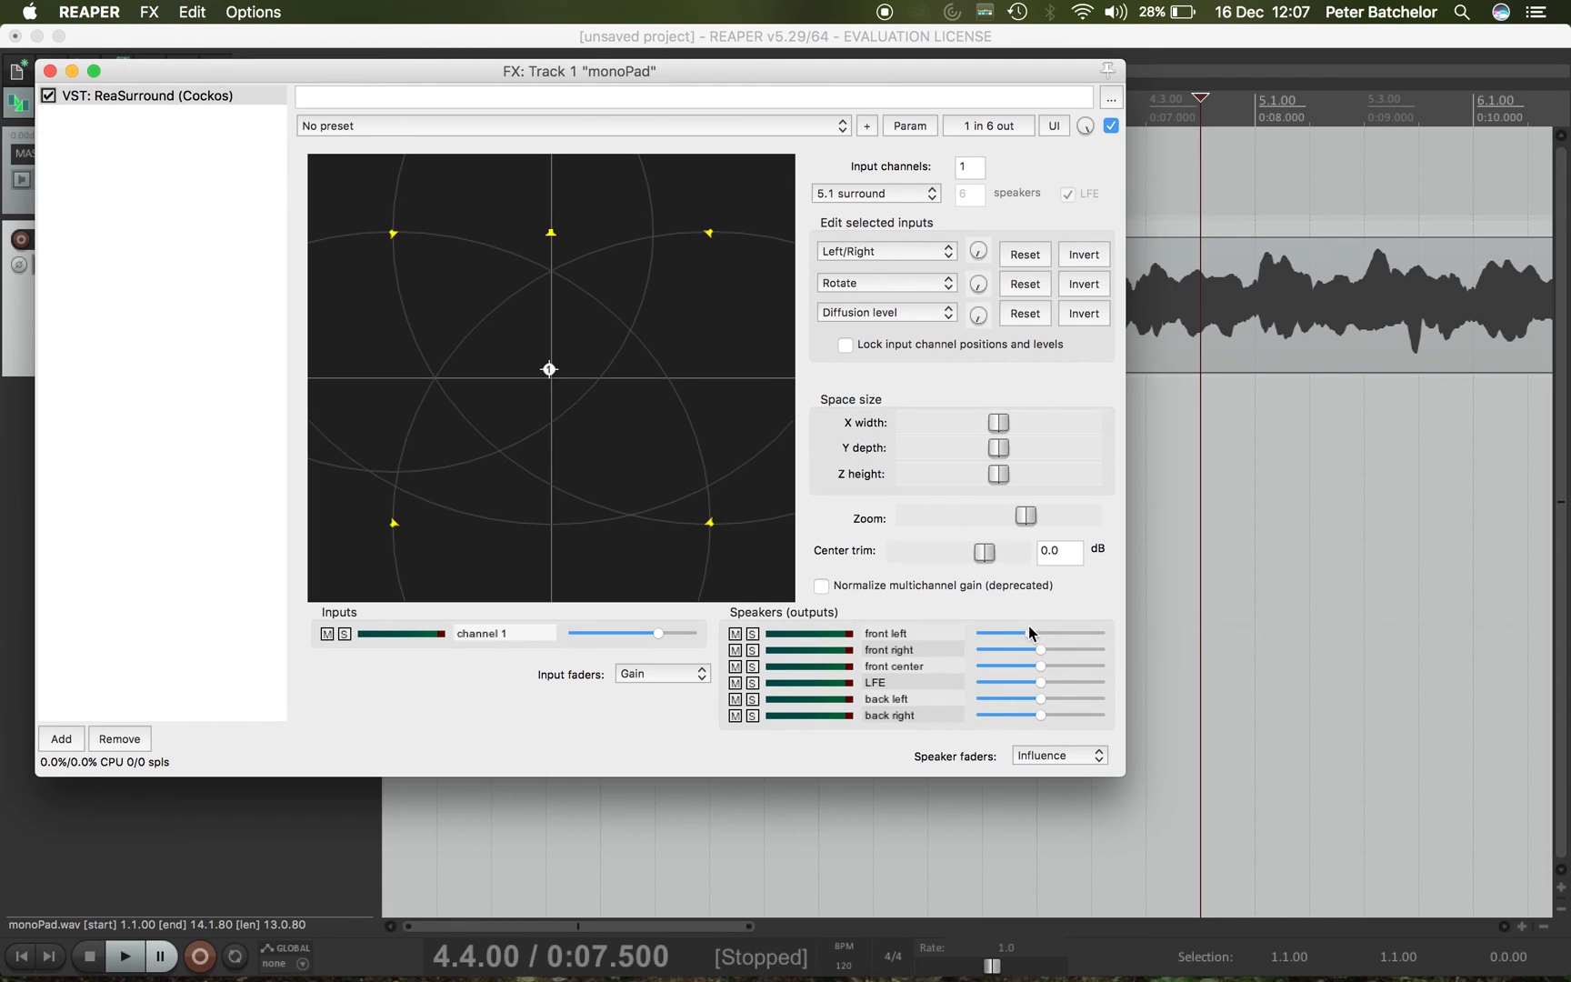
mouse_move(1042, 639)
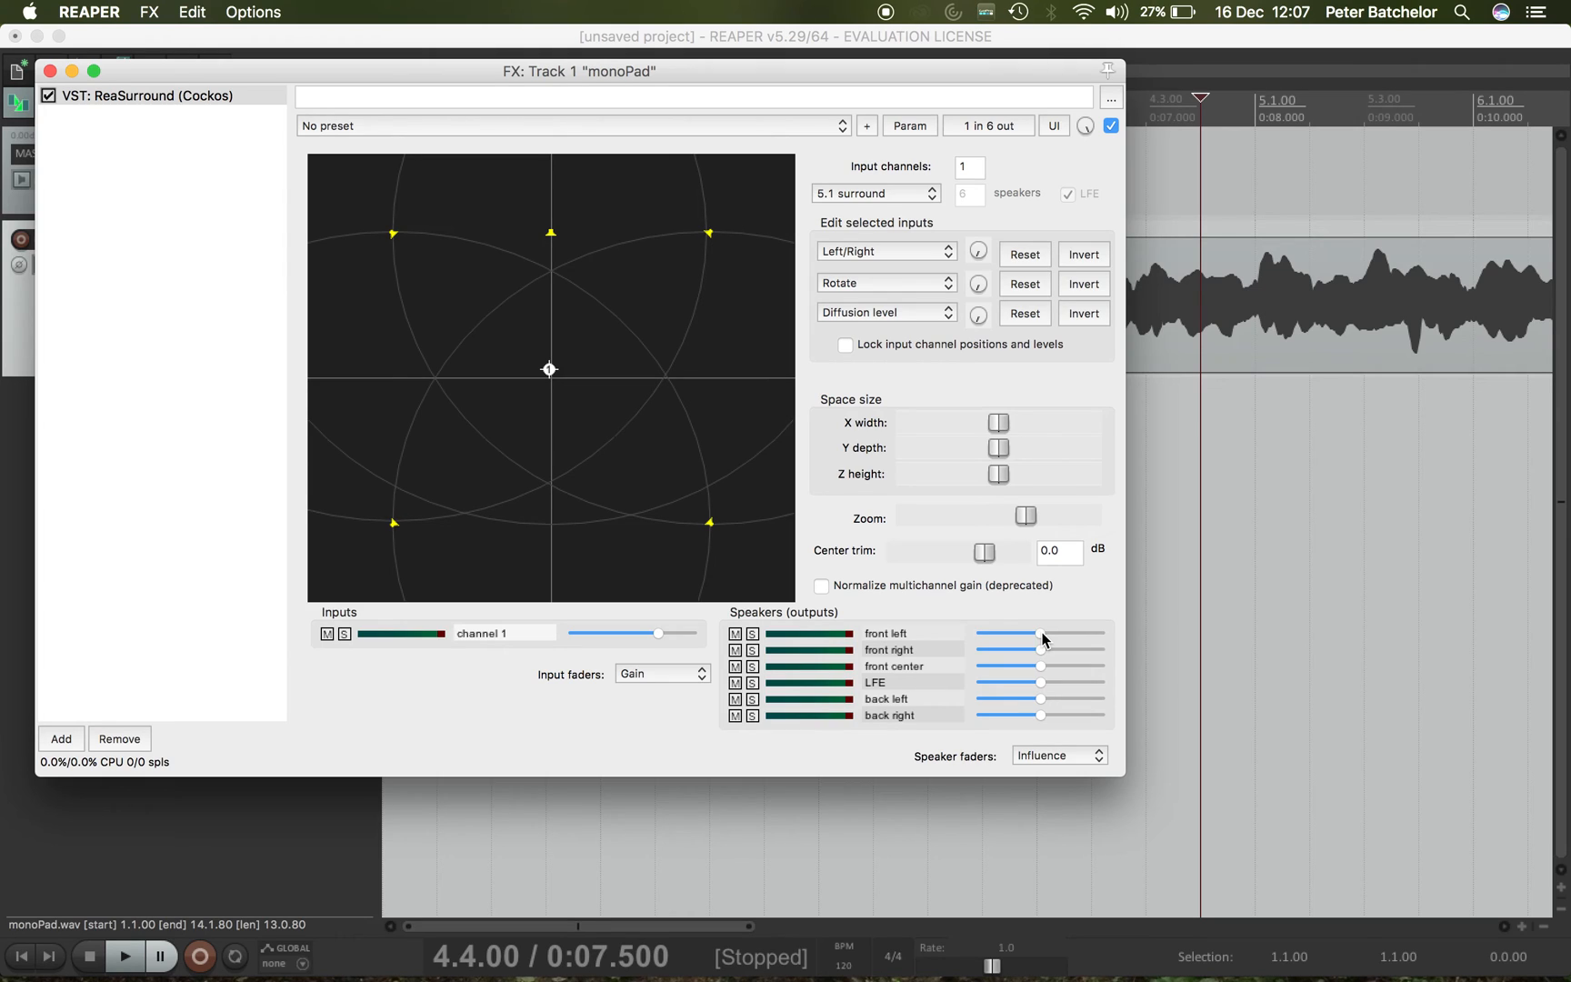
mouse_move(1140, 637)
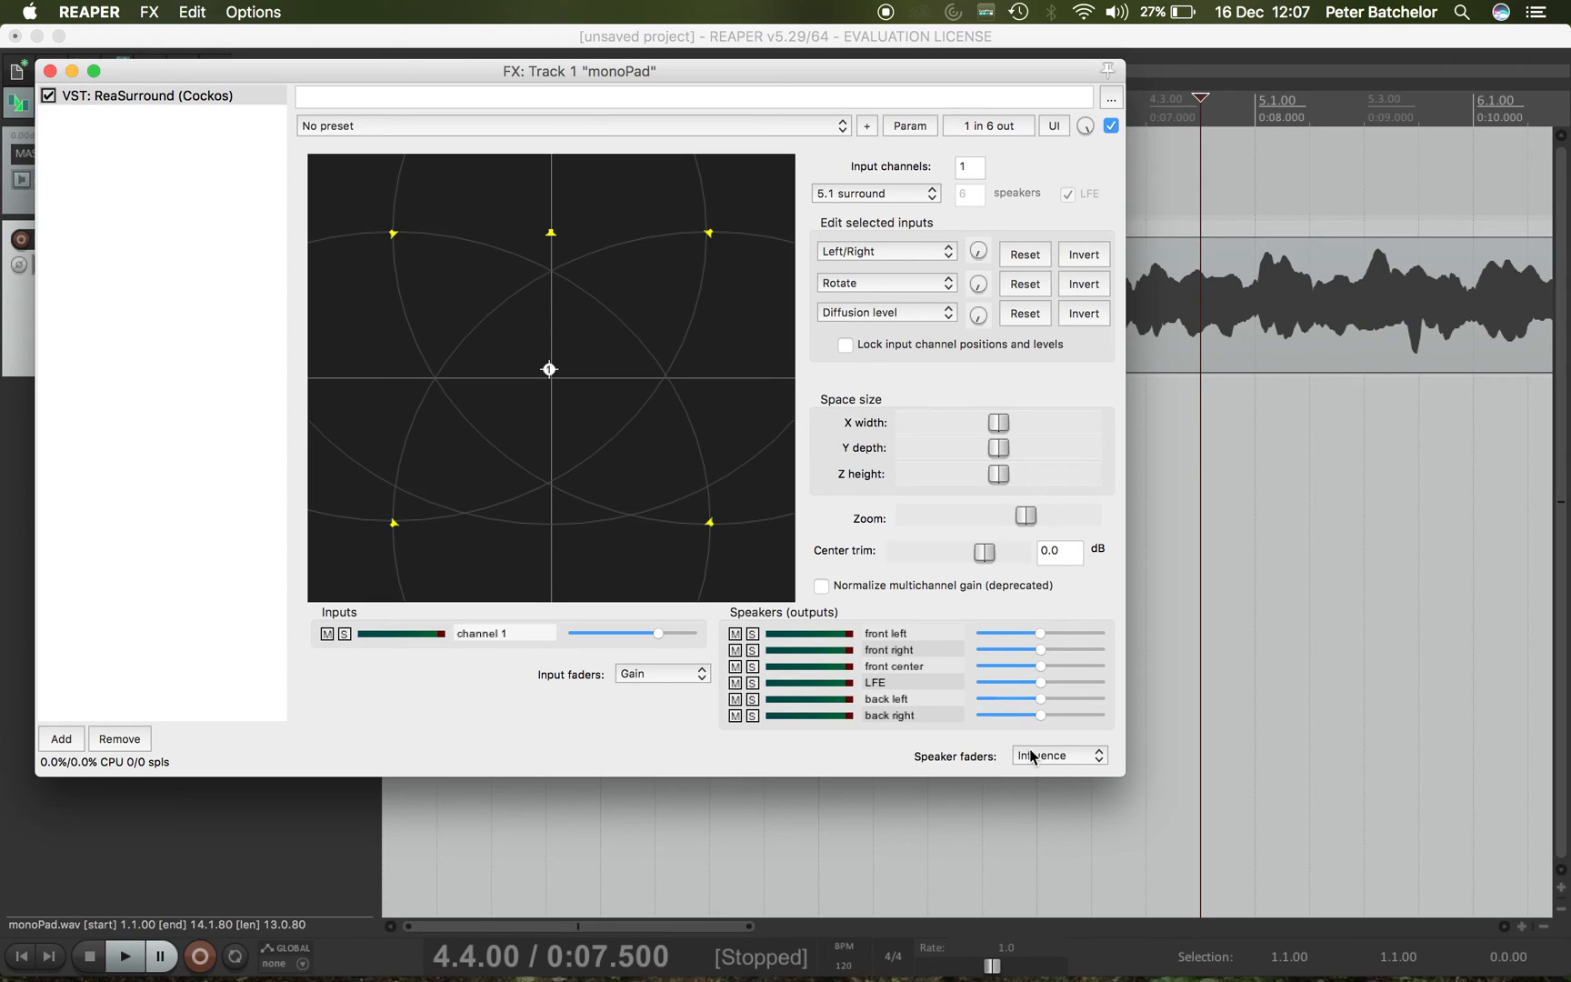
- Switch ReaSurround's Speaker faders mode back to Gain
click(1056, 754)
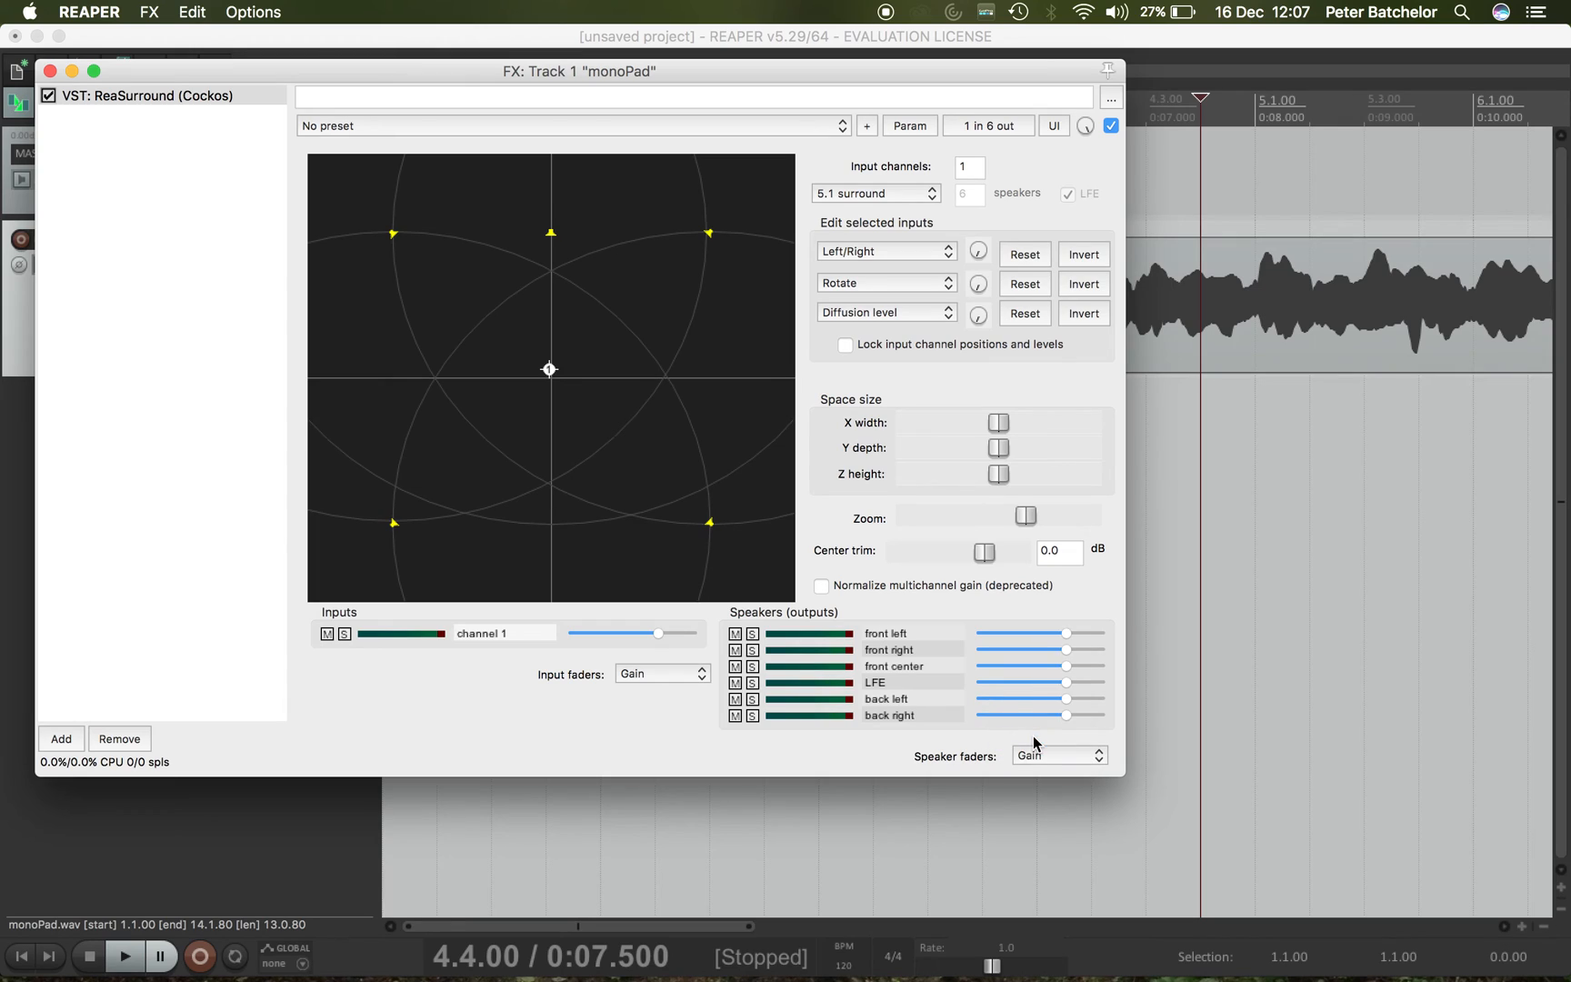
mouse_move(640, 747)
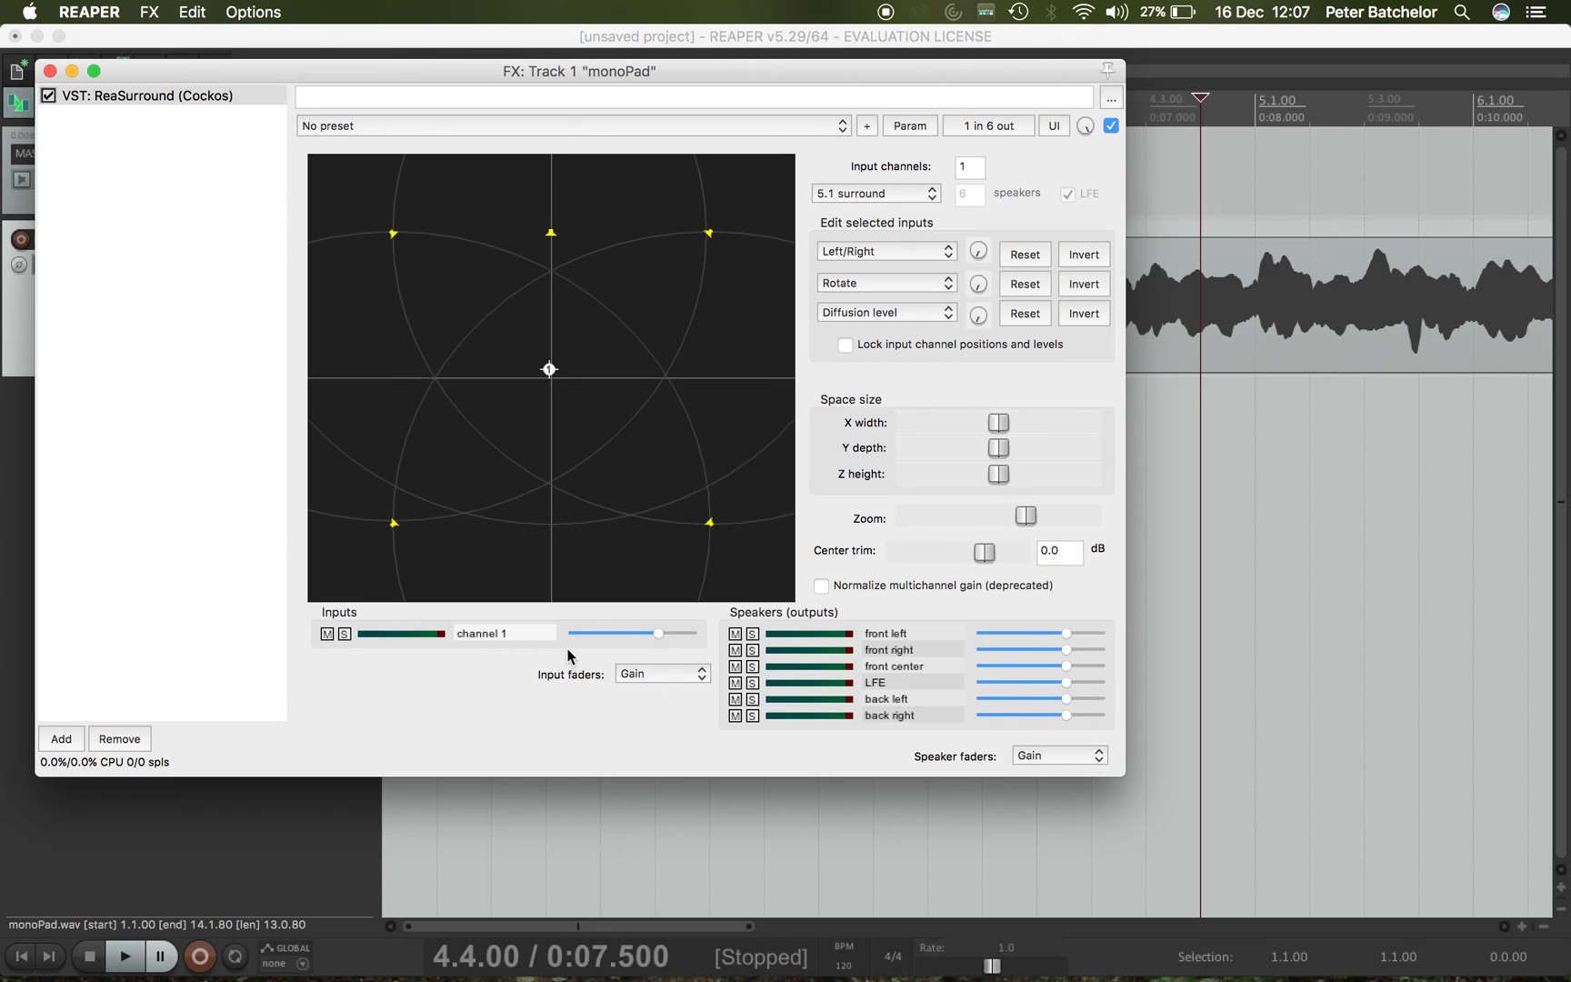
mouse_move(633, 645)
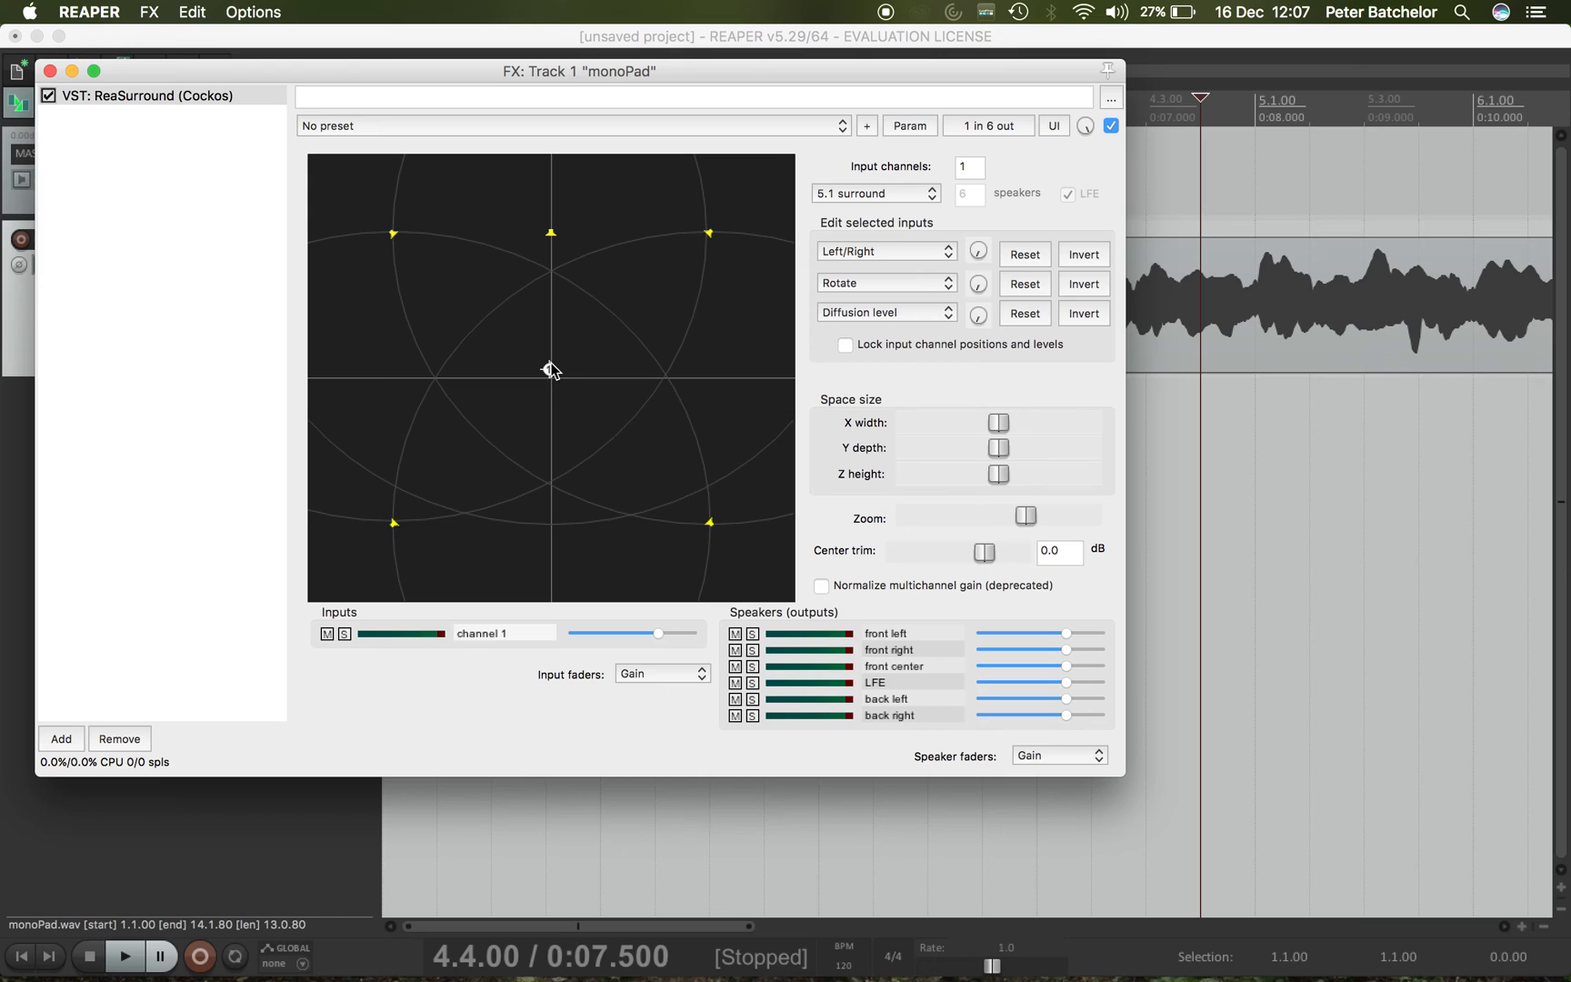
mouse_move(359, 636)
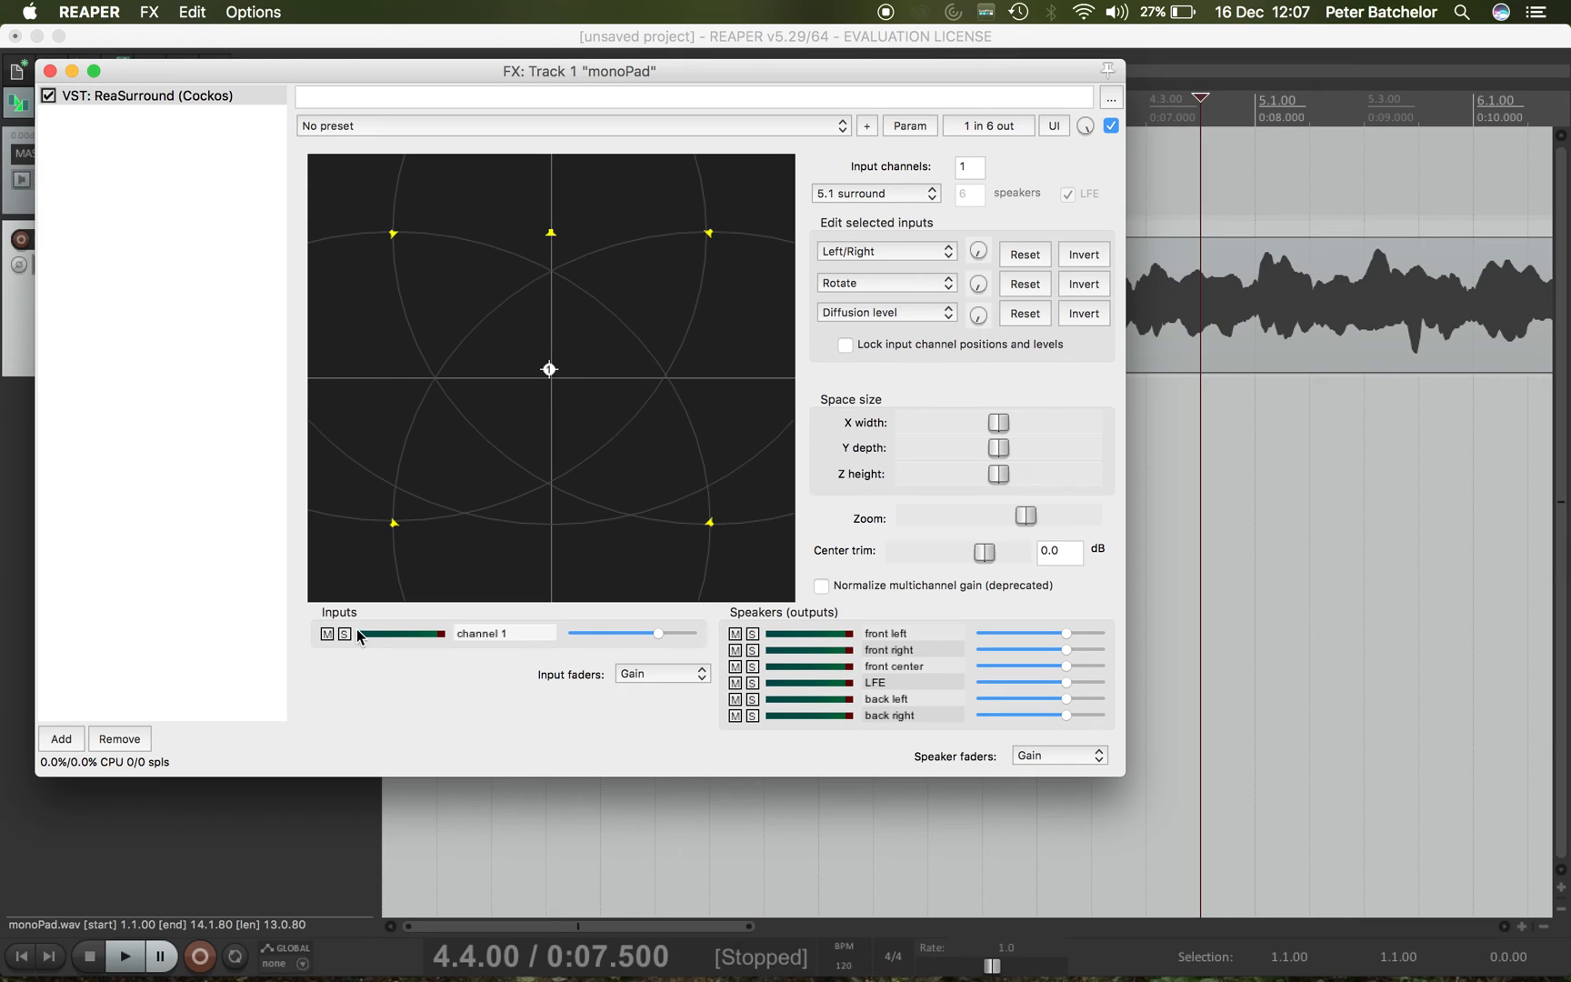
mouse_move(656, 695)
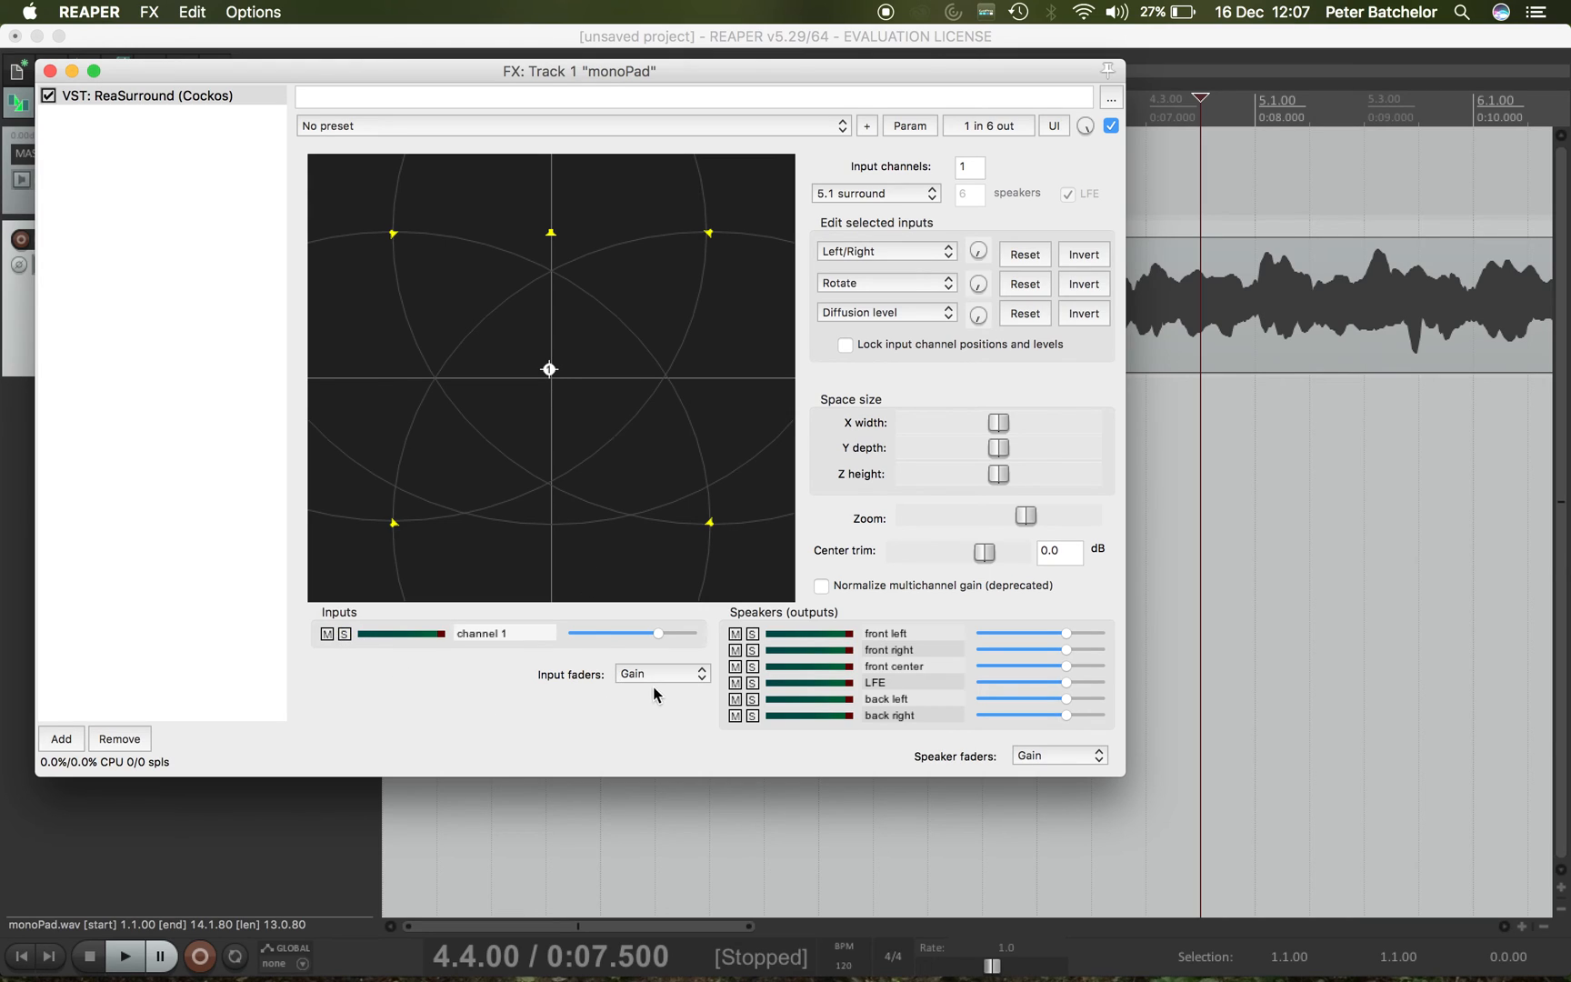
- Set ReaSurround's Input faders mode to LFE
click(660, 673)
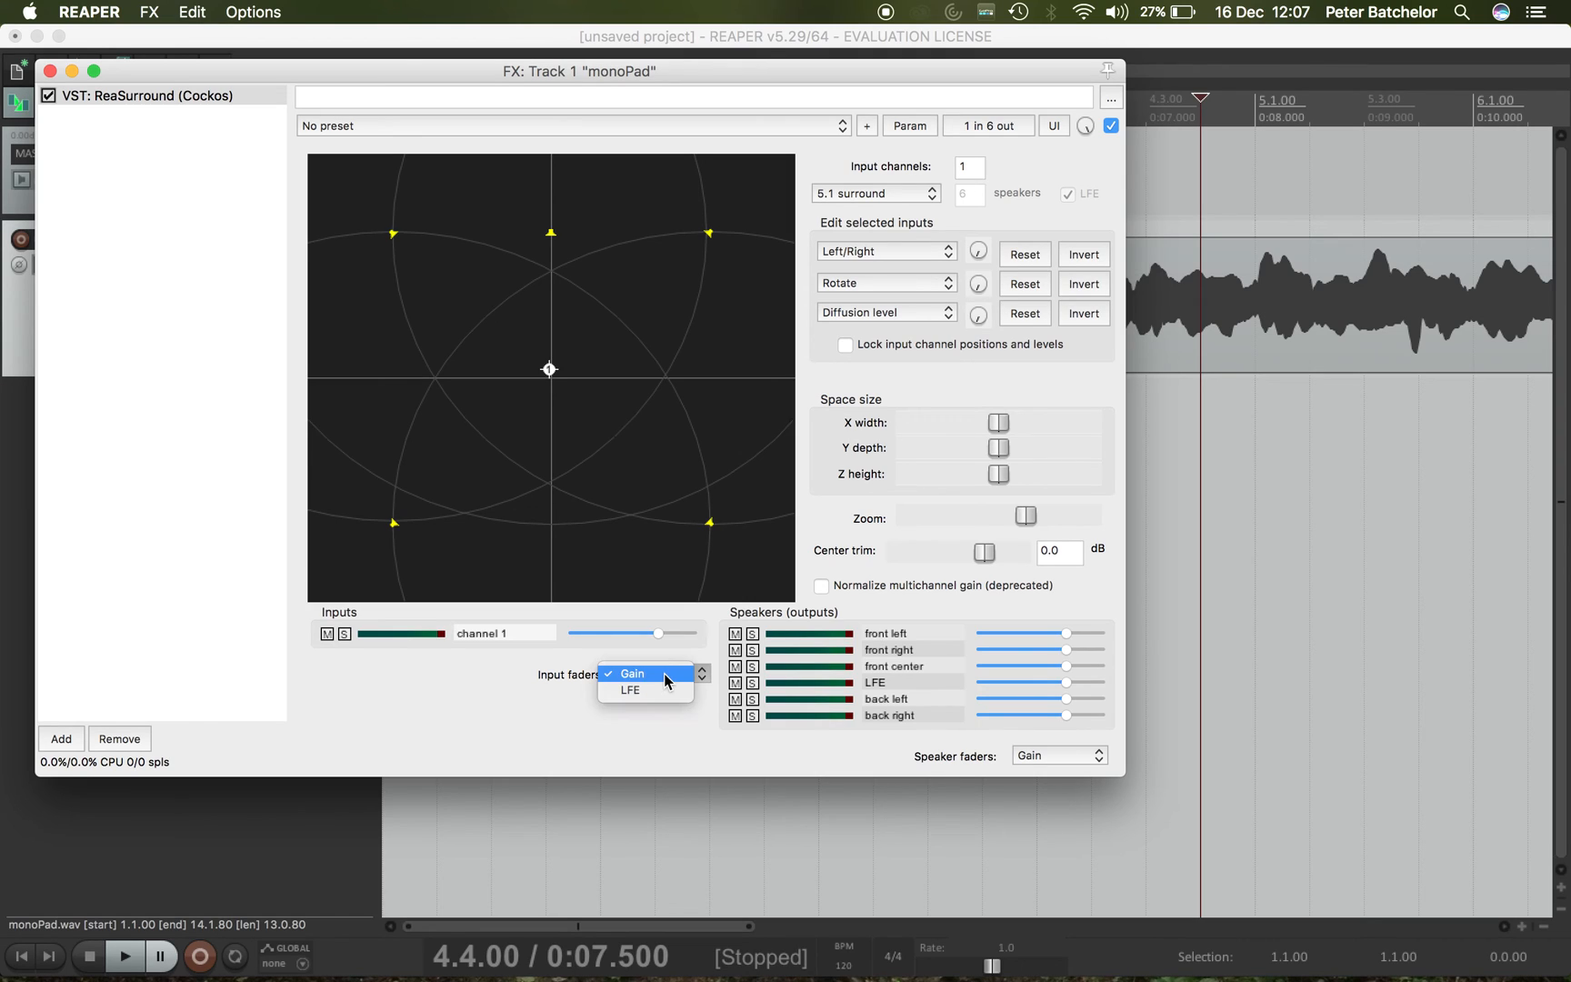
mouse_move(667, 689)
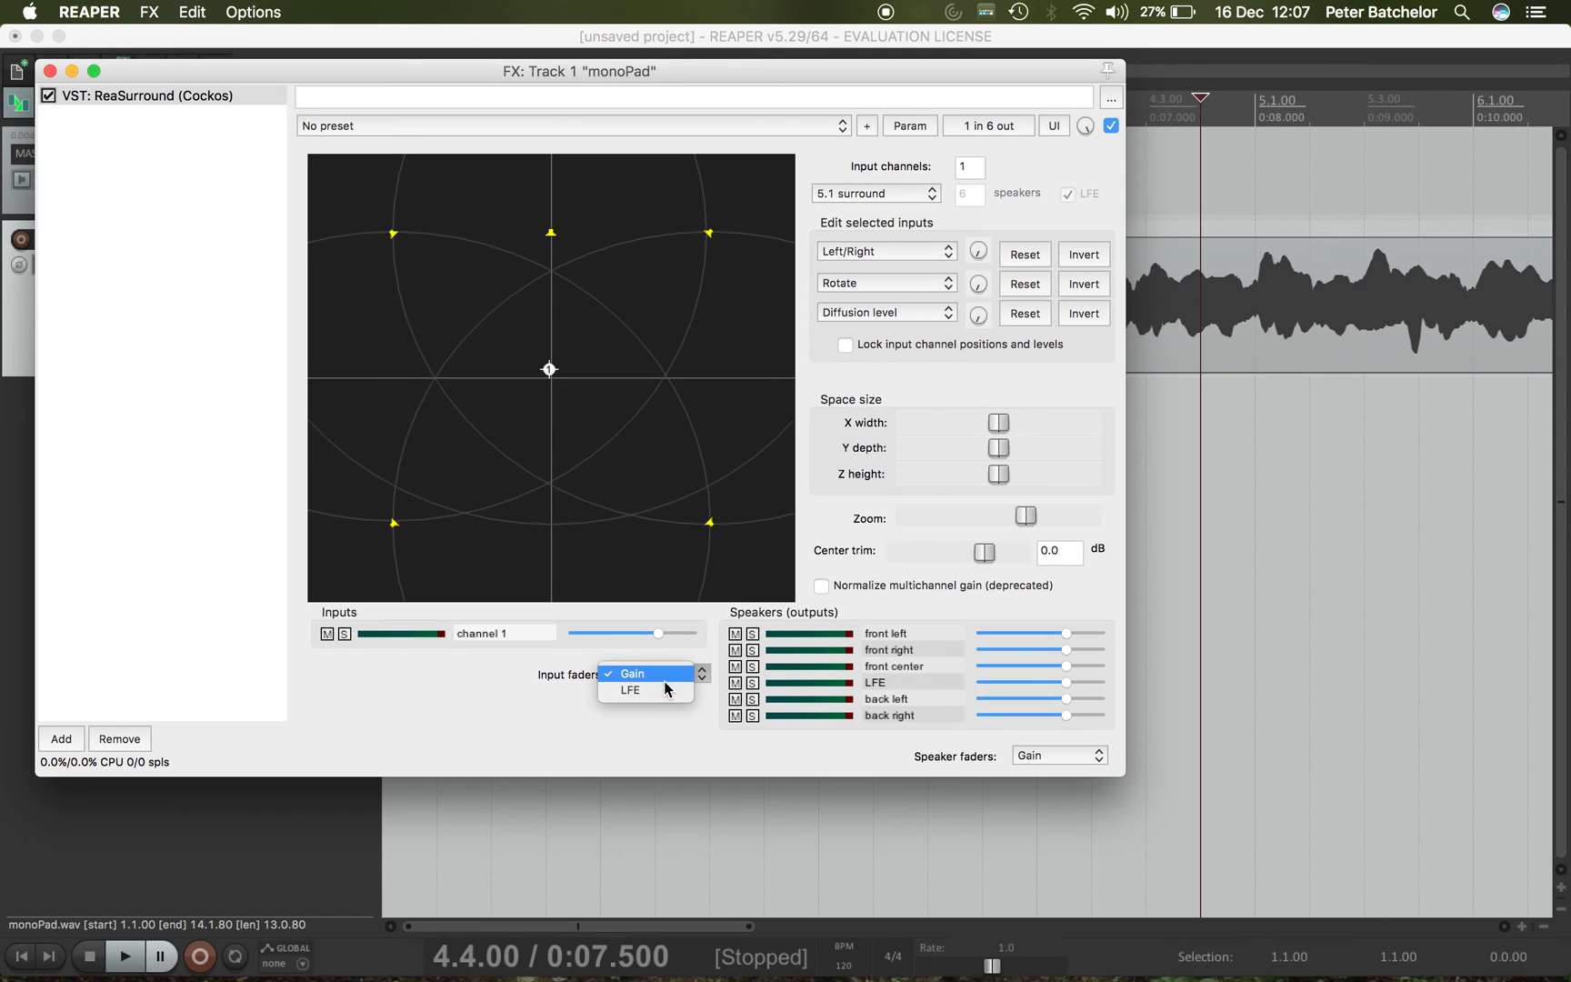
mouse_move(645, 691)
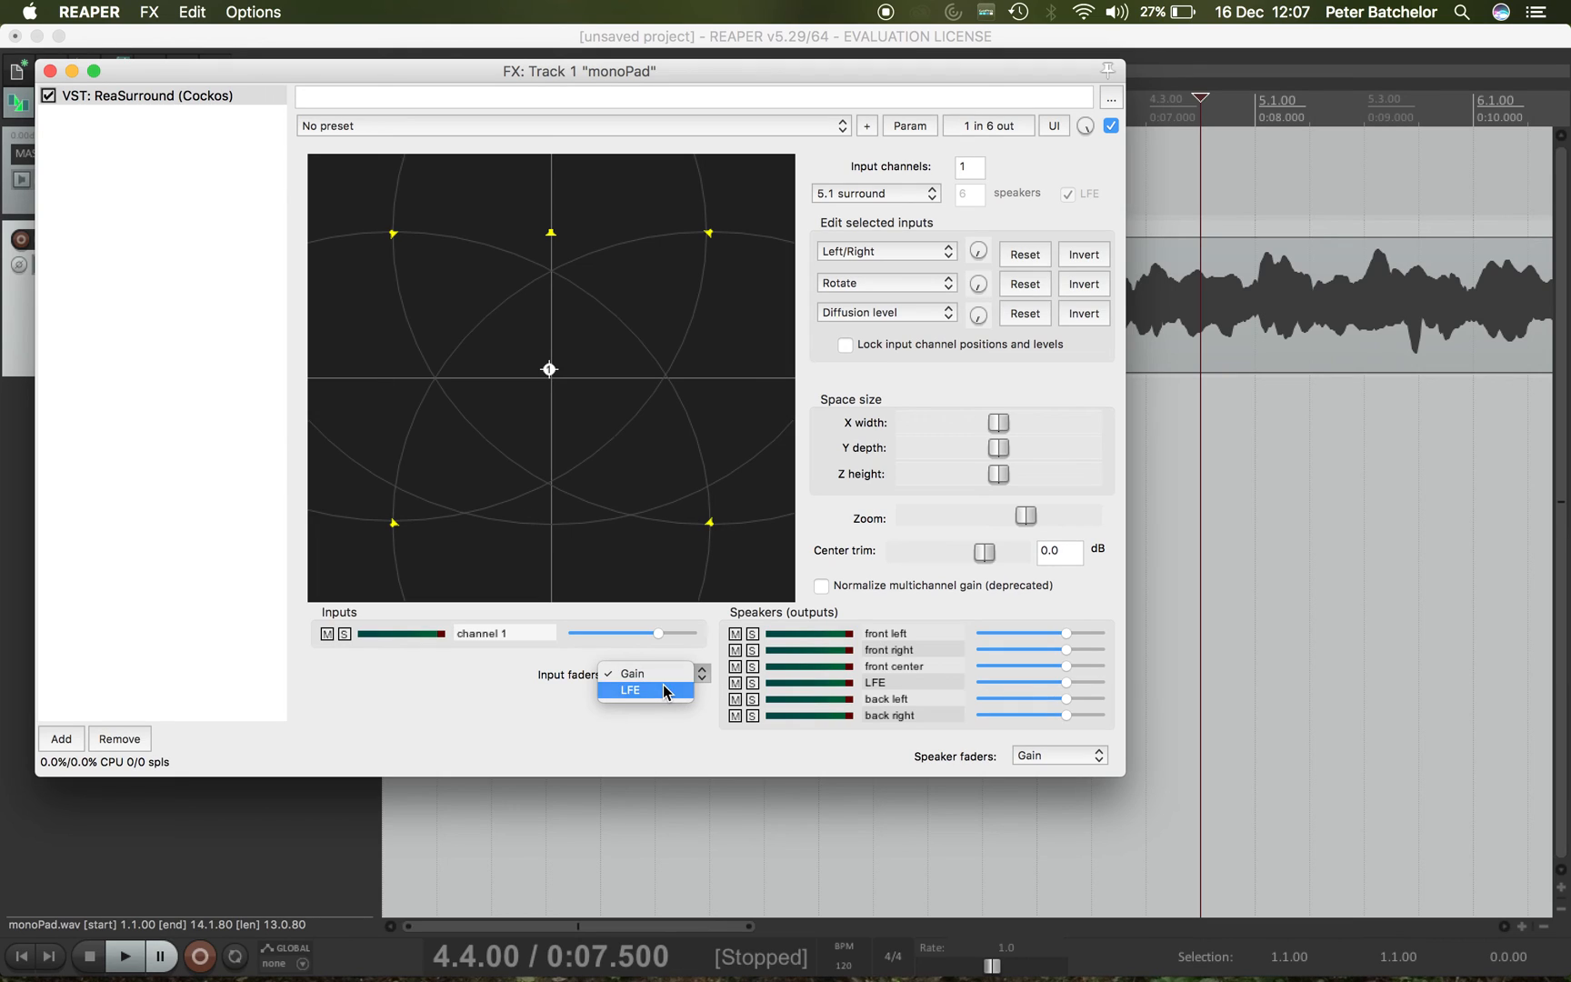
click(629, 691)
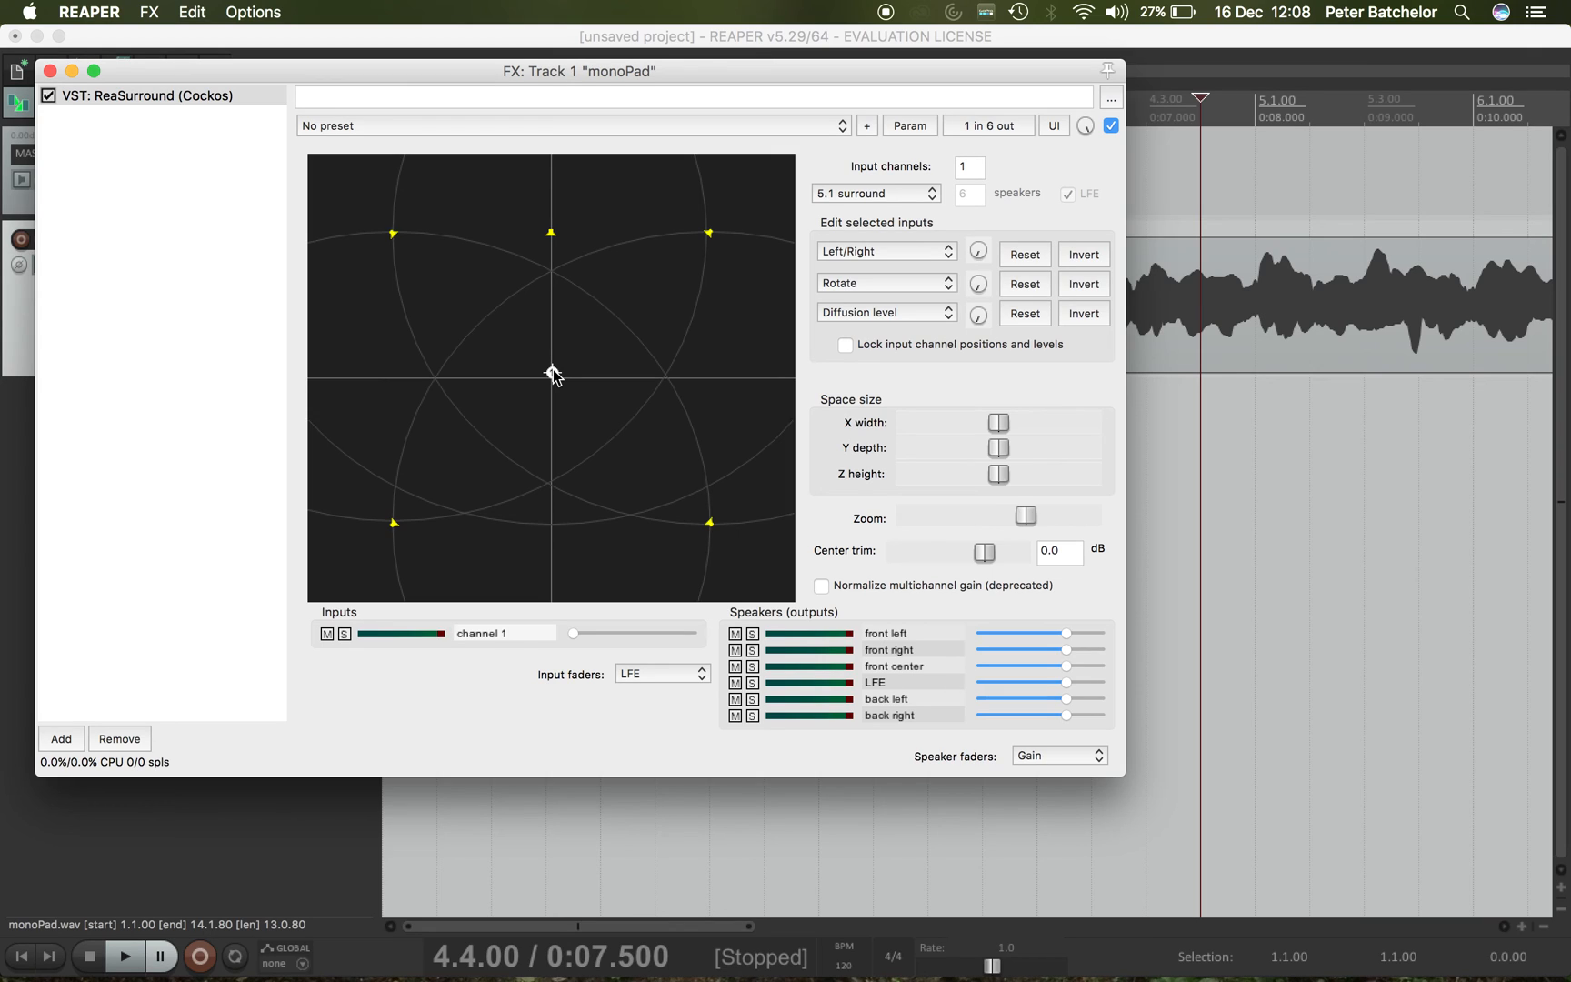
mouse_move(450, 233)
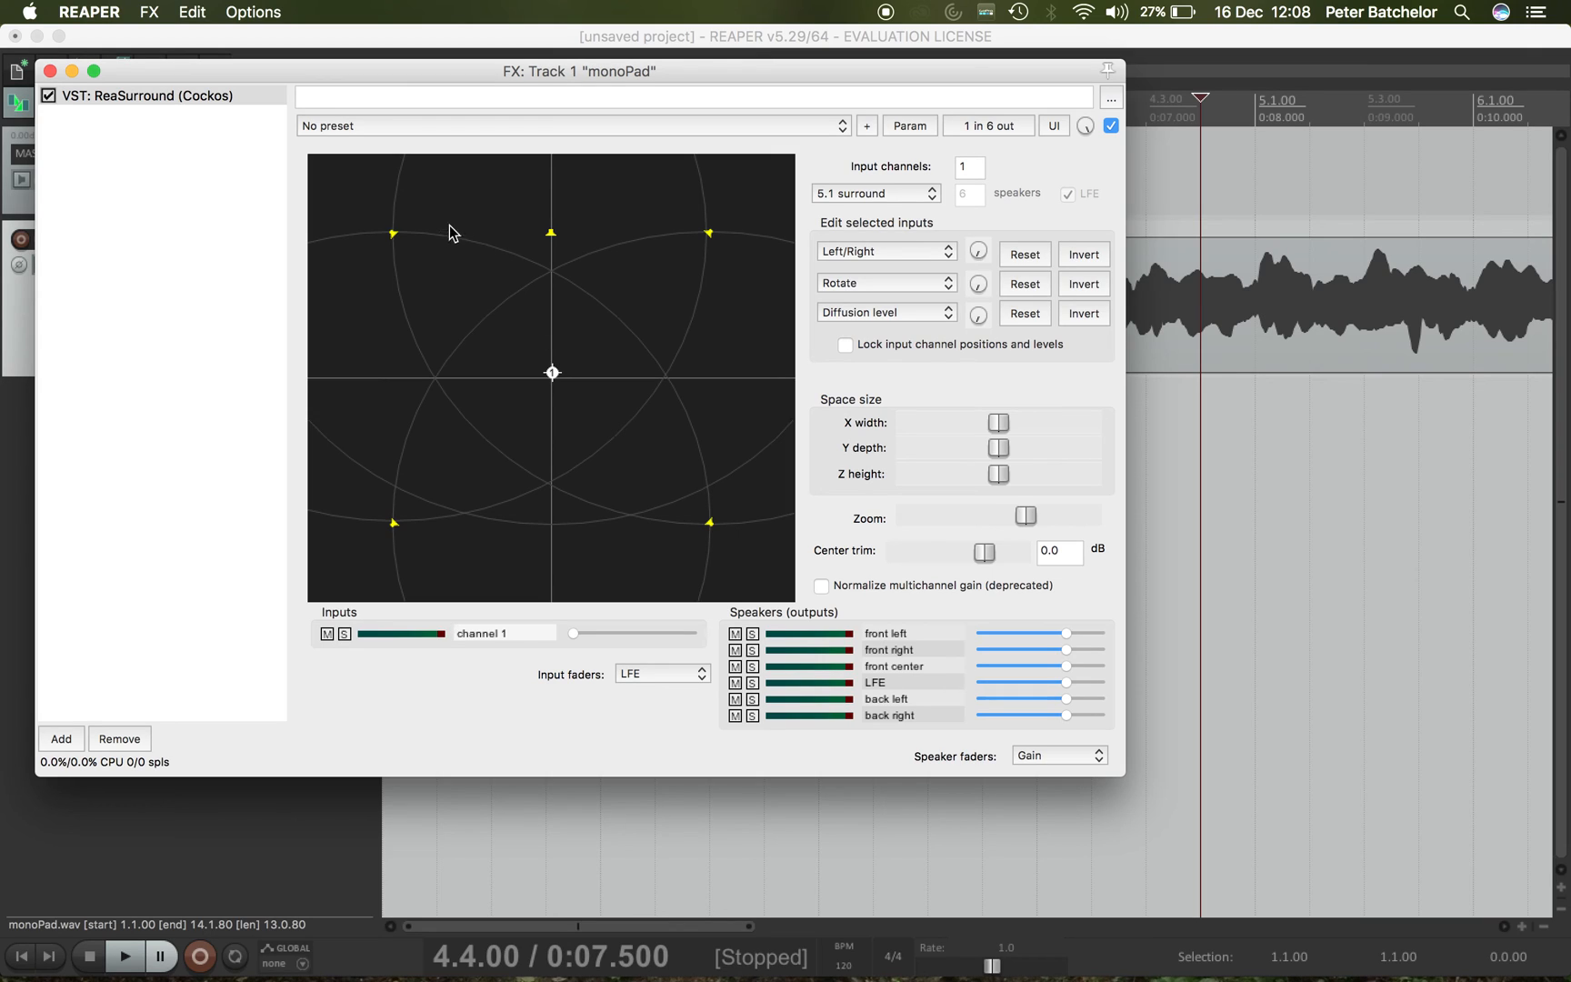
mouse_move(661, 453)
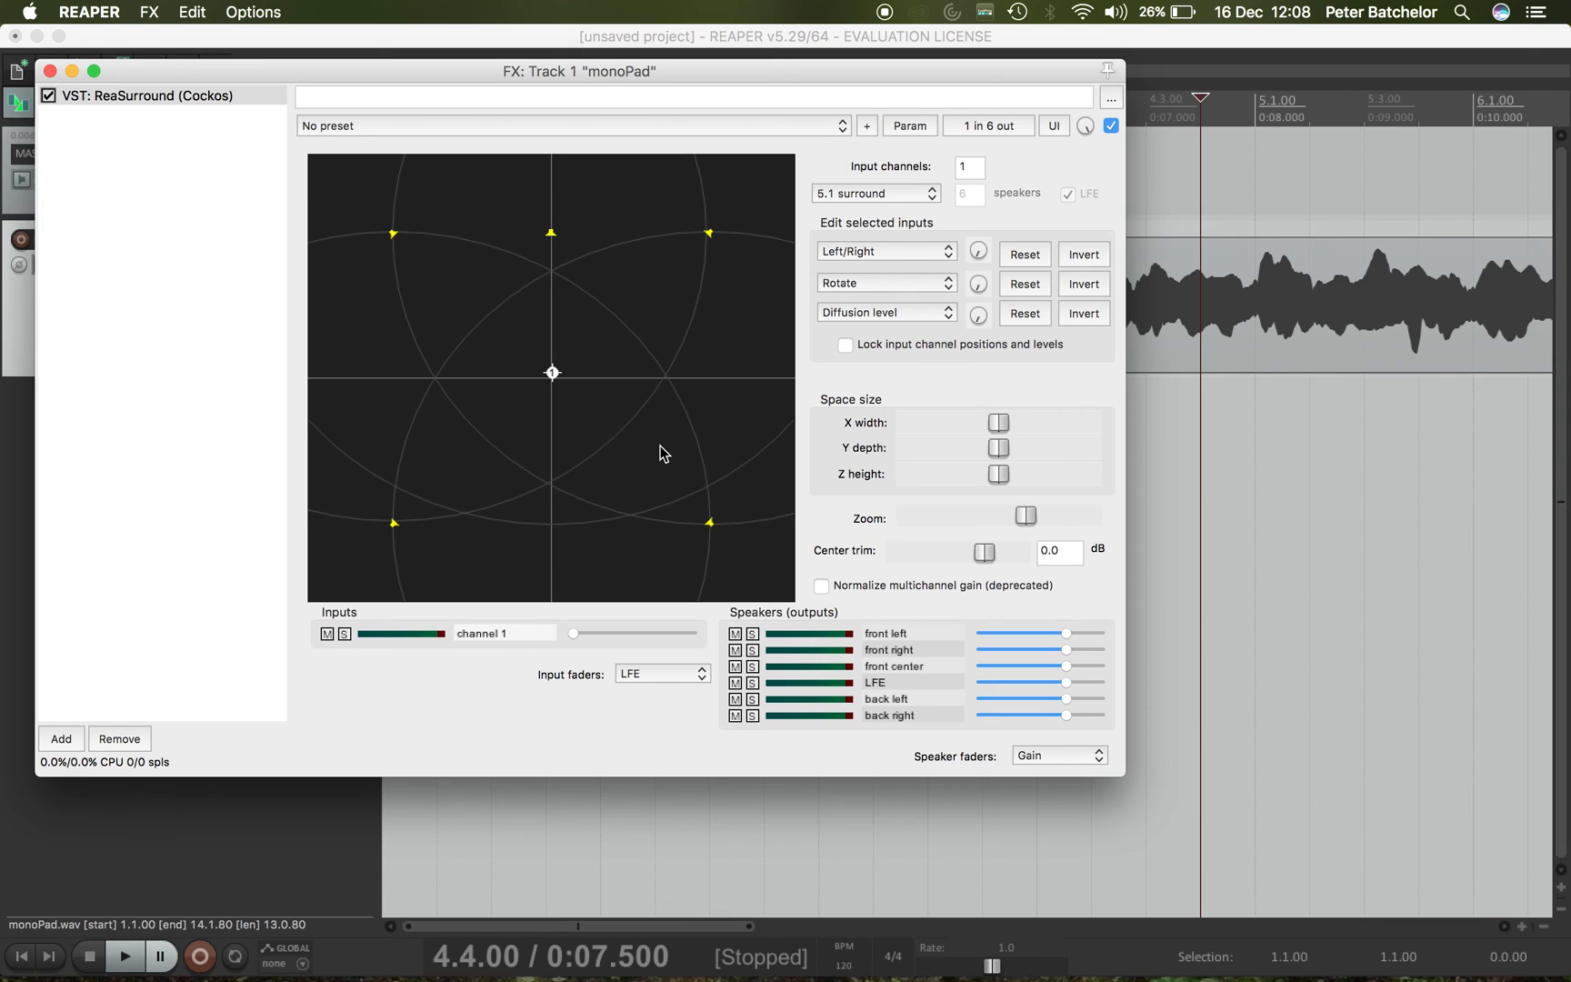
mouse_move(564, 574)
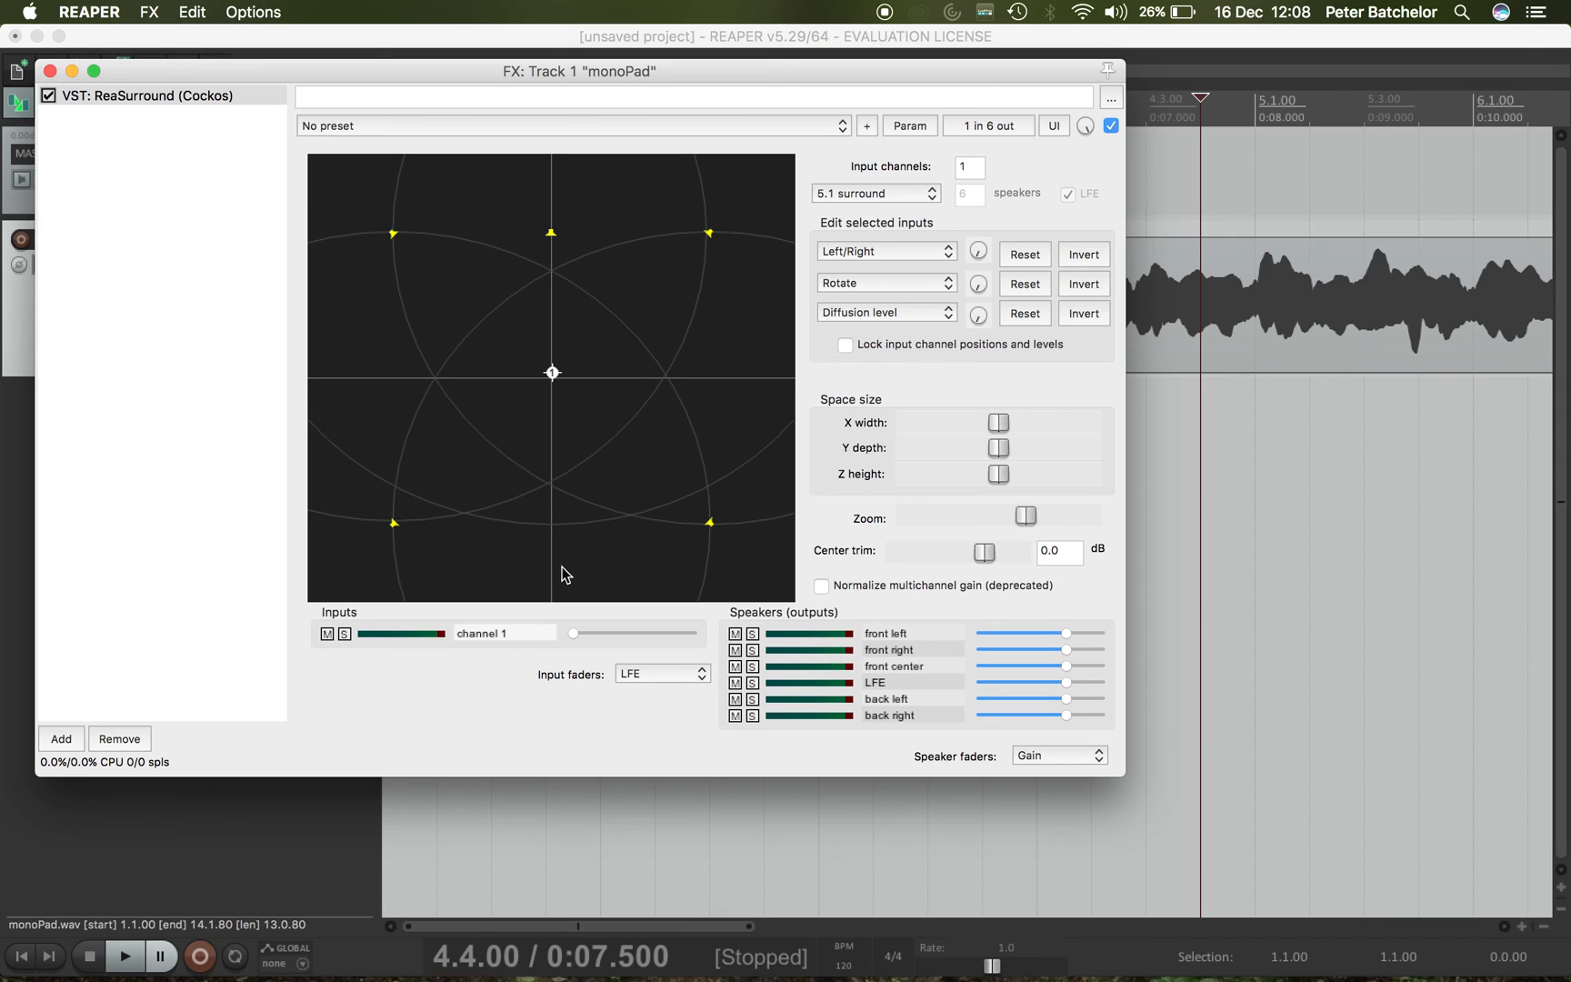
mouse_move(698, 318)
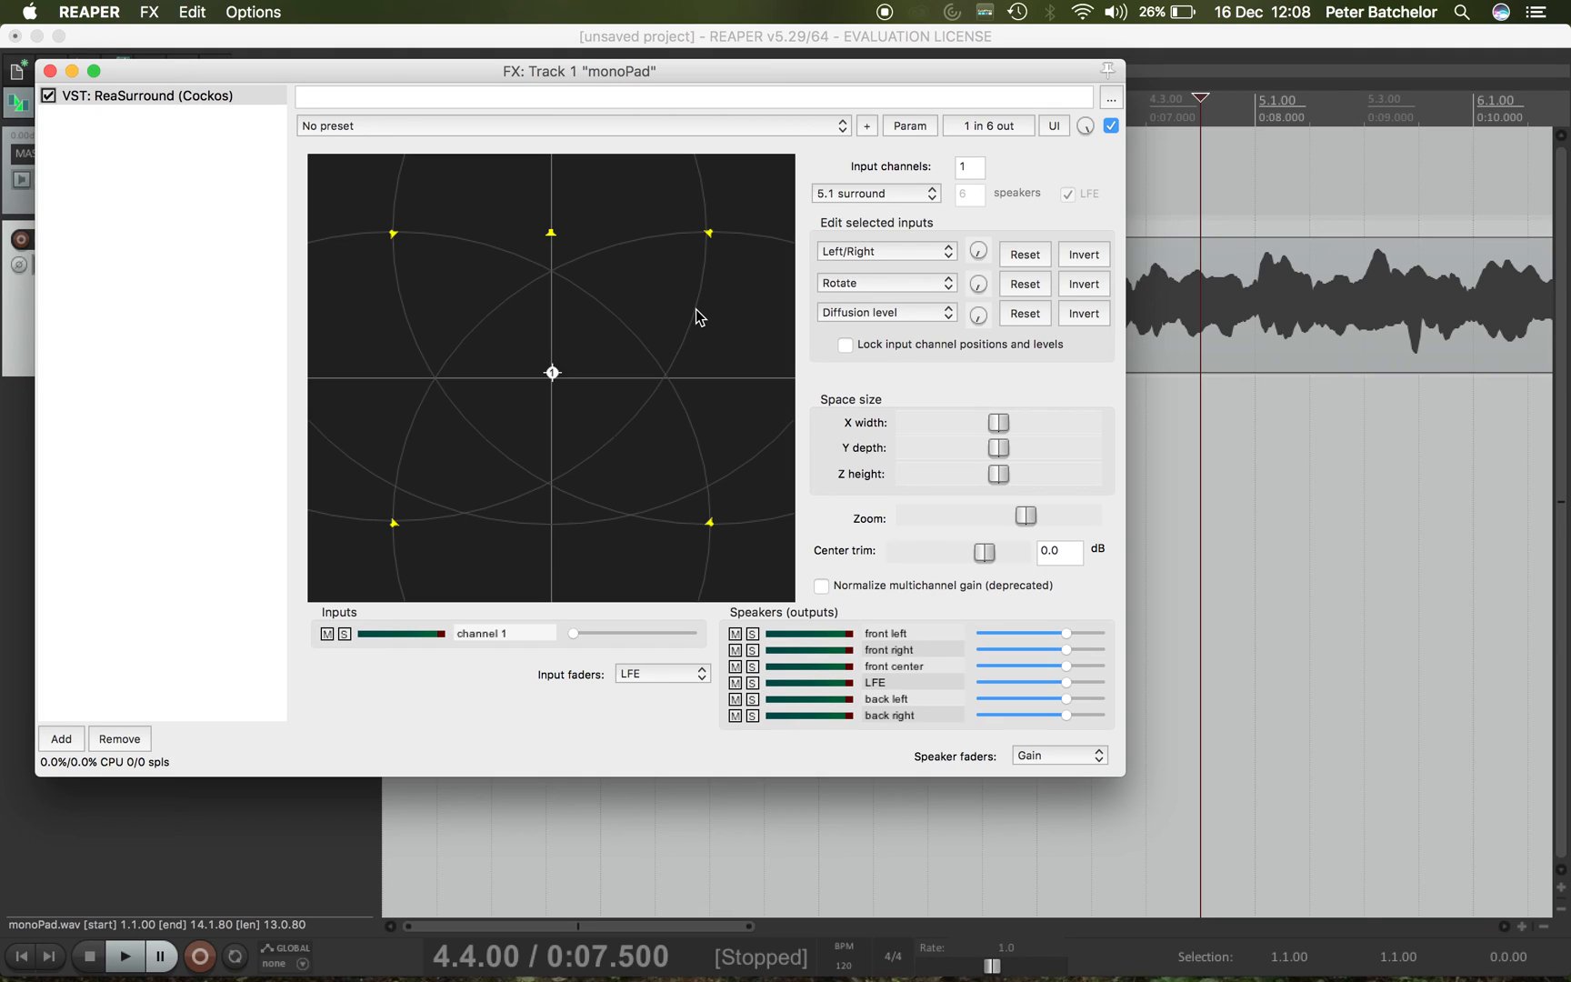
mouse_move(650, 307)
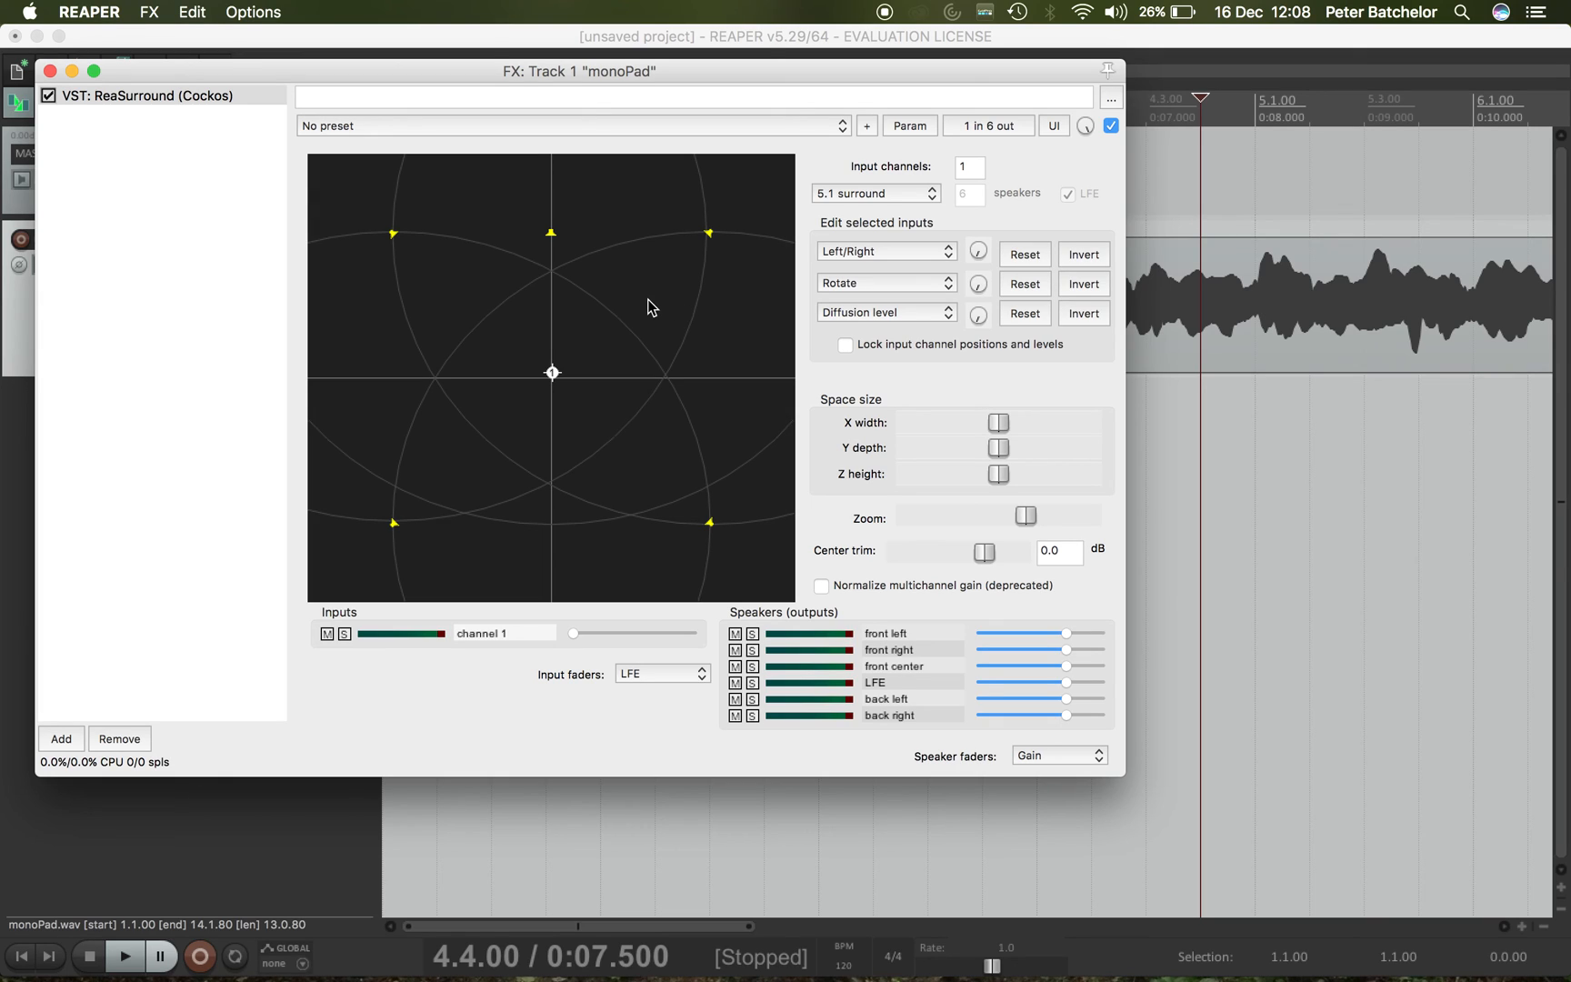
mouse_move(558, 415)
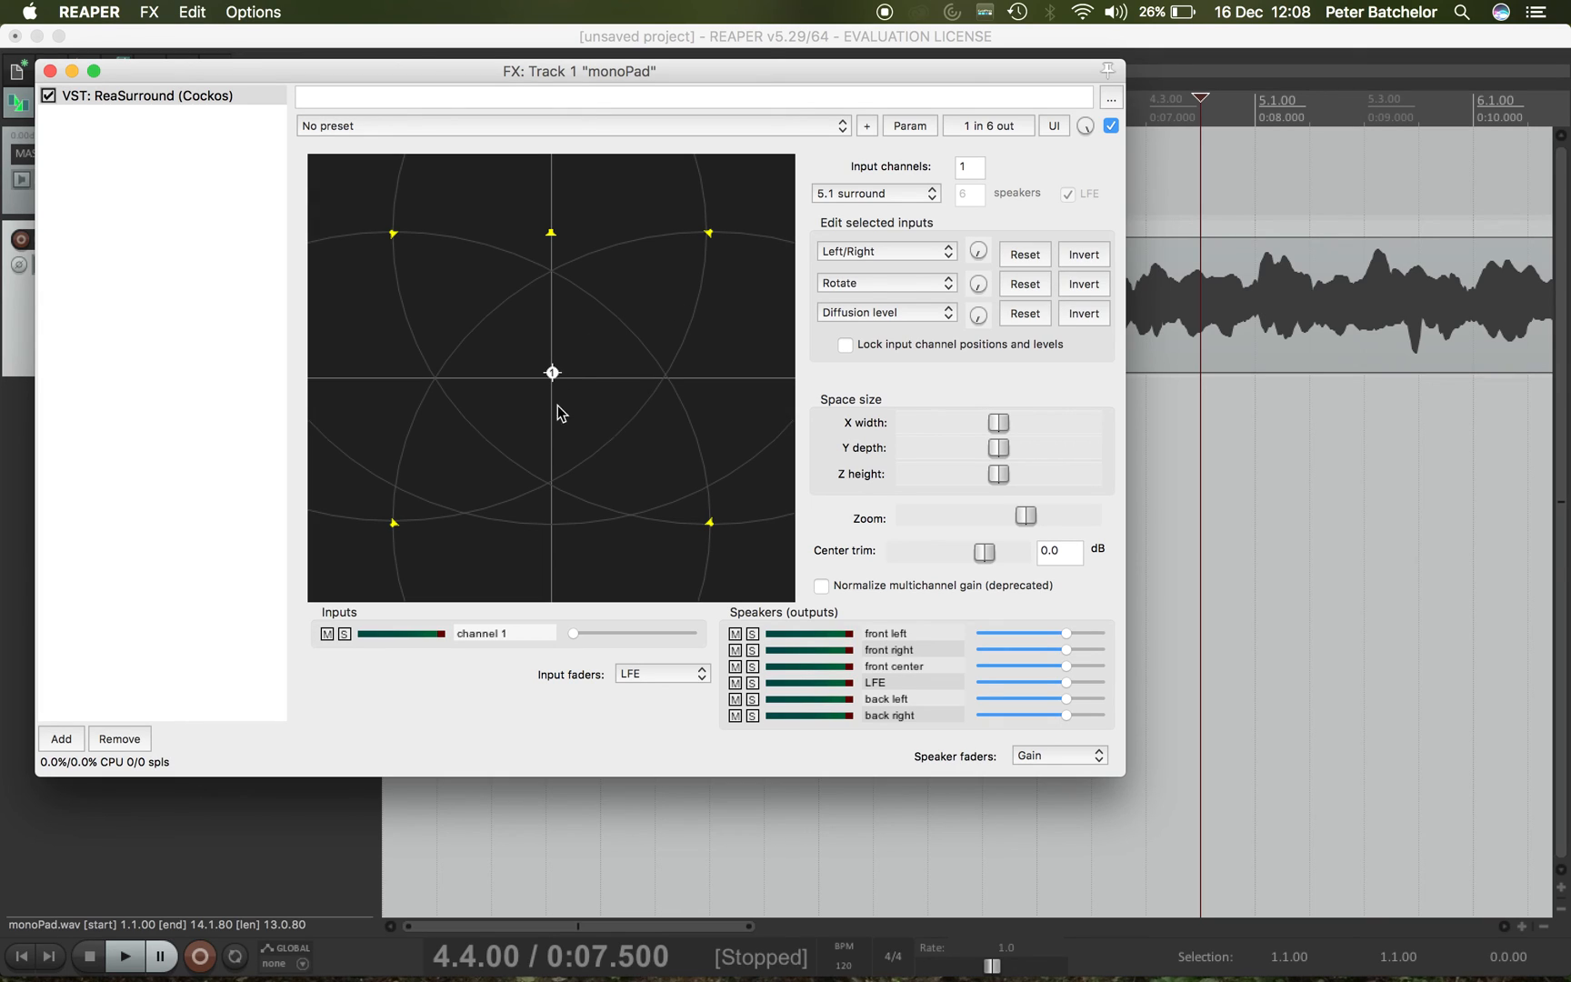
mouse_move(651, 645)
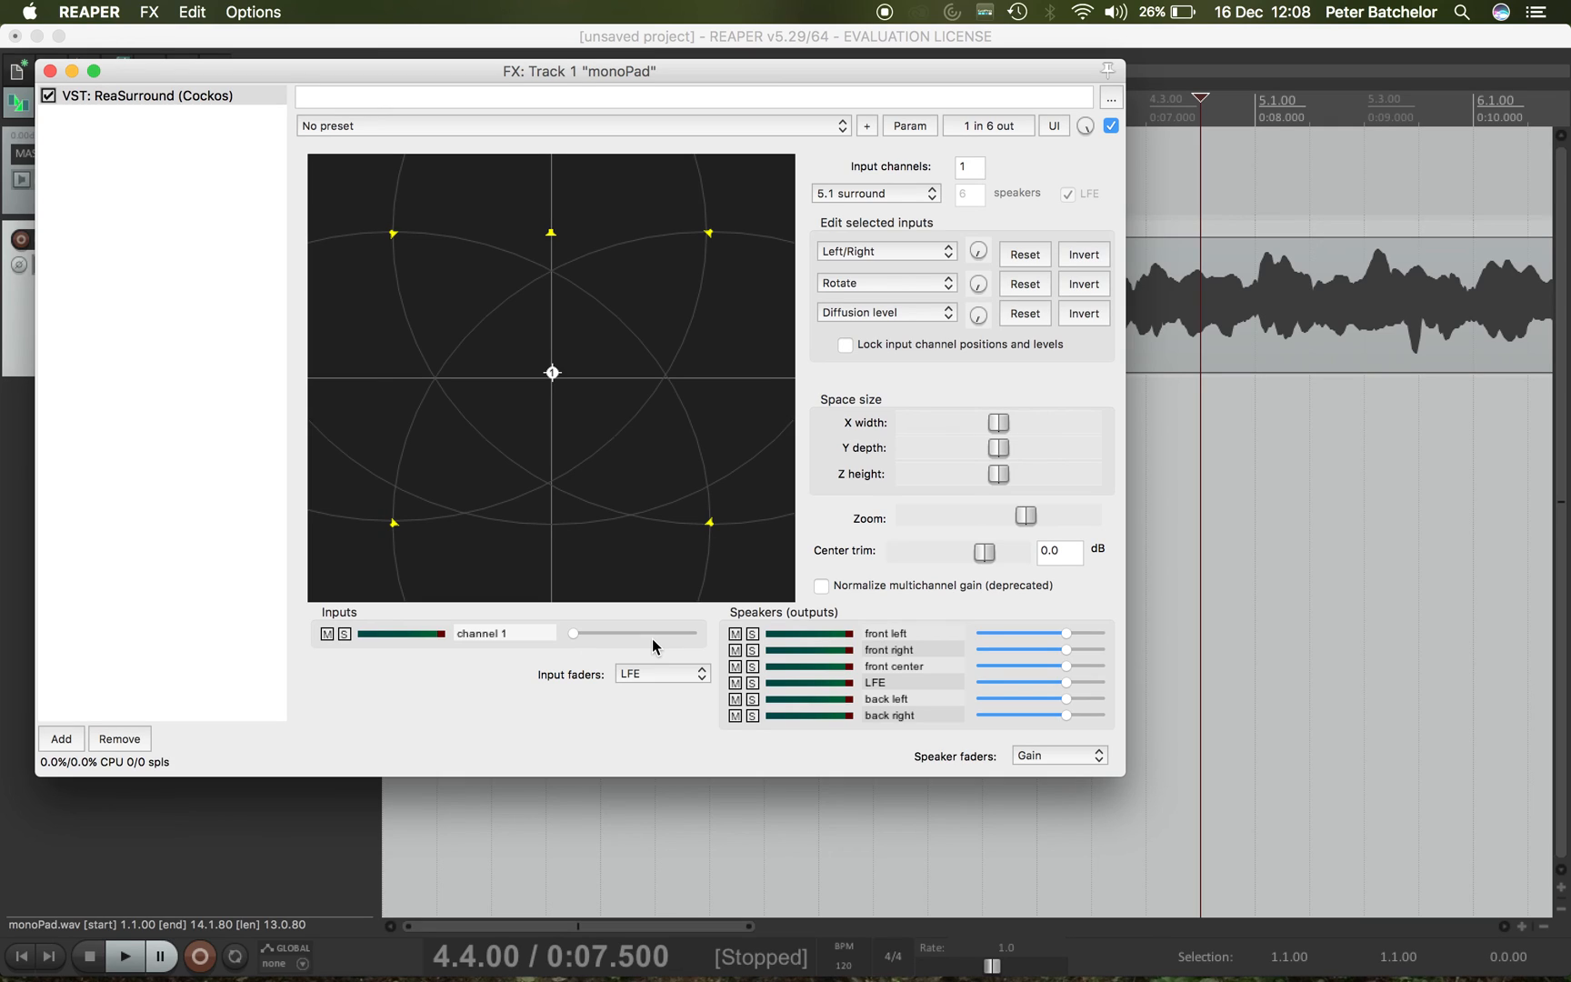
mouse_move(622, 689)
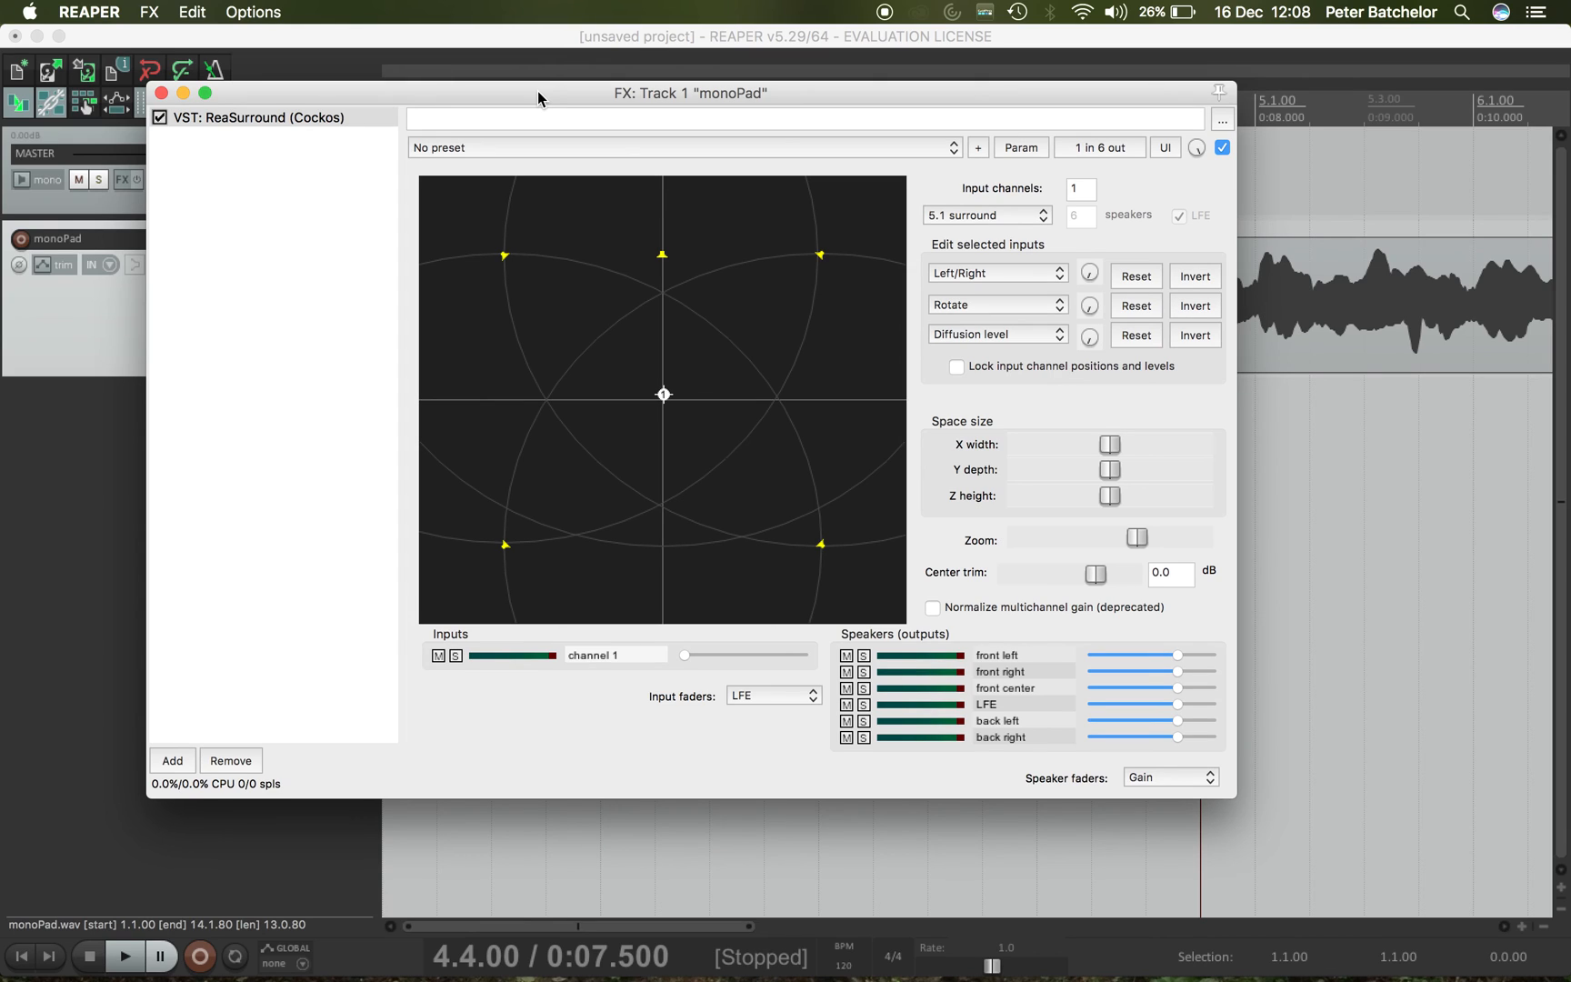
mouse_move(967, 187)
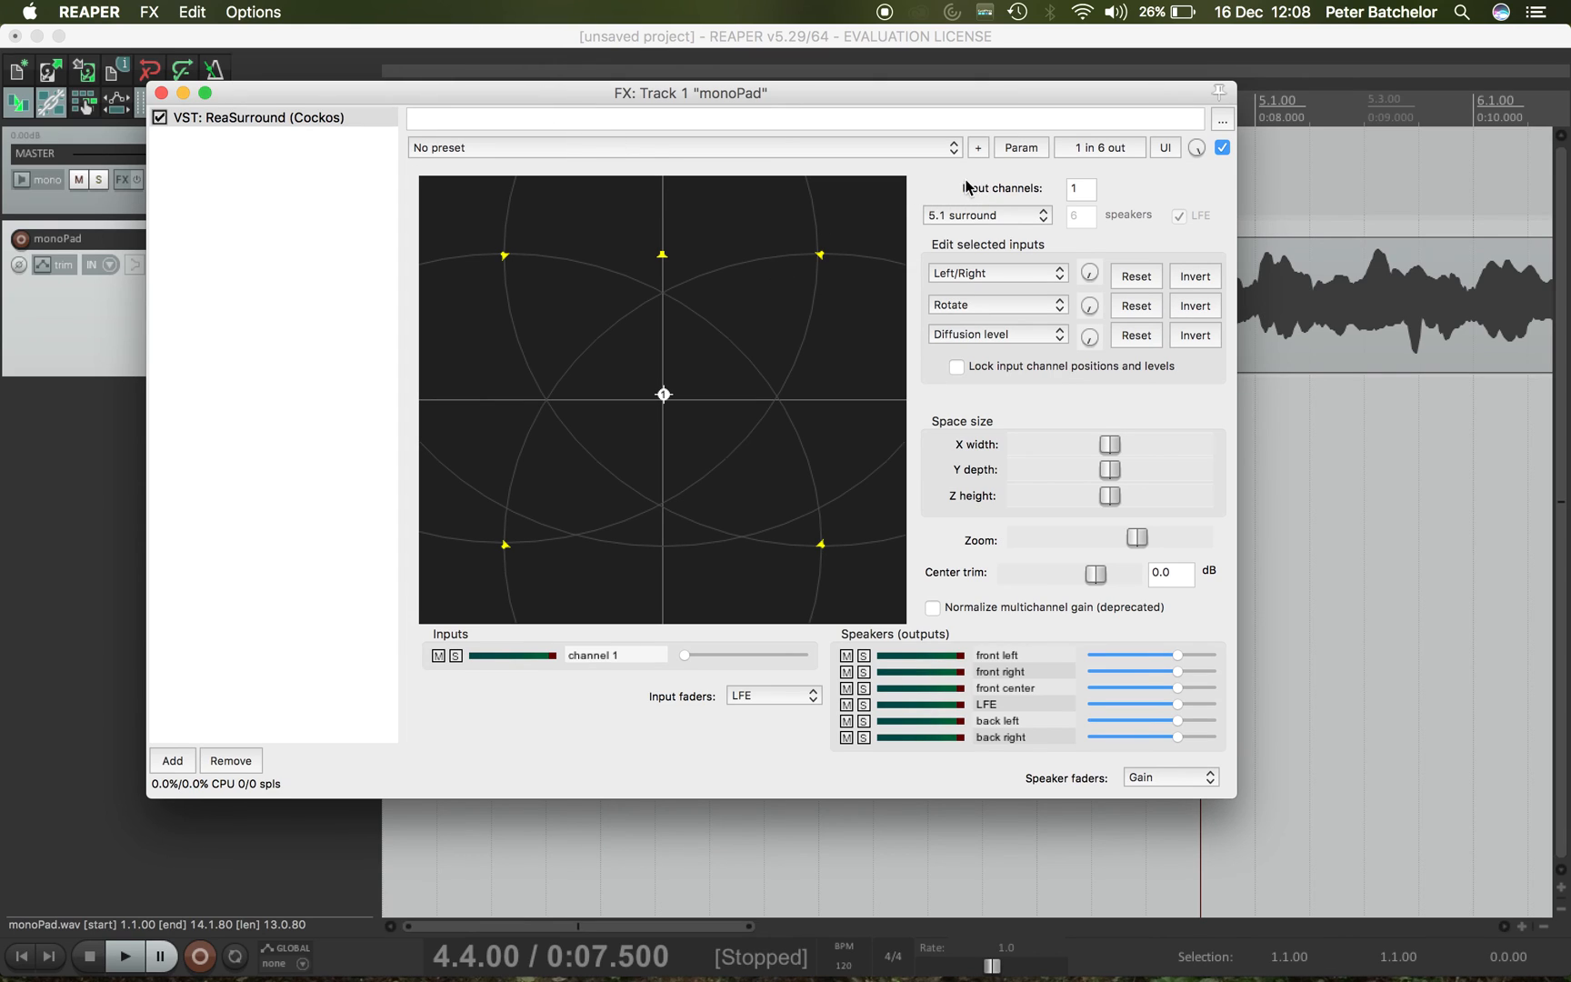
mouse_move(965, 191)
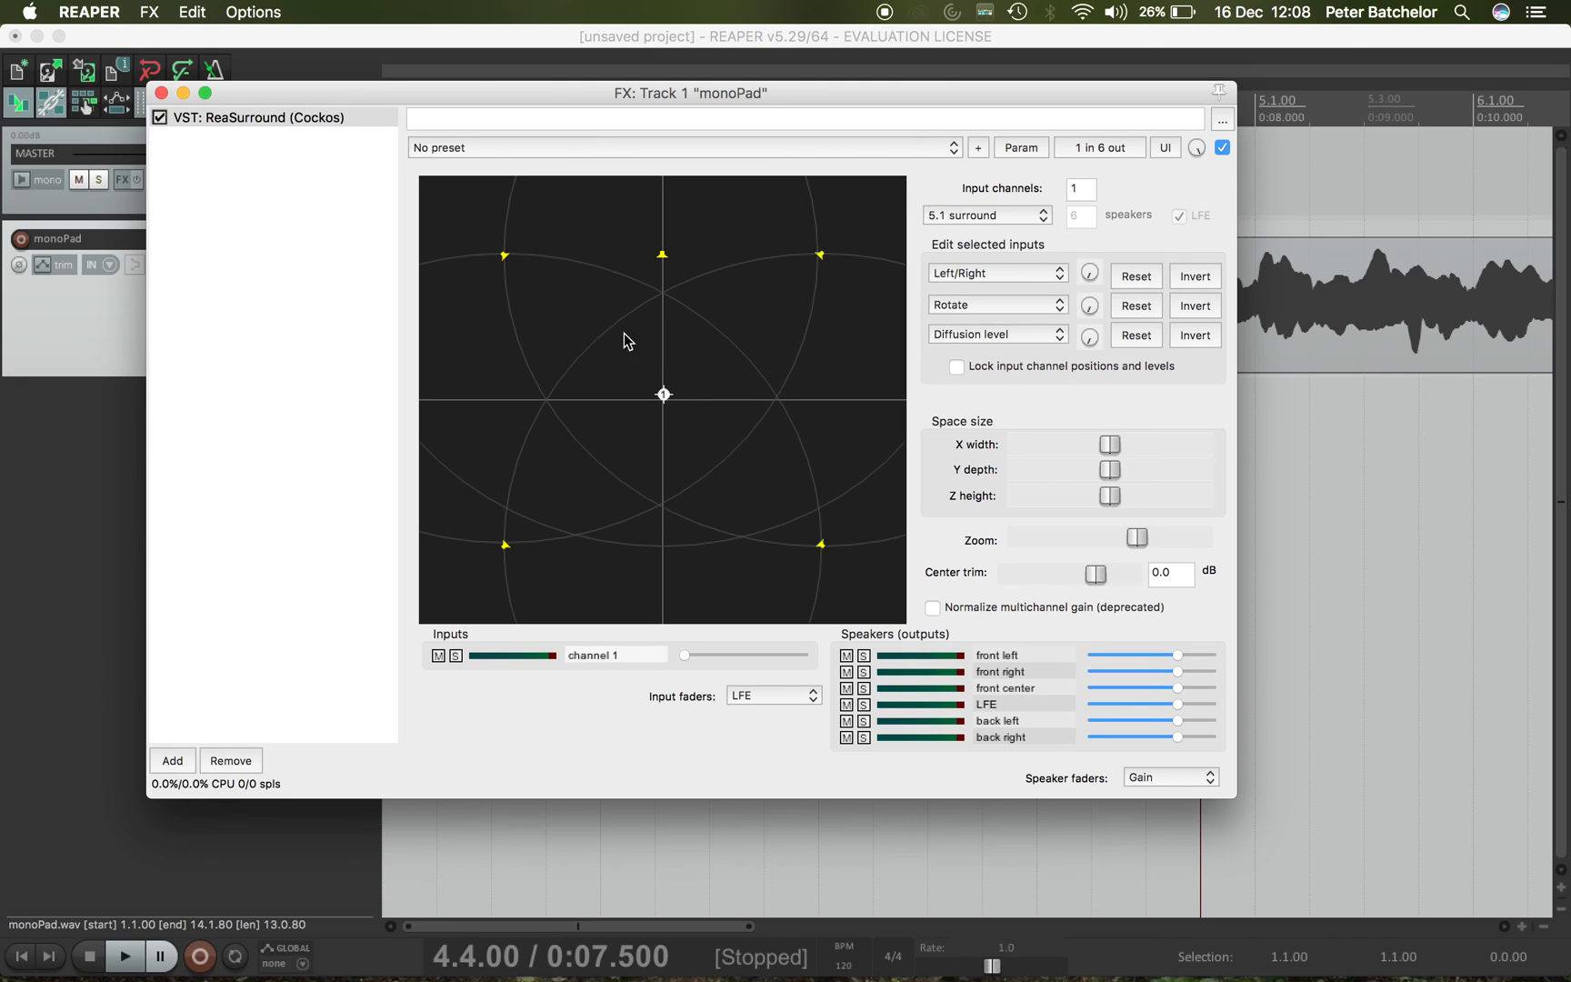
mouse_move(643, 354)
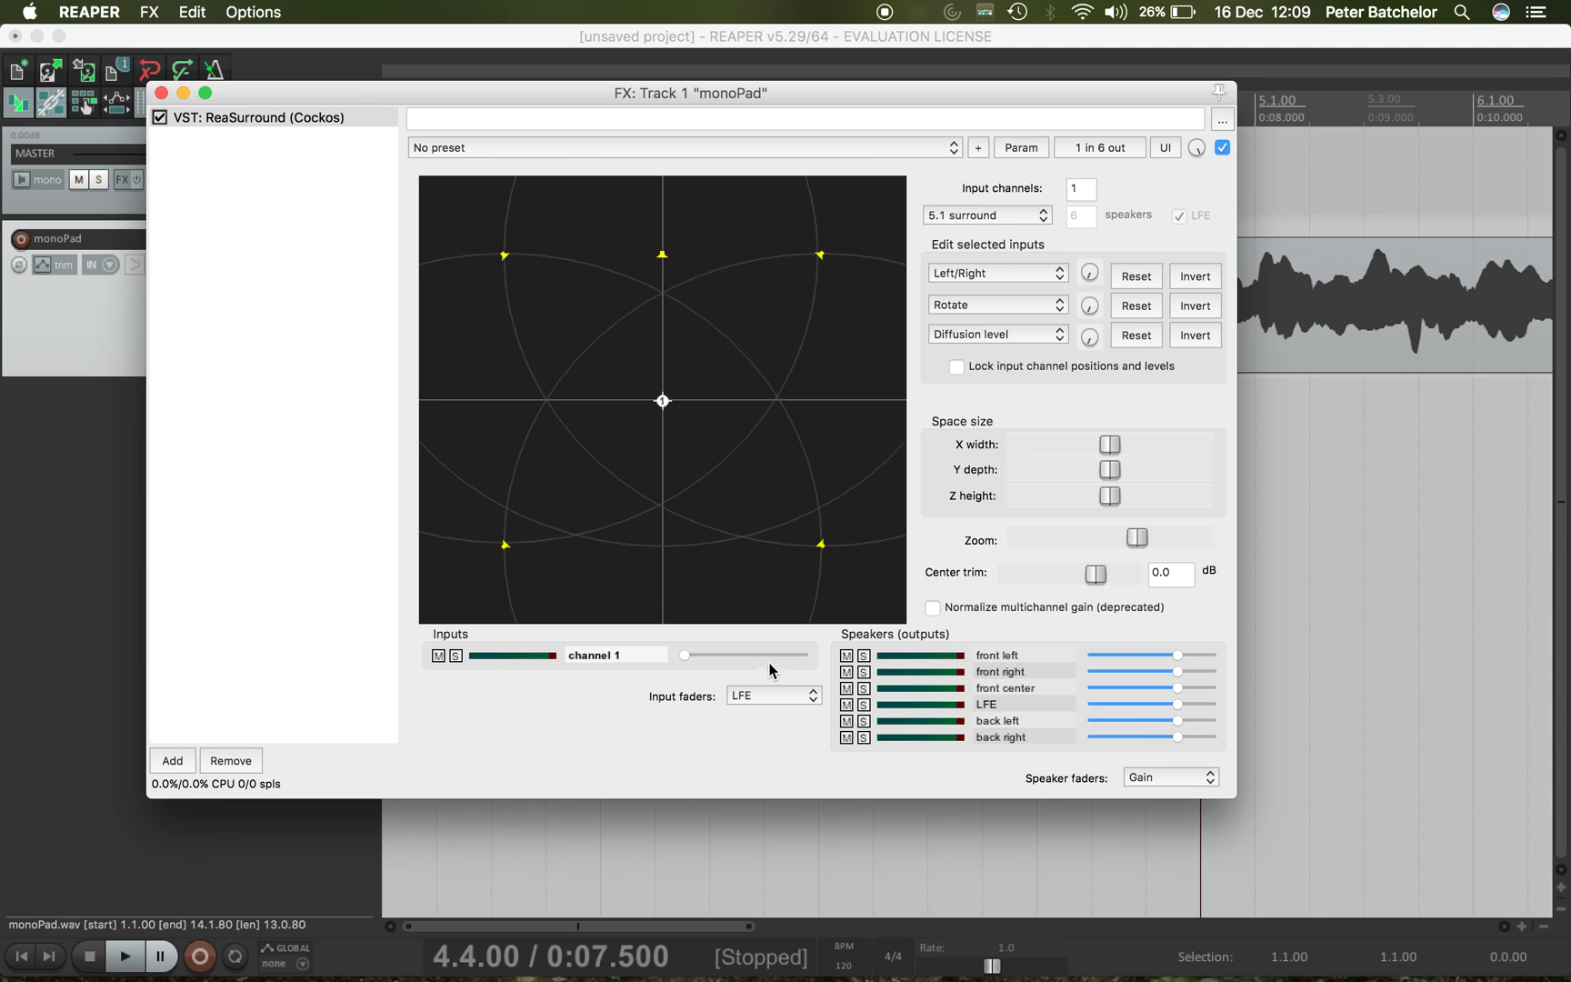
mouse_move(573, 193)
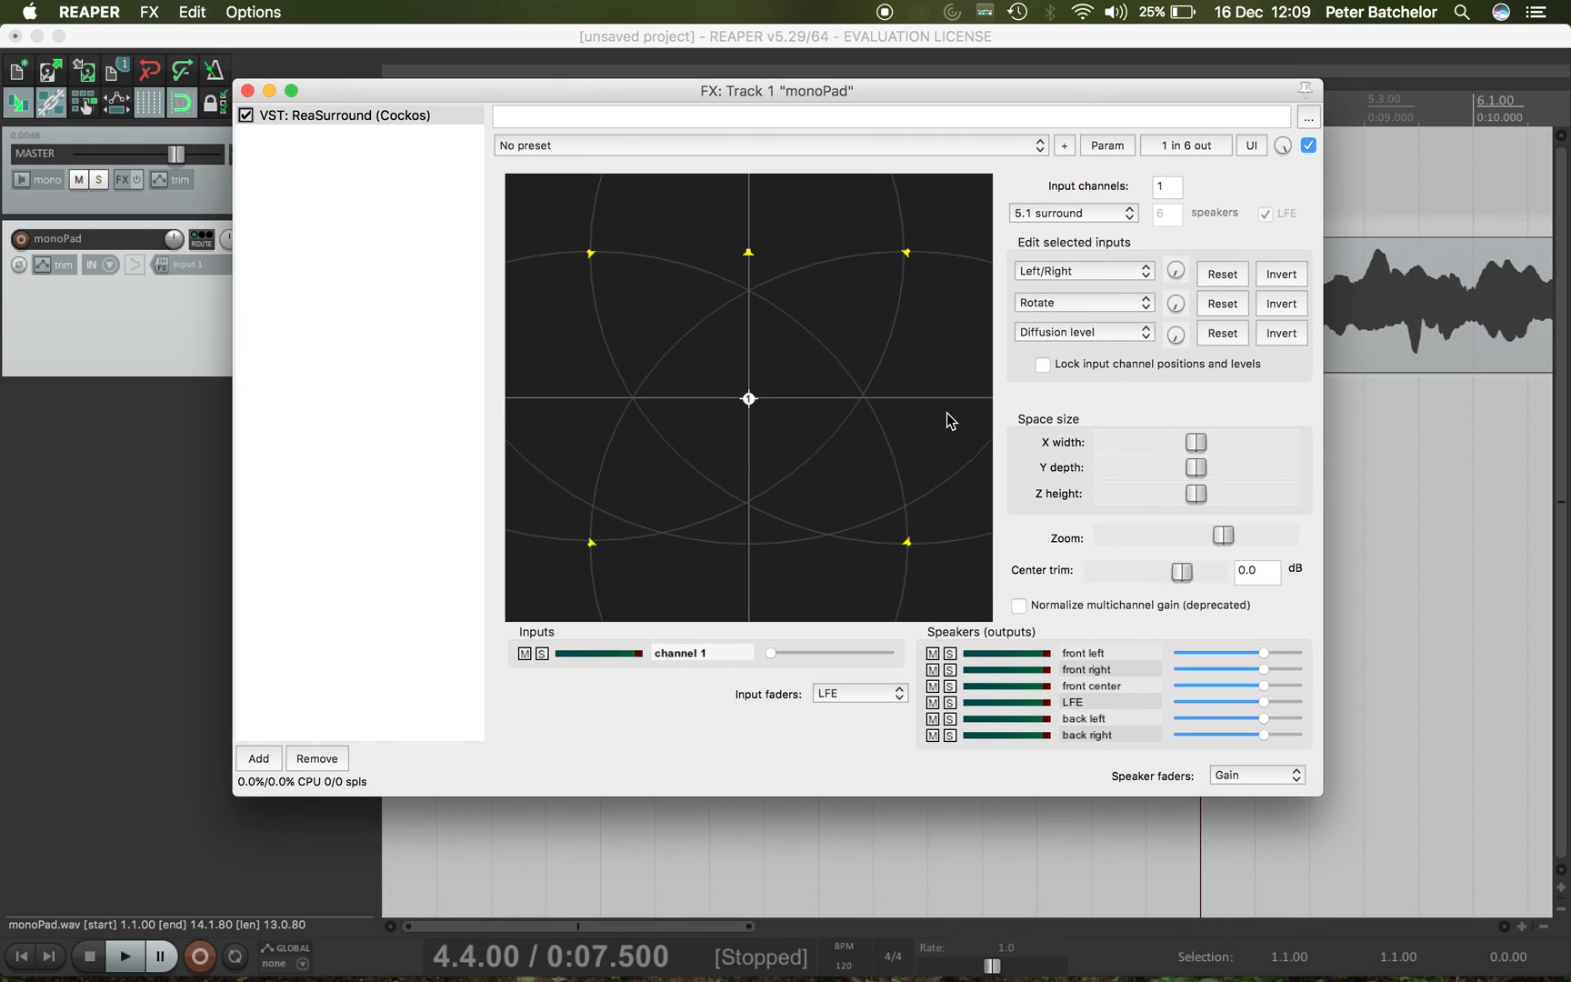
mouse_move(1231, 452)
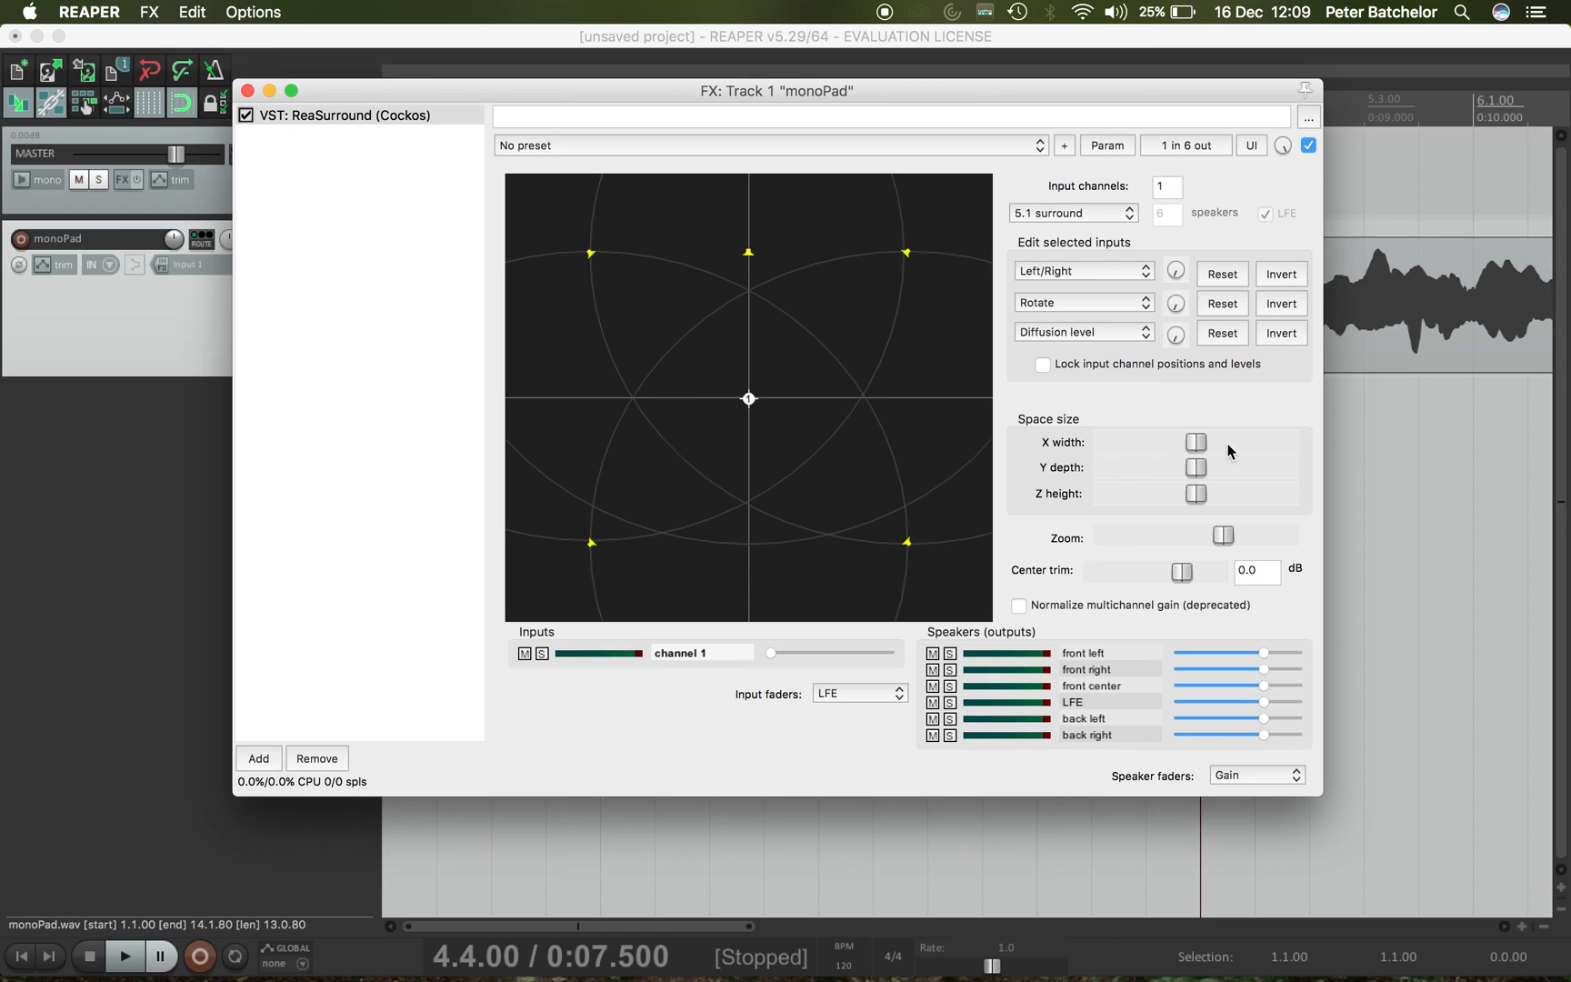
mouse_move(1189, 490)
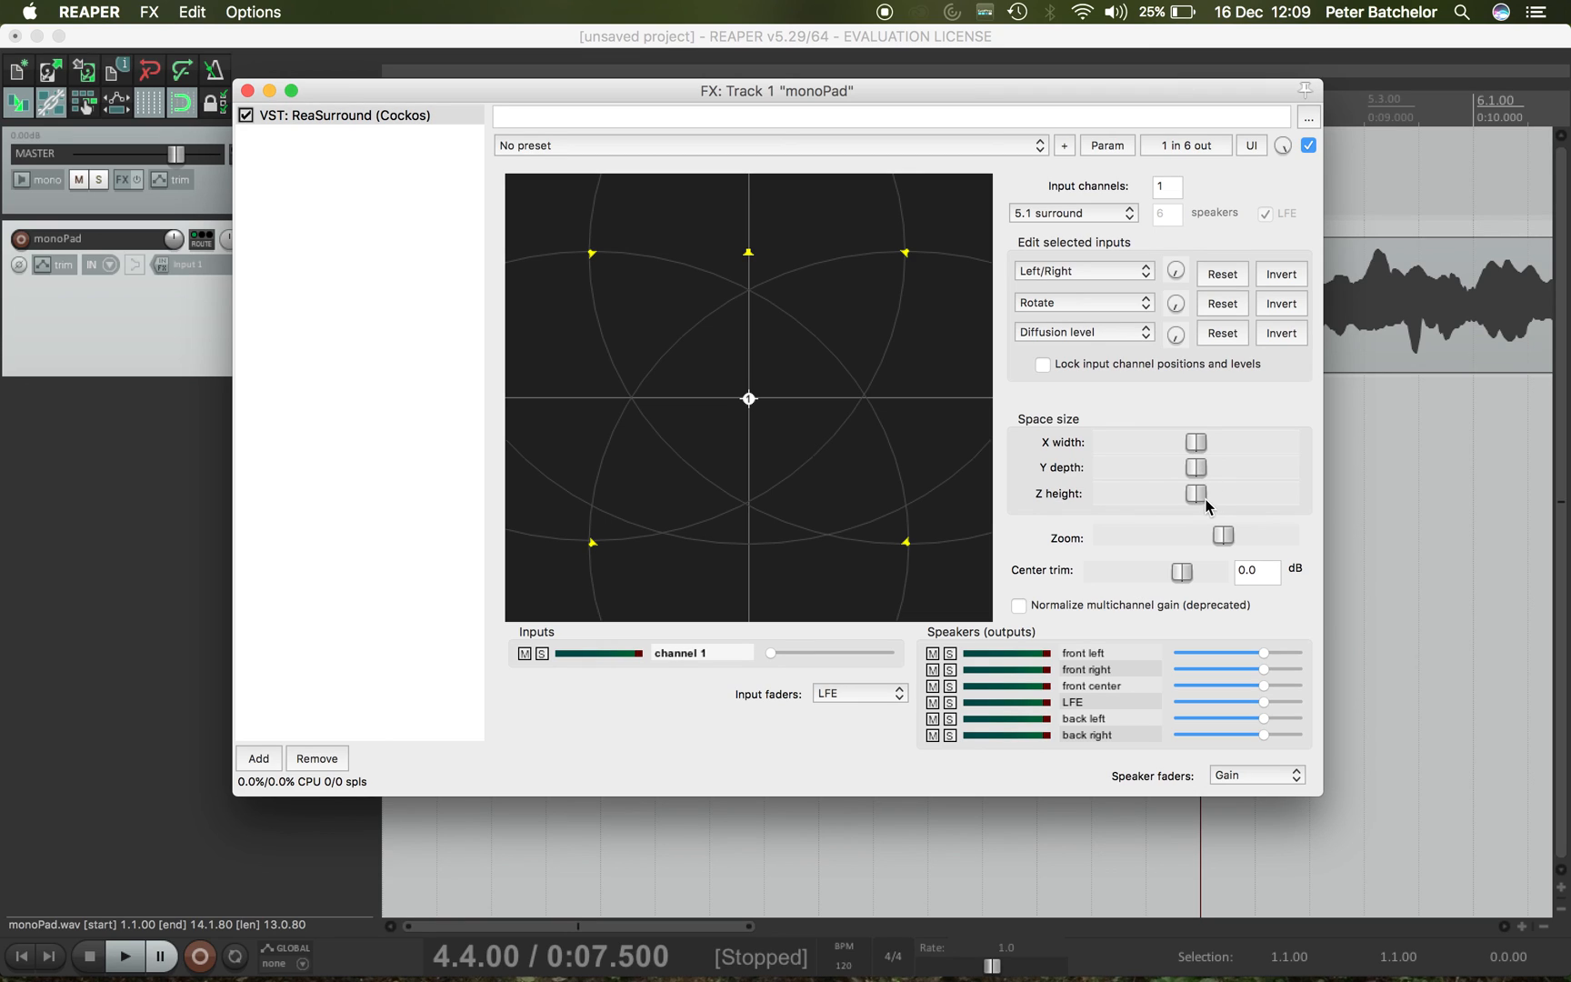
mouse_move(1200, 502)
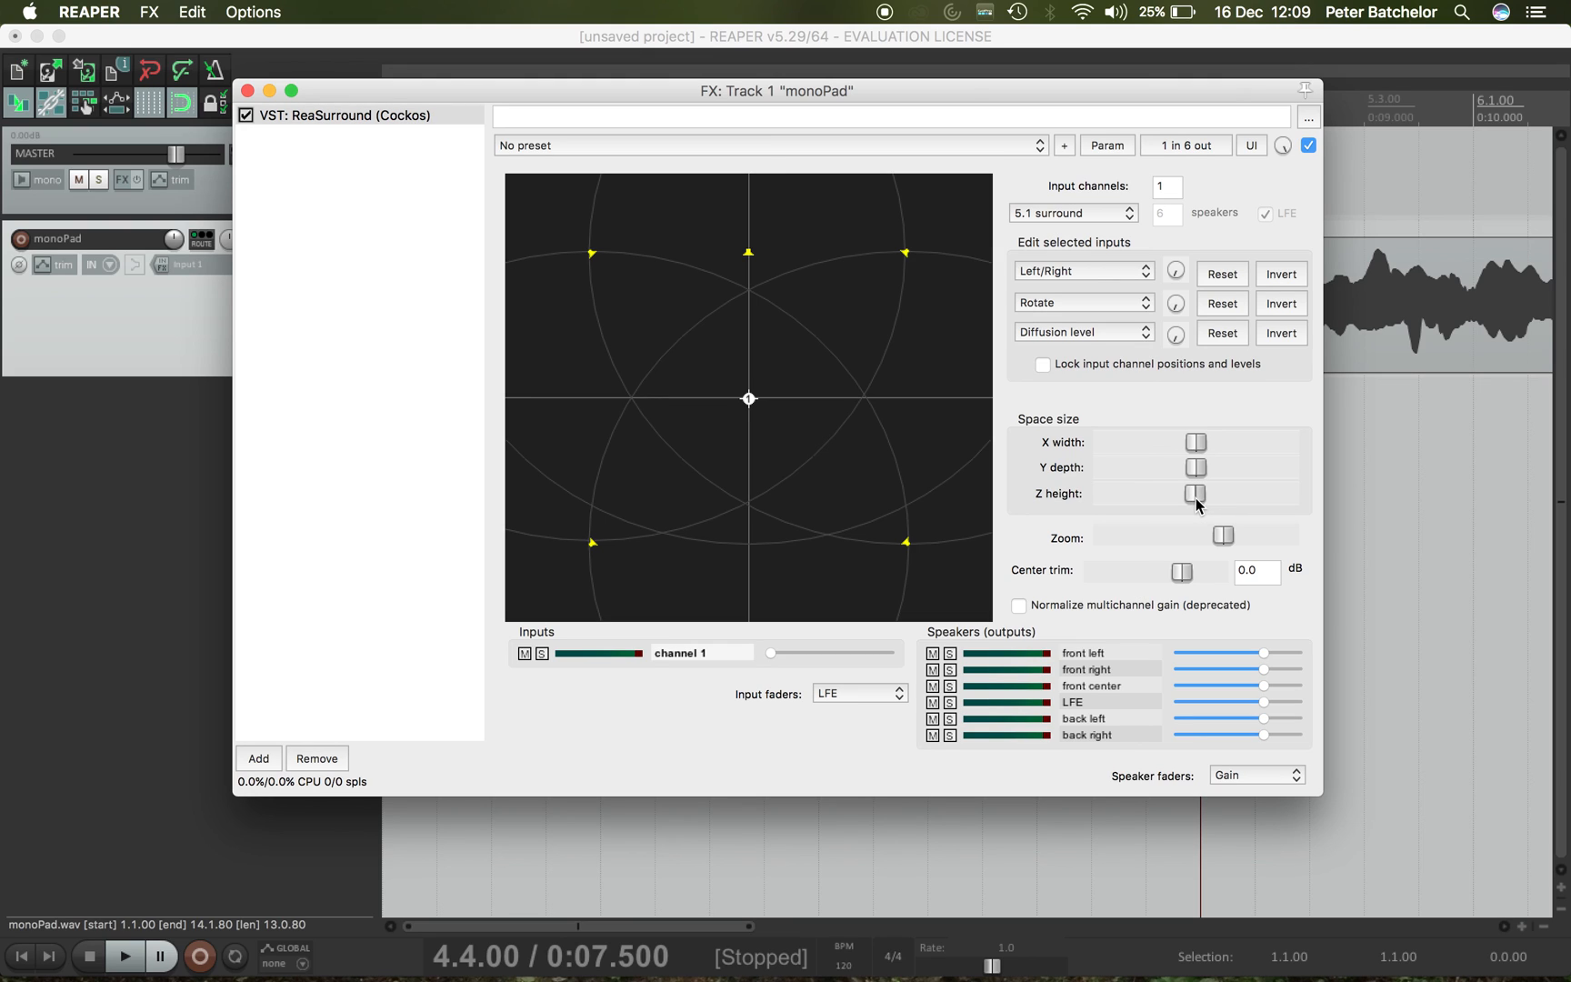
mouse_move(1225, 546)
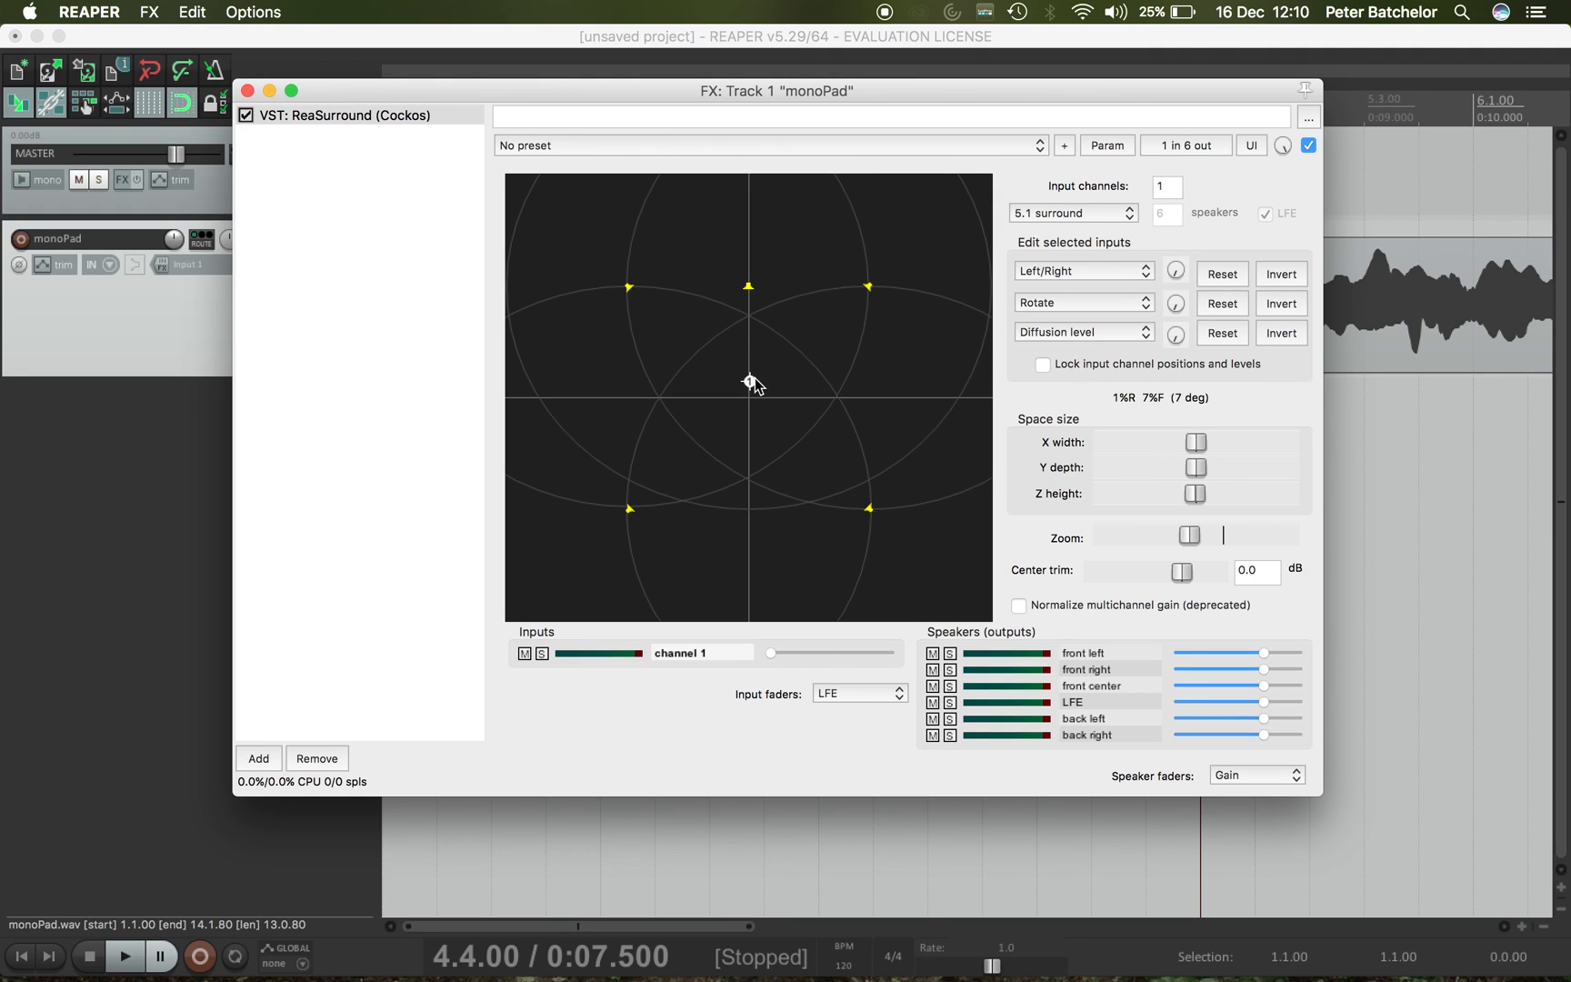
mouse_move(1200, 538)
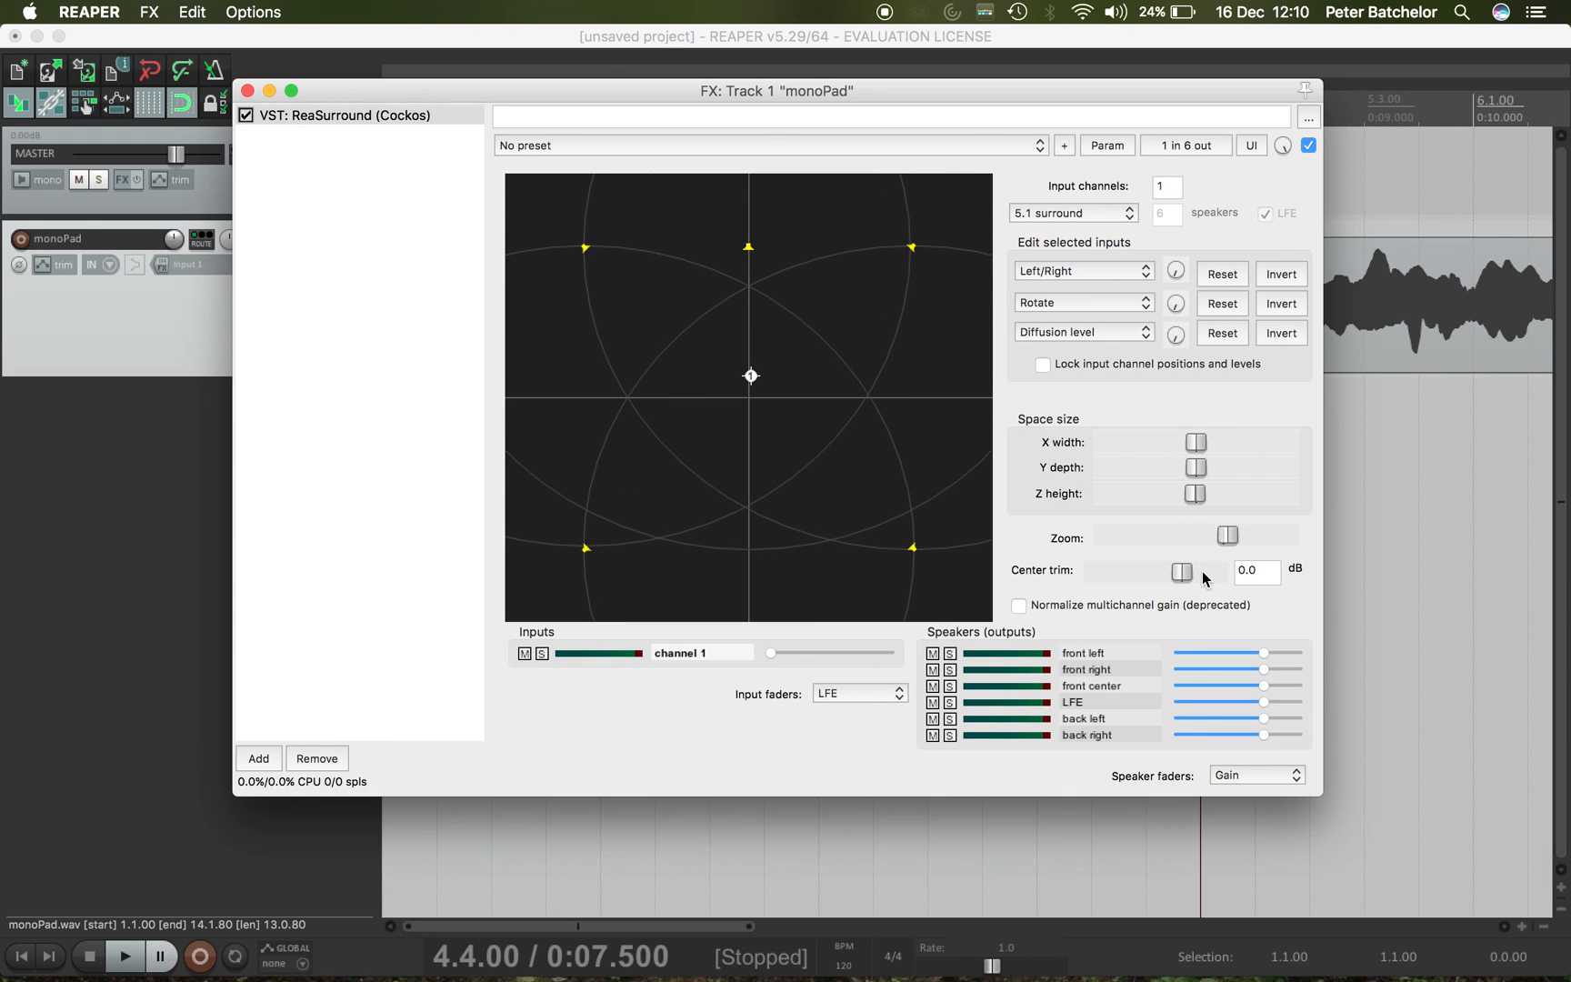
mouse_move(1185, 582)
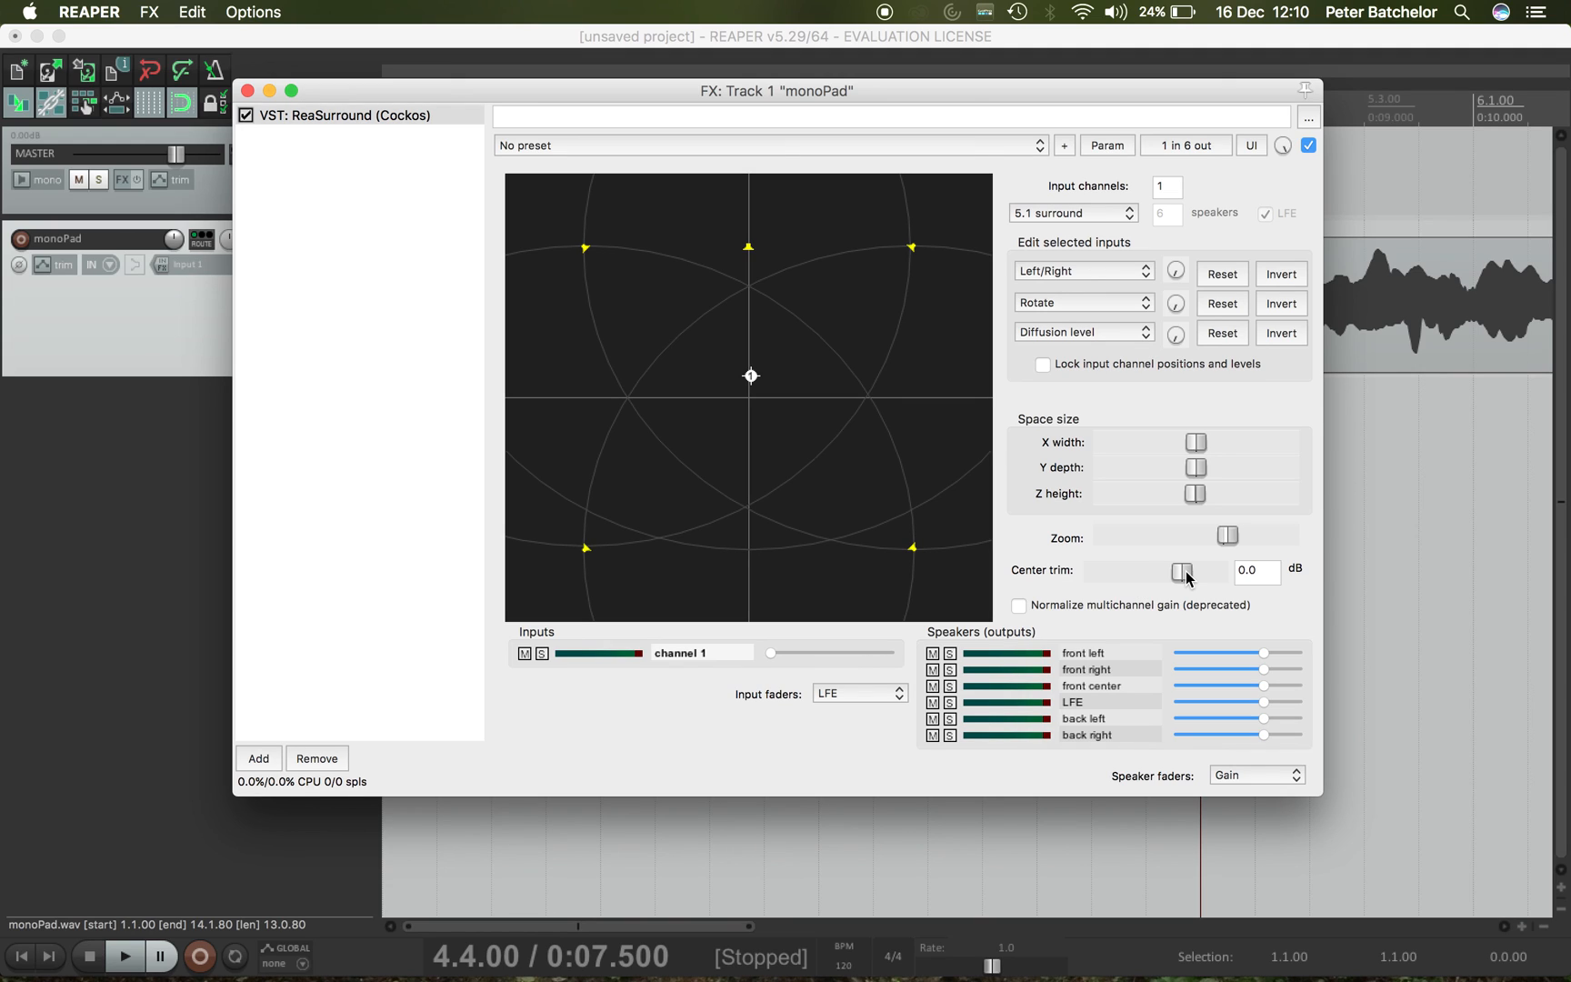
mouse_move(869, 375)
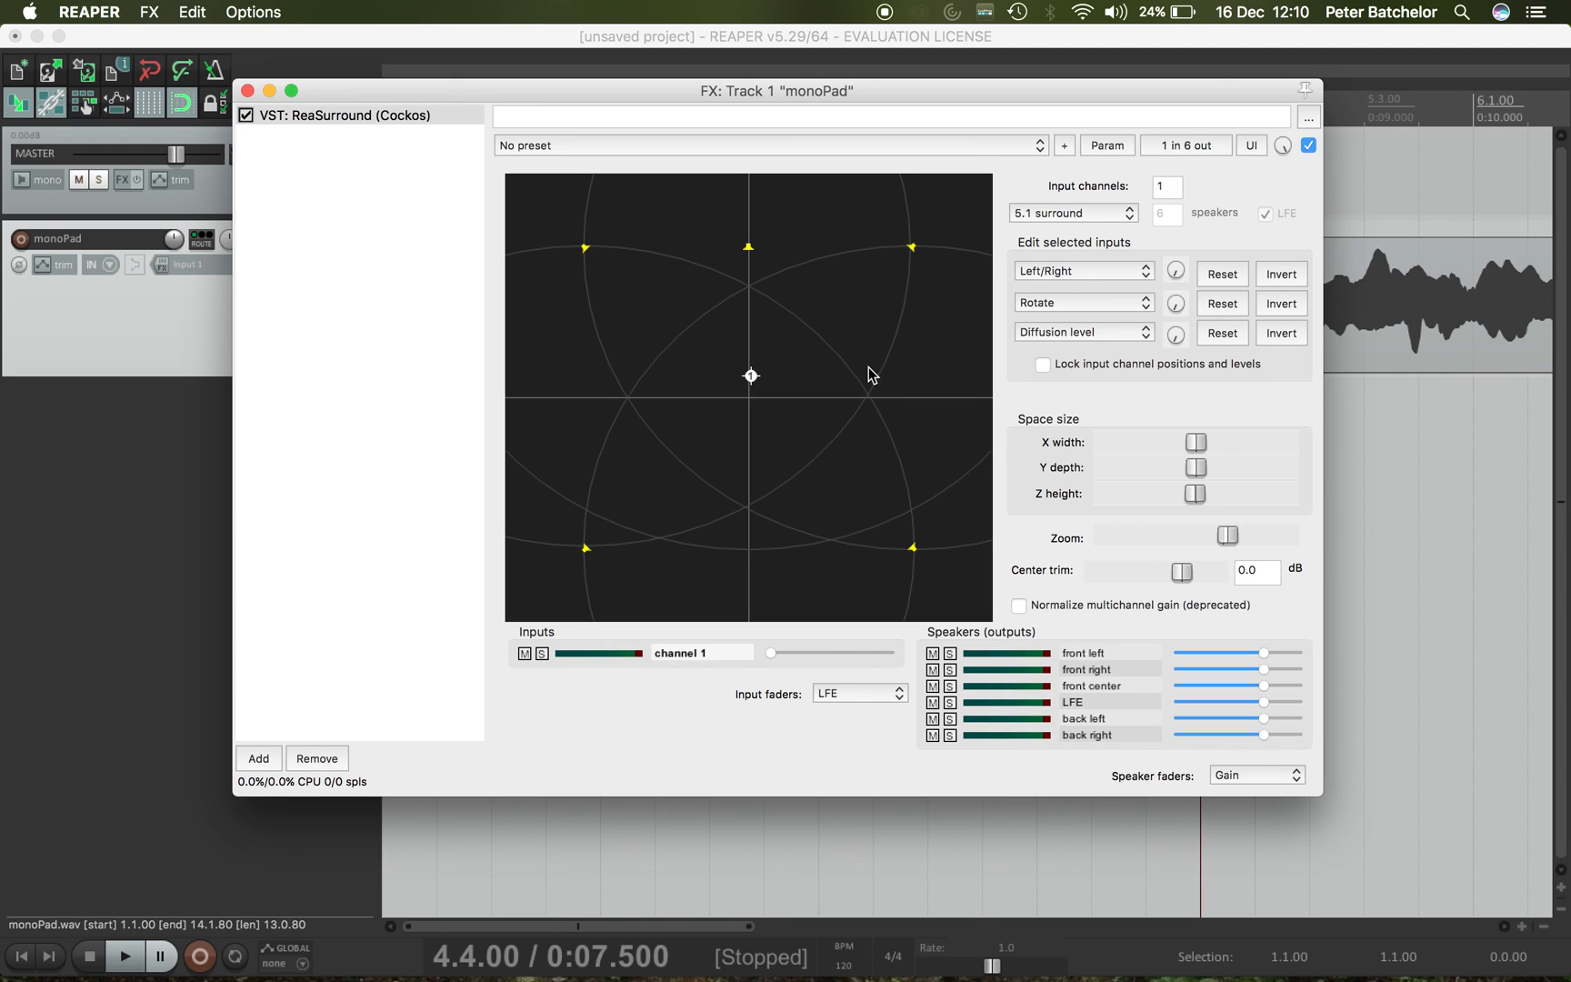
mouse_move(498, 96)
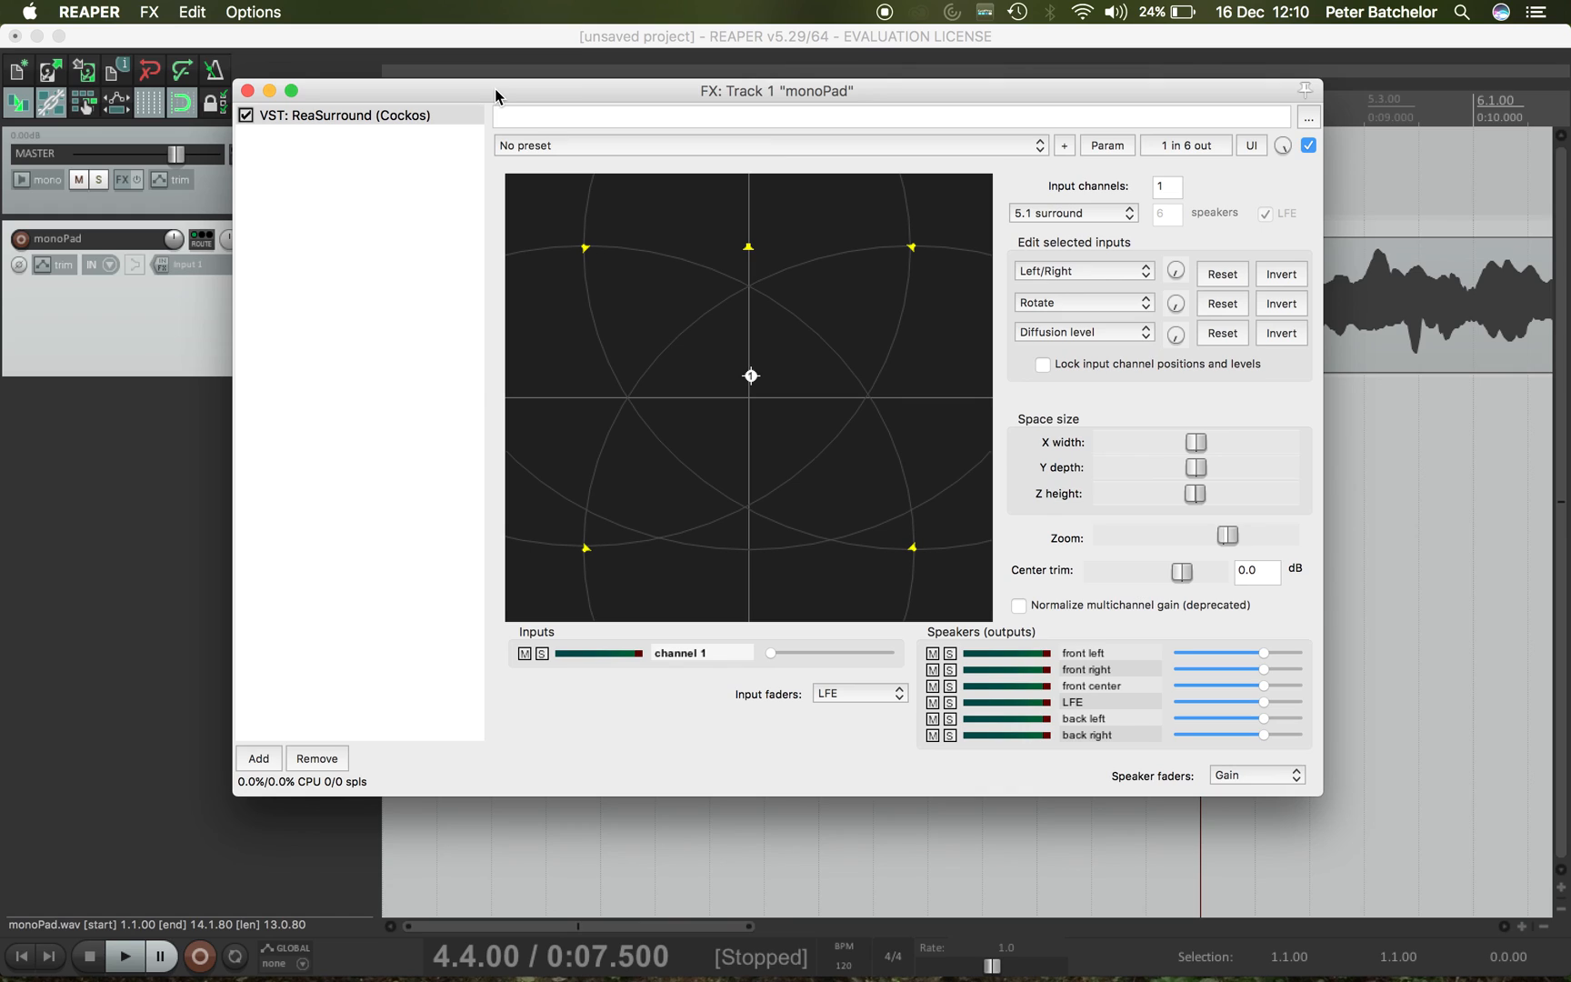
mouse_move(879, 15)
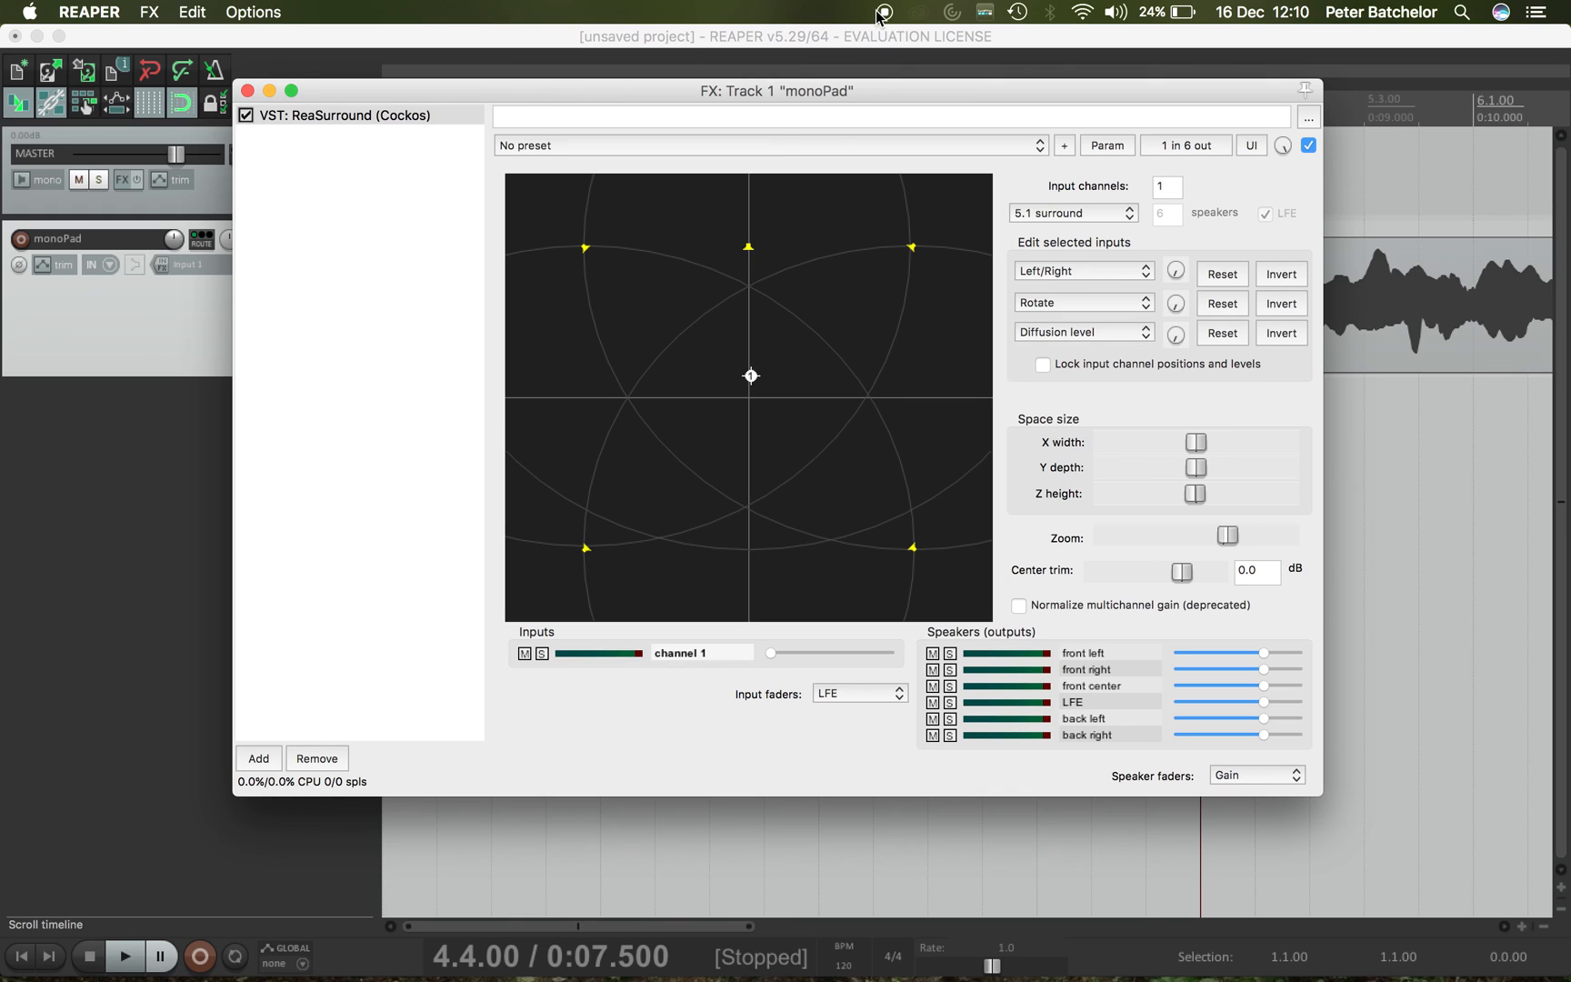